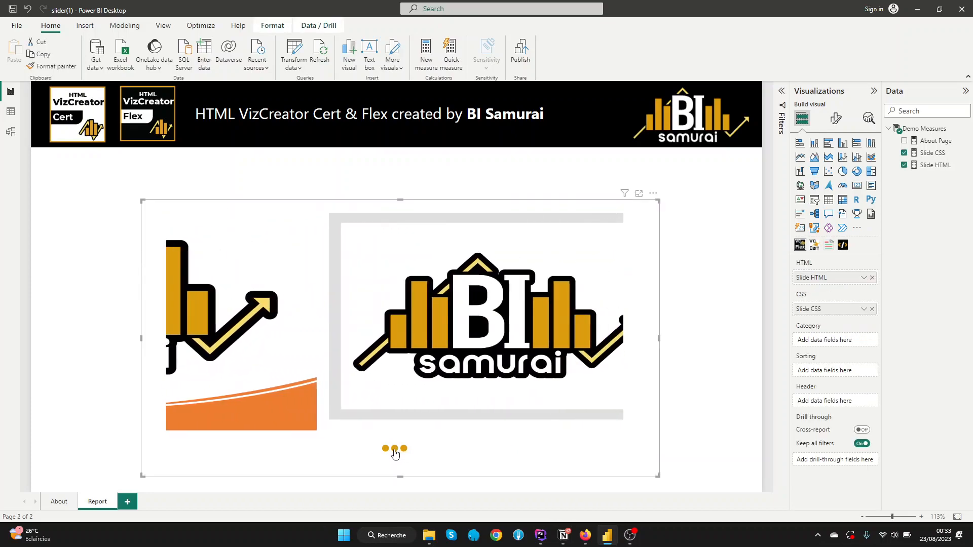
Step: Preview two slides of the existing slider, then remove the slider visual from the page
click(402, 448)
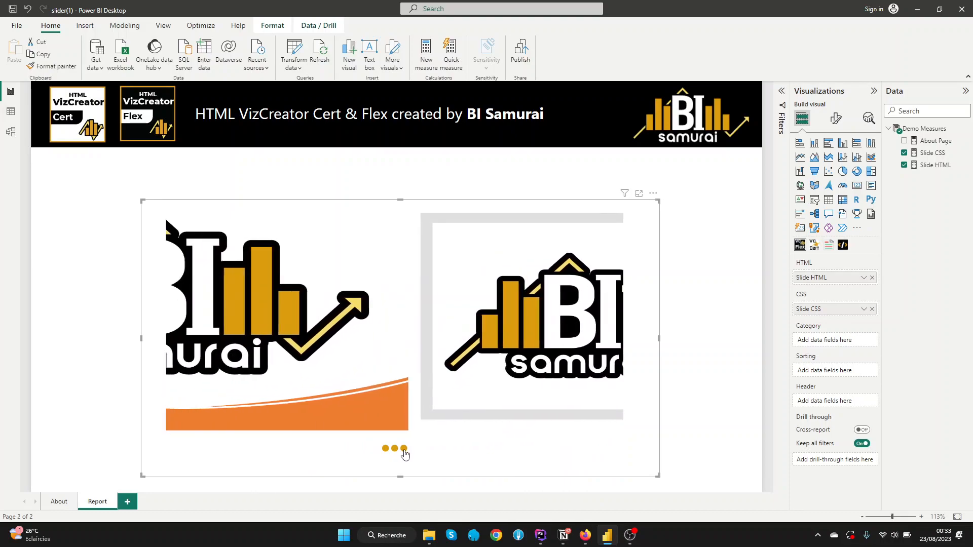
click(403, 448)
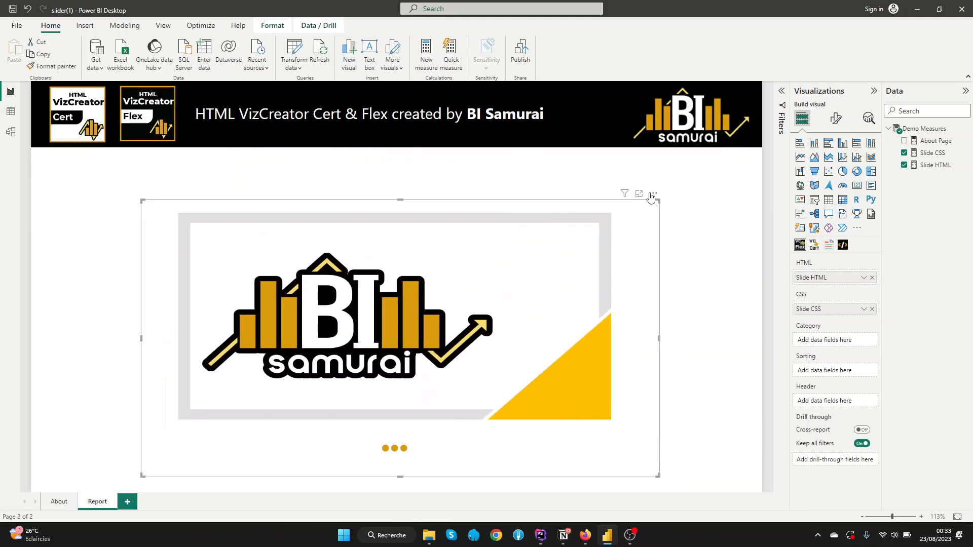
click(653, 194)
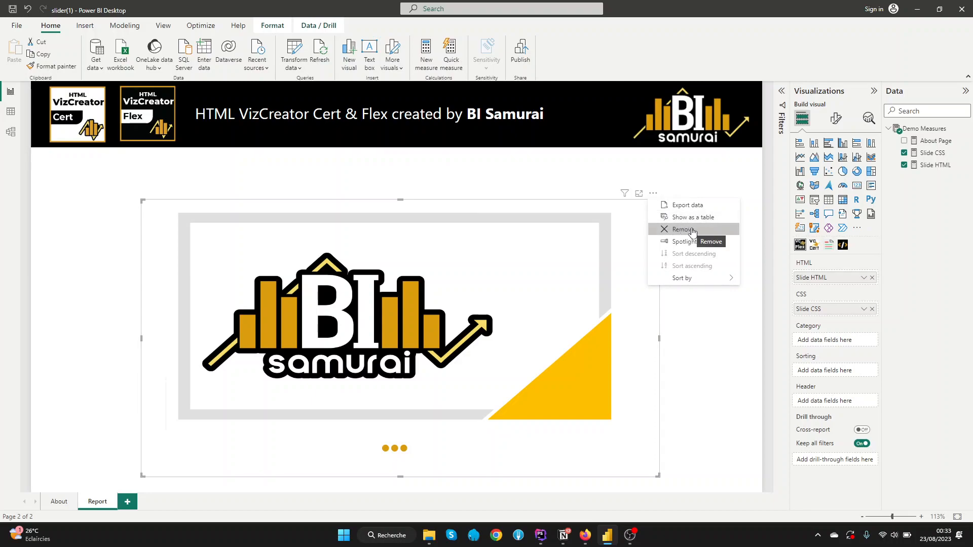
click(681, 229)
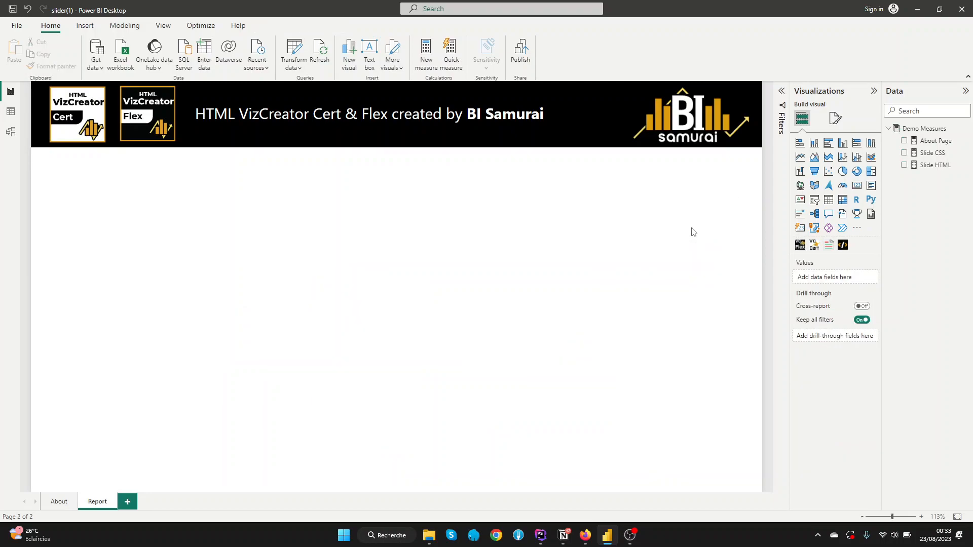
mouse_move(786, 257)
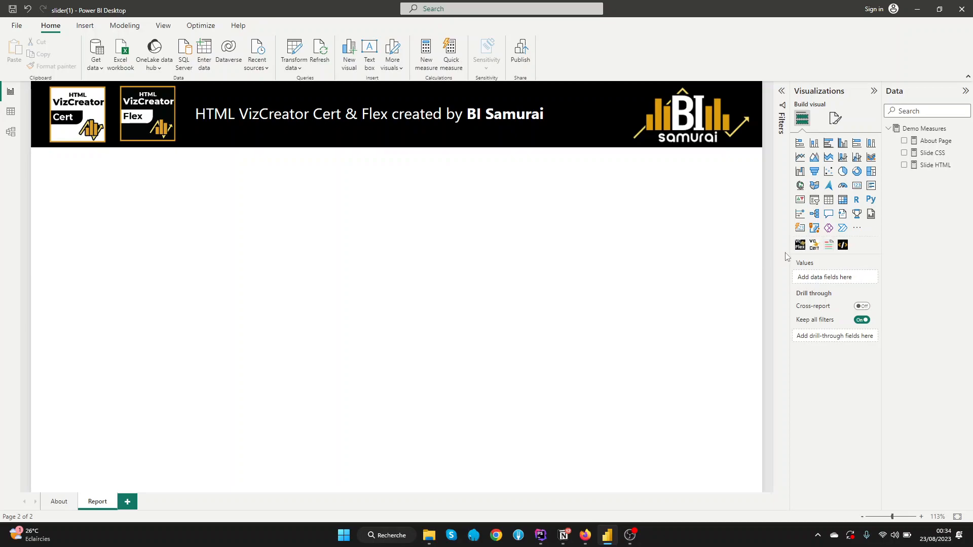
mouse_move(801, 244)
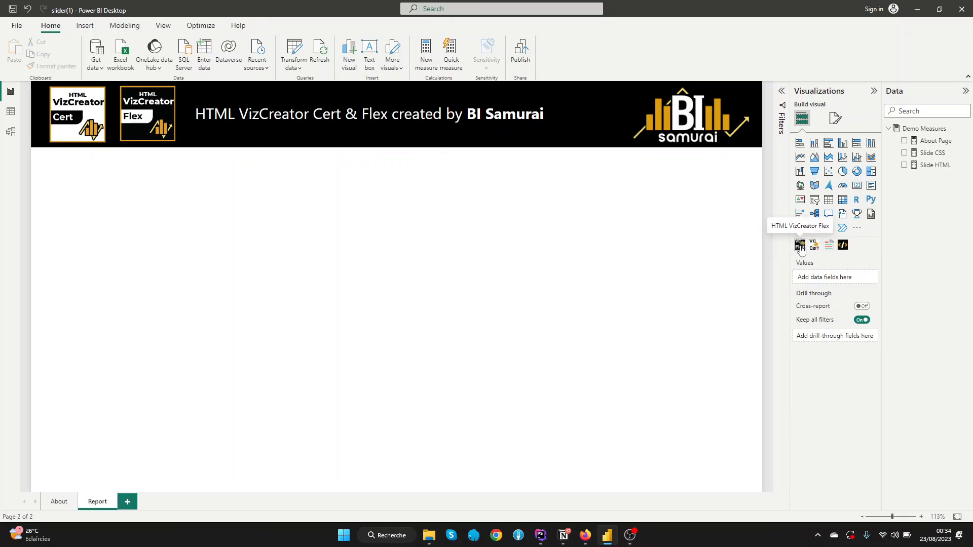
Step: Add an HTML VizCreator Flex visual to the canvas and create a new measure
click(800, 245)
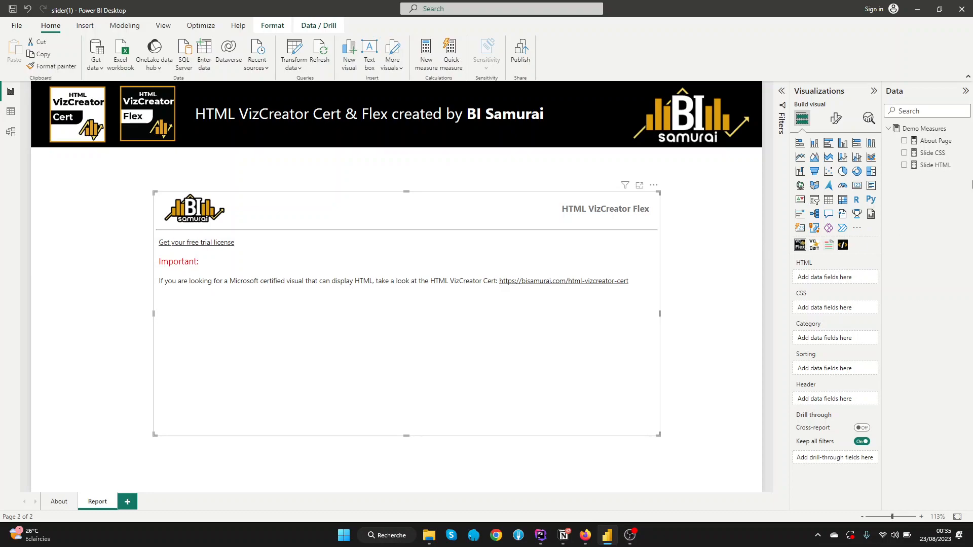
right_click(925, 129)
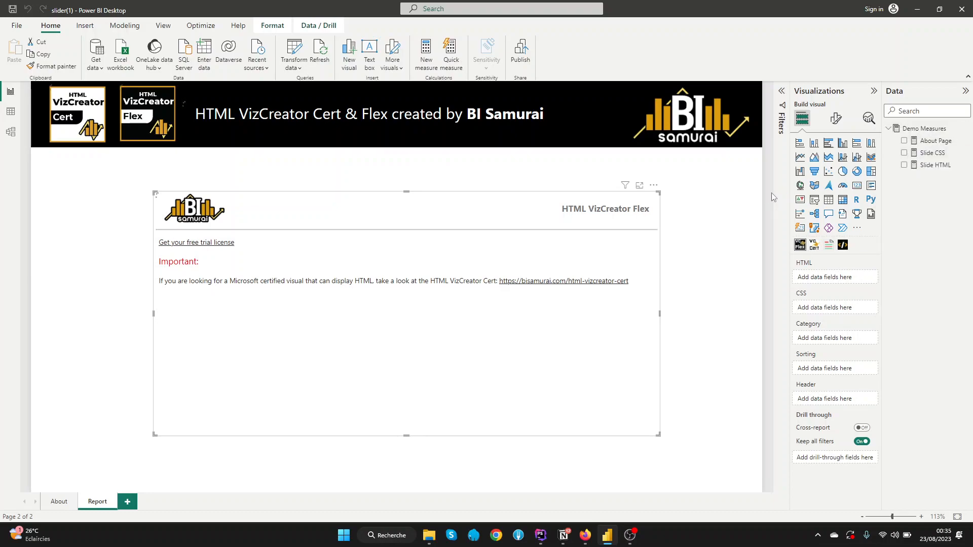
click(425, 51)
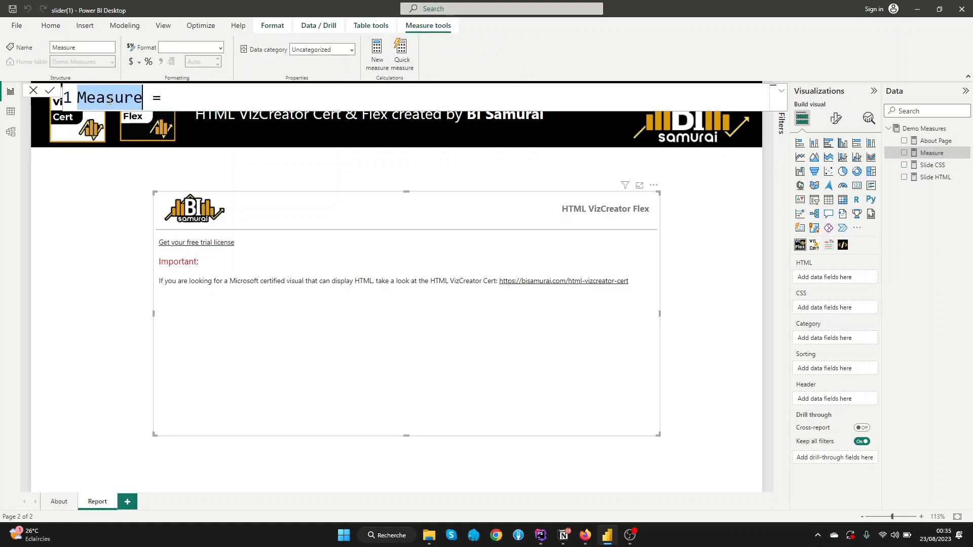
Step: Name the measure HTML and enter a quoted string with <body> and </body> tags
text(HTML  =)
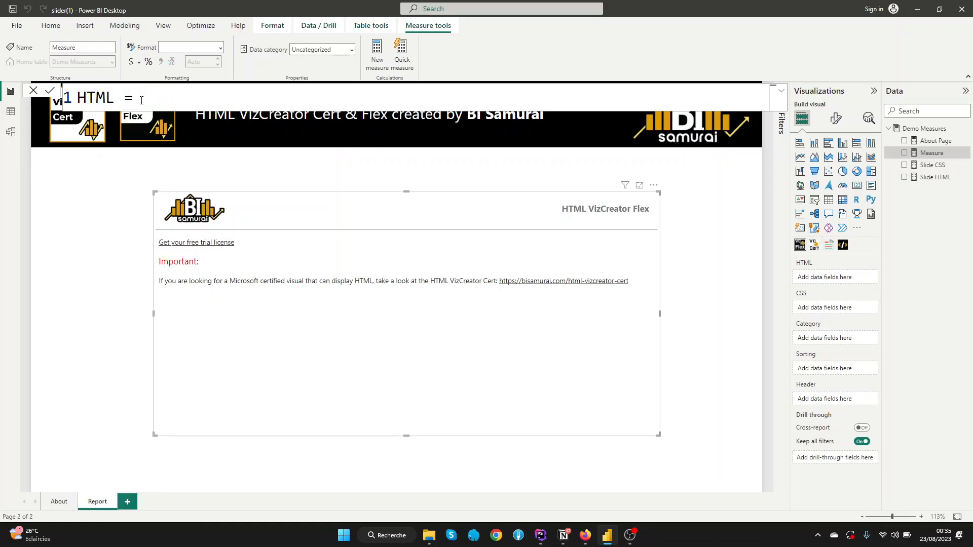
text("")
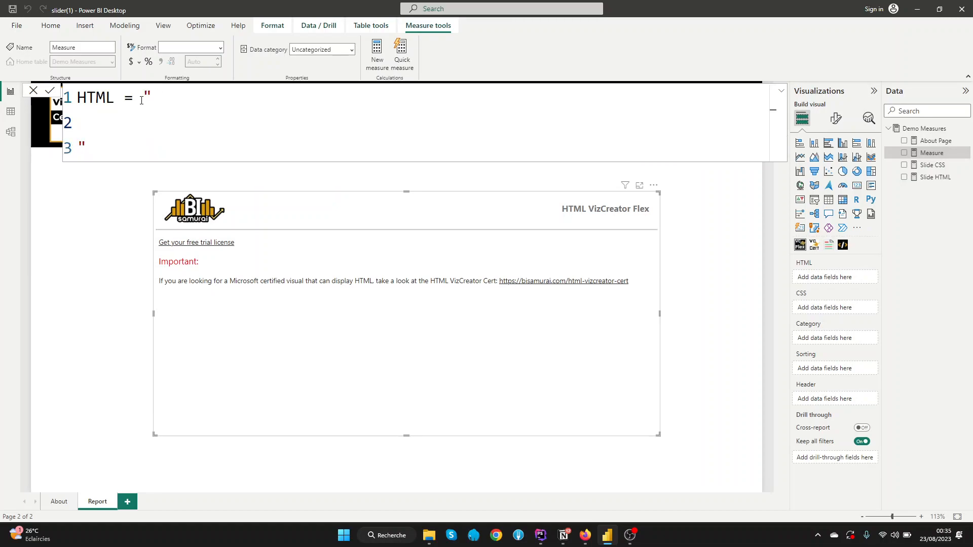
text(<)
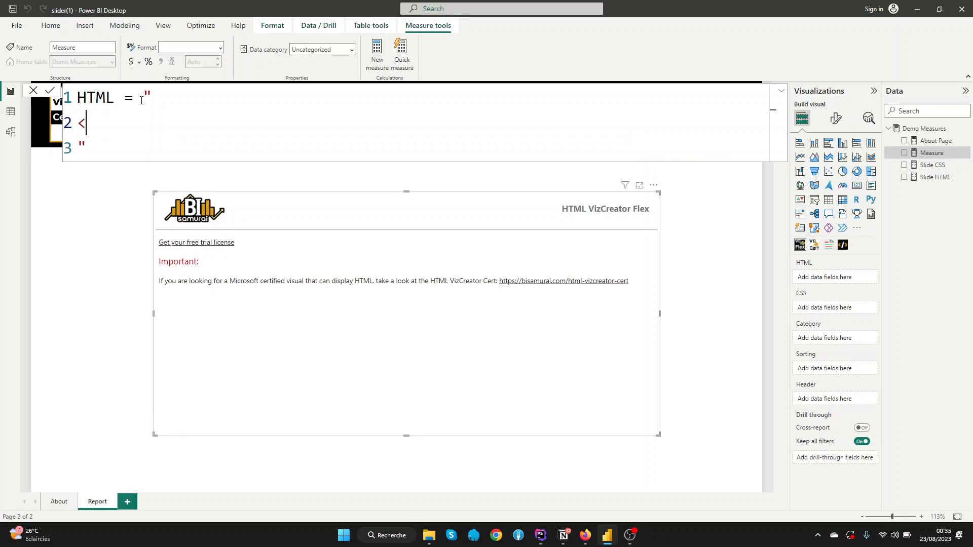
text(body>)
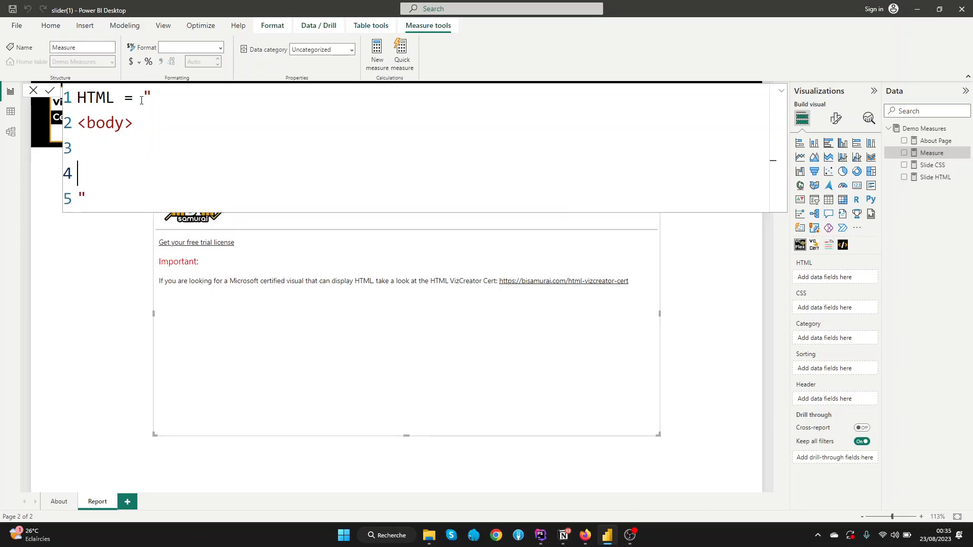
text(</bod)
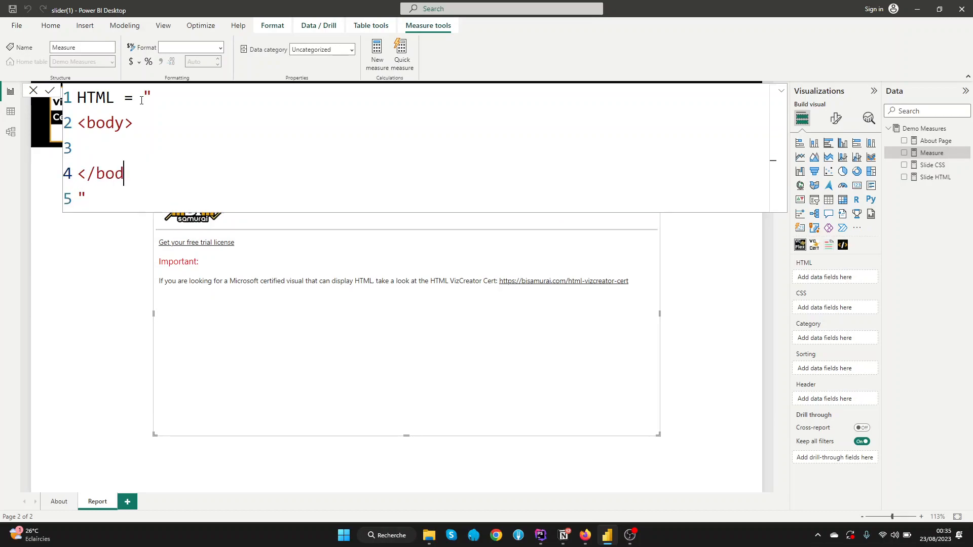
text(y>)
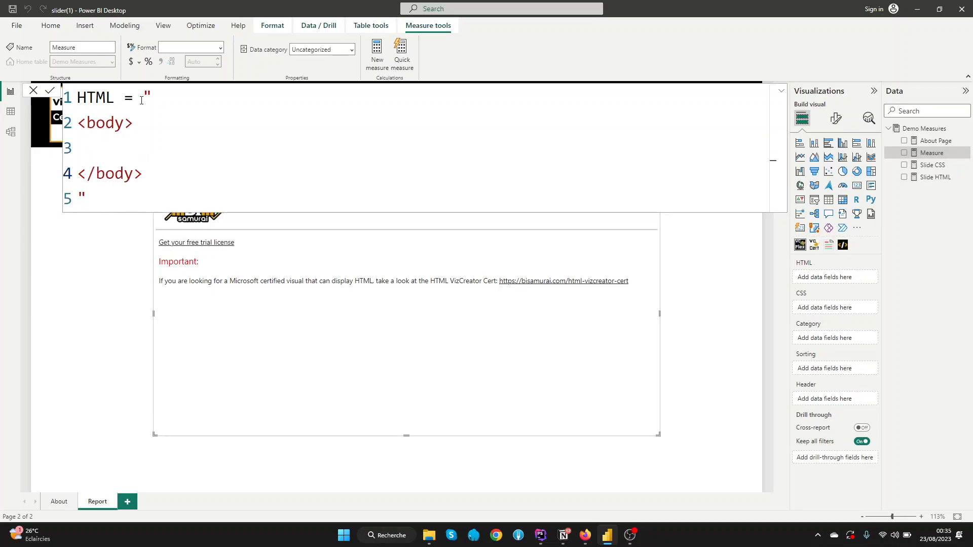
Step: Inside the body, add a <div class='slider-holder'></div> container
click(81, 148)
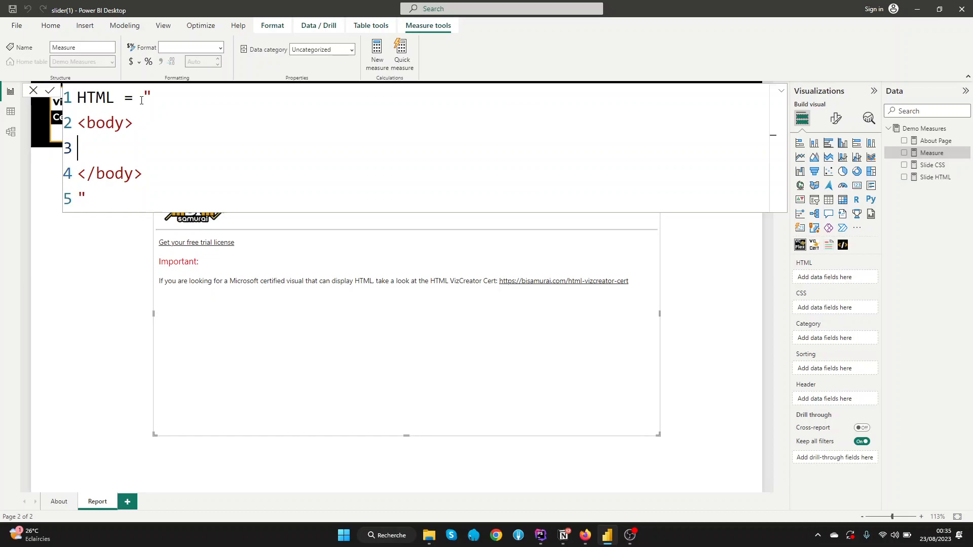
text(<)
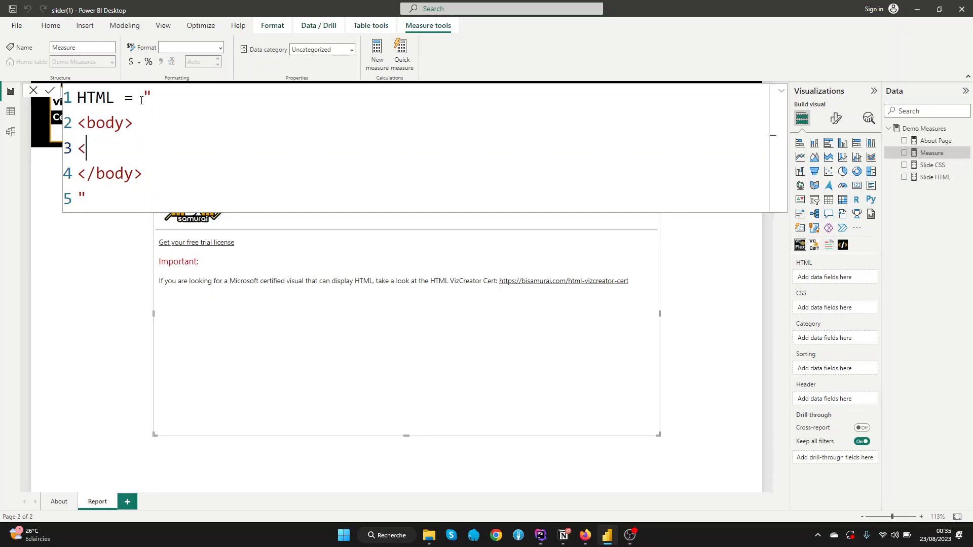
text(div)
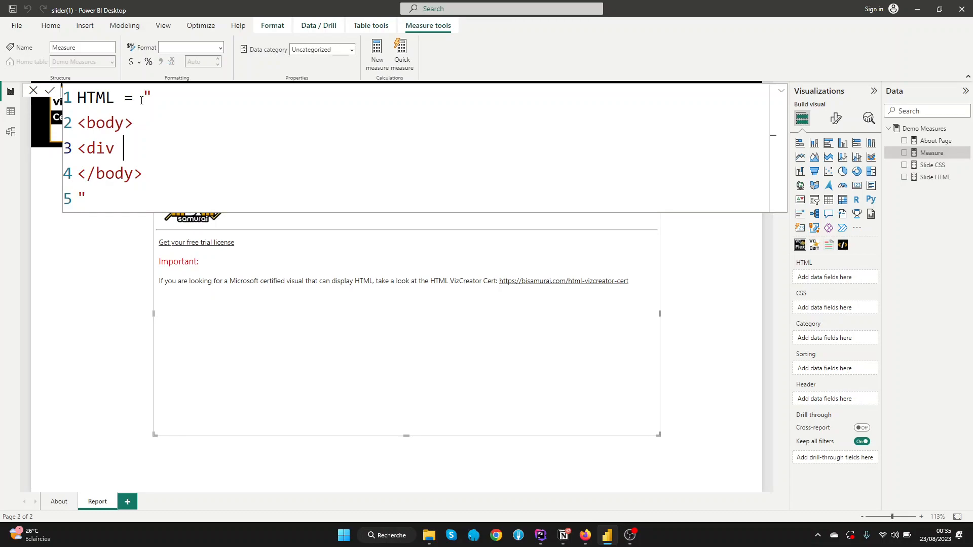
text(class=")
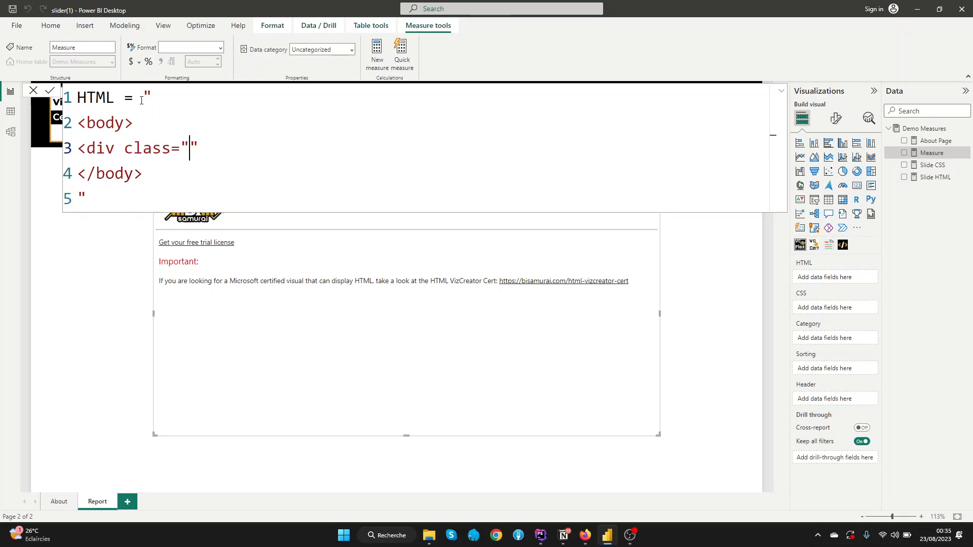
text(slider)
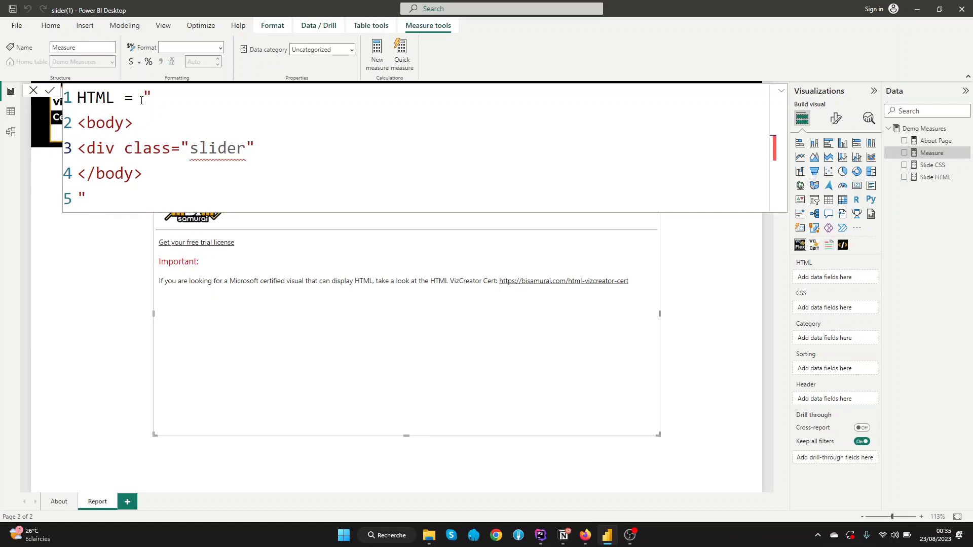
text(-holder)
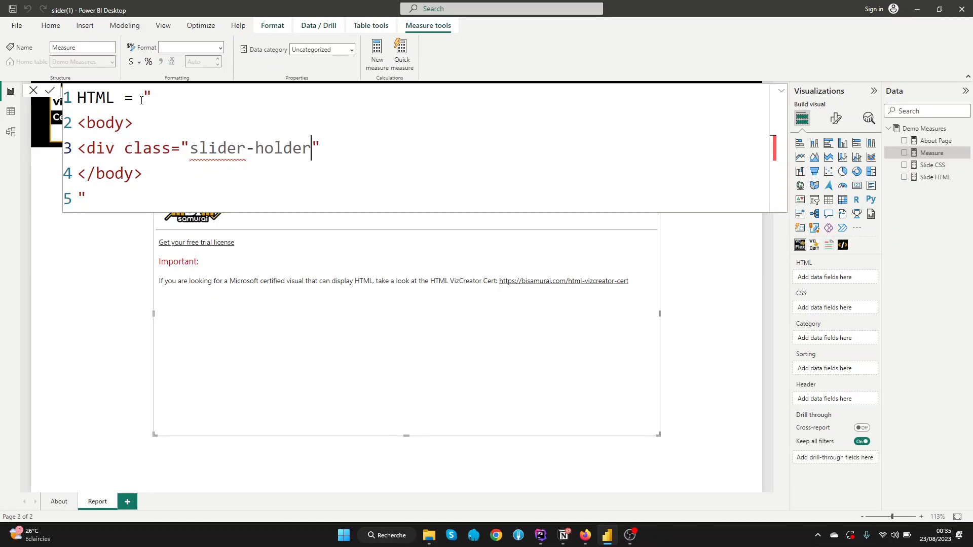
text(>)
text(<)
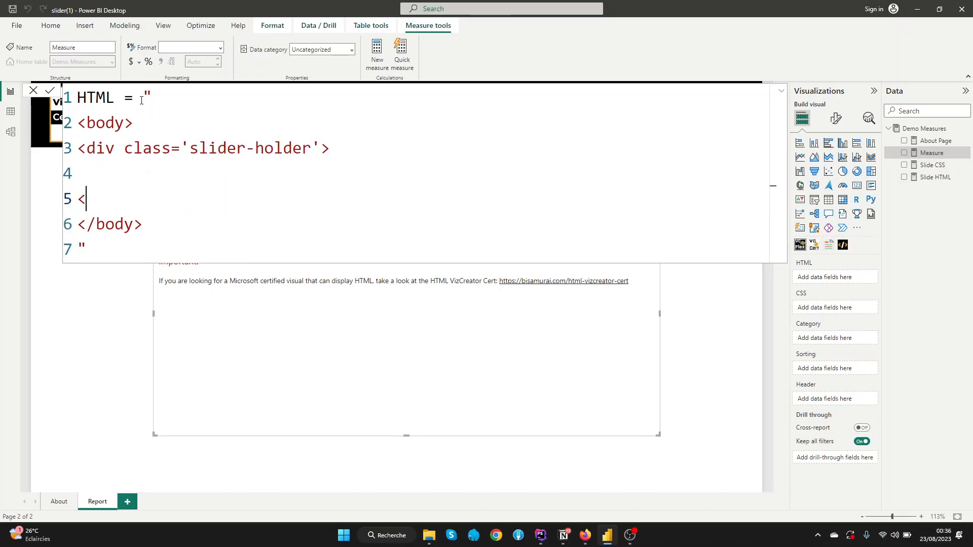
text(/div>)
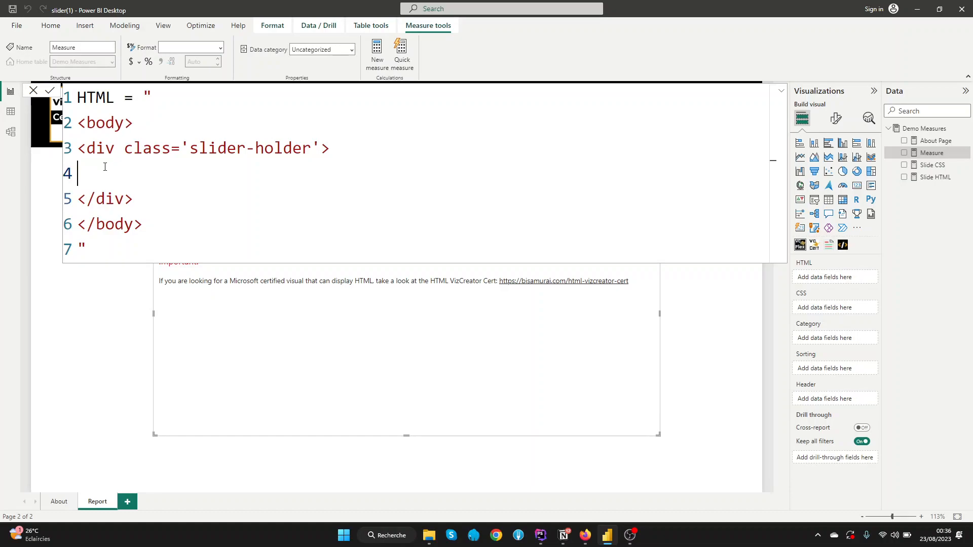
Step: Write the first span with id='slider-image-1' inside the slider-holder div
text(<span)
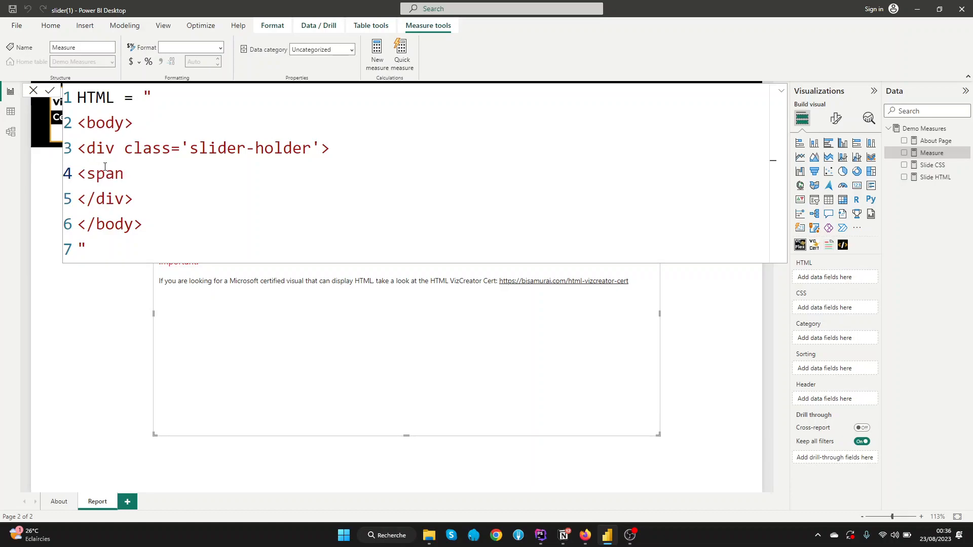
text(></)
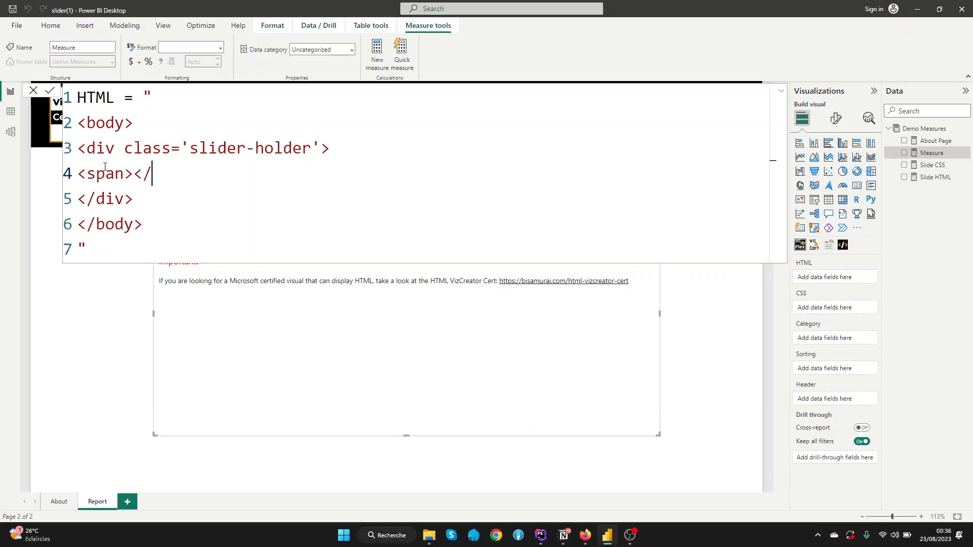
text(span>)
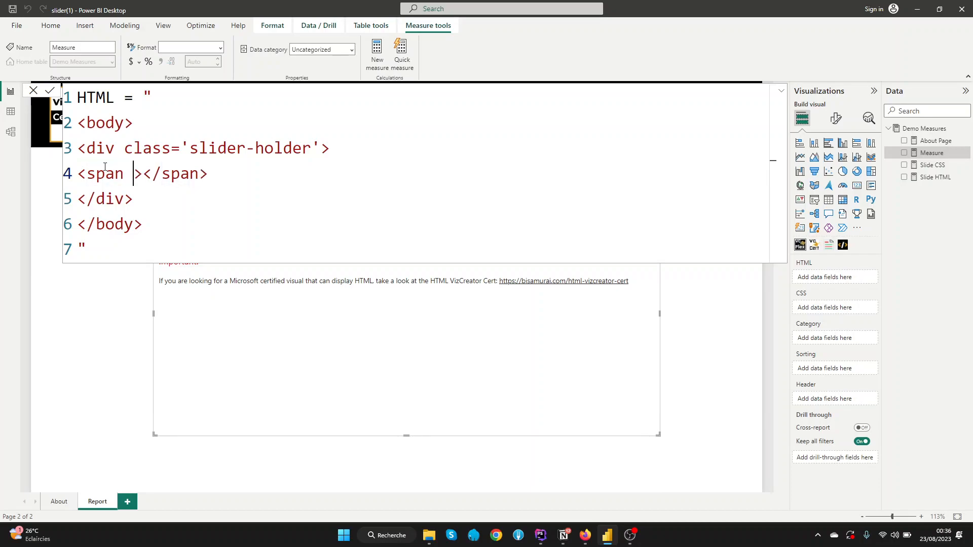
text(id=')
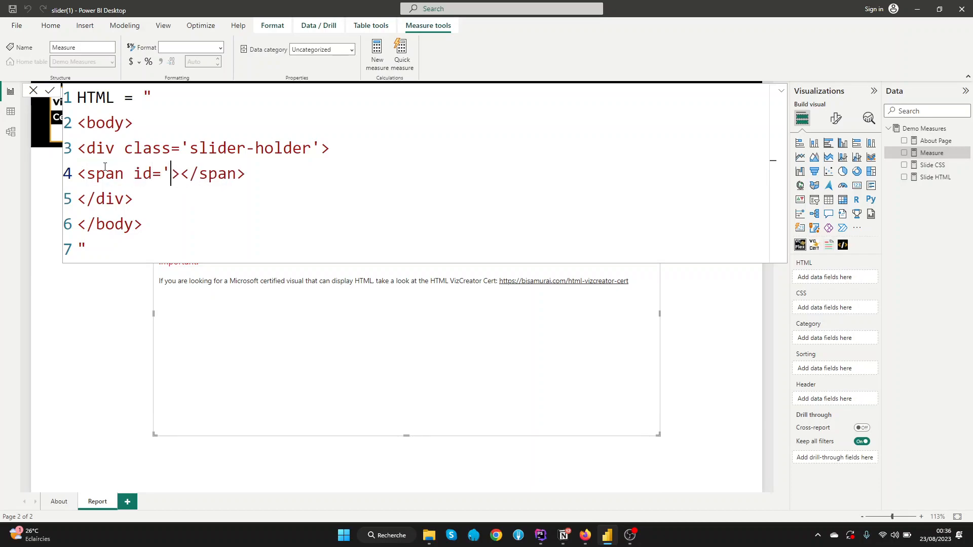
text(')
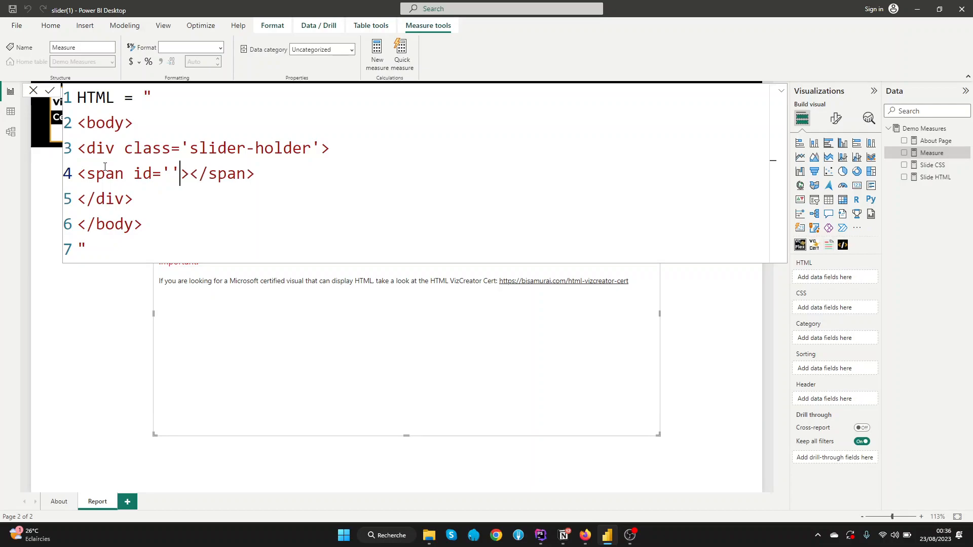
text(slider)
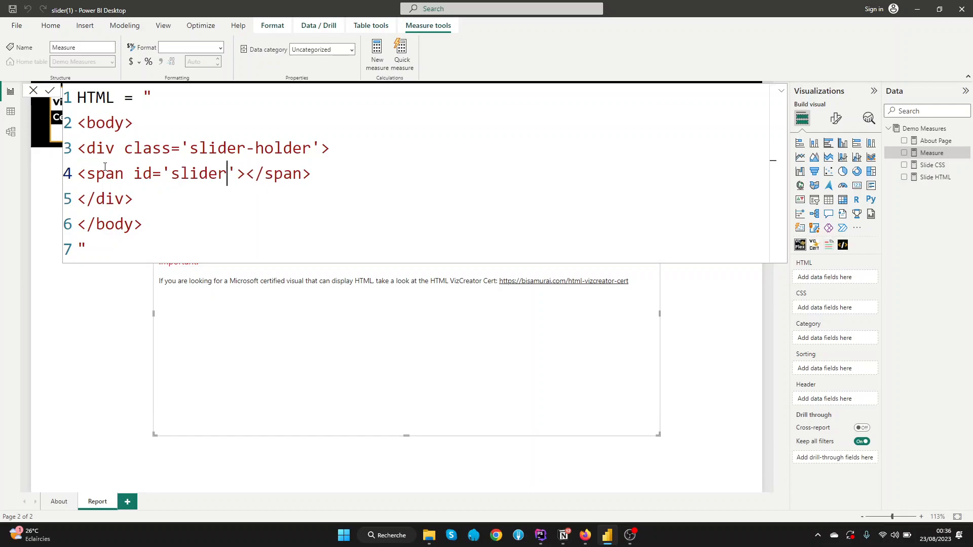
text(-image)
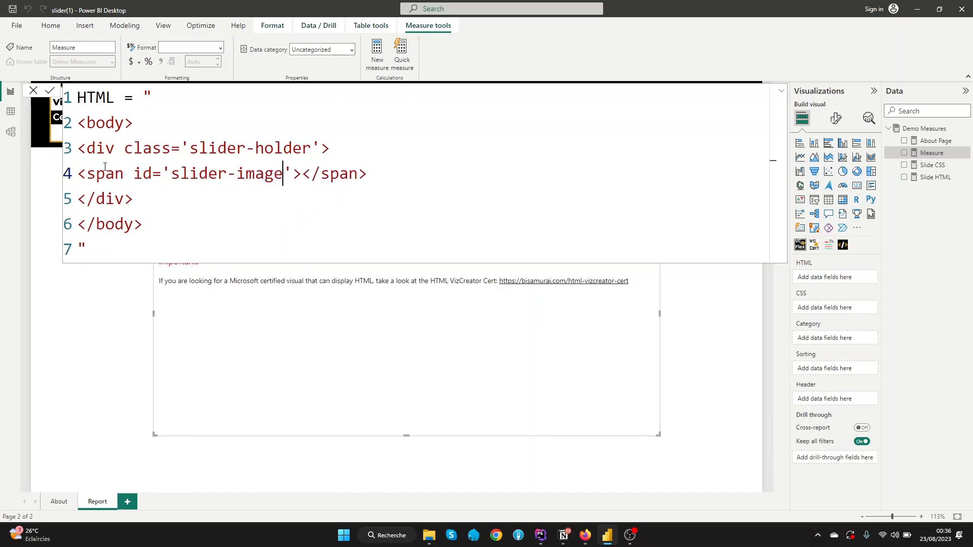
text(-1)
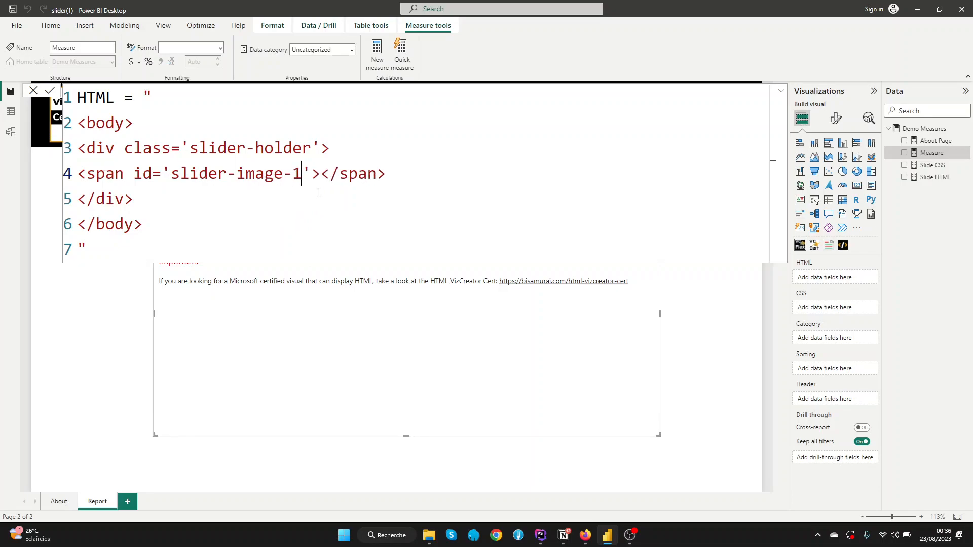
Step: Duplicate the span twice and change the ids to slider-image-2 and slider-image-3
drag(330, 148, 385, 174)
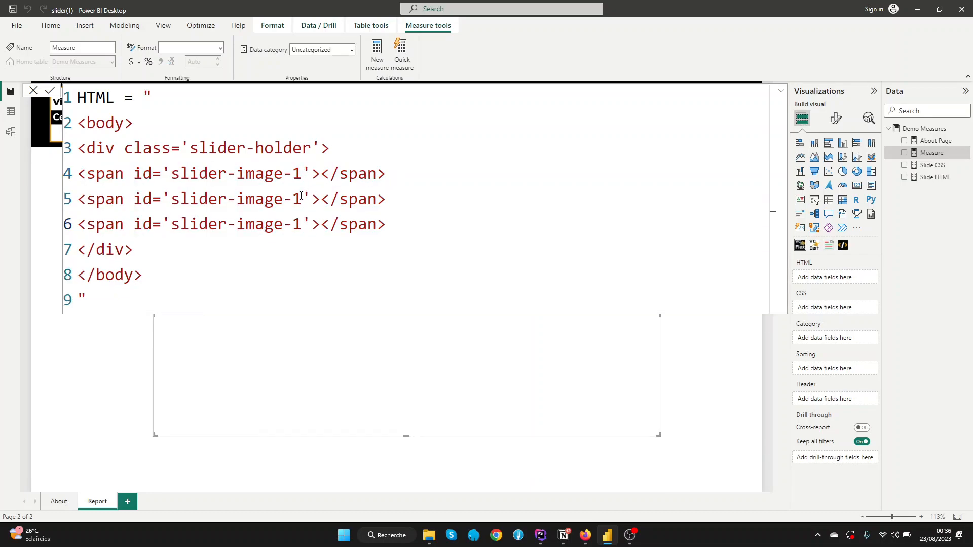
text(2)
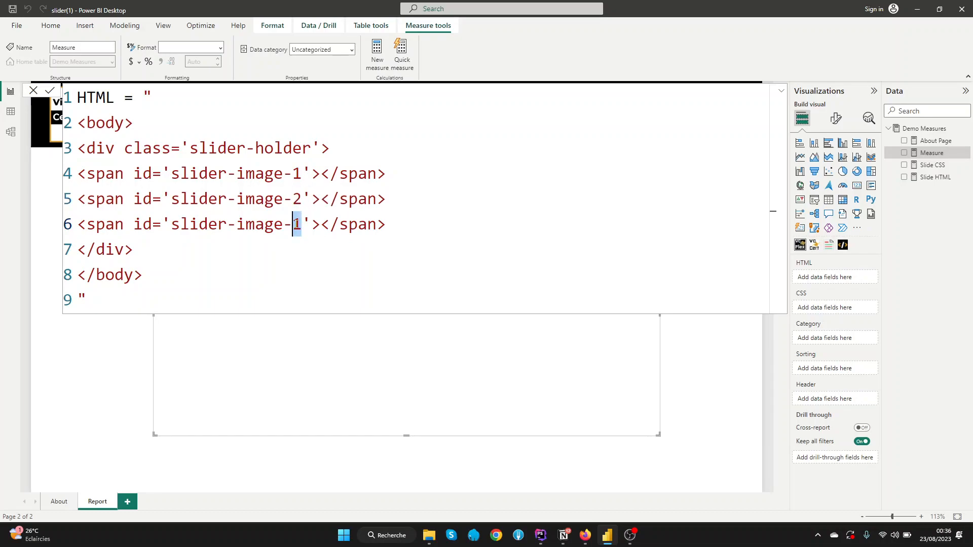
text(3)
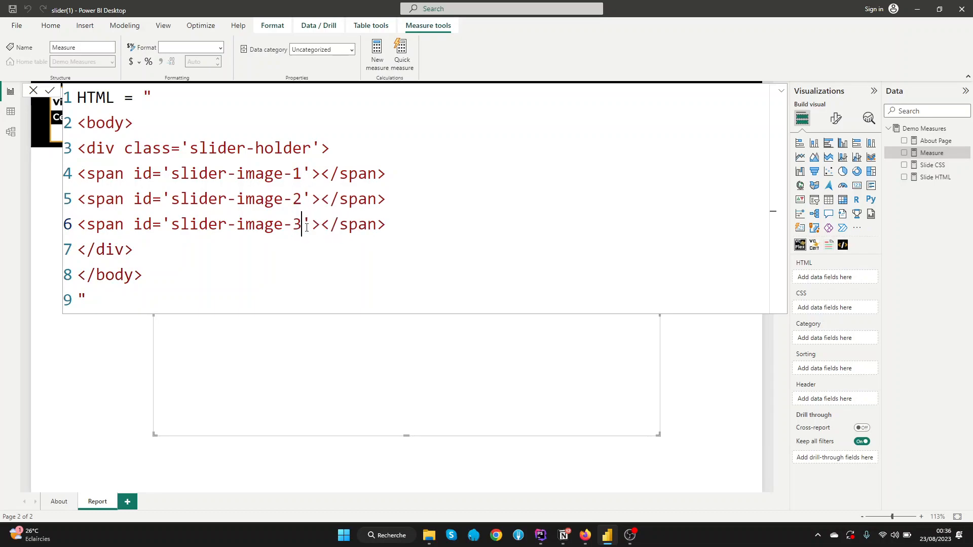
click(386, 224)
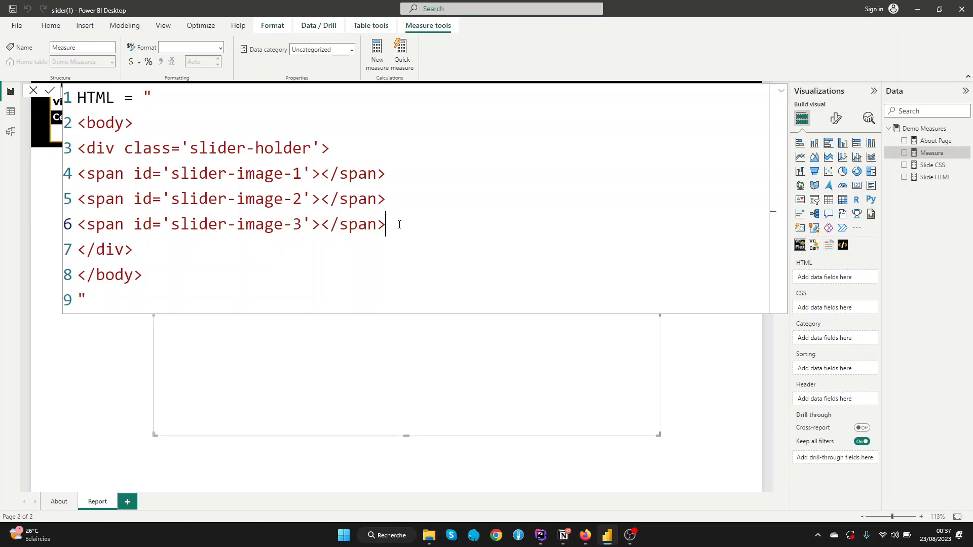
Step: Add a <div class='image-holder'> with its closing tag below the three spans
key(Return)
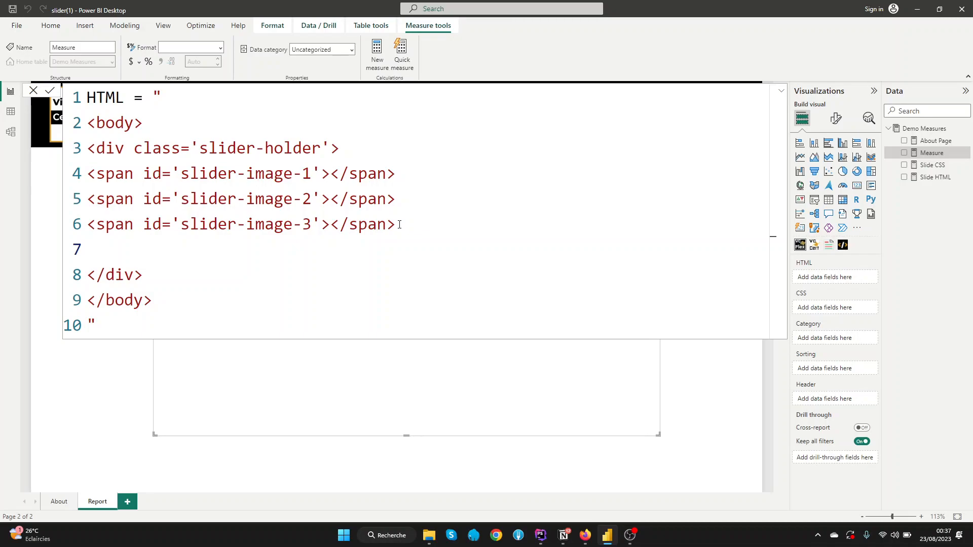
text(<div)
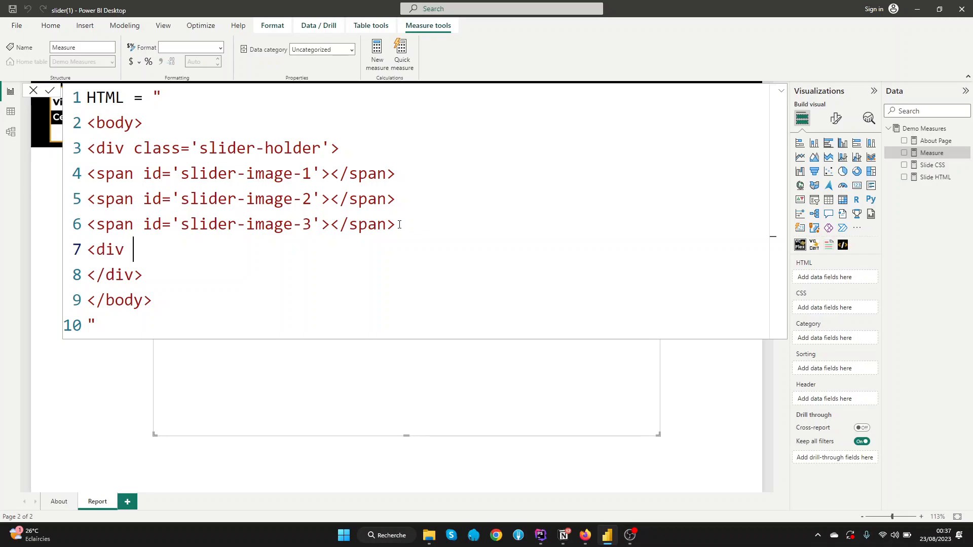
text(class=)
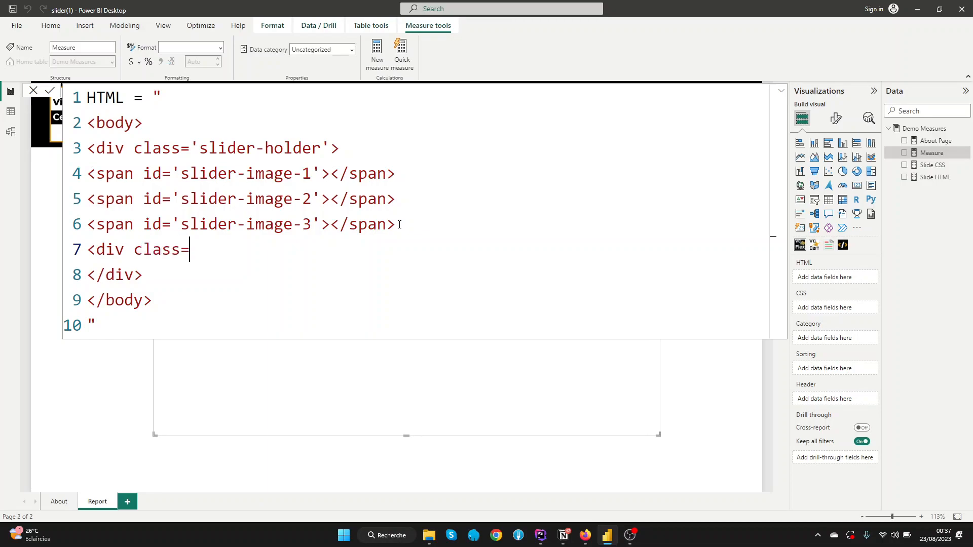
text('')
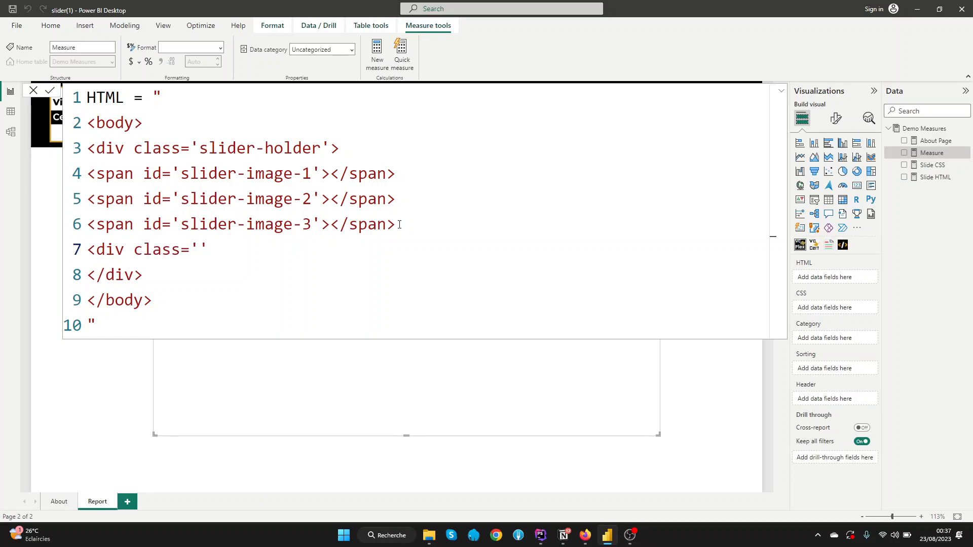
text(i)
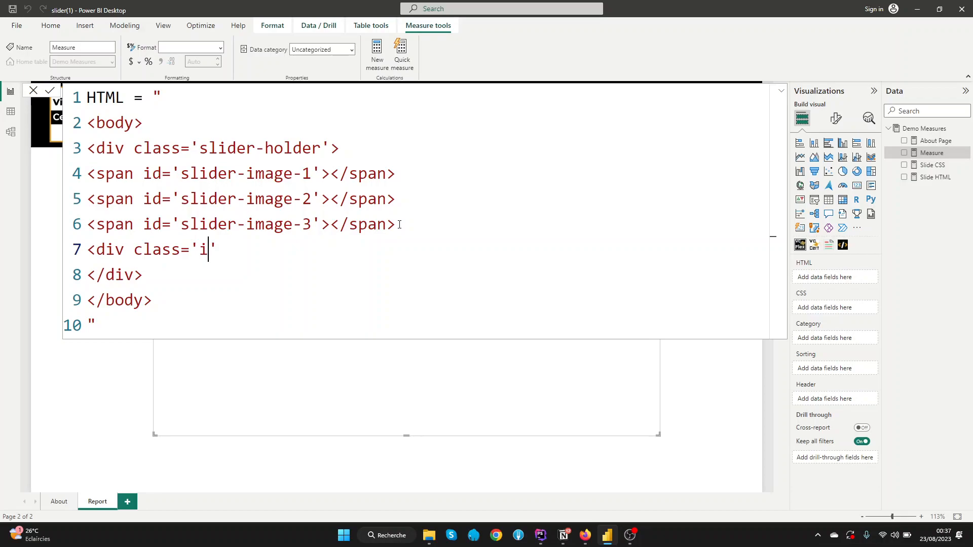
text(mage-ho)
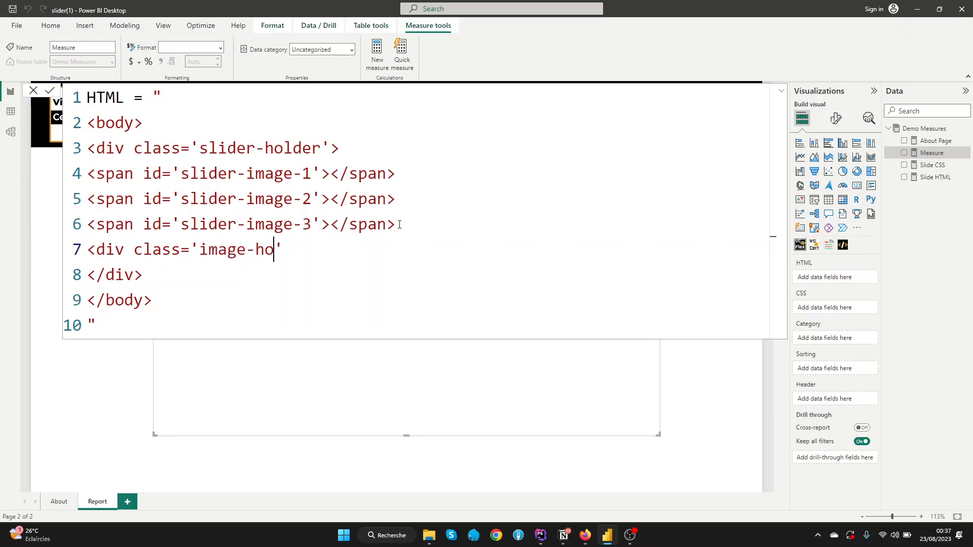
text(lder'>)
text(<di)
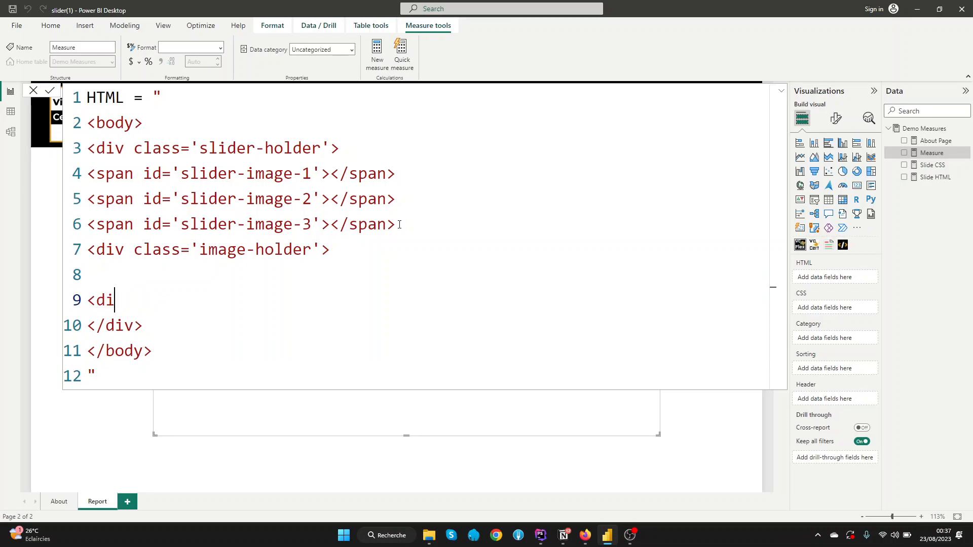
text(v>)
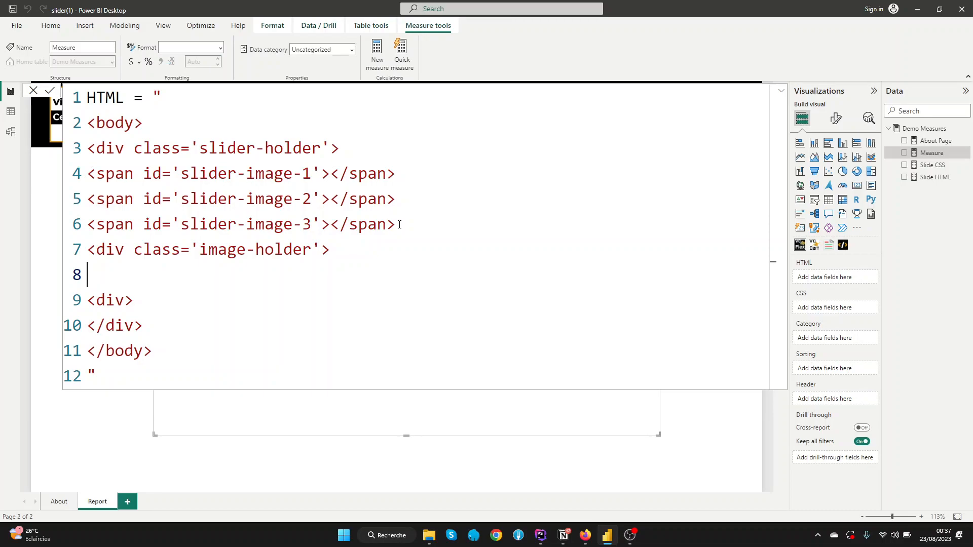
Step: Inside it, write a self-closing <img src='' class='slider-image' />, removing the extra </img>
text(<)
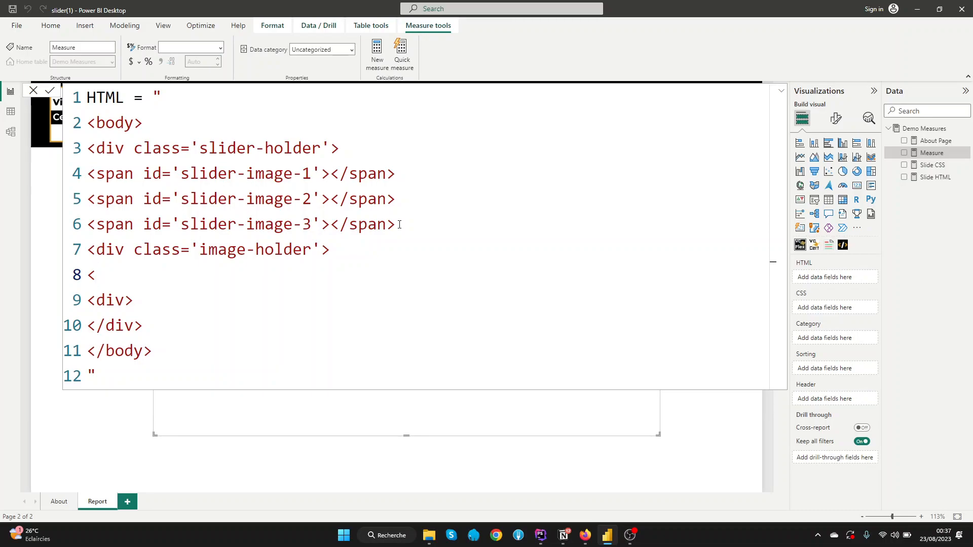
text(img sr)
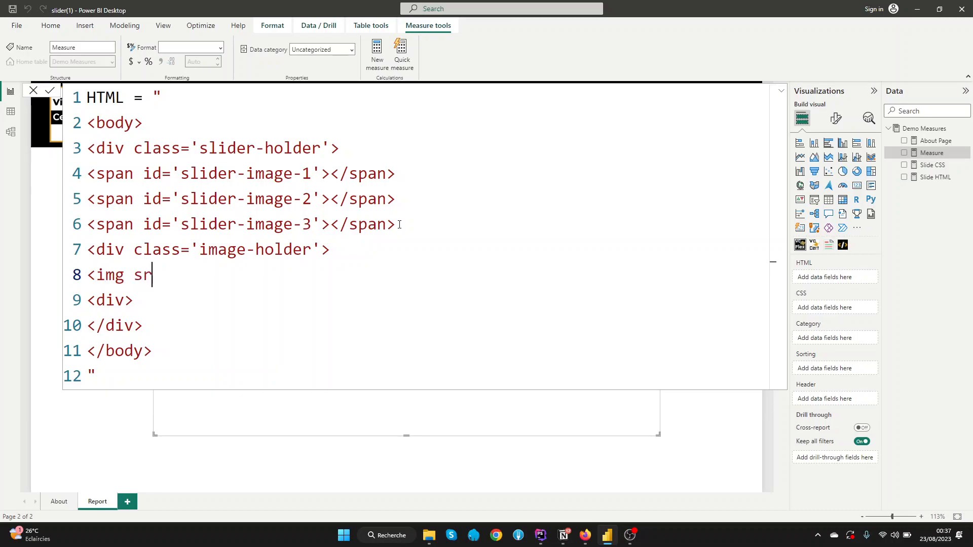
text(c='')
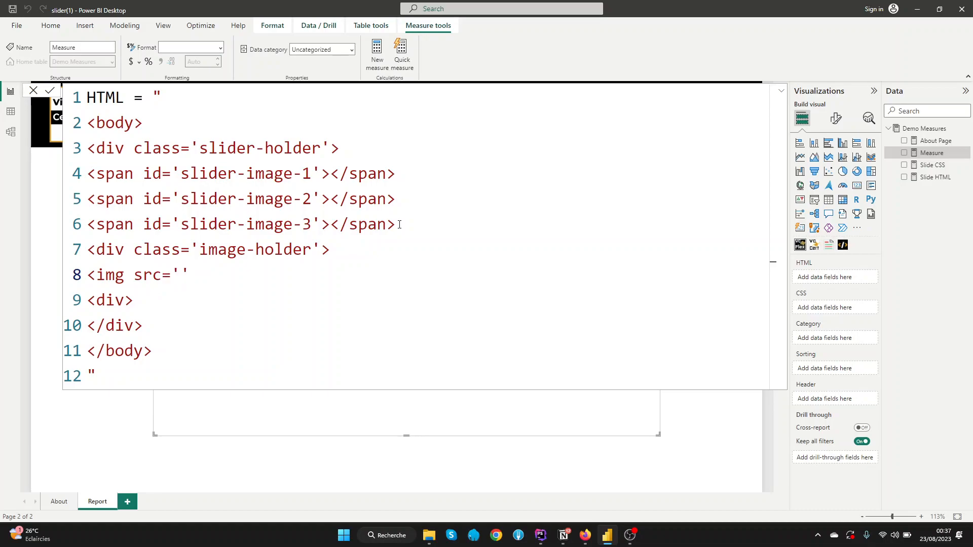
text(c)
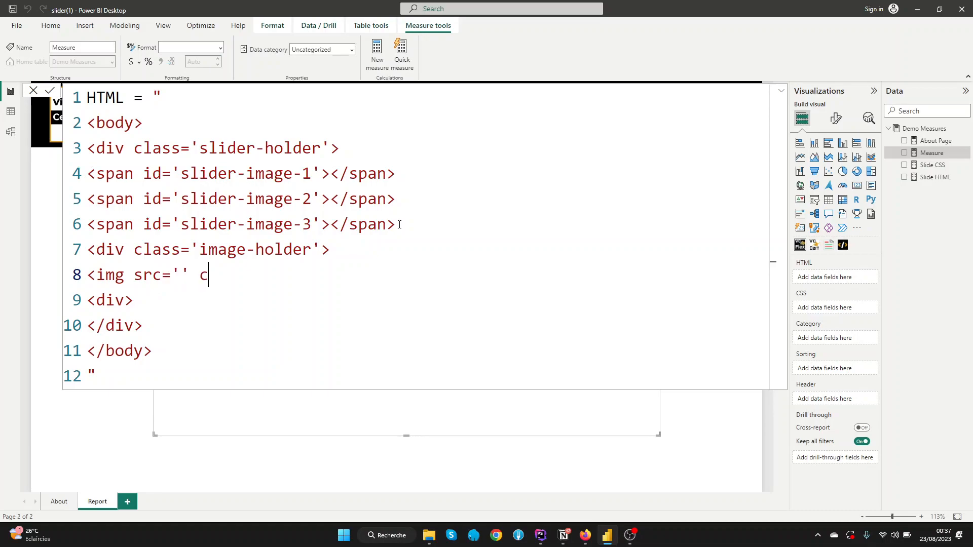
text(lass=')
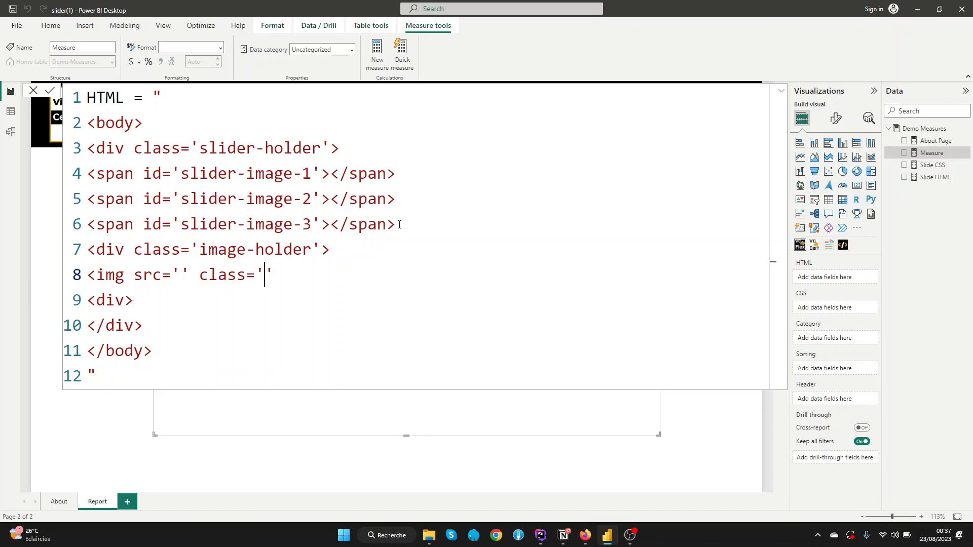
text(slider)
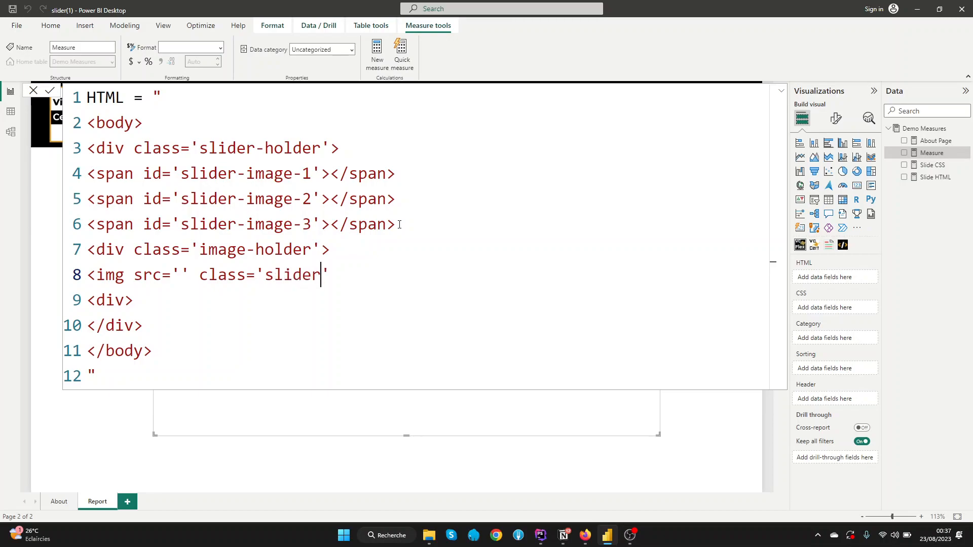
text(-image)
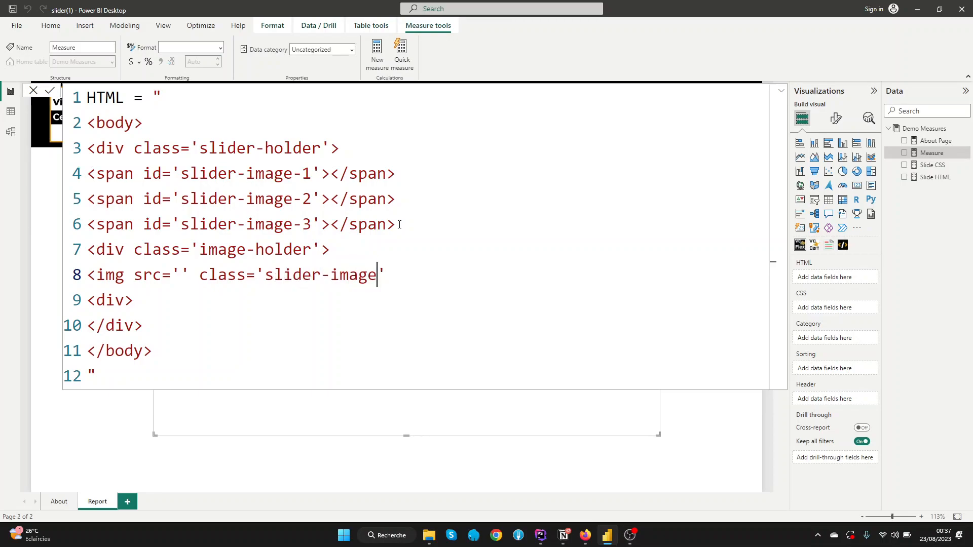
text(>)
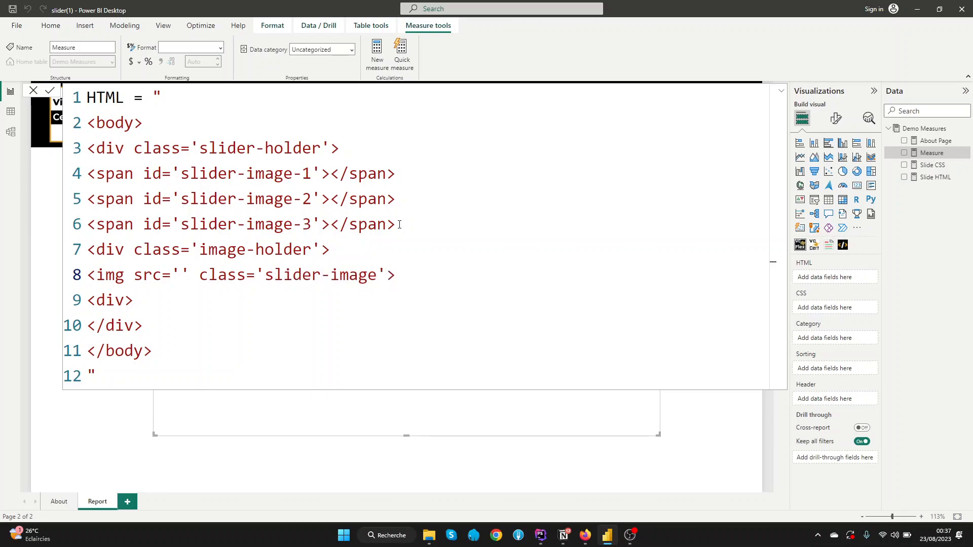
click(395, 274)
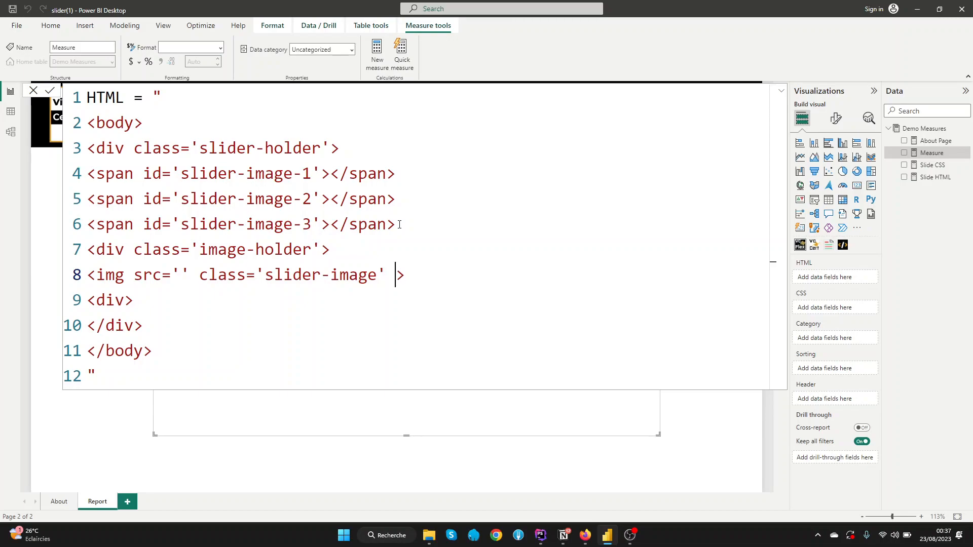
text(/)
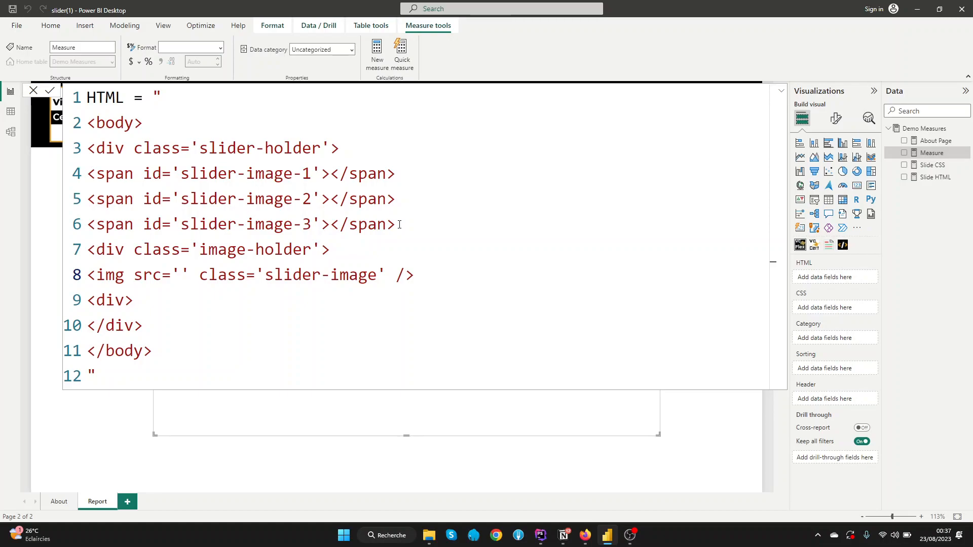
text(<)
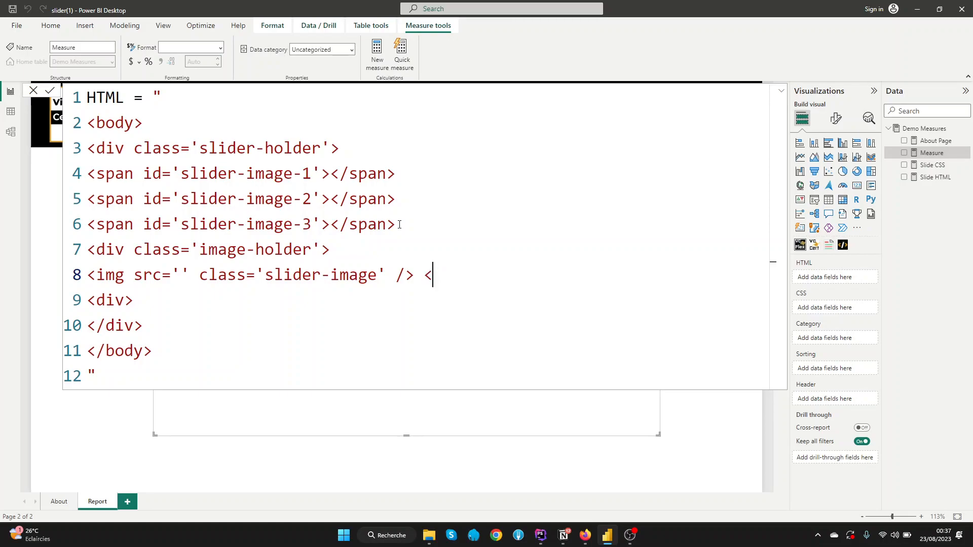
text(/img>)
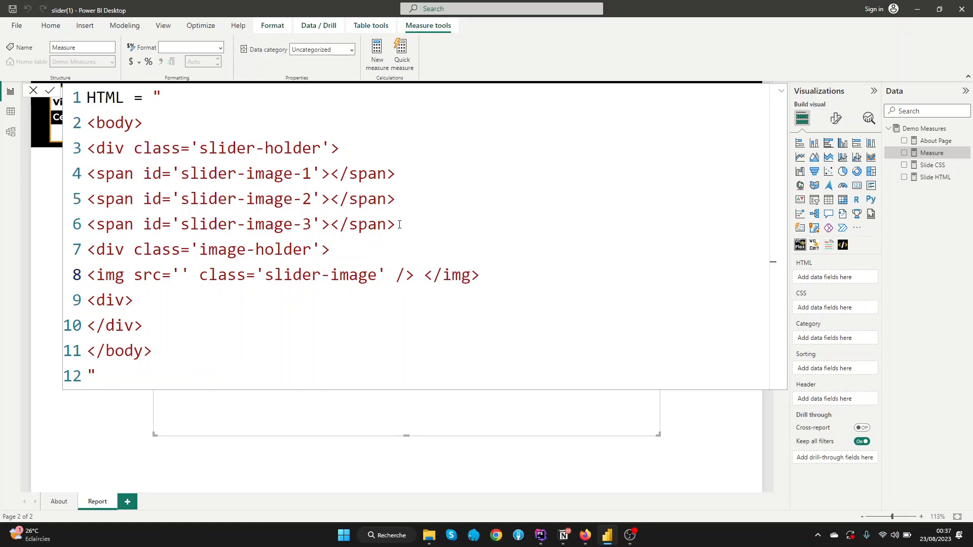
mouse_move(482, 275)
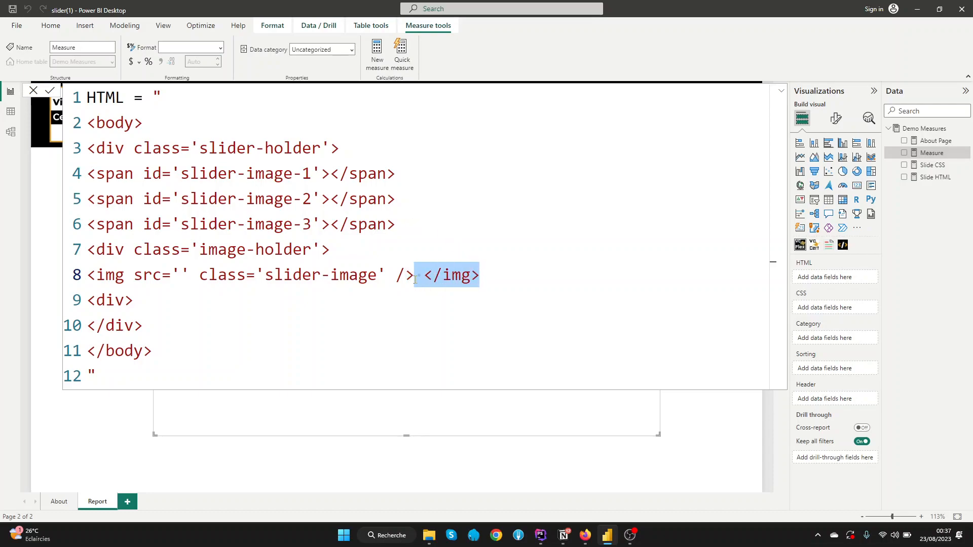
key(Delete)
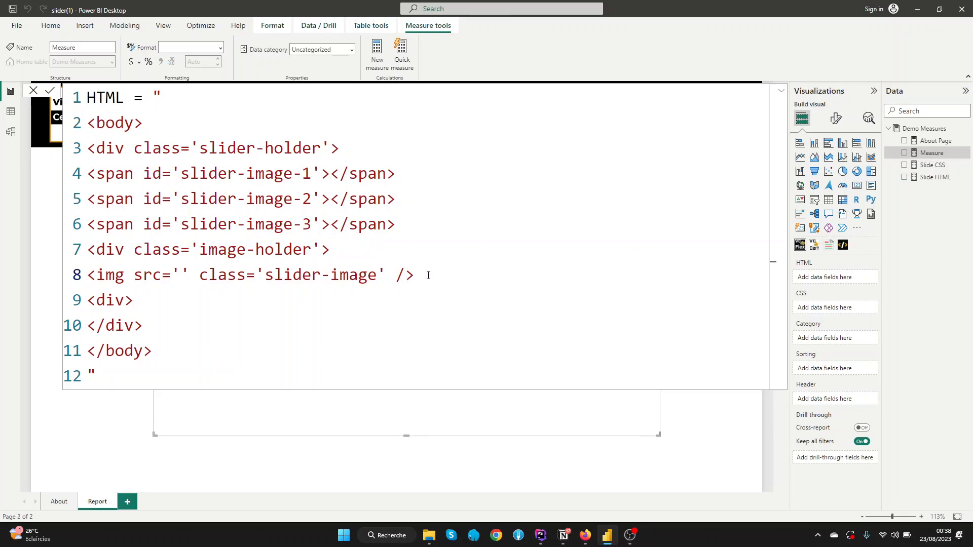
mouse_move(462, 339)
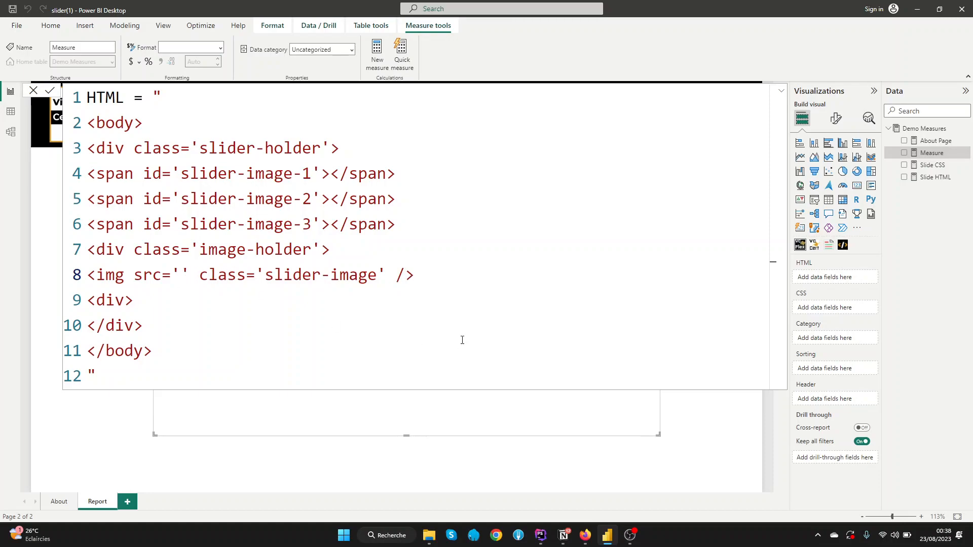
Step: Fill src with the Slide1.PNG URL, then duplicate the img line for Slide2.PNG and Slide3.PNG
click(539, 535)
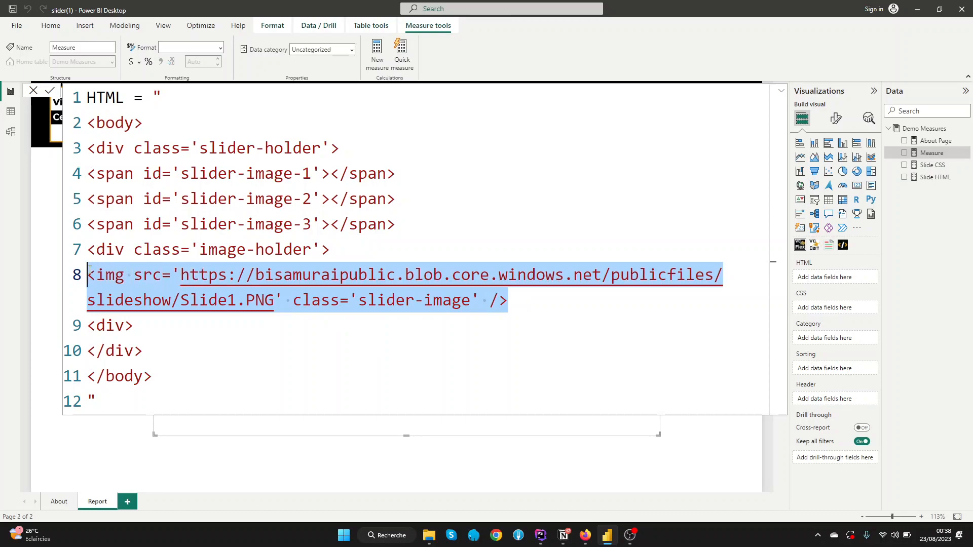
click(546, 307)
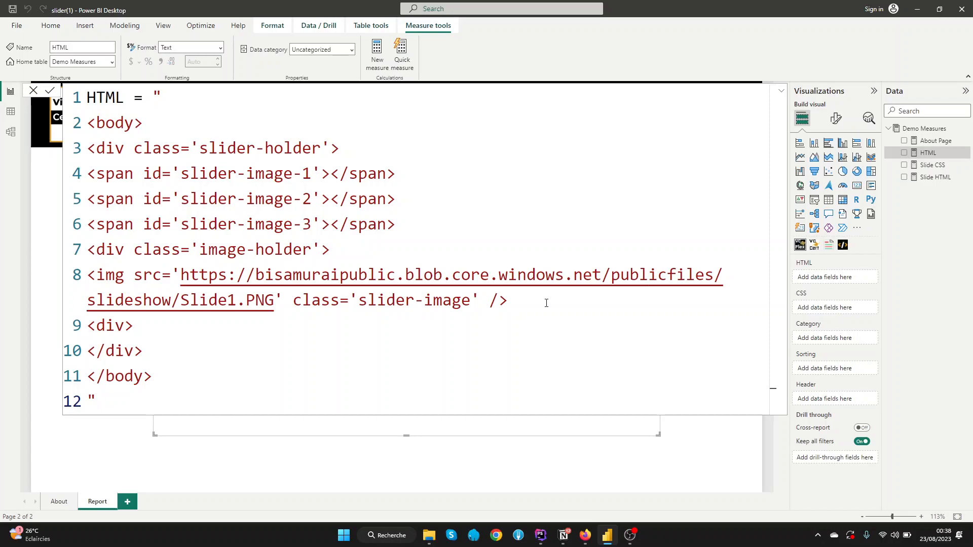
click(507, 300)
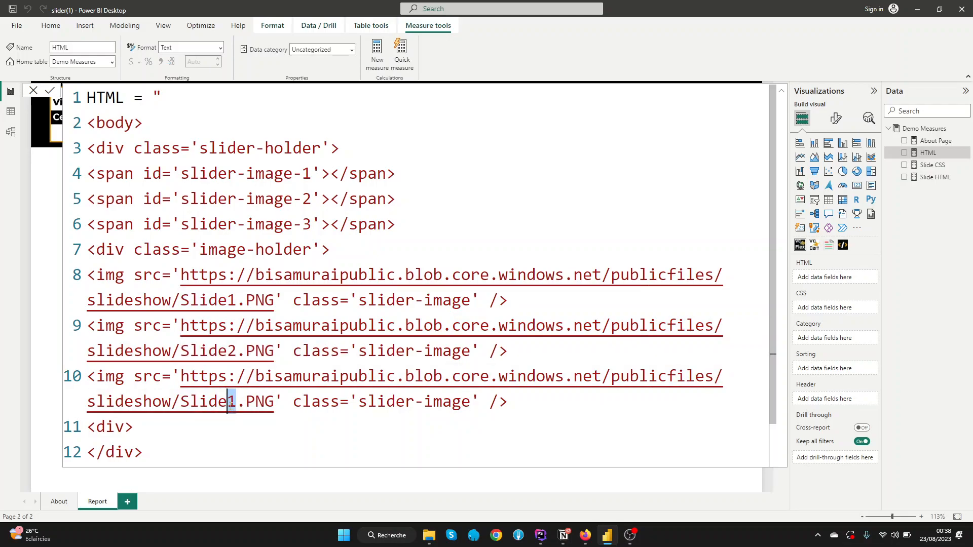
text(3)
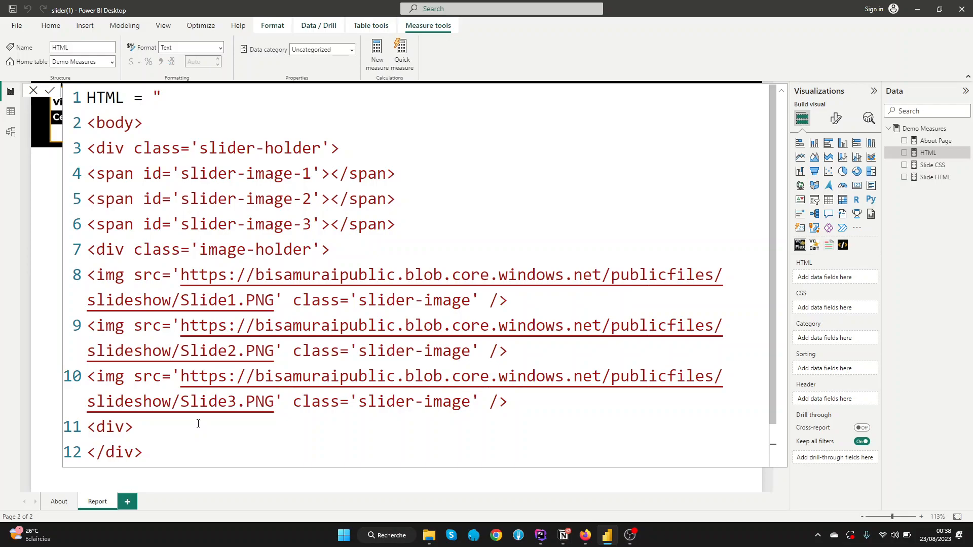
Step: After the image-holder div, add <div class='button-holder'></div> with a blank line inside
click(133, 427)
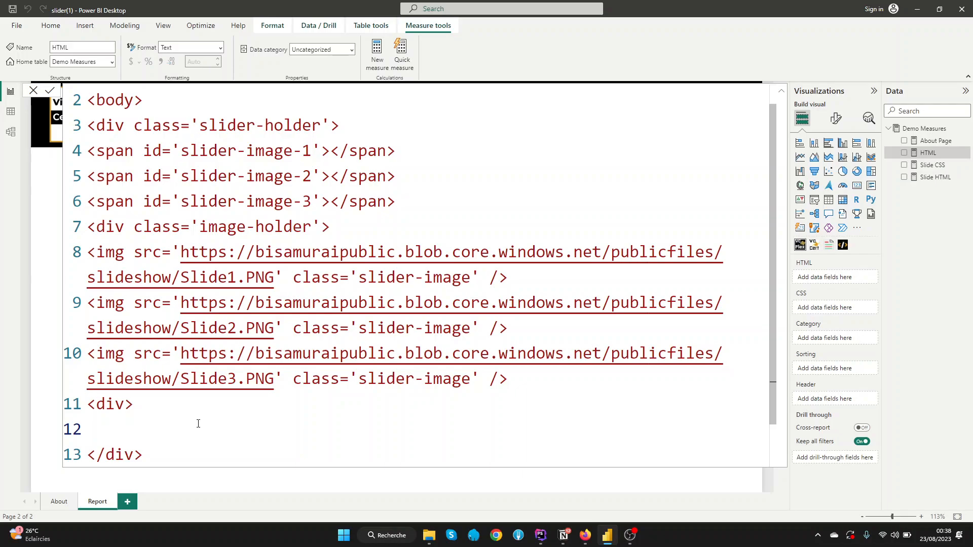
mouse_move(198, 226)
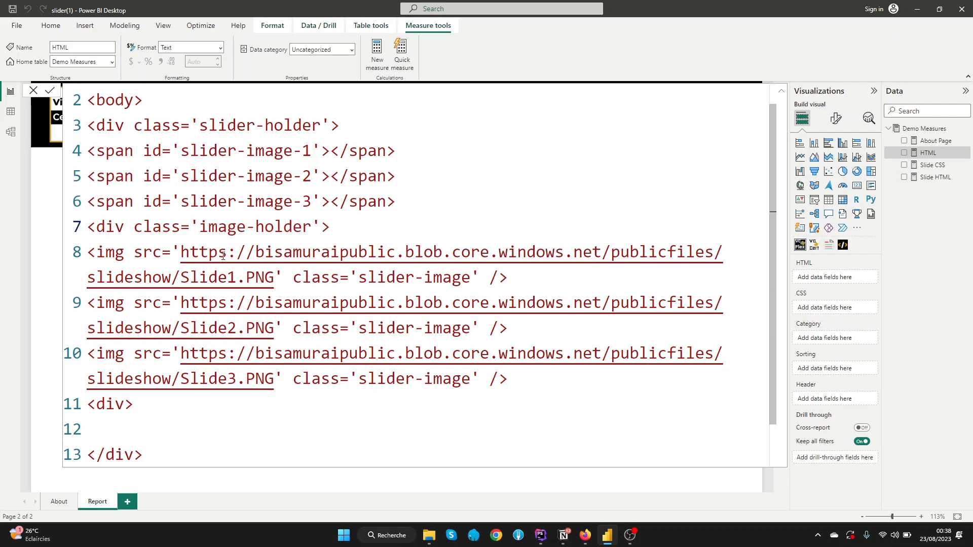
mouse_move(224, 253)
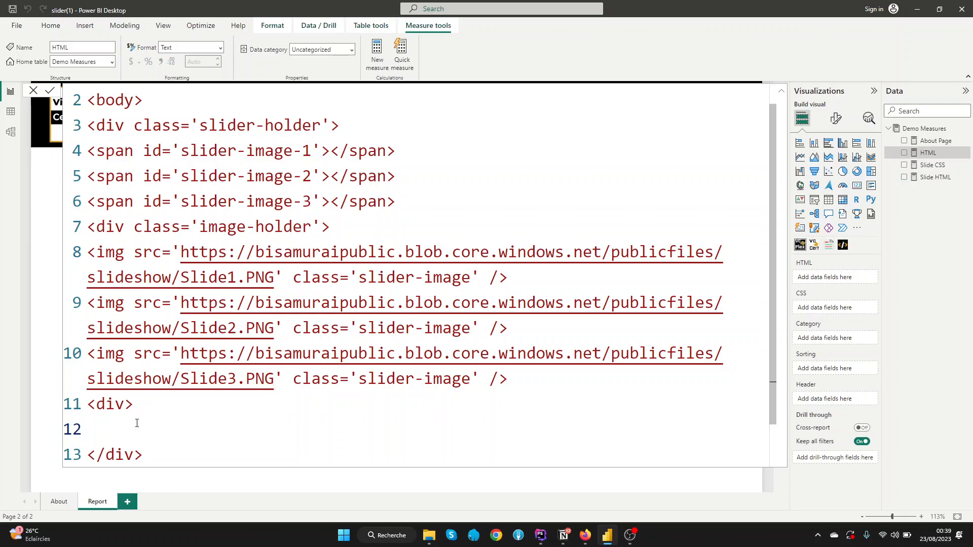
text(<div)
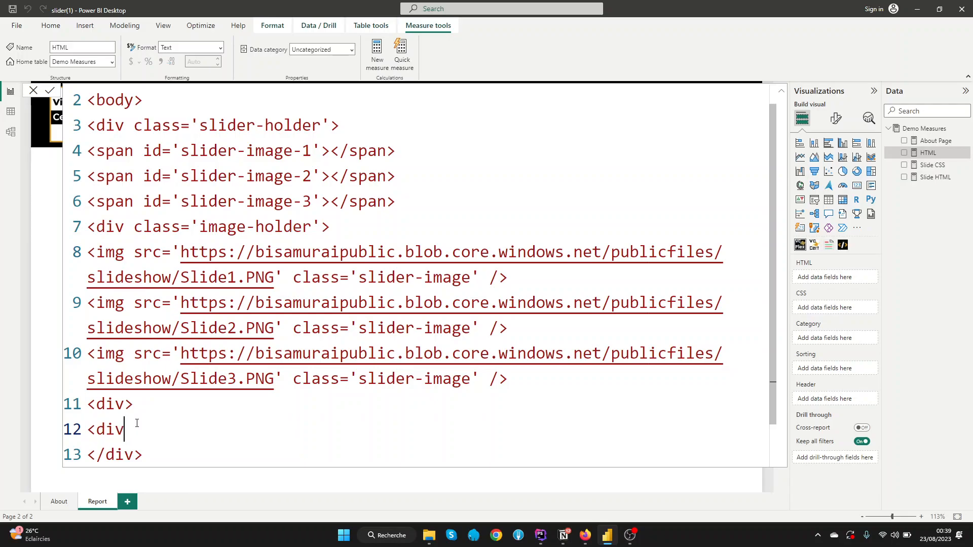
text(class=)
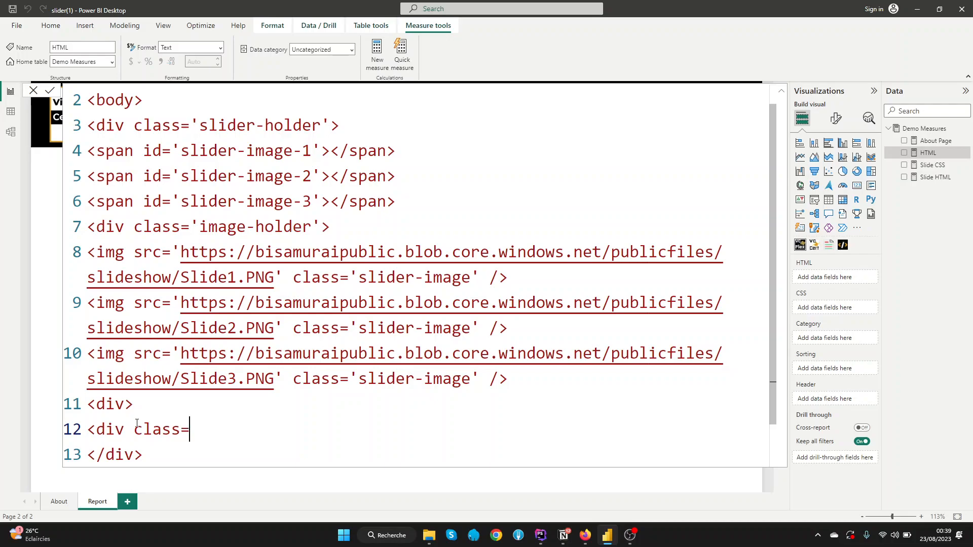
text('')
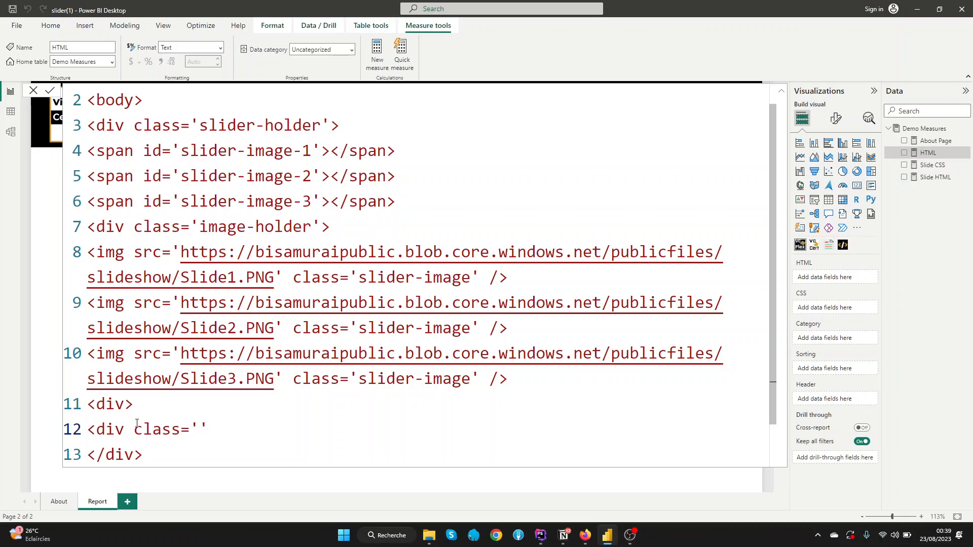
text(button)
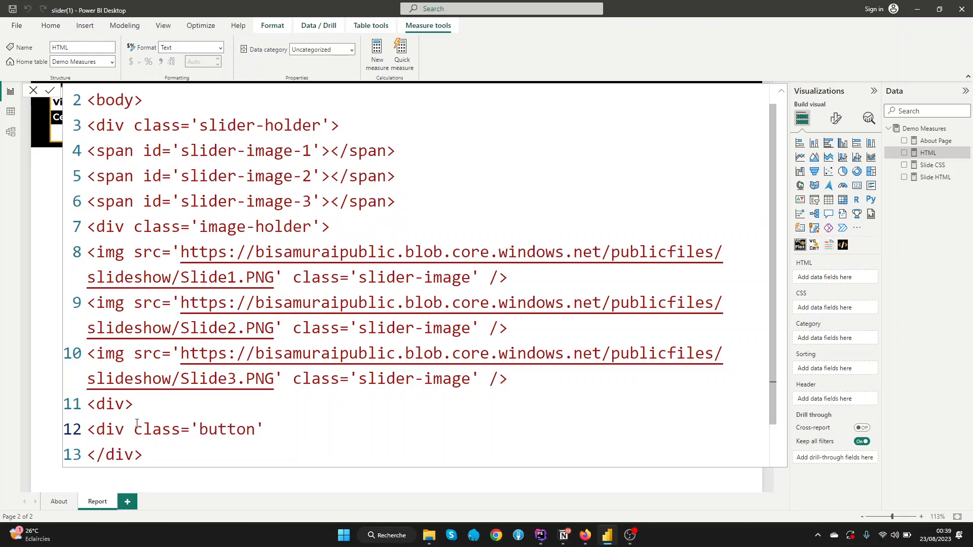
text(-hold)
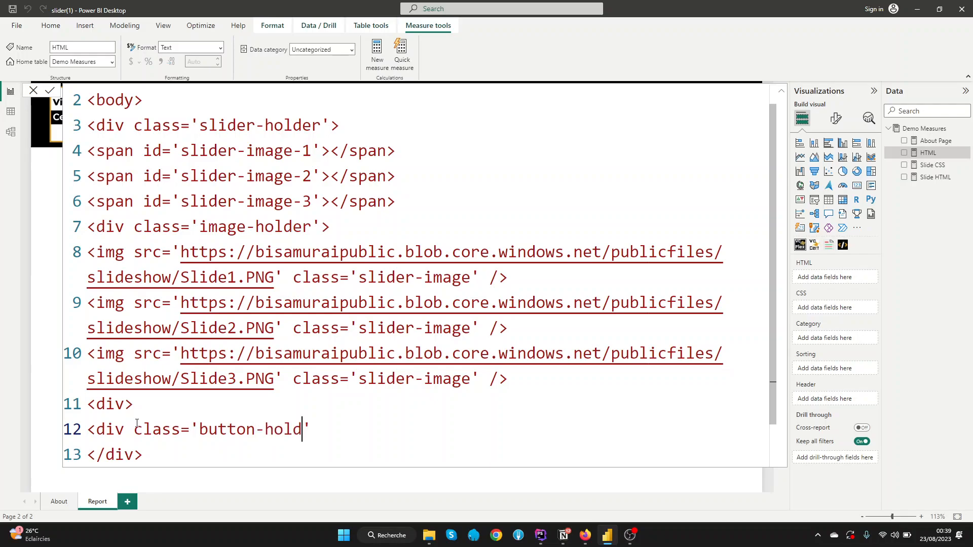
text(er'>)
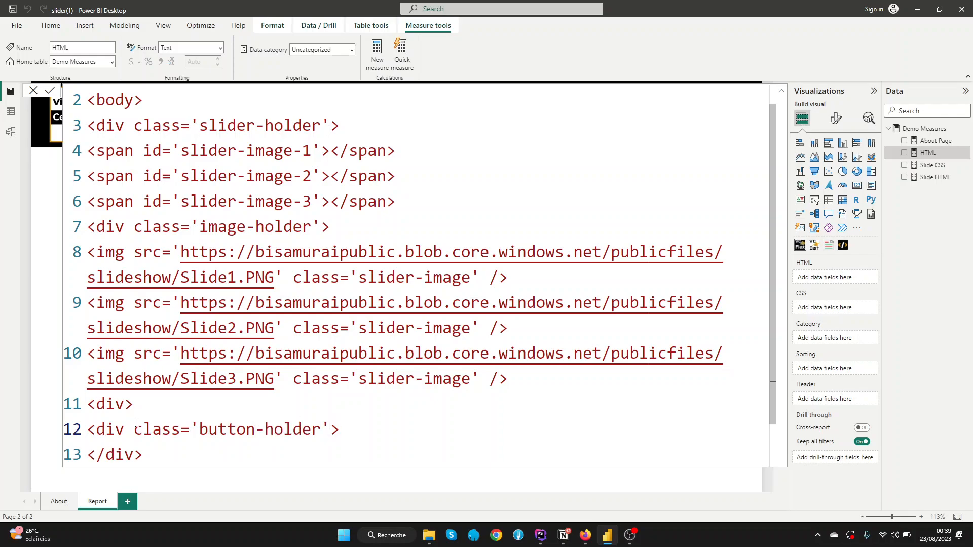
text(</)
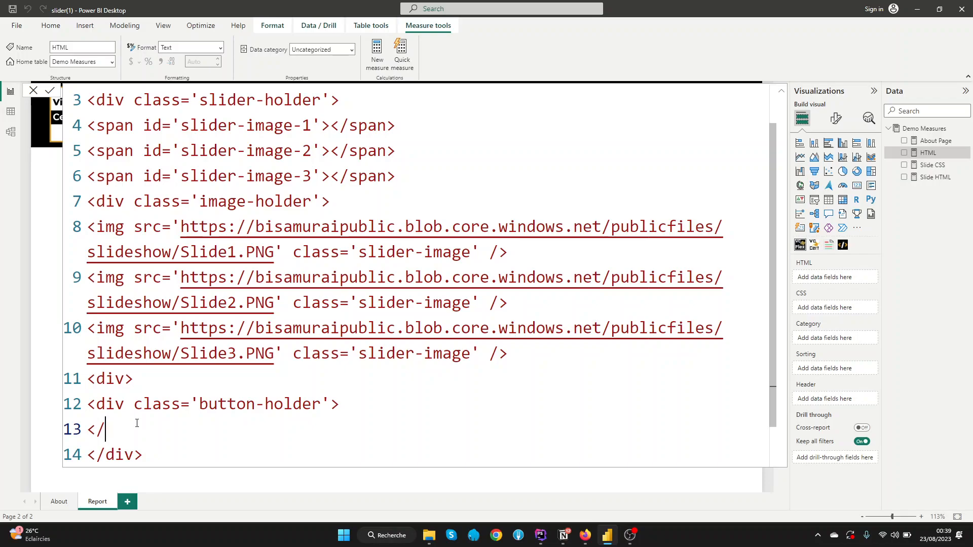
text(div>)
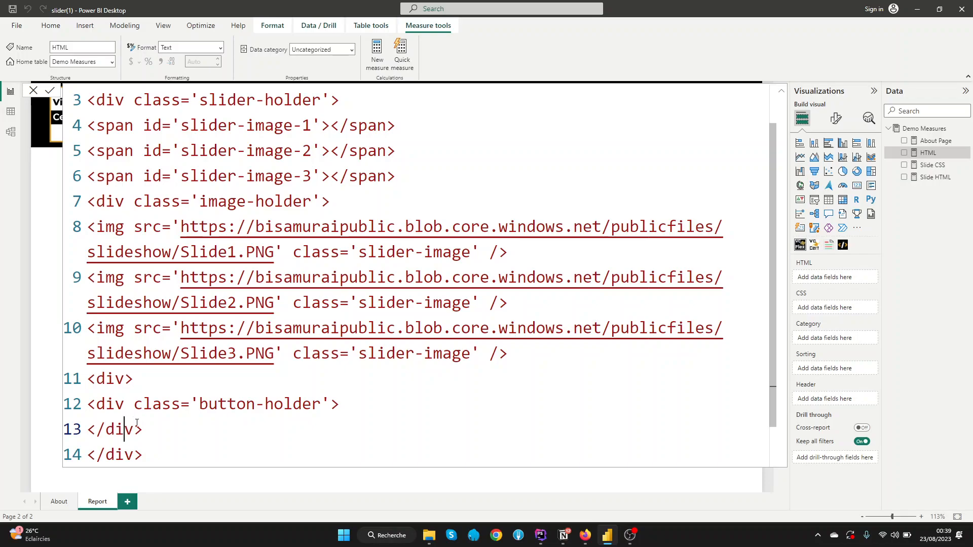
key(Return)
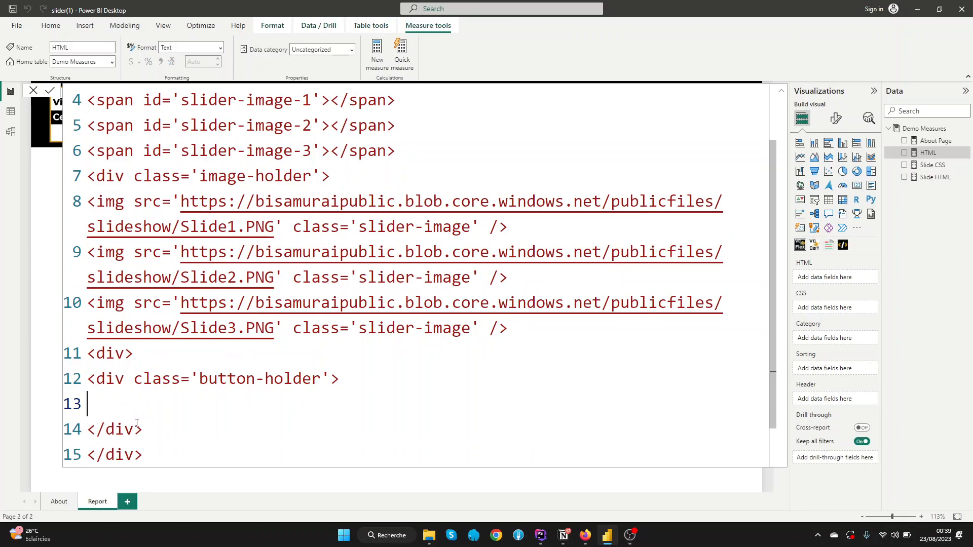
Step: Inside the button holder, write <a href='' class='slider-change'></a>
text(<)
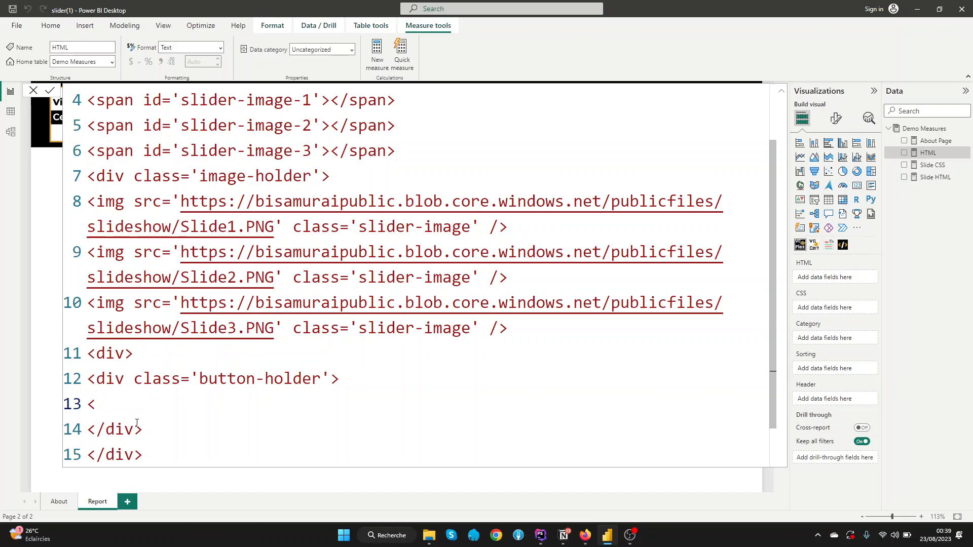
text(a)
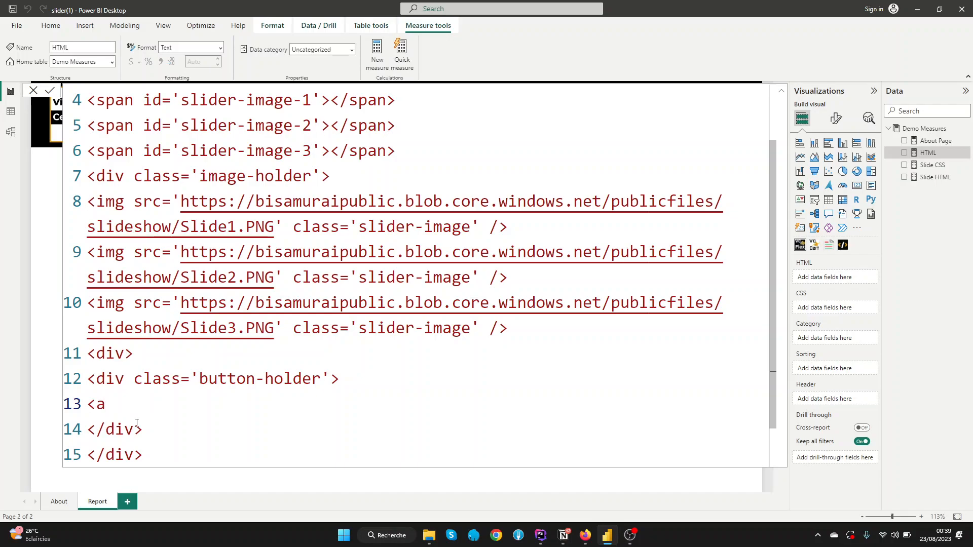
text(href=')
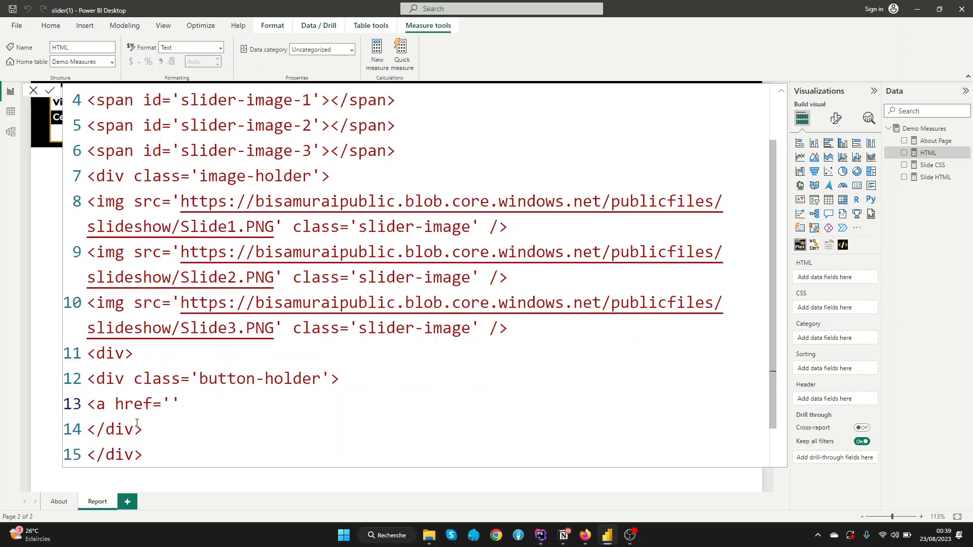
click(190, 404)
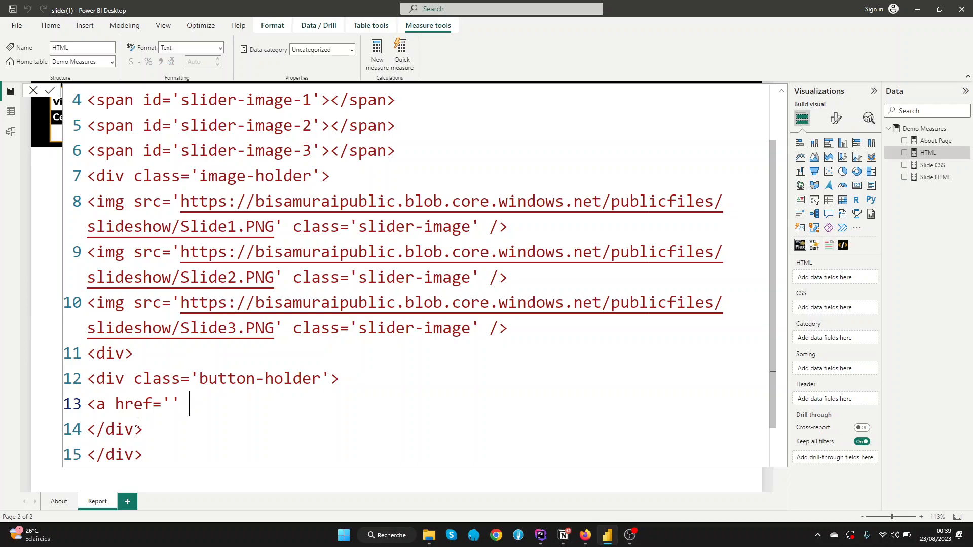
text(class=')
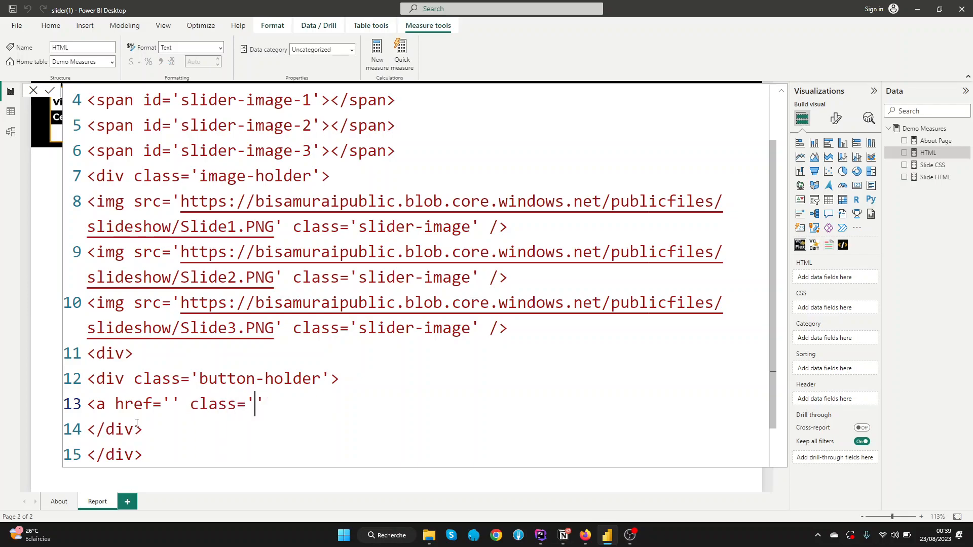
text(slider)
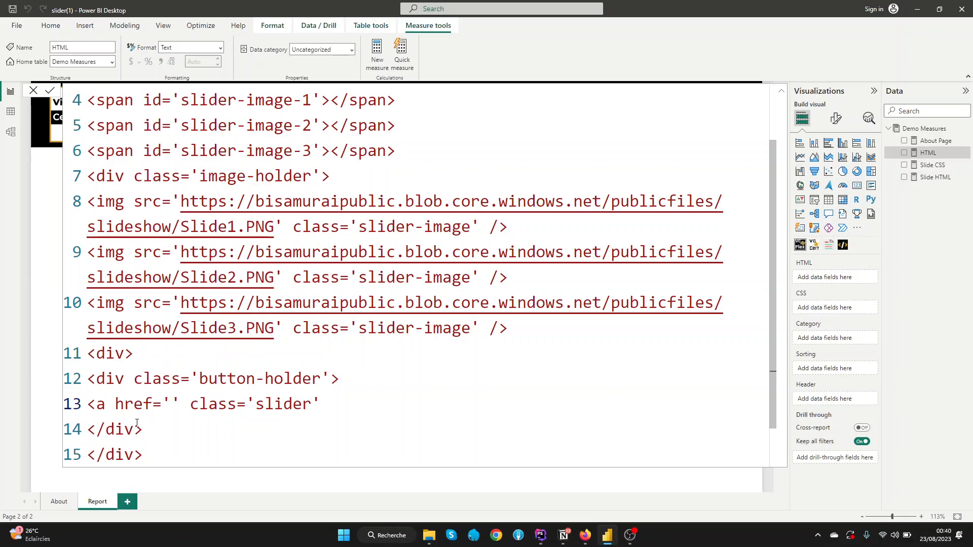
text(-)
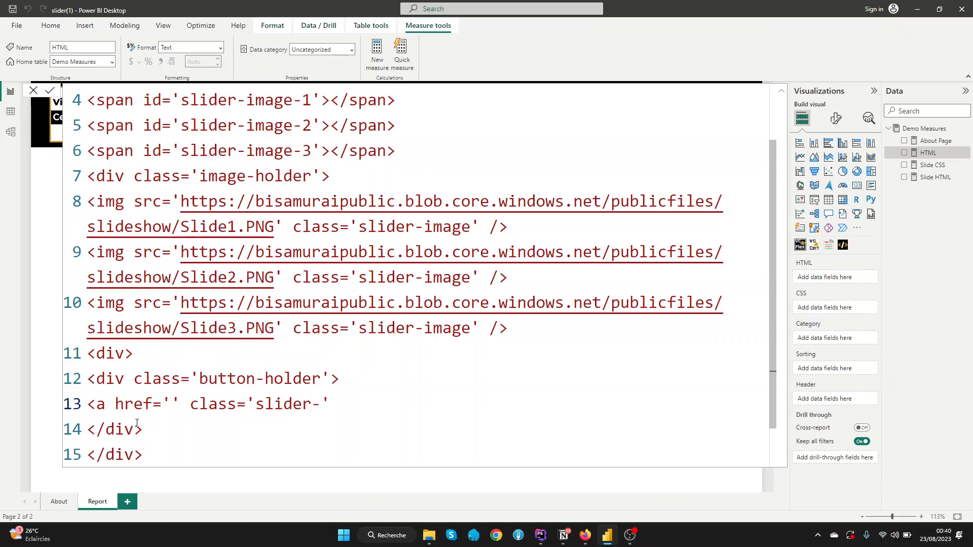
text(change)
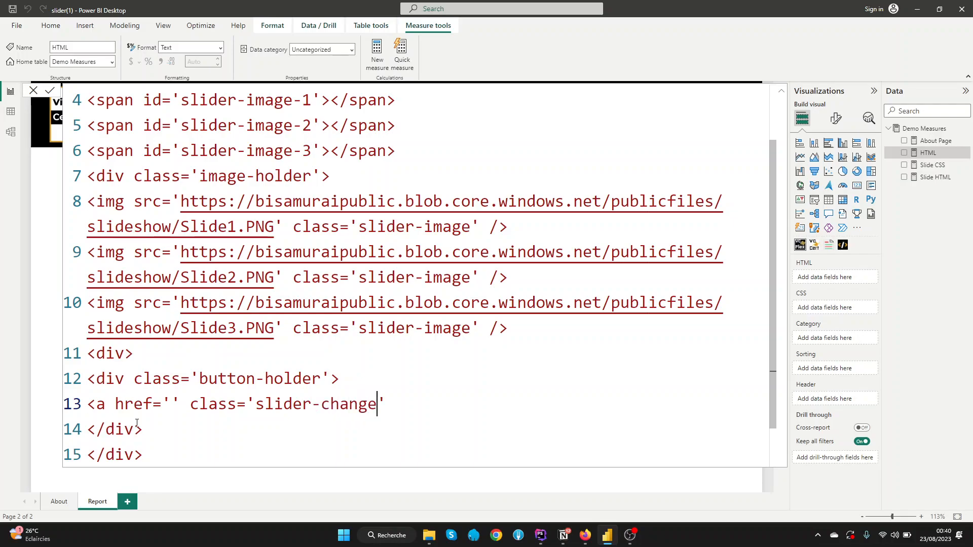
text(>)
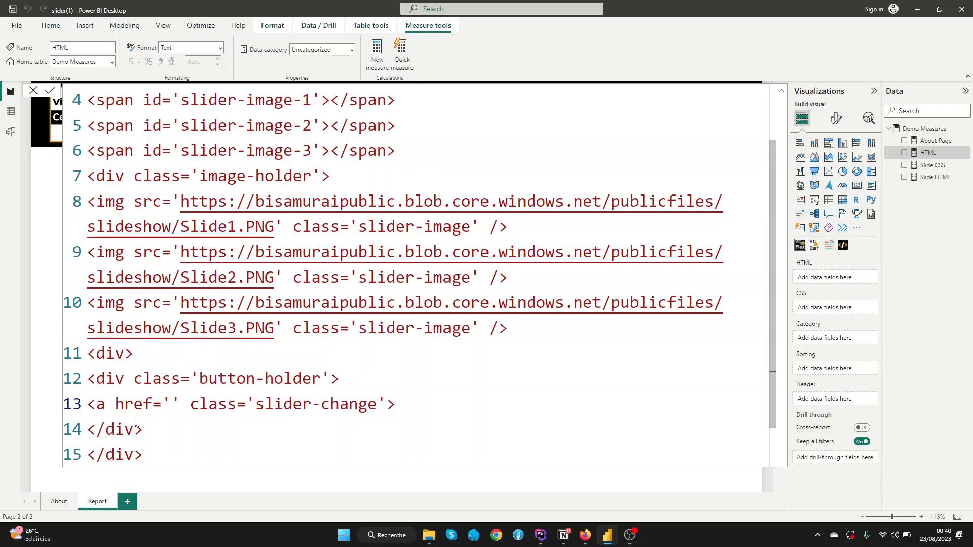
text(</)
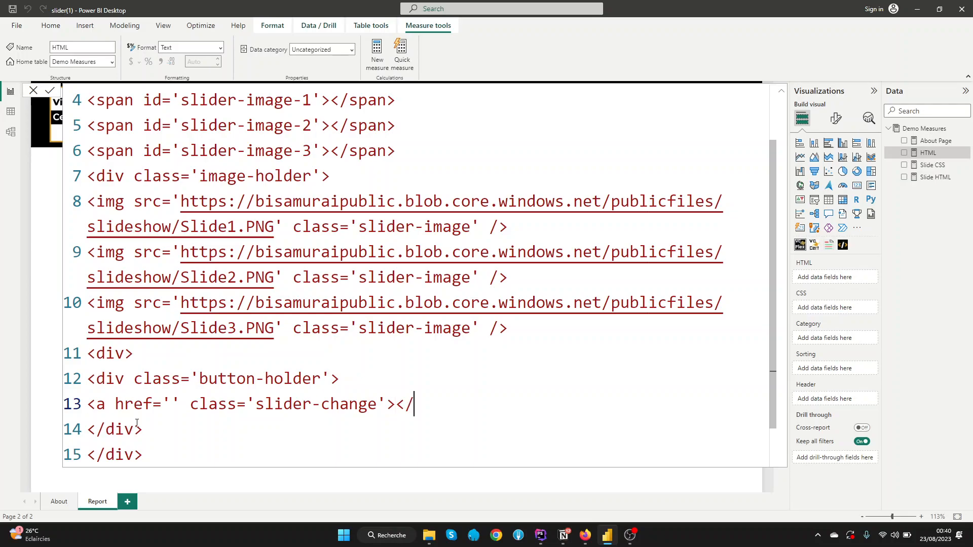
text(a>)
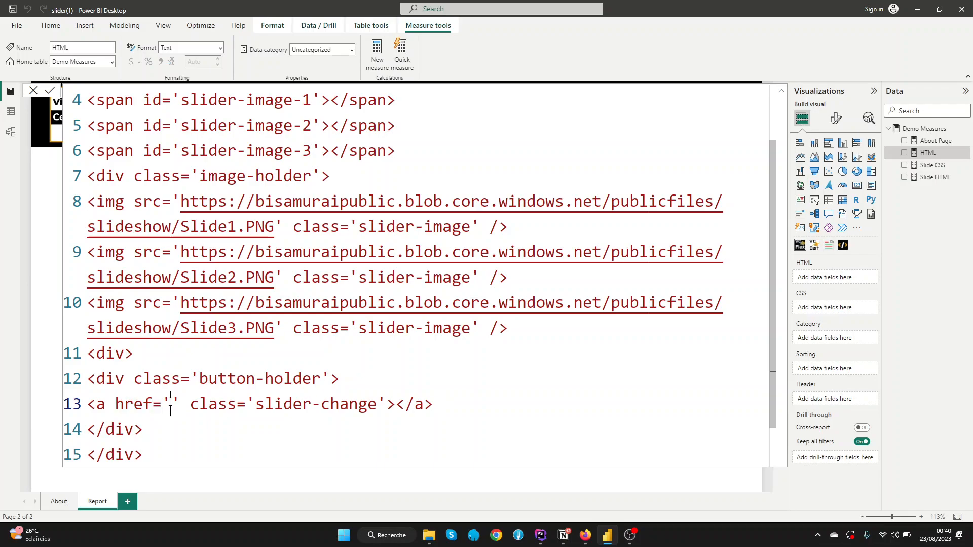
Step: Set the link's href to #slider-image-1, reusing the first span's id
scroll(up, 3)
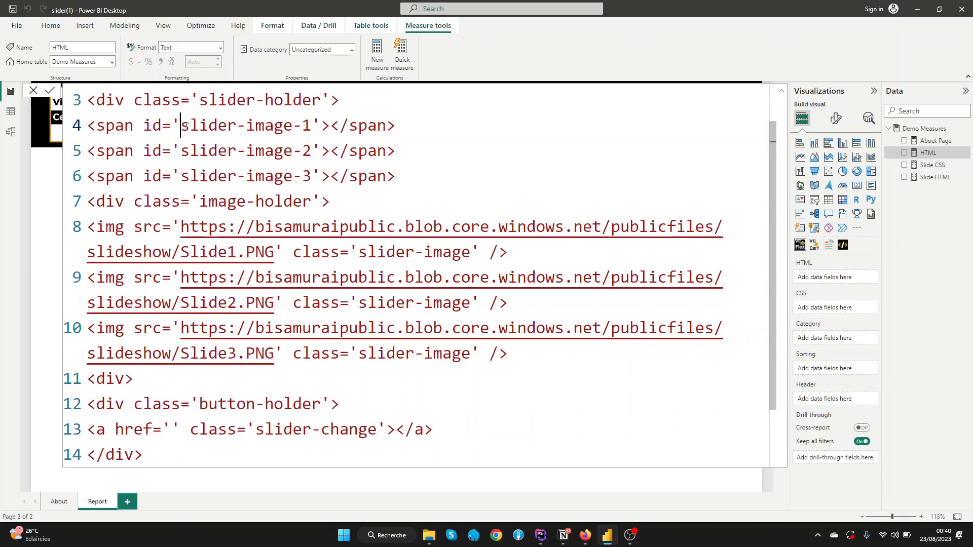
double_click(244, 126)
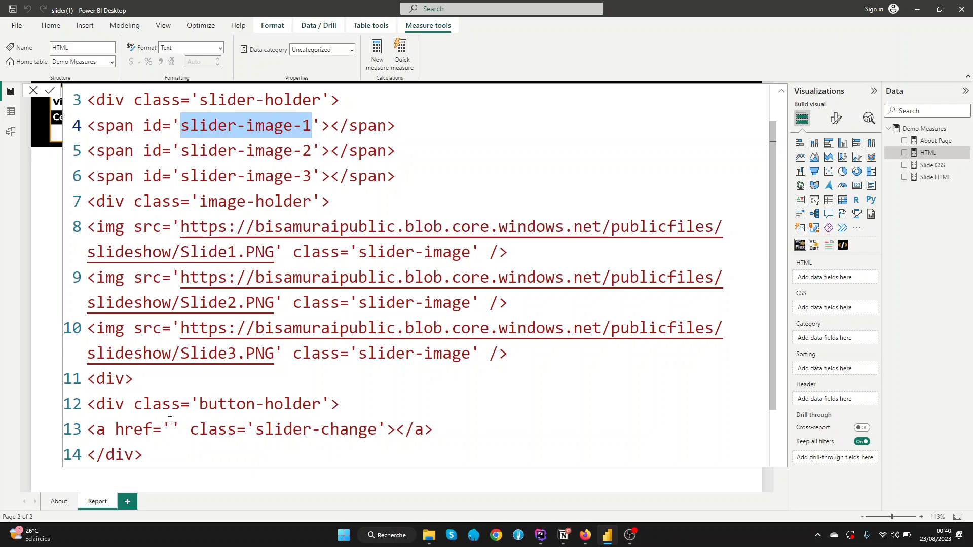
click(170, 428)
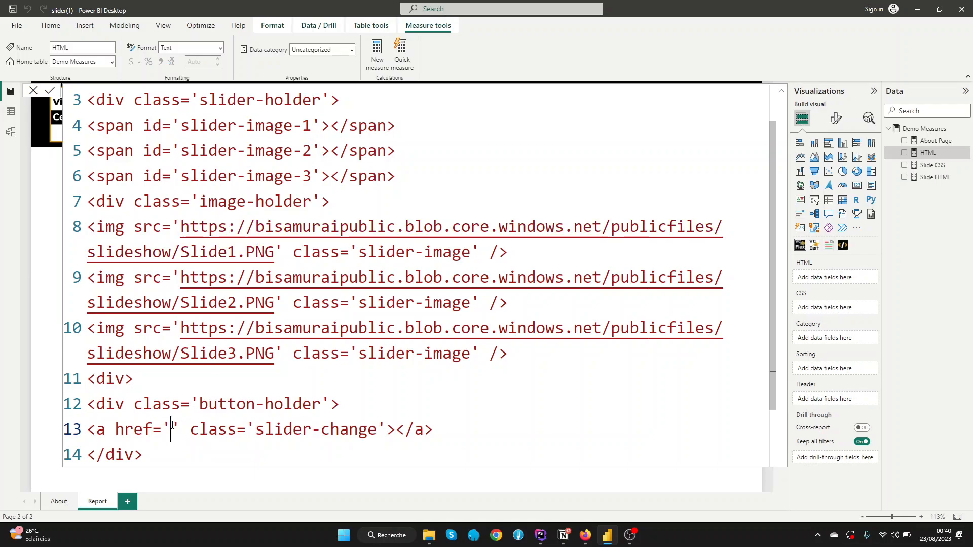
text(#slider-image-1)
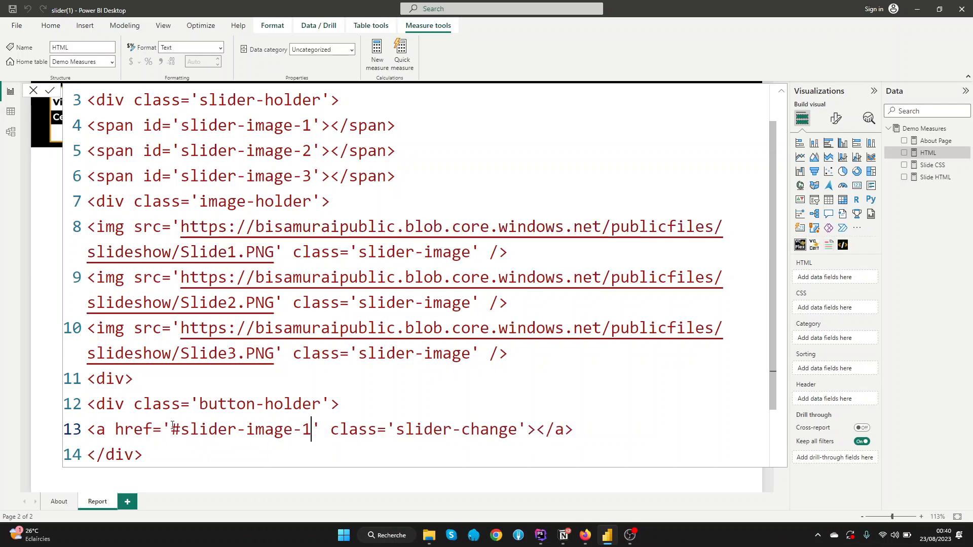
Step: Duplicate the link twice so they target #slider-image-2 and #slider-image-3
click(574, 430)
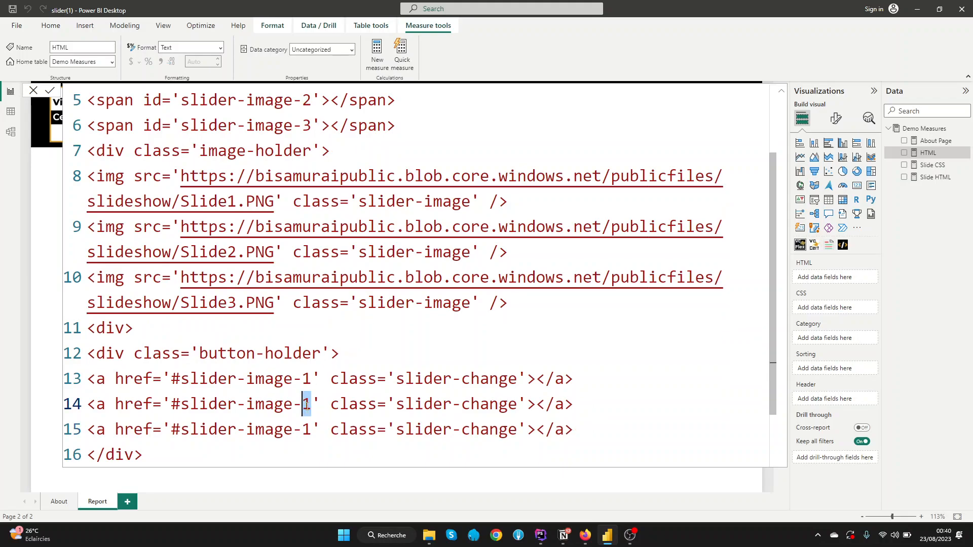
text(2)
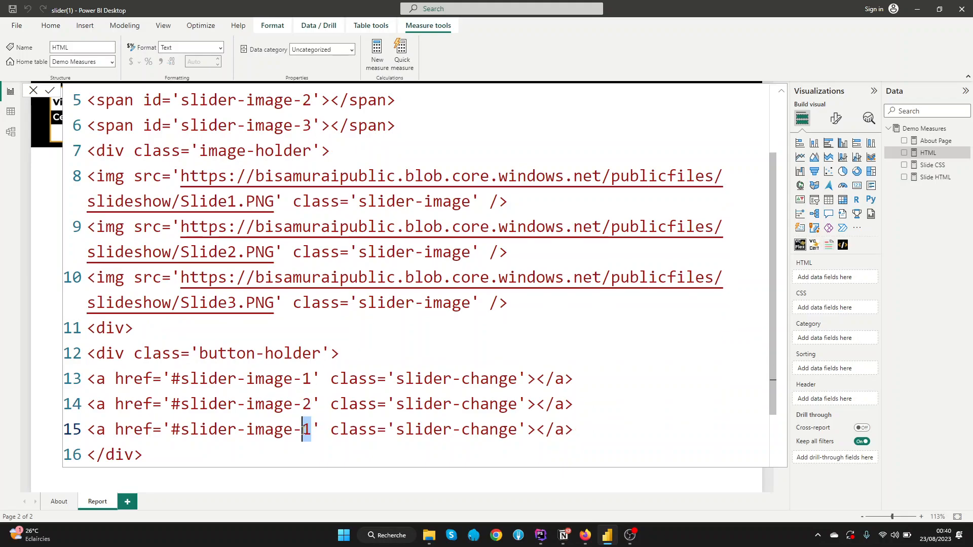
text(3)
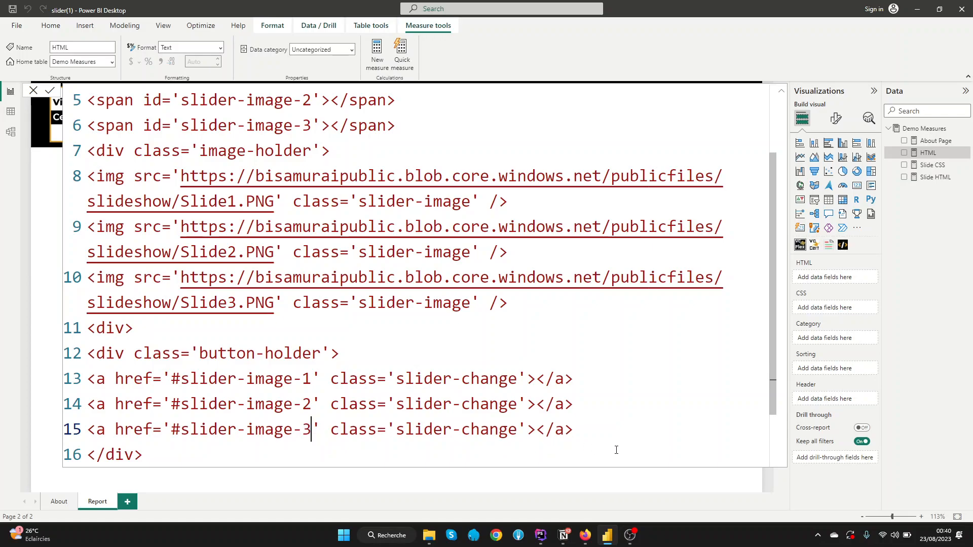
click(571, 430)
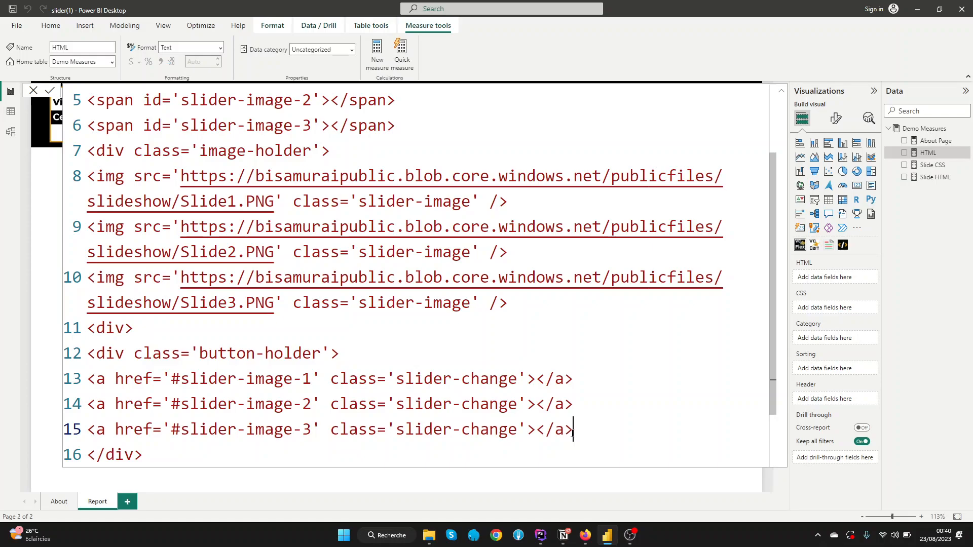
scroll(down, 3)
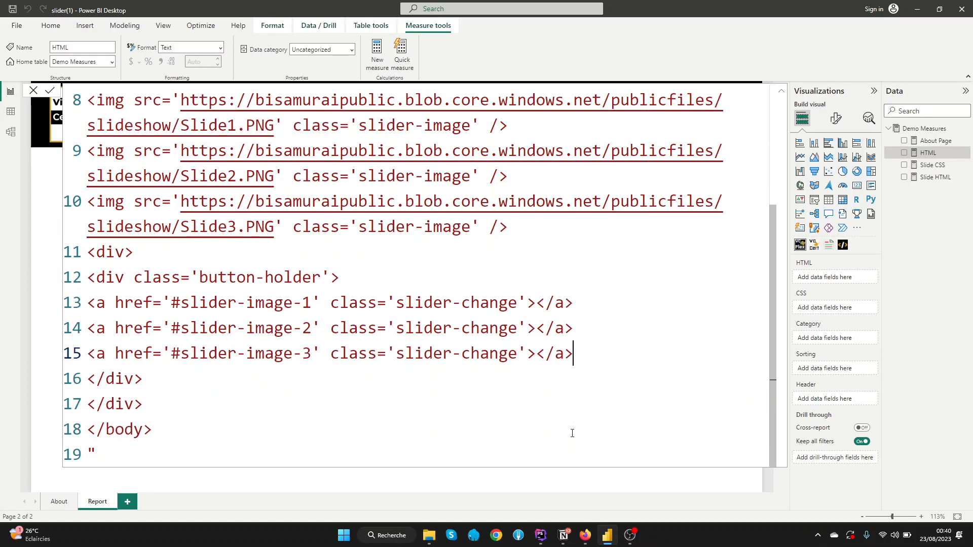
scroll(up, 3)
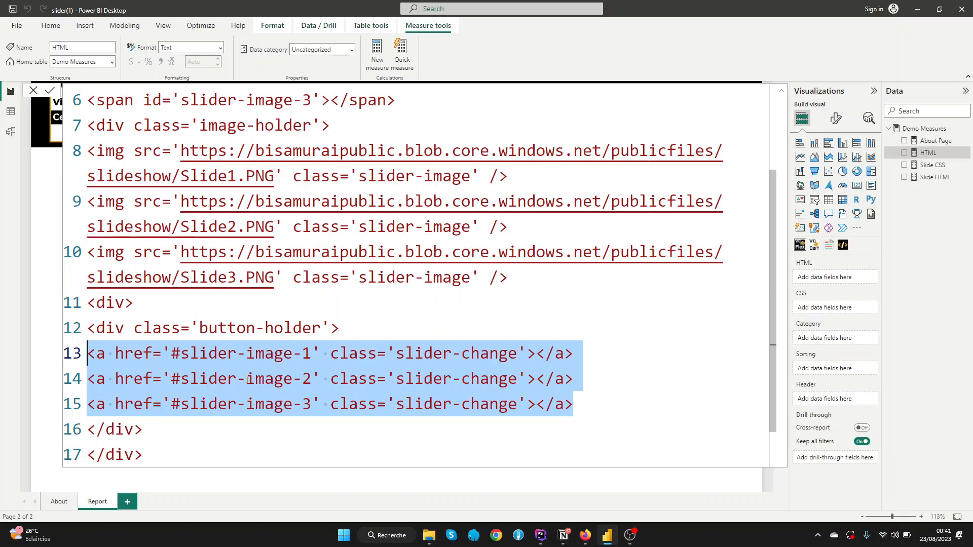
mouse_move(278, 419)
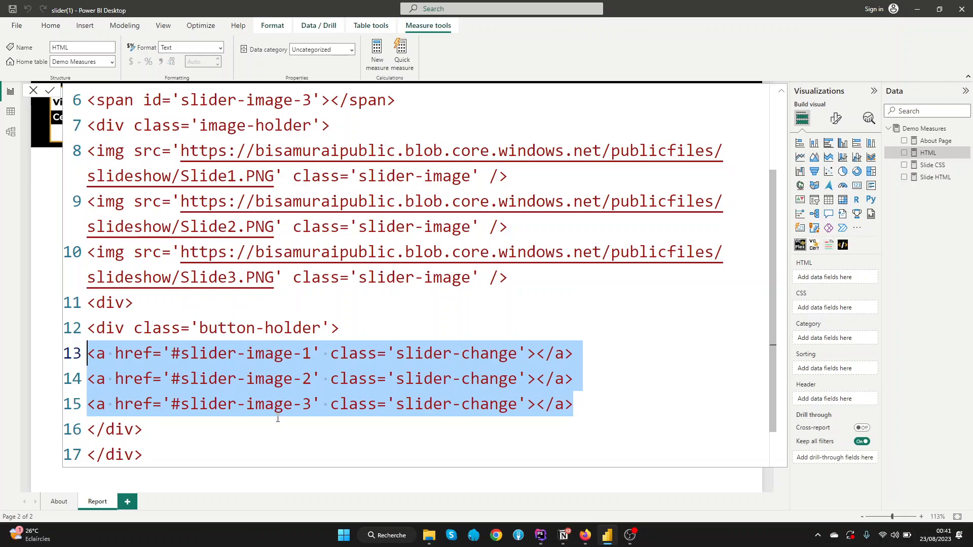
Step: Commit the HTML measure and bind it to the visual's HTML field, rendering the slide images
click(289, 424)
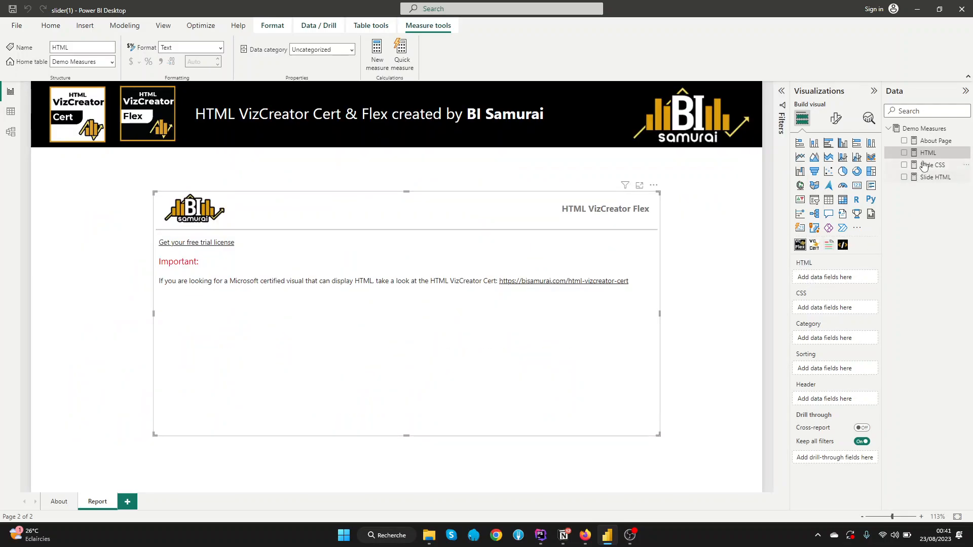
click(904, 152)
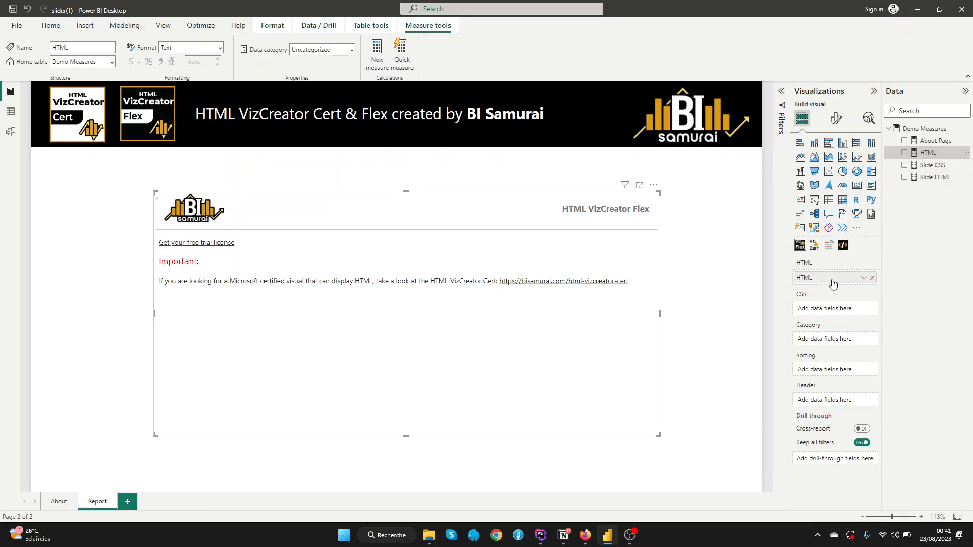
click(905, 153)
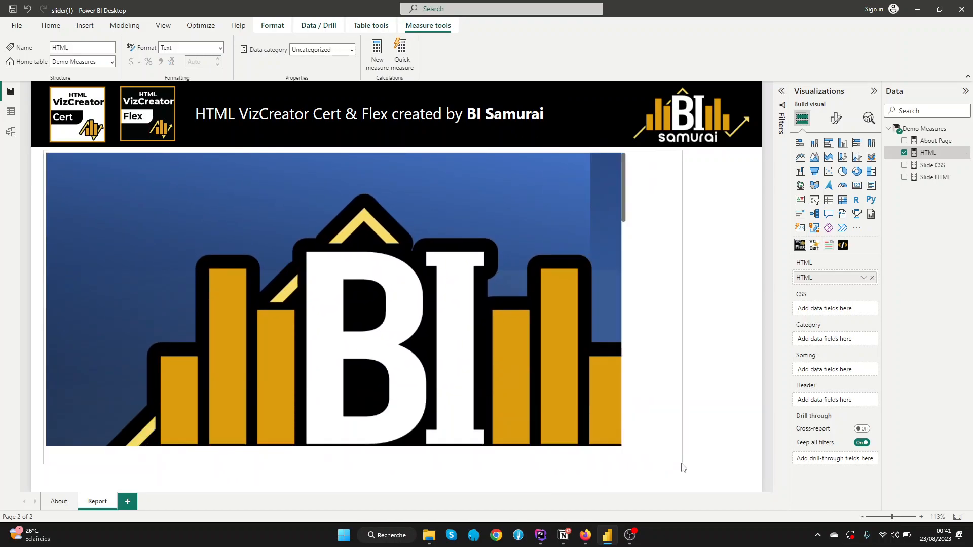
scroll(down, 3)
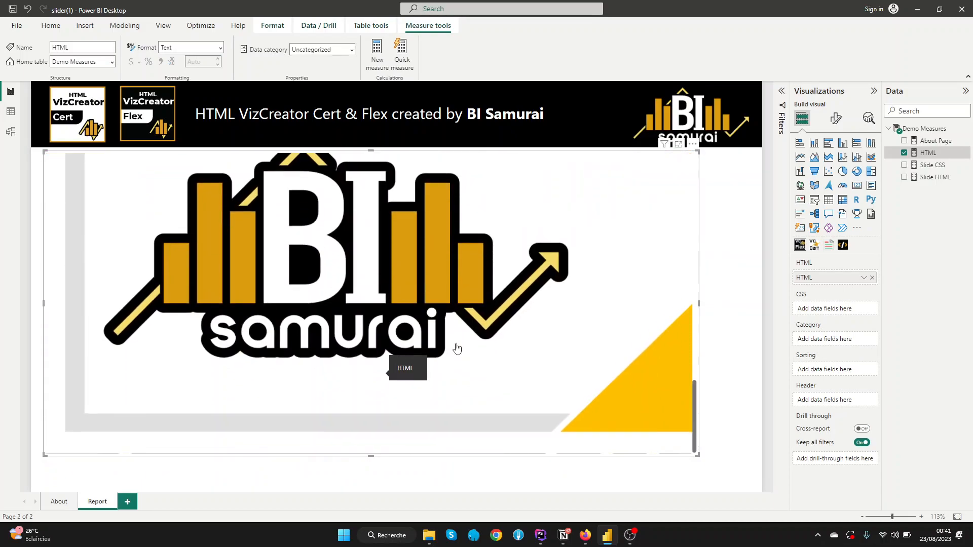
mouse_move(341, 385)
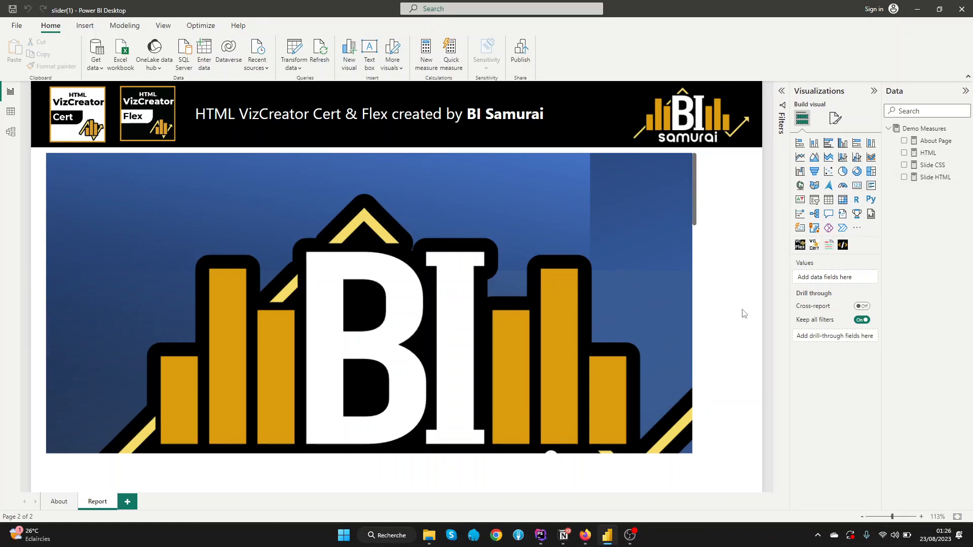
mouse_move(744, 328)
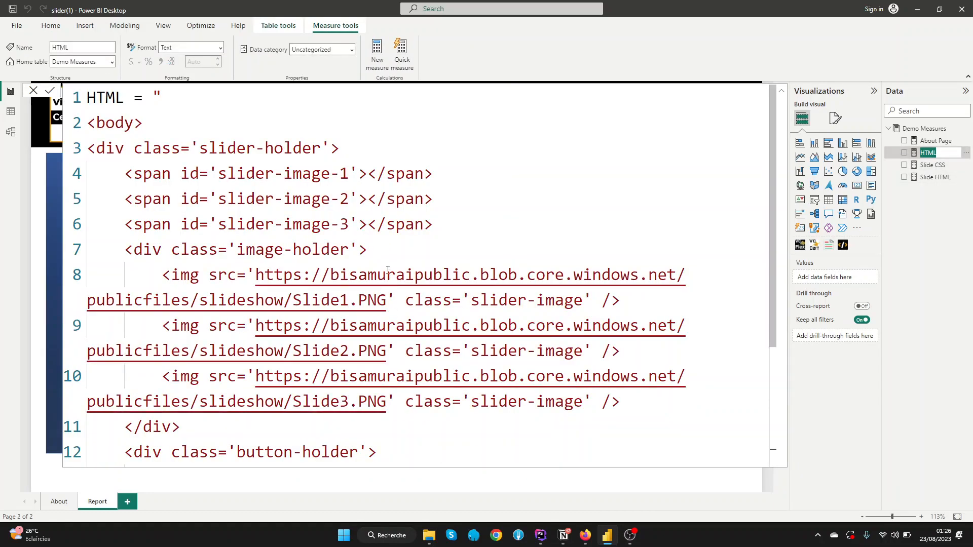
Step: Select the whole HTML measure code, glance at Slide.html in PhpStorm and return to the report
key(ctrl+a)
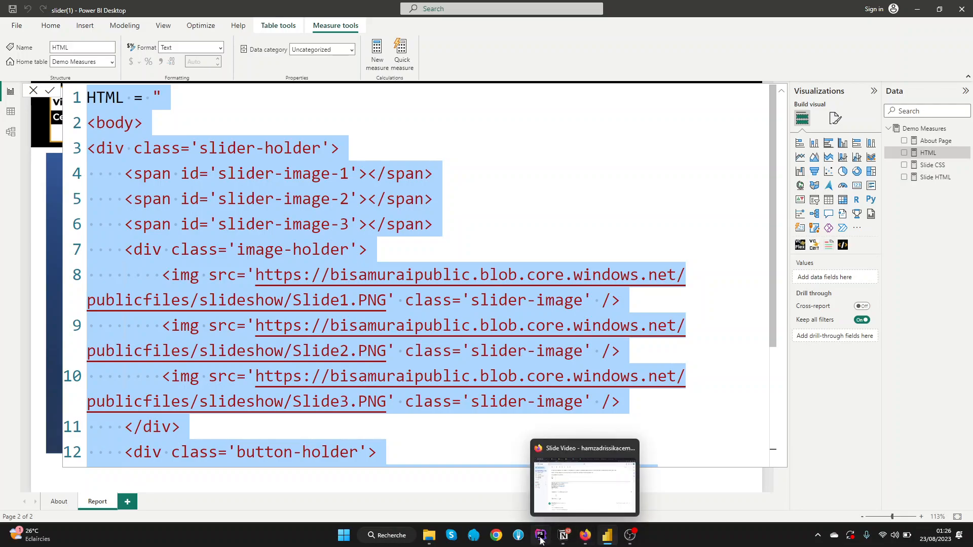
click(538, 535)
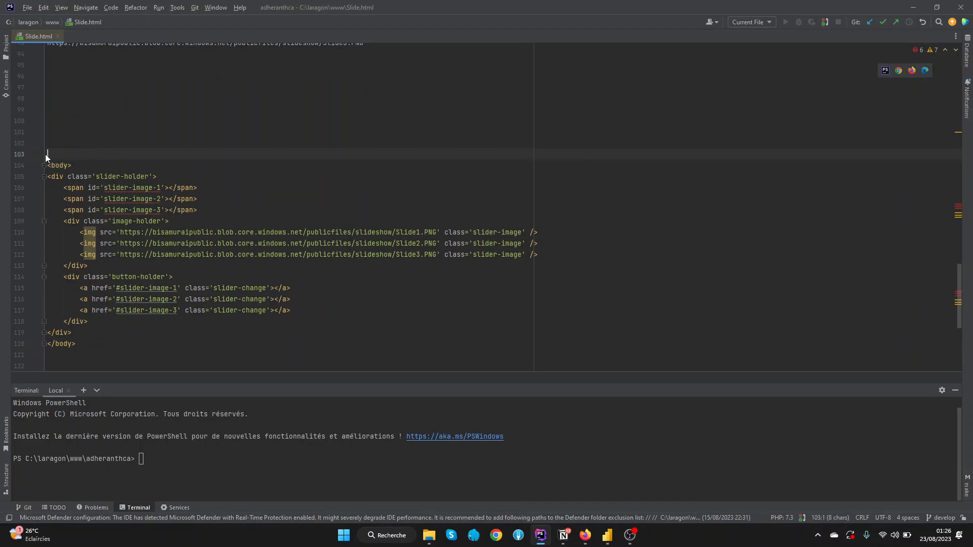
click(607, 535)
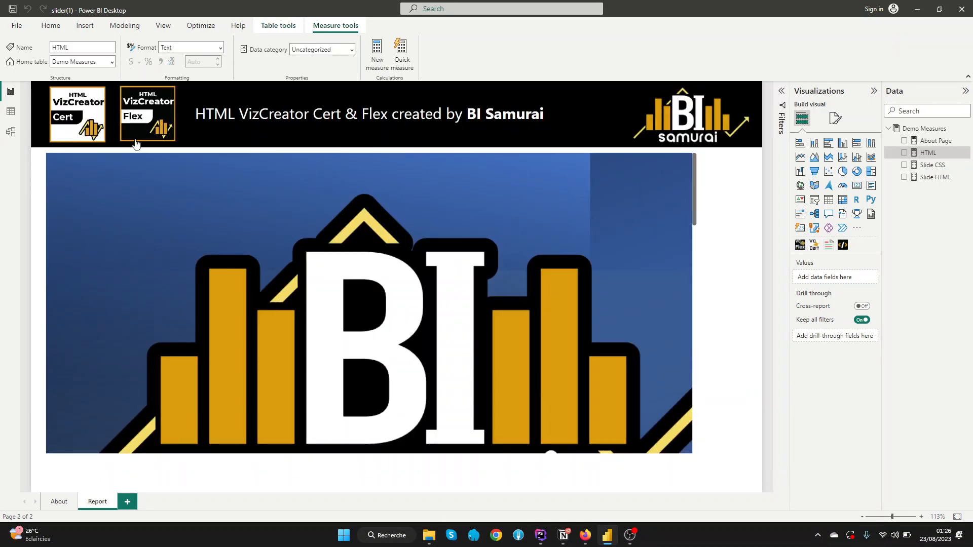
mouse_move(962, 143)
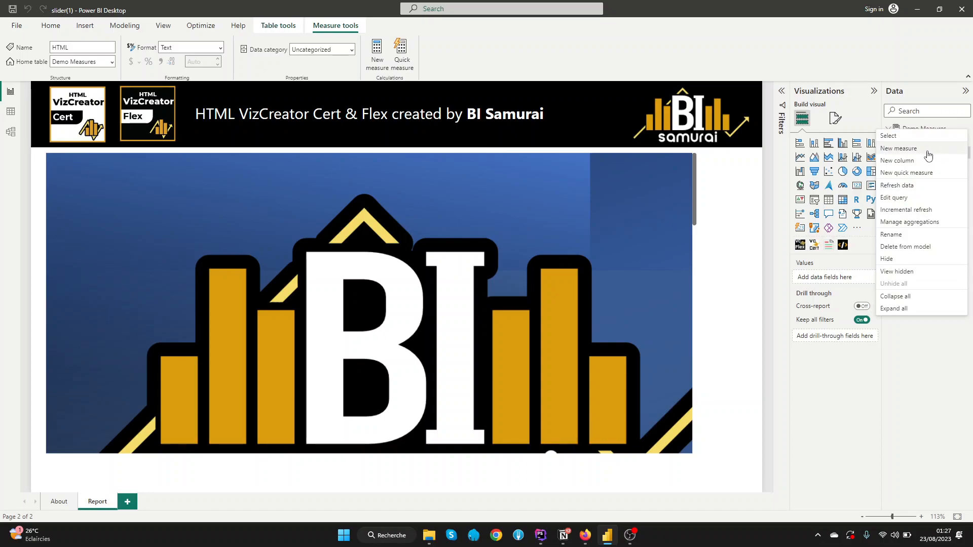
Step: Create a new measure in Demo Measures named CSS = ""
click(898, 148)
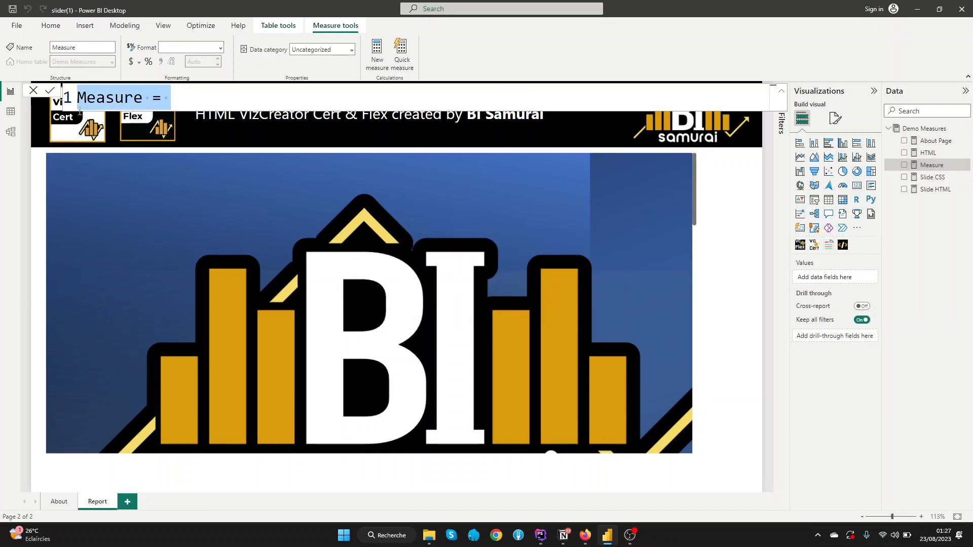
text(C =)
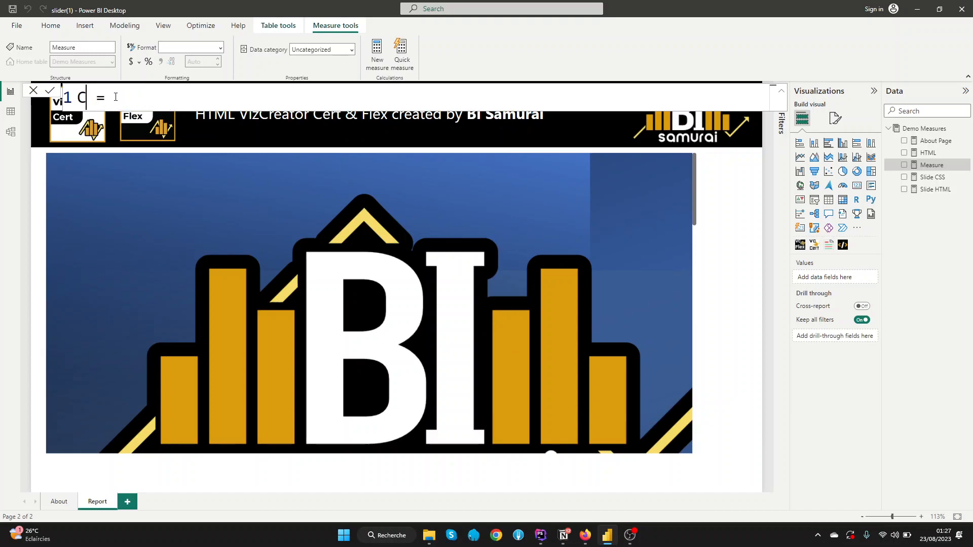
text(SS)
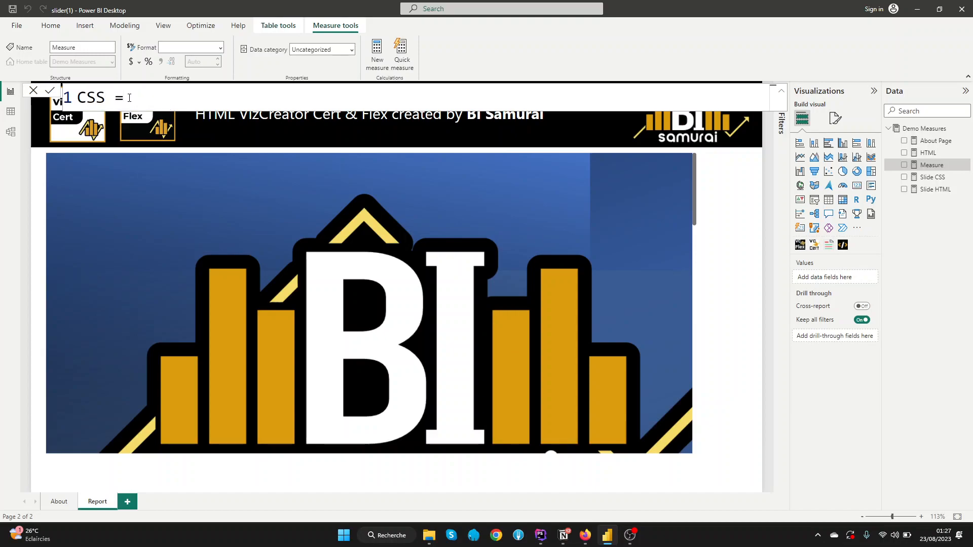
text("")
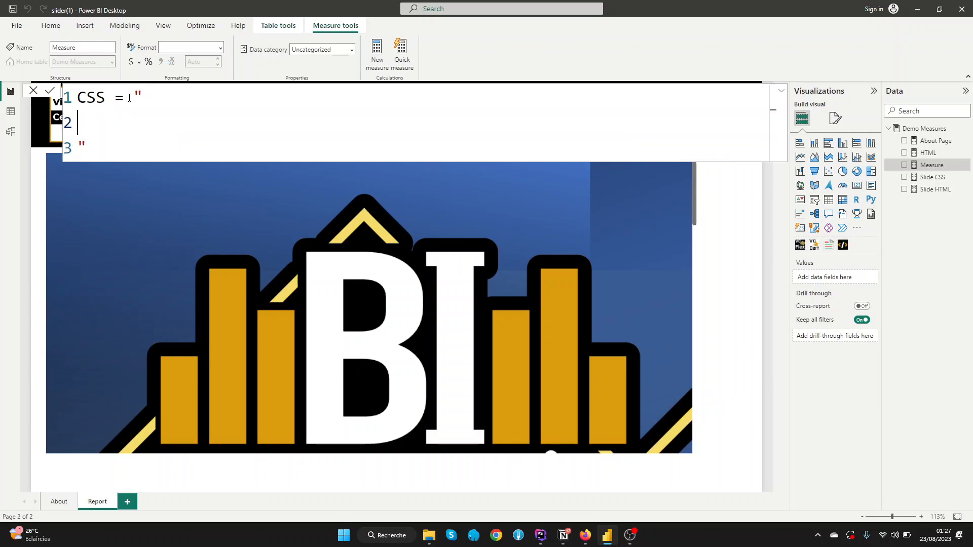
Step: Add an empty .slider-holder {} rule, copying the class name from Slide.html
click(539, 535)
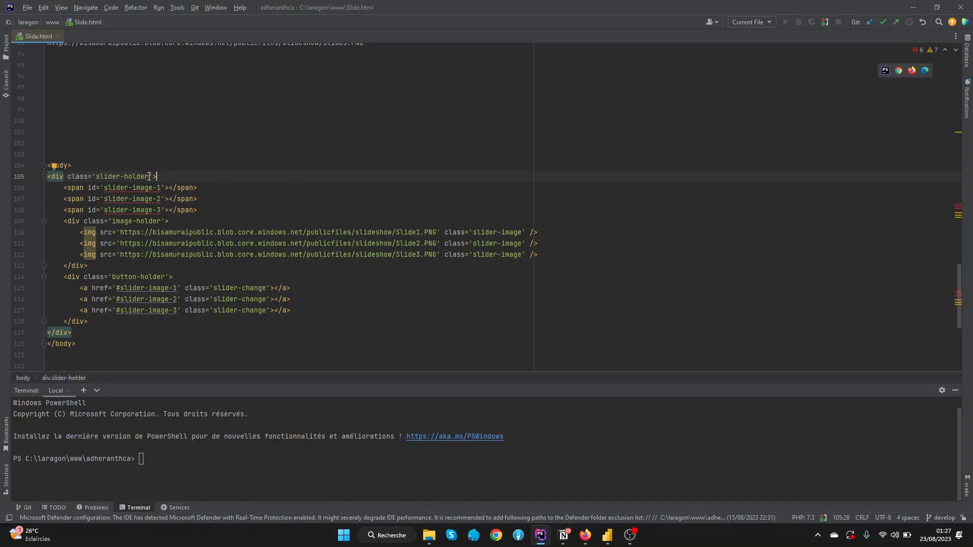
mouse_move(134, 187)
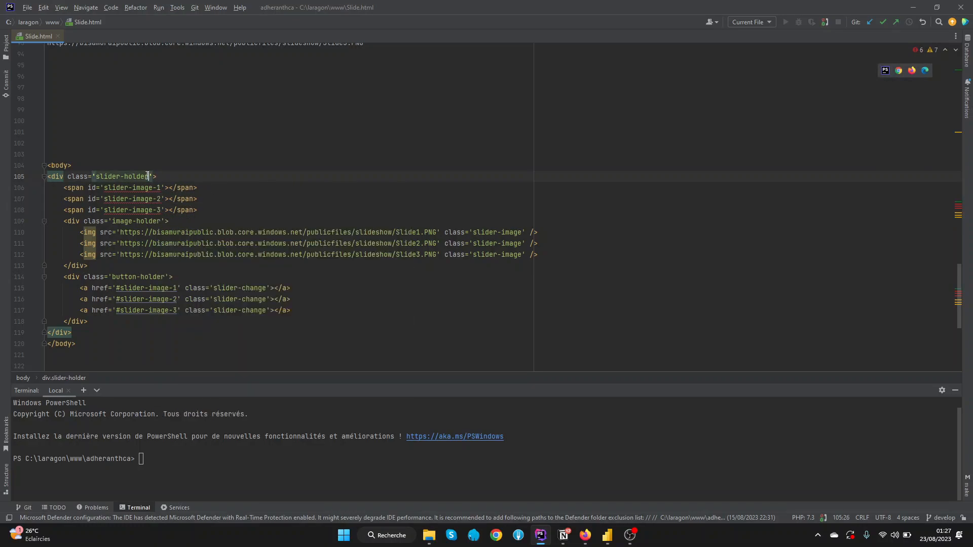
double_click(123, 177)
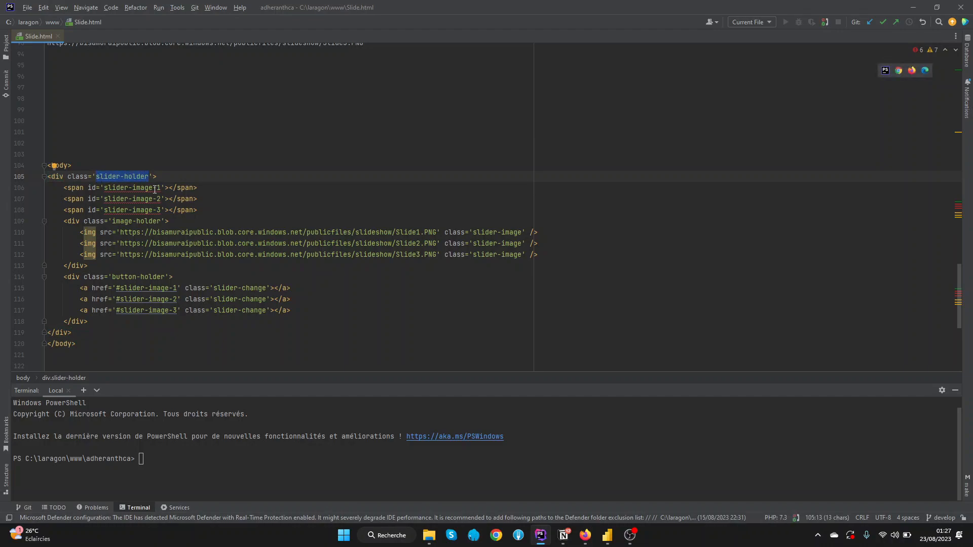
click(607, 536)
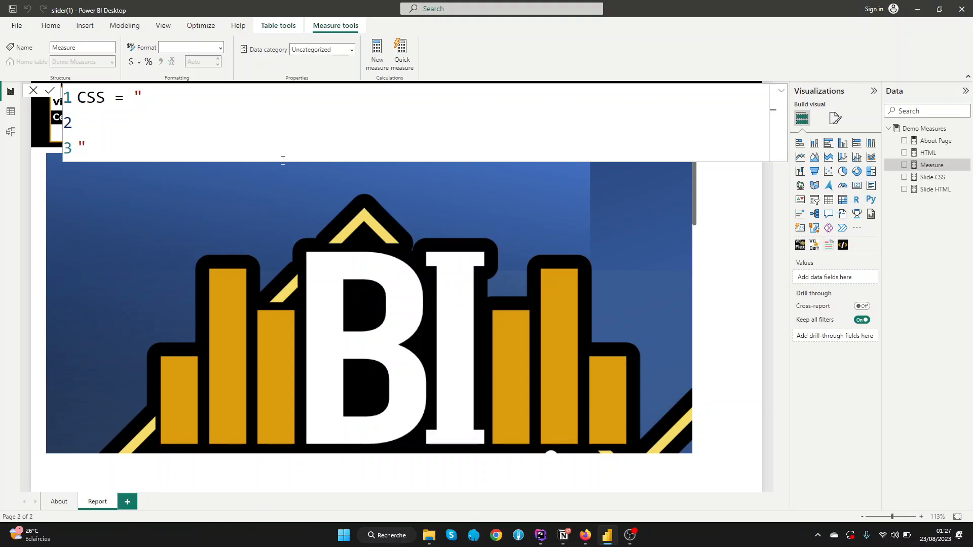
text(.slider-holder {)
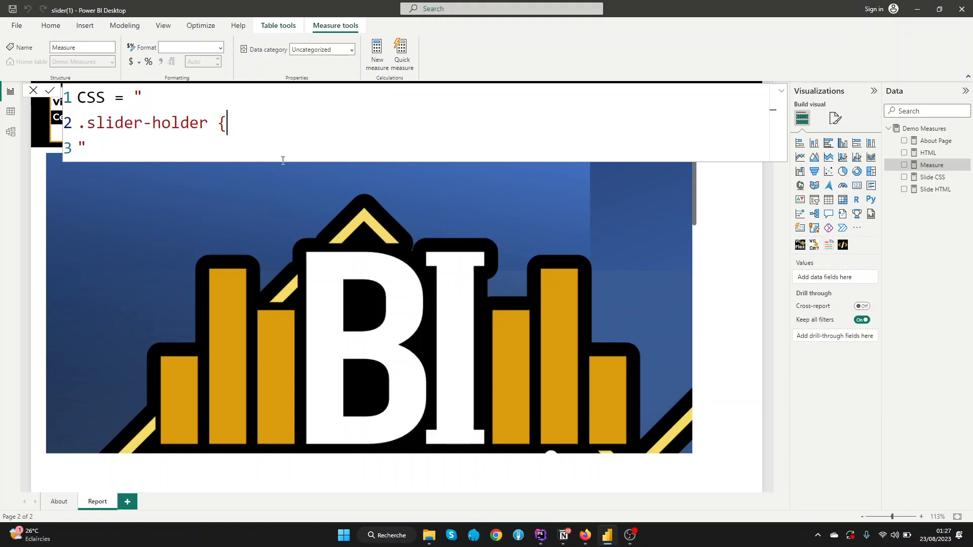
text(})
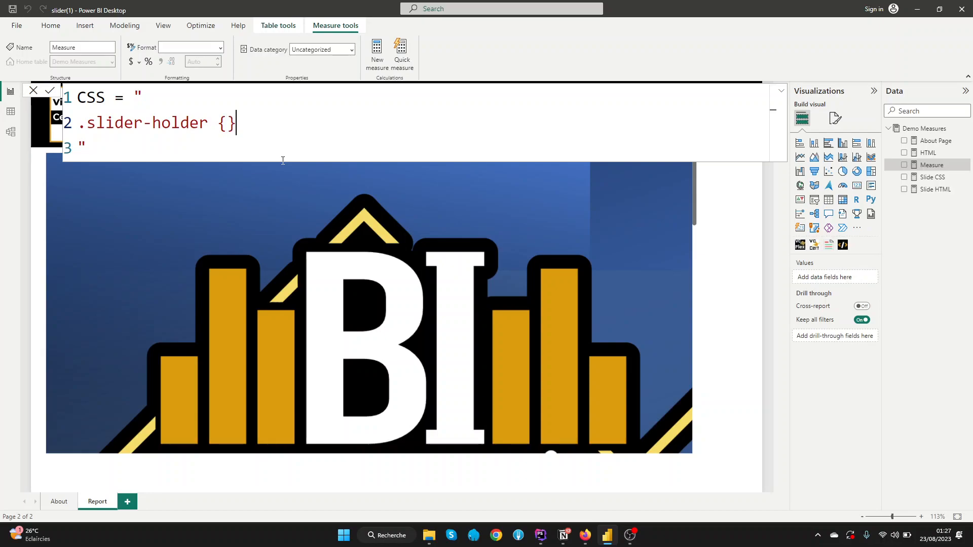
Step: Add an empty #slider-image-1 {} rule using the id from Slide.html
click(539, 536)
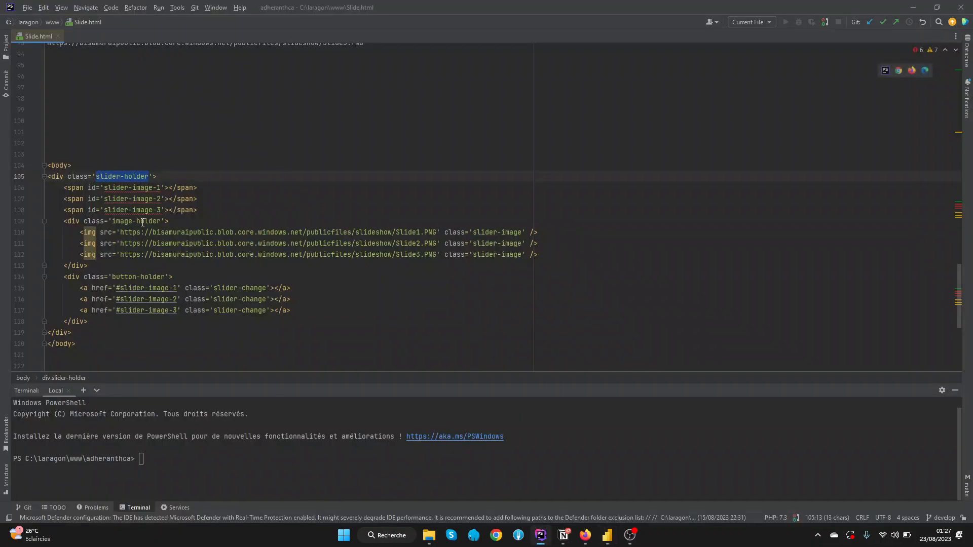
click(93, 188)
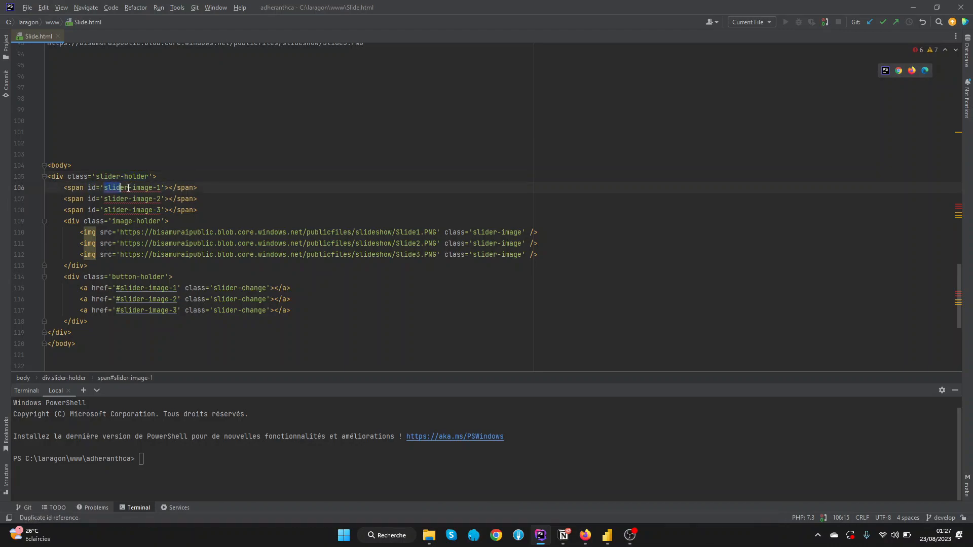
double_click(134, 188)
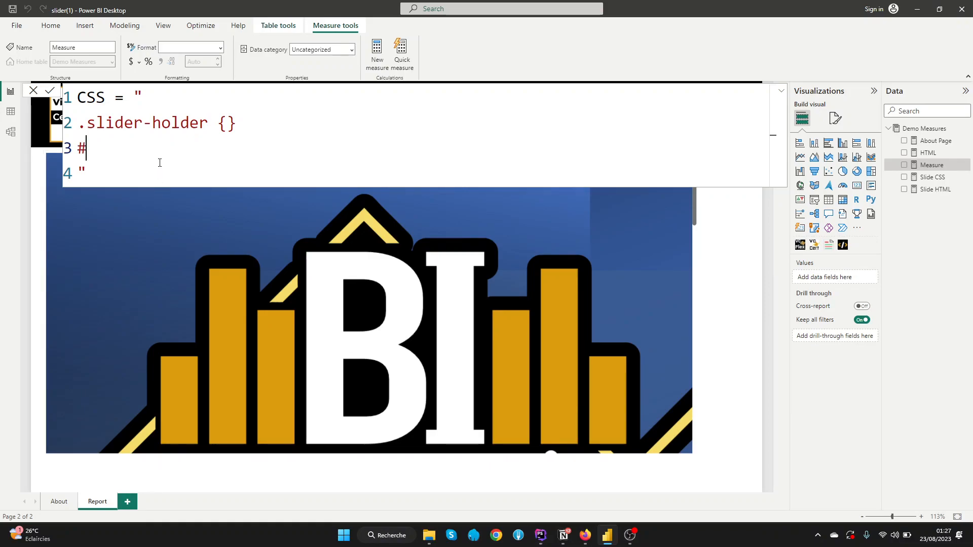
text(slider-image-1 {)
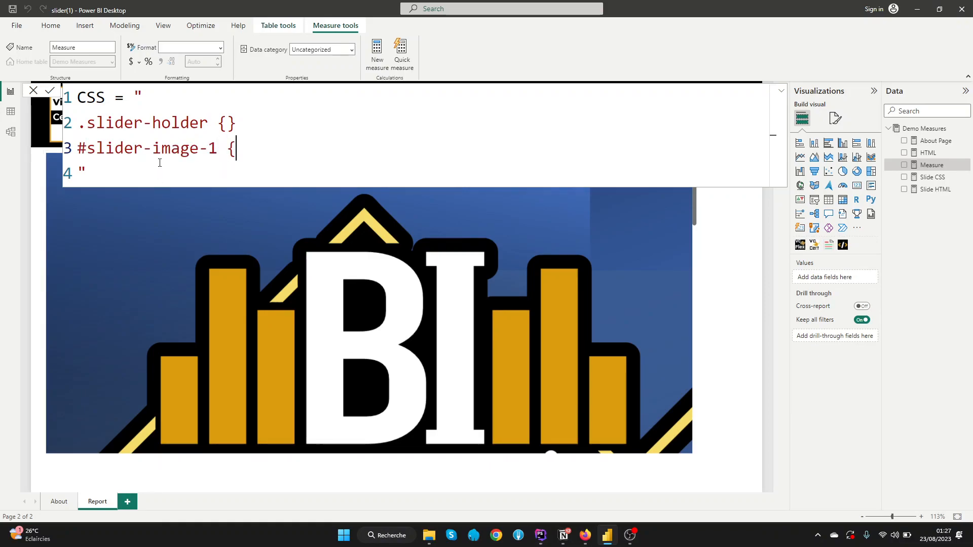
text(})
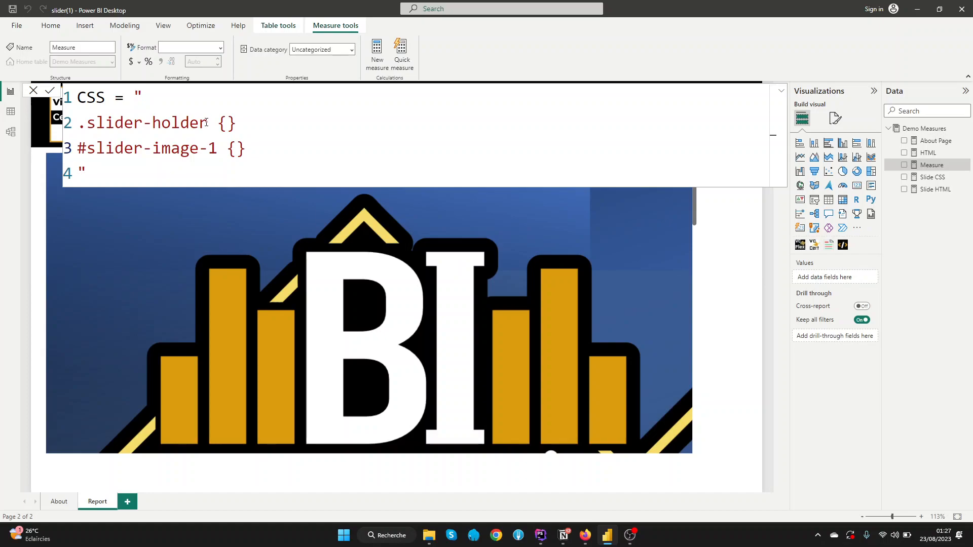
double_click(146, 122)
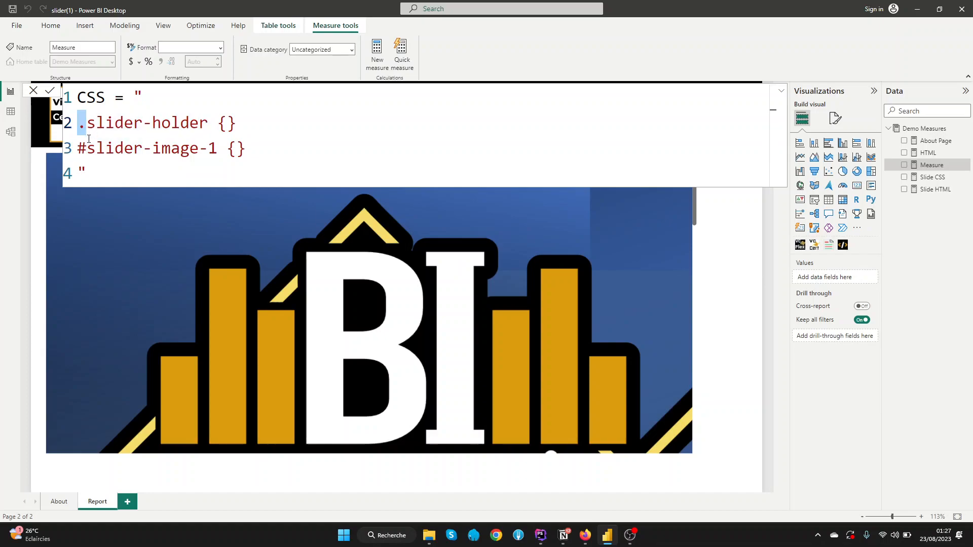
Step: Give .slider-holder width 800px, height 500px and a white background-color
click(246, 148)
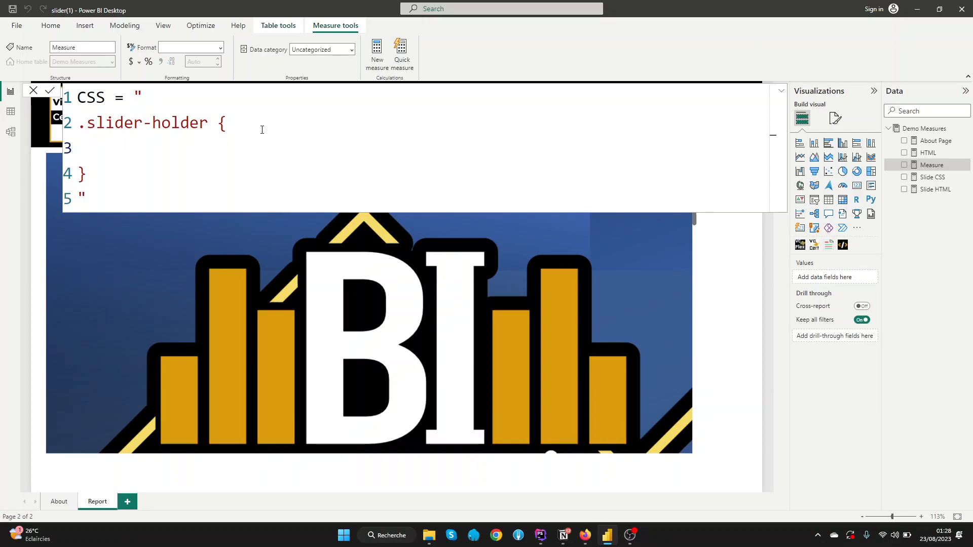
text(width)
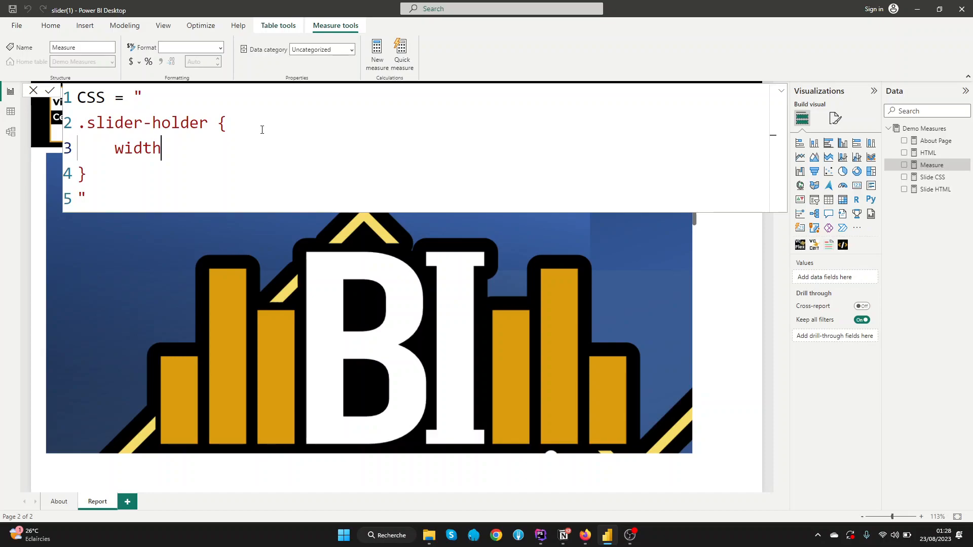
text(: 8)
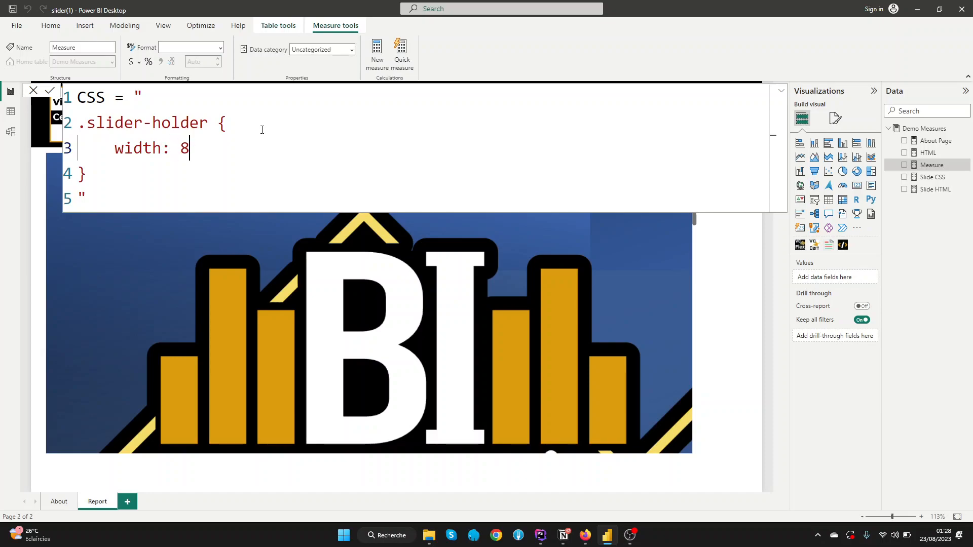
text(00px)
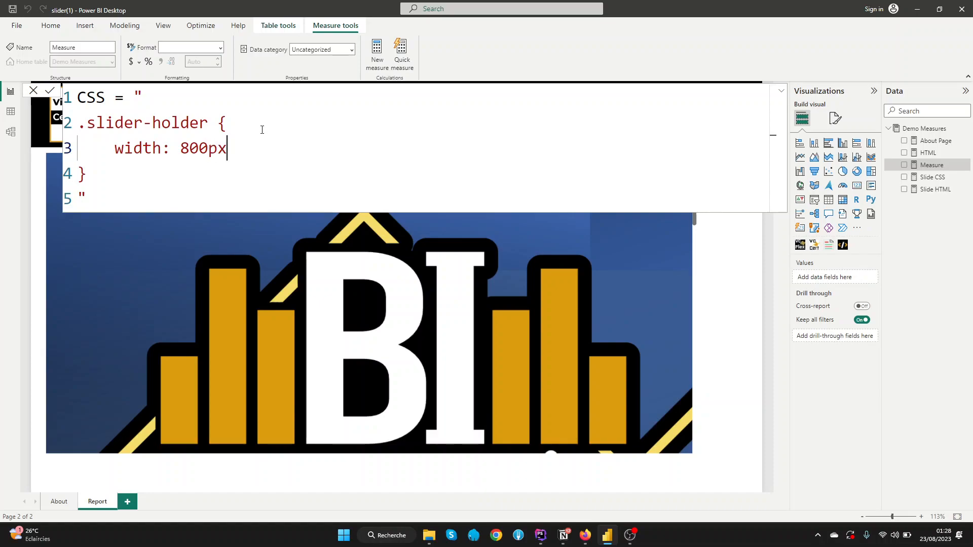
text(;)
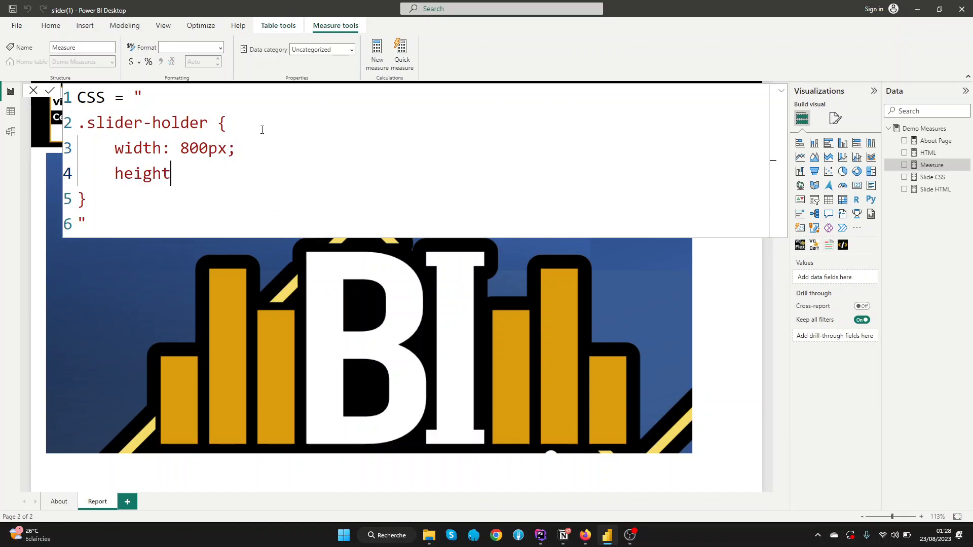
text(:)
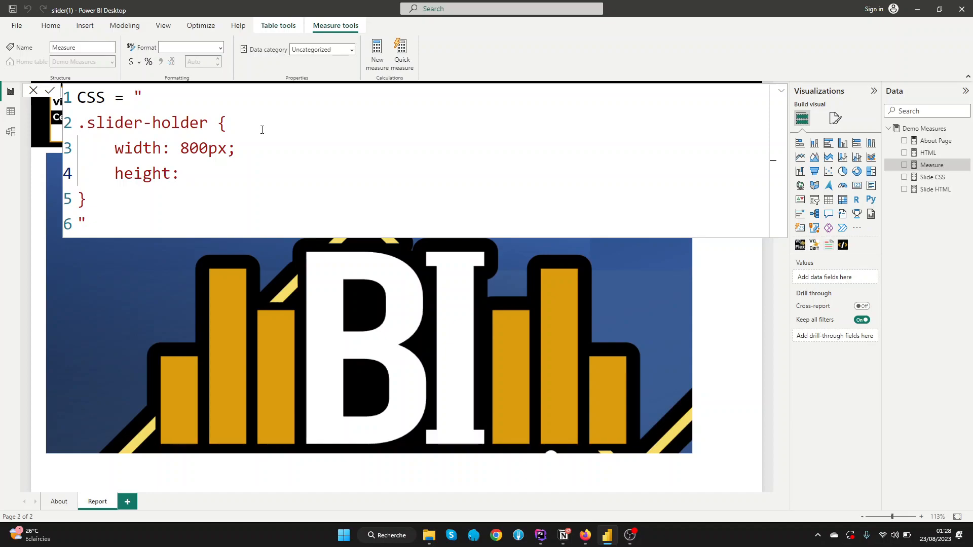
text(5)
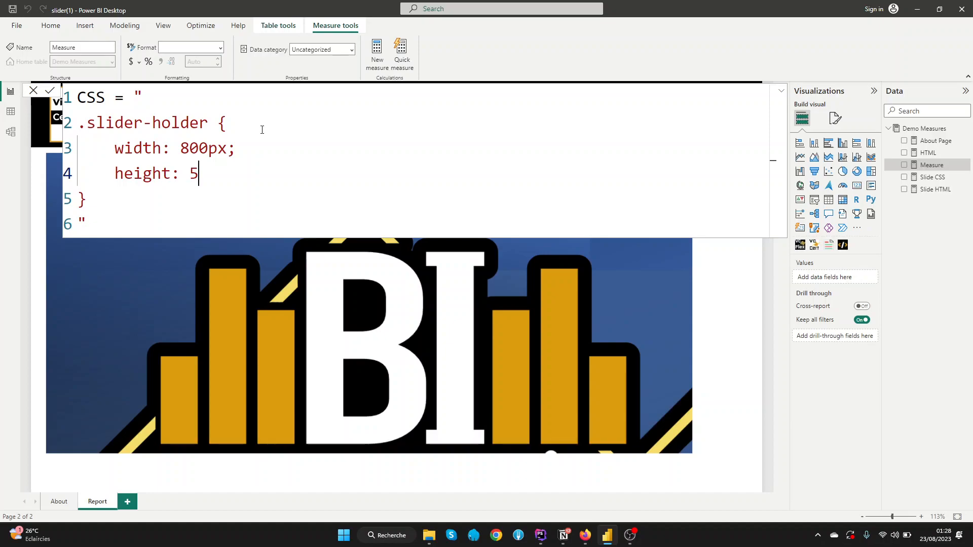
text(00px;)
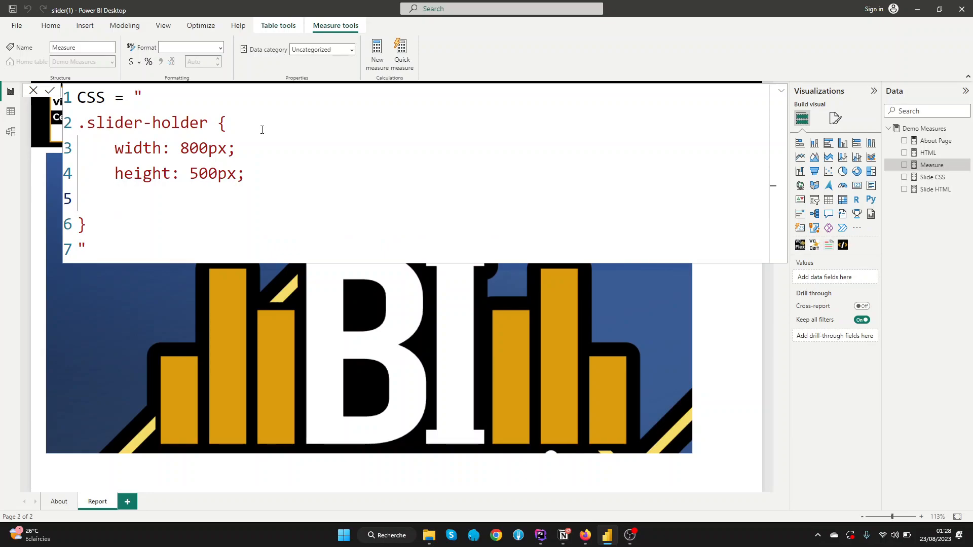
text(back)
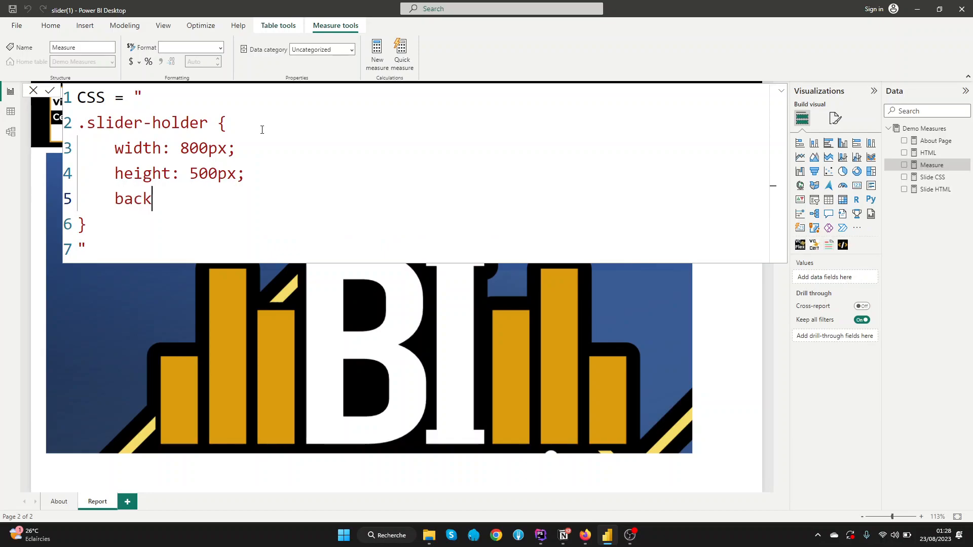
text(ground-co)
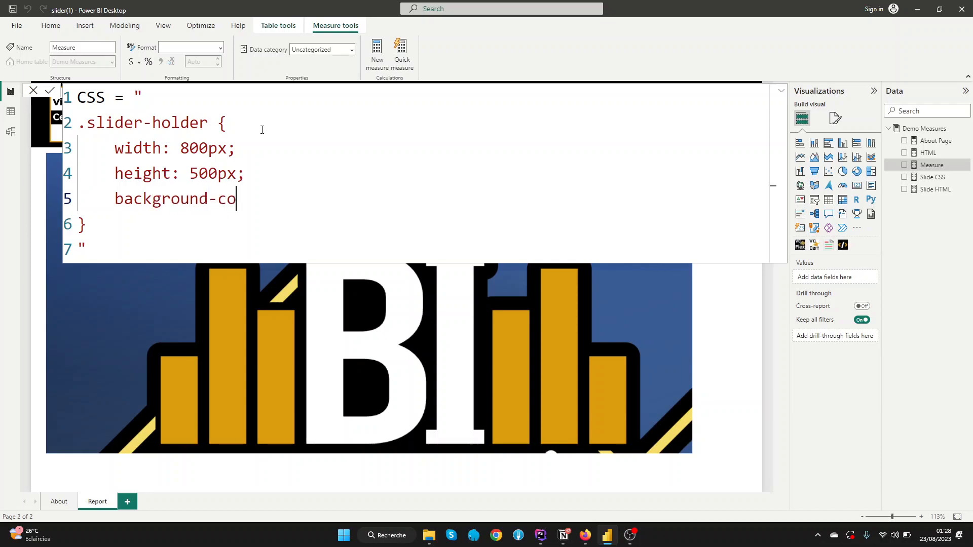
text(lor:)
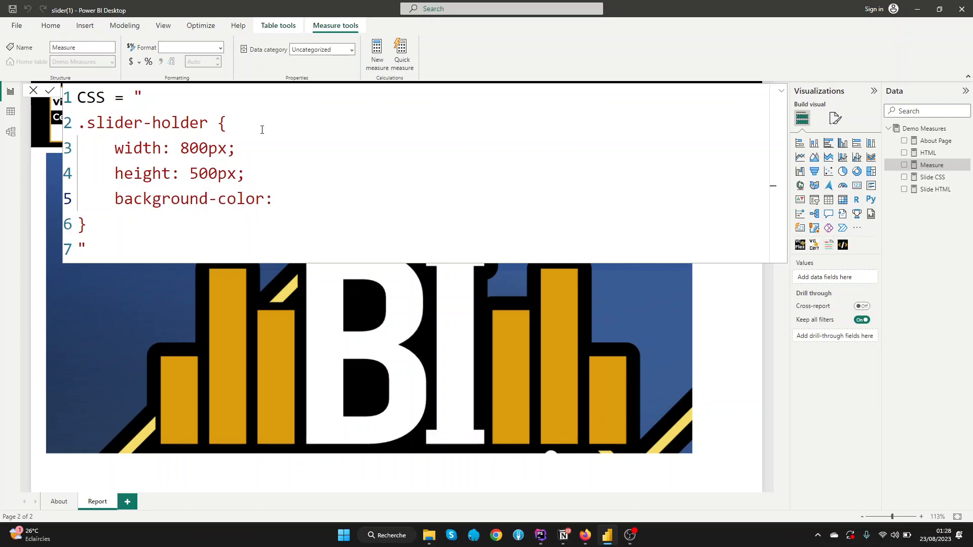
text(white;)
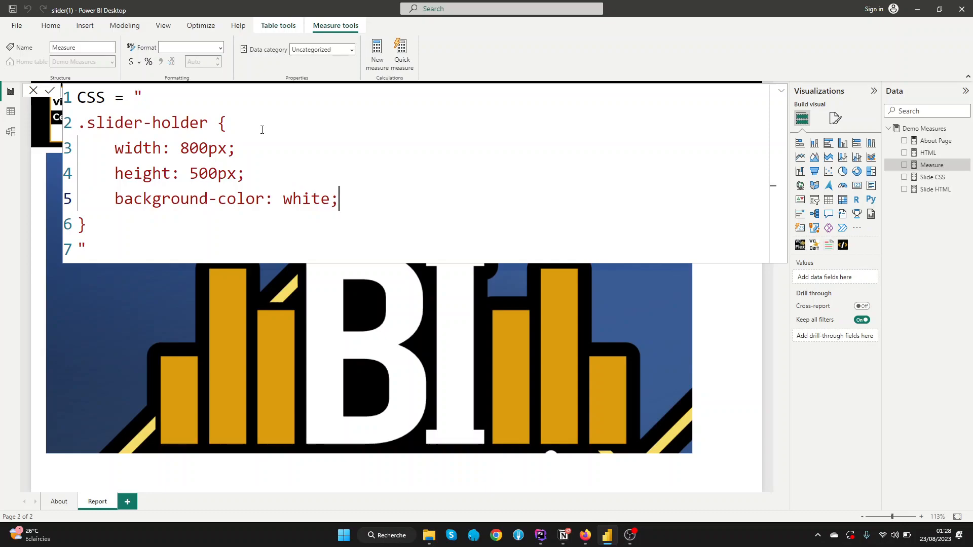
key(Return)
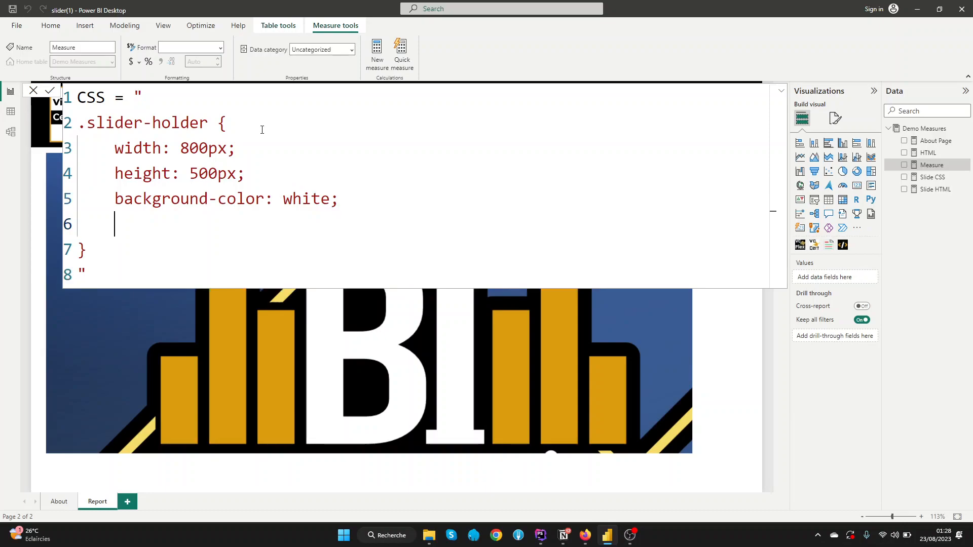
Step: Add overflow: hidden and centred text to .slider-holder, ending the rule with a blank line
text(o)
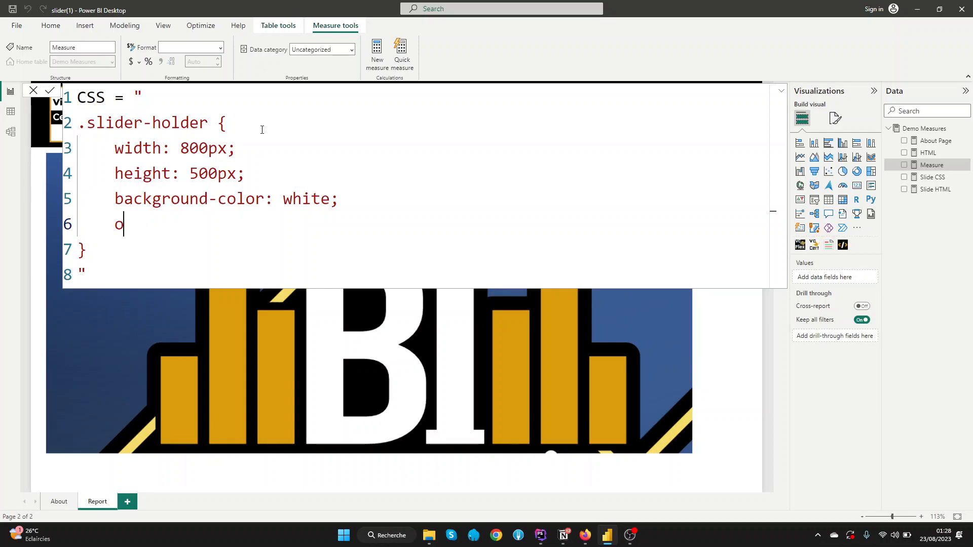
text(ver)
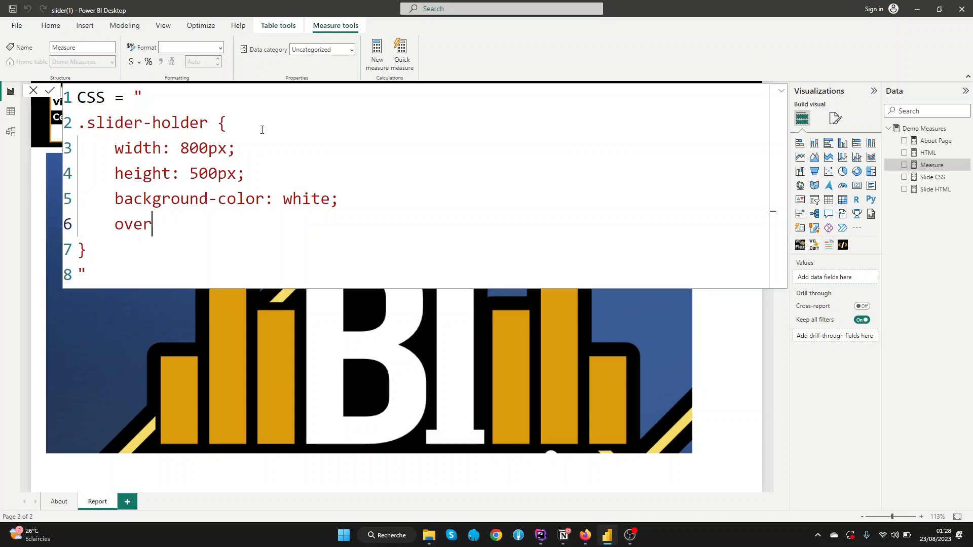
text(flo)
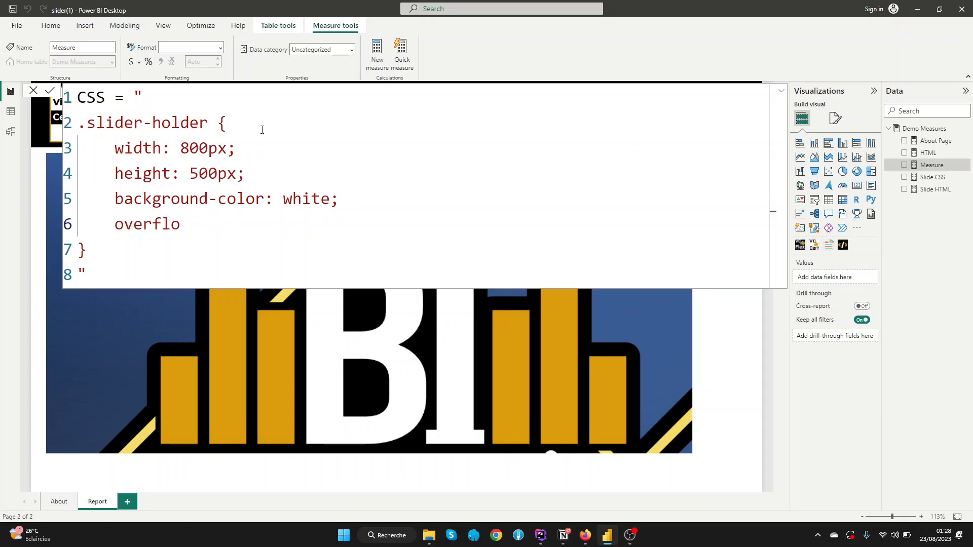
text(w: hi)
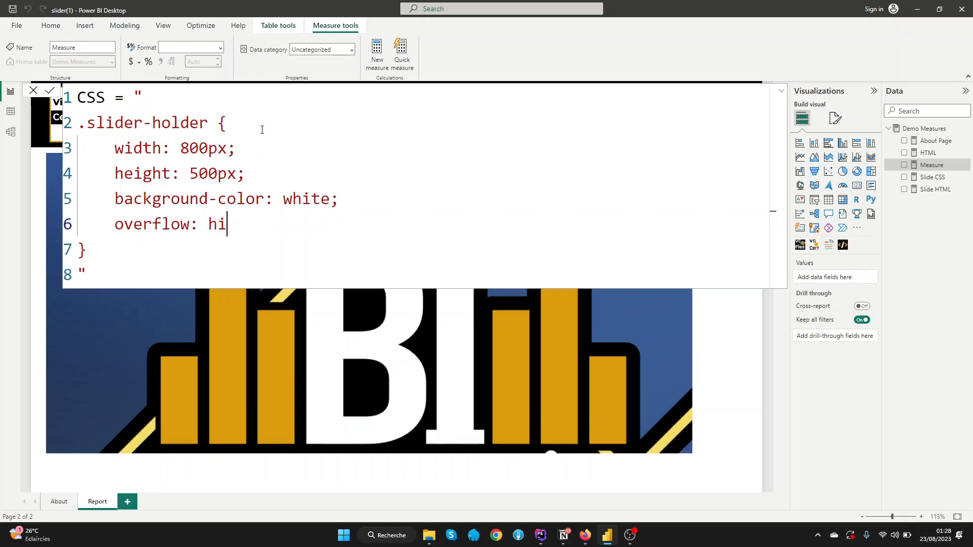
text(dden;)
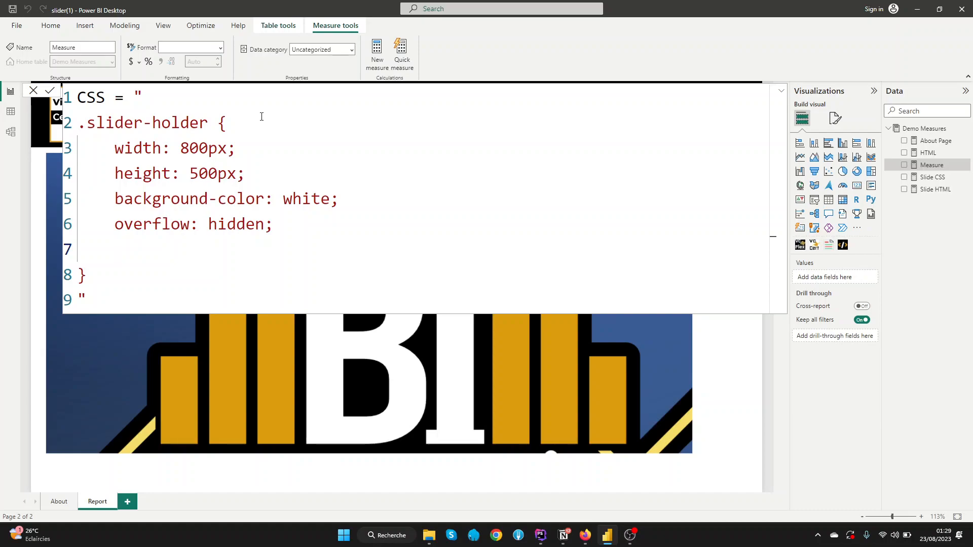
text(text-ce)
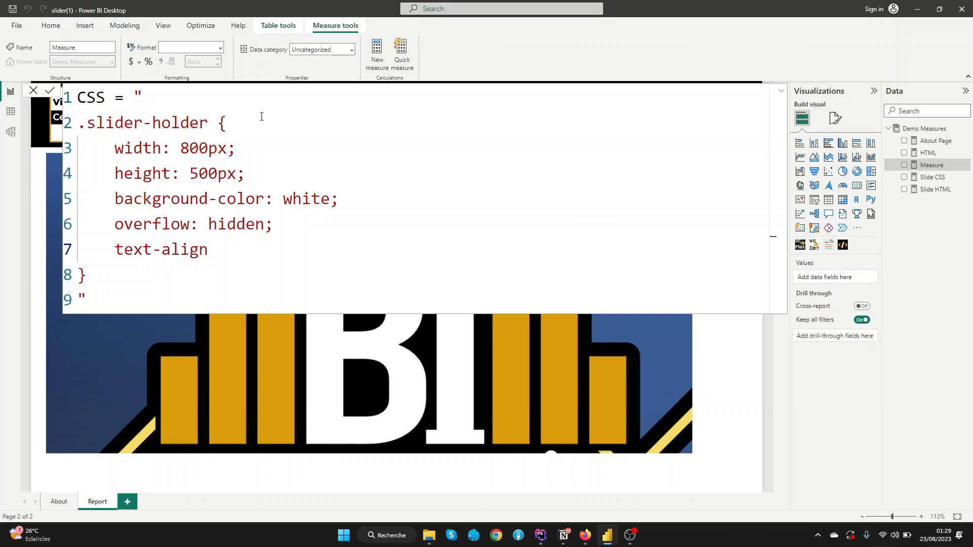
text(: center)
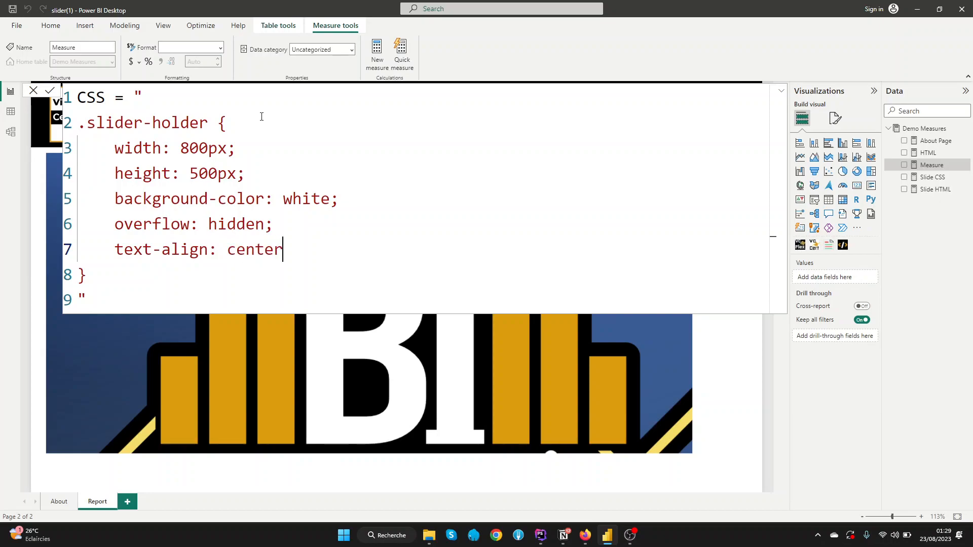
text(;)
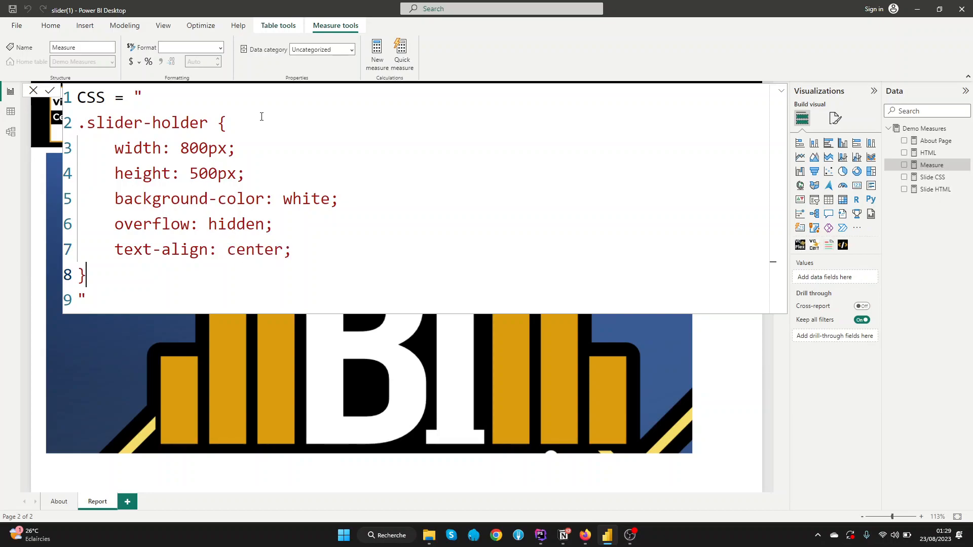
key(Return)
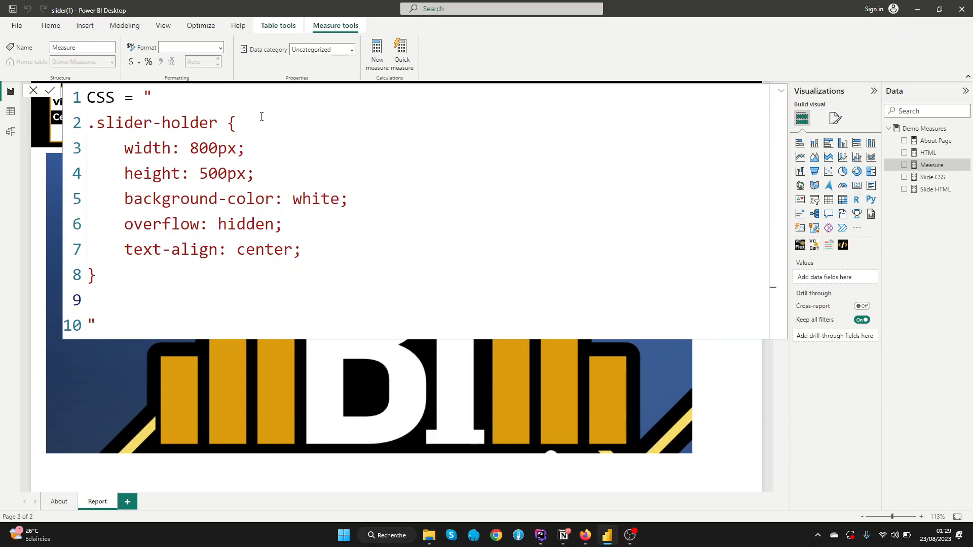
Step: Start an .image-holder rule with width 2400px (three 800px slides)
click(539, 536)
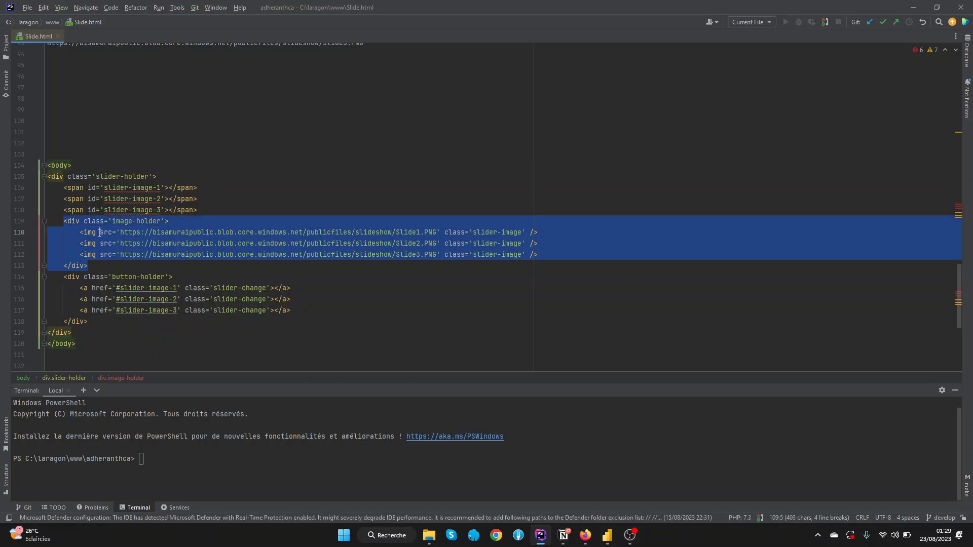
click(153, 221)
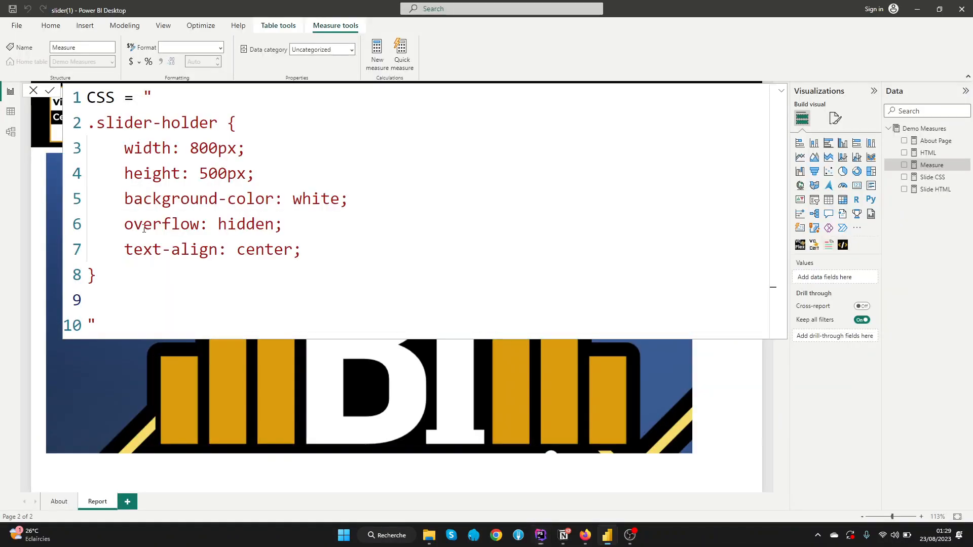
text(.)
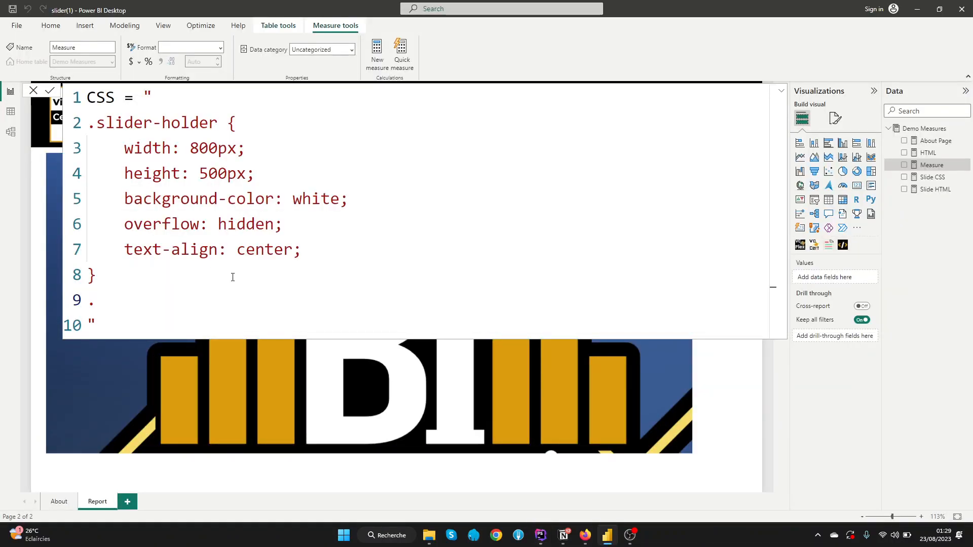
text(image-holder)
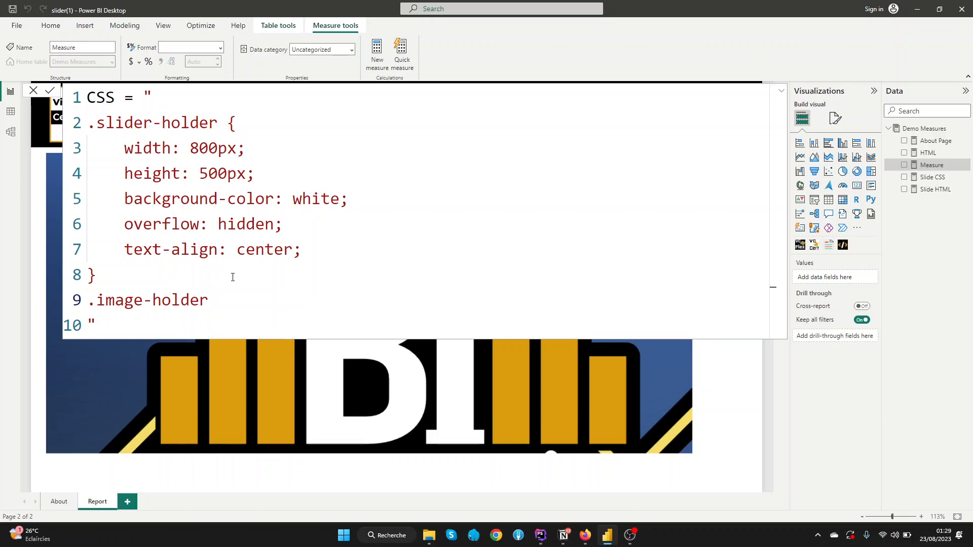
text({)
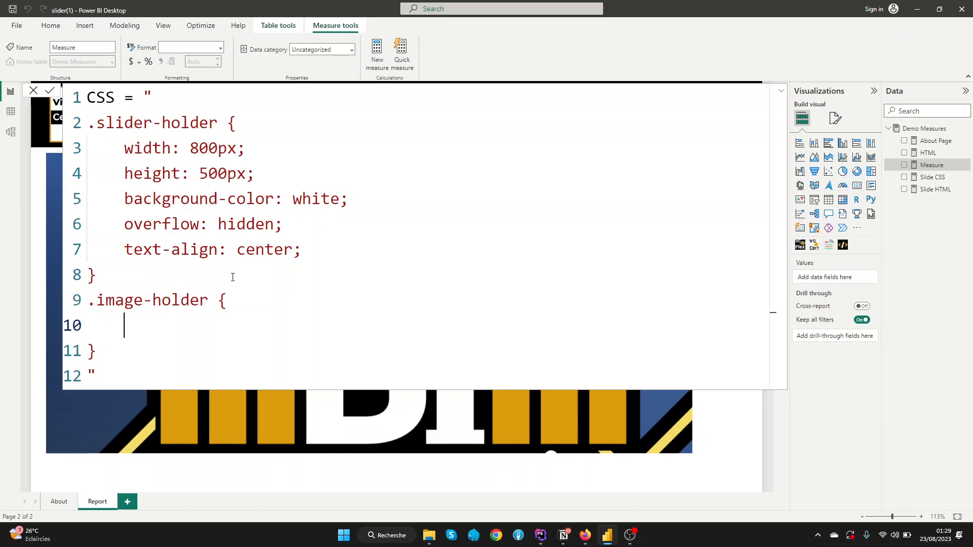
text(wi)
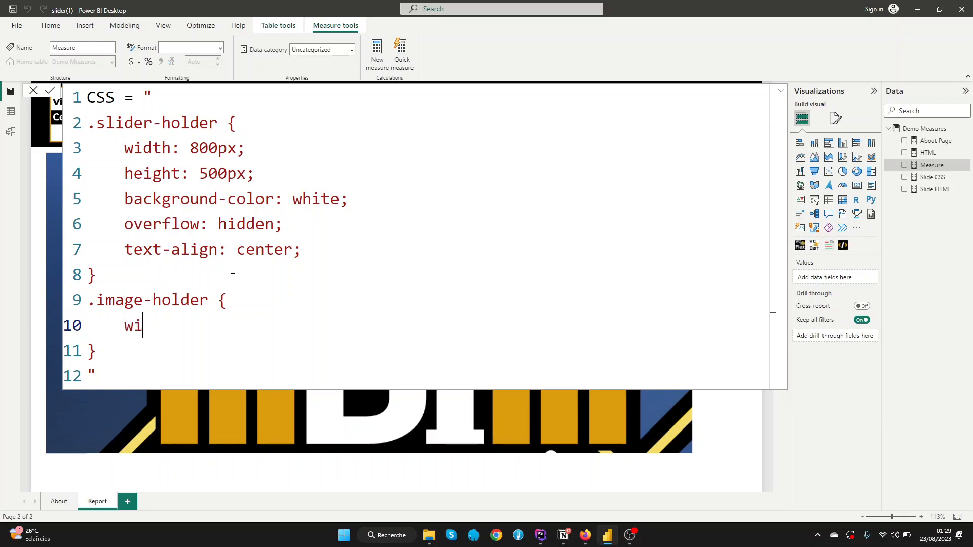
text(dth)
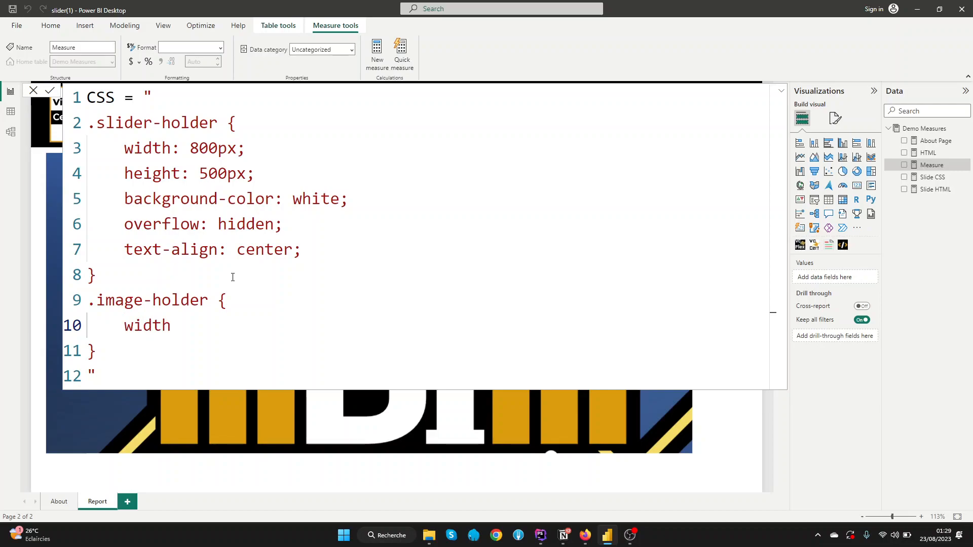
text(:)
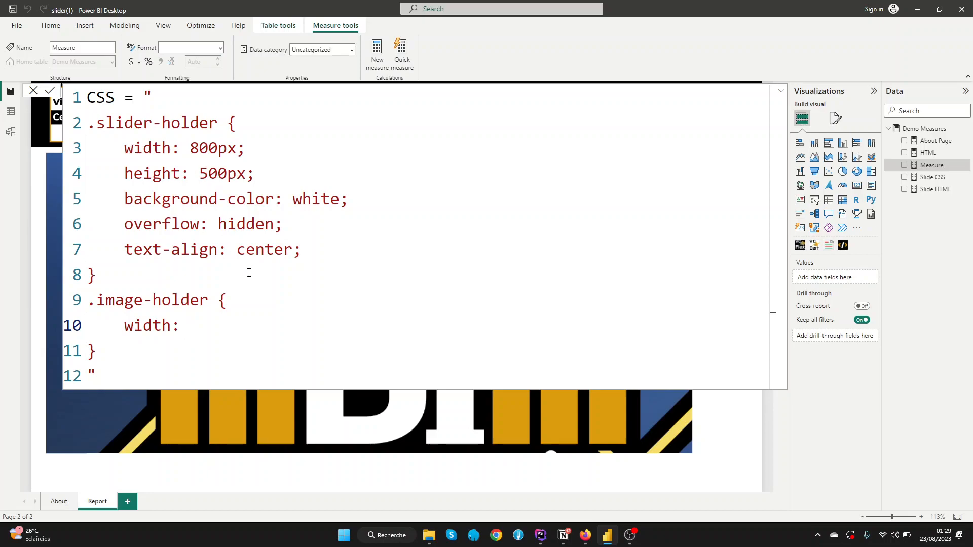
text(800)
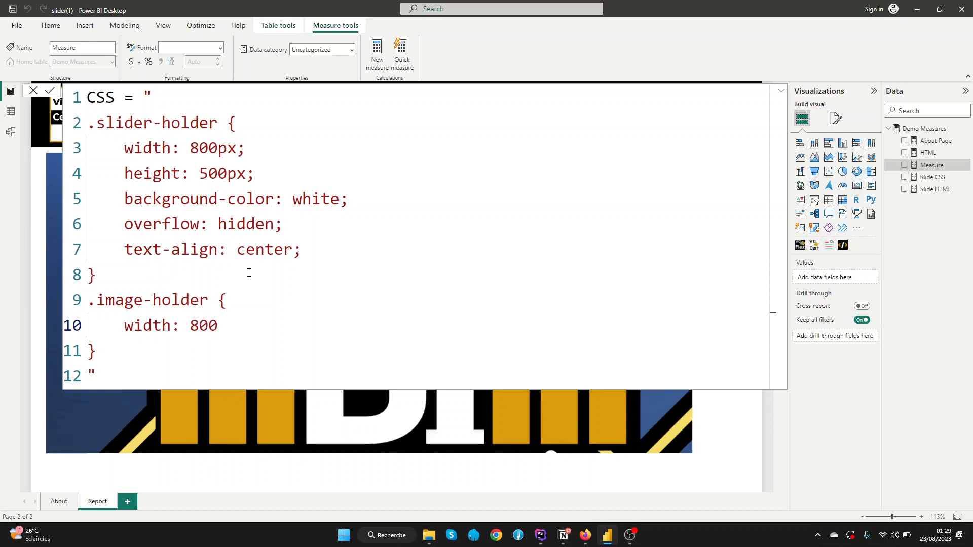
text(*)
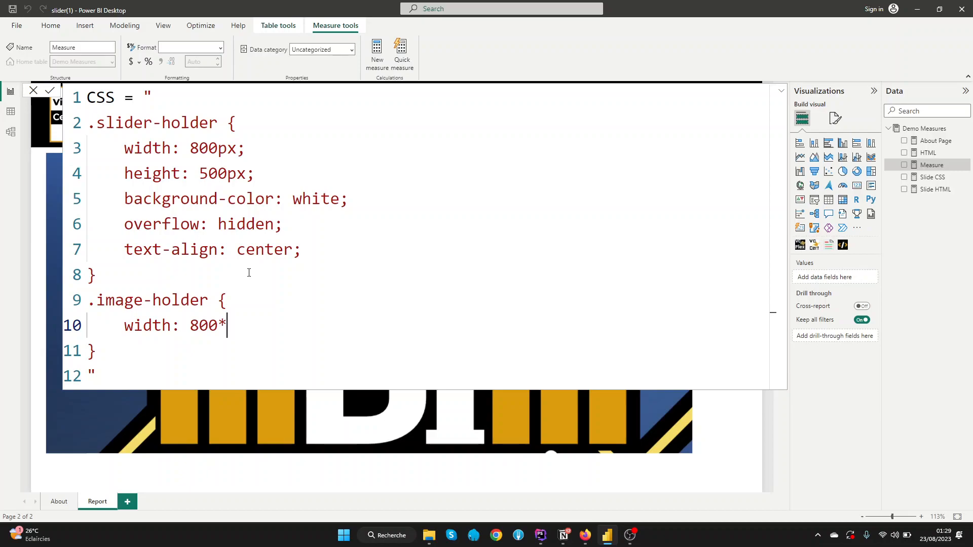
text(3)
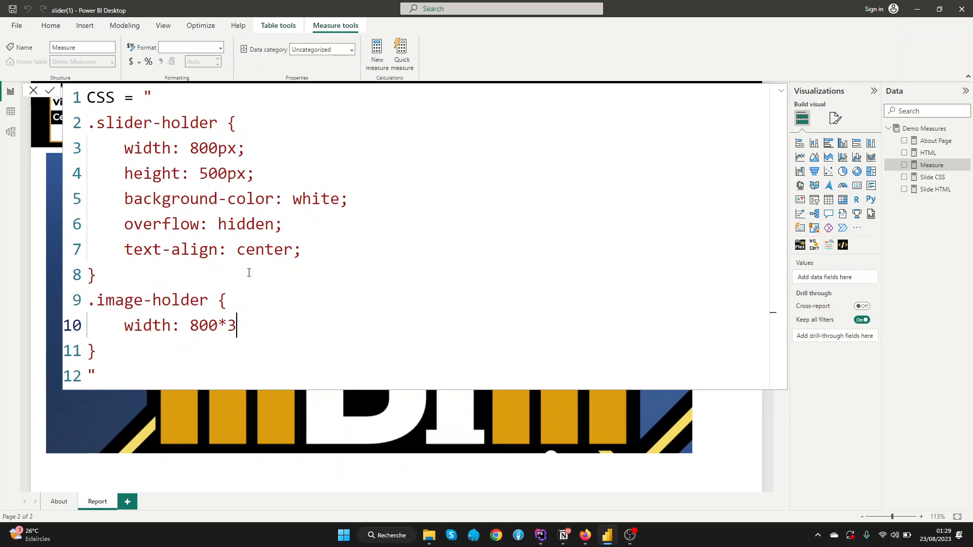
key(Backspace)
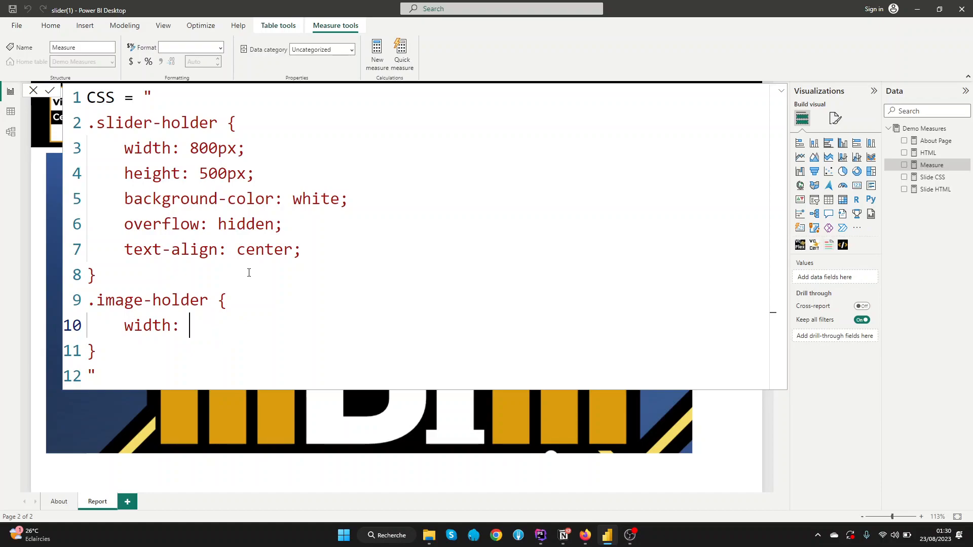
text(2400)
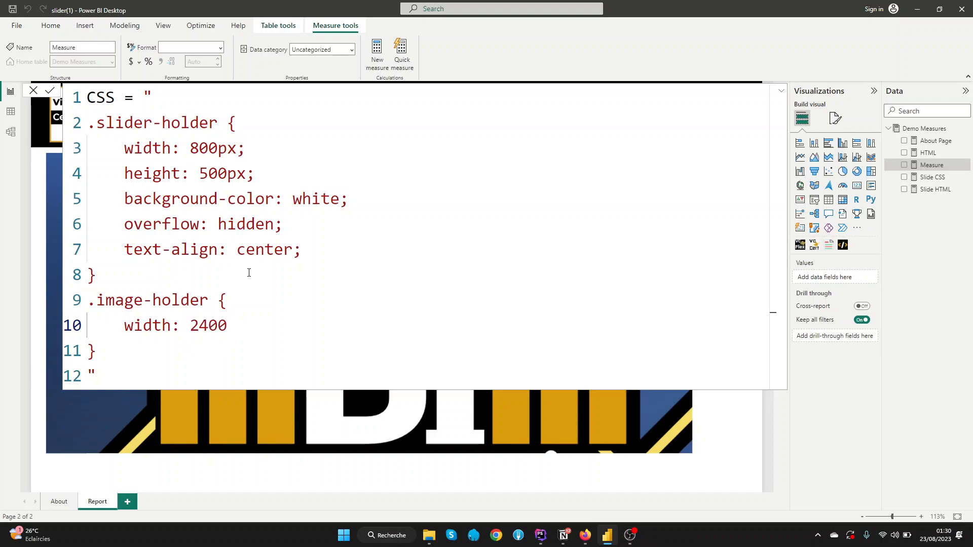
text(px;)
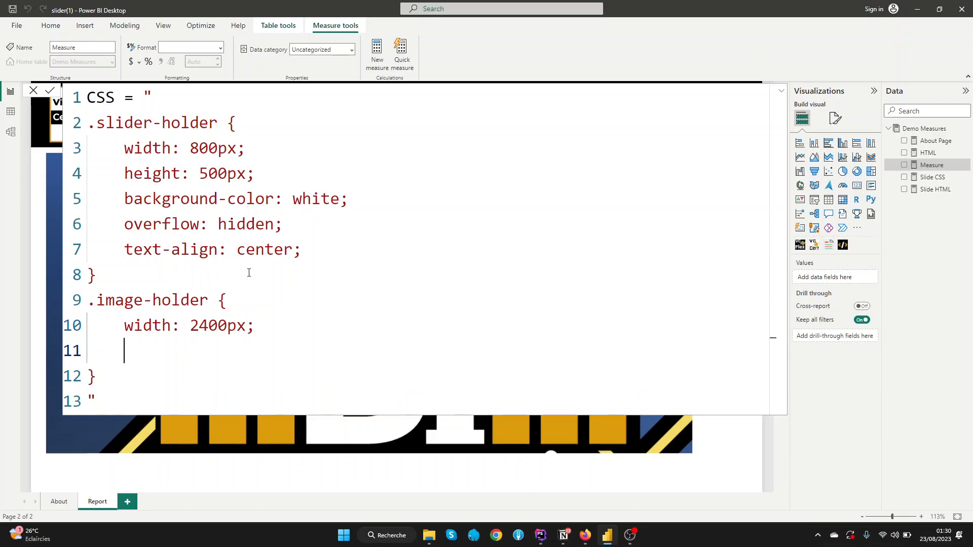
Step: Give .image-holder height 400px, position relative and transition: left 2s
text(height)
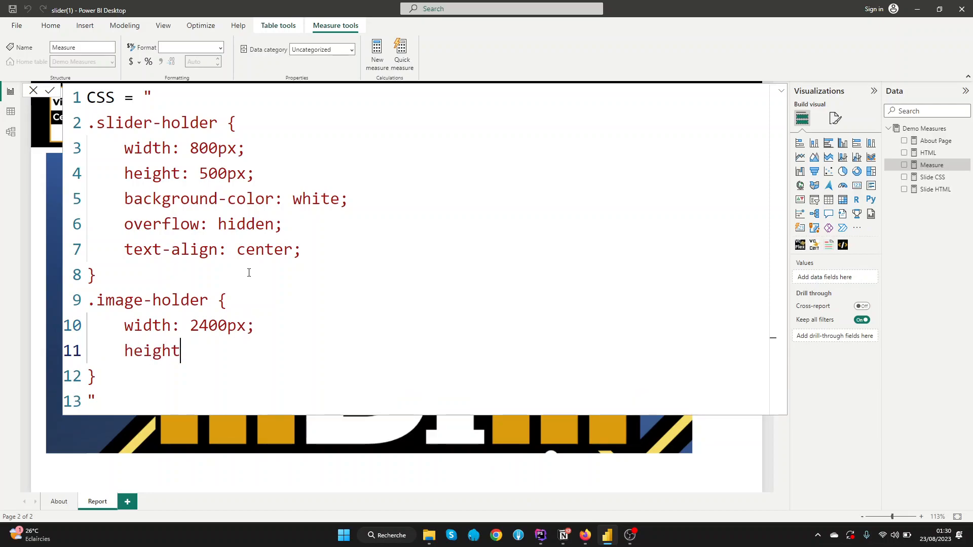
text(: 4)
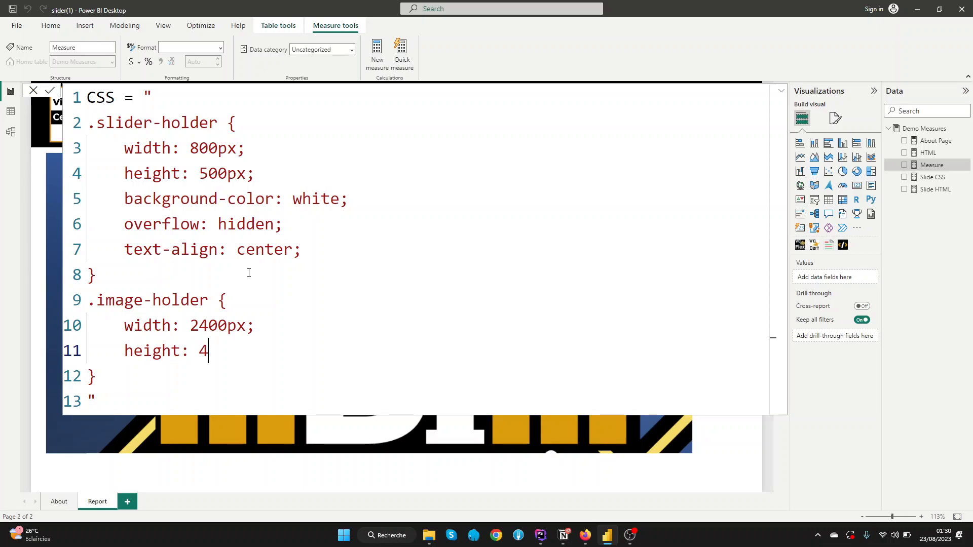
text(00px;)
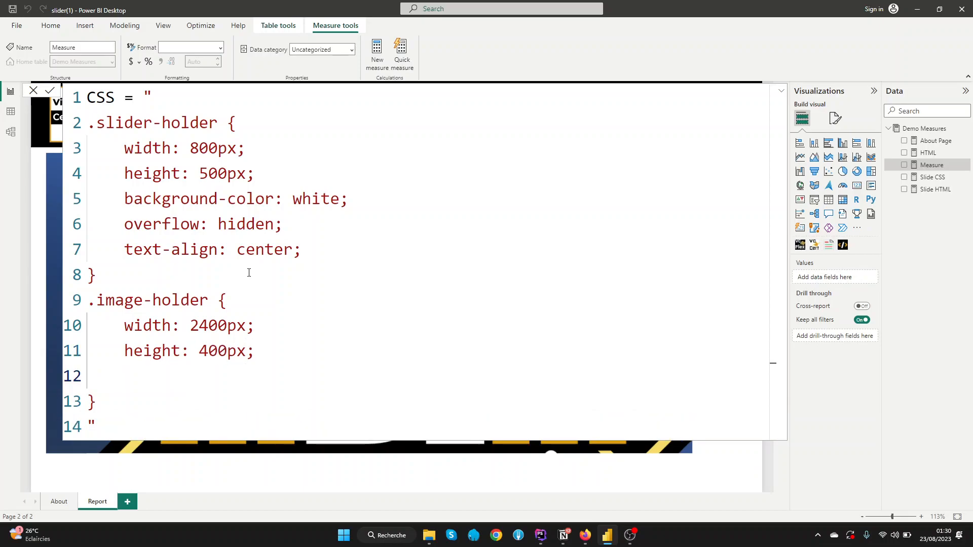
text(po)
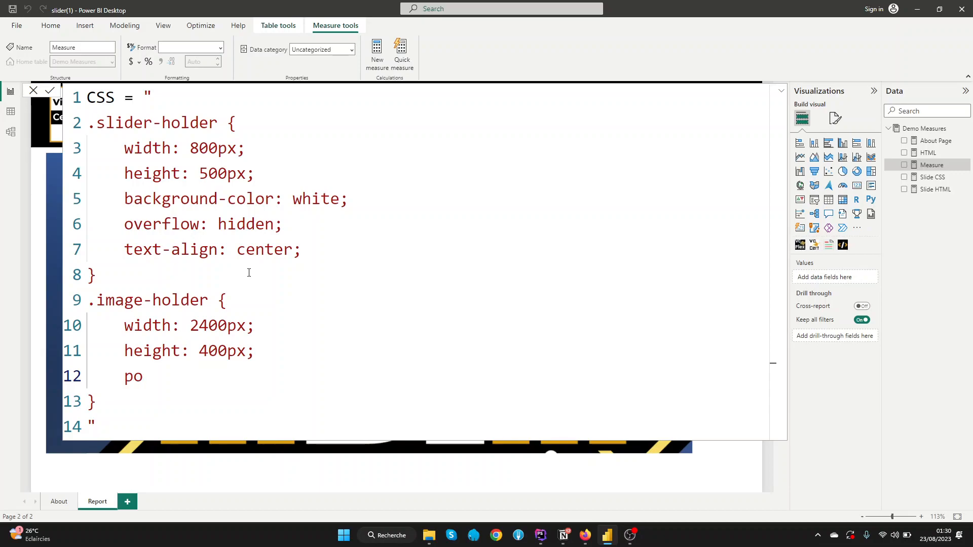
text(sition:)
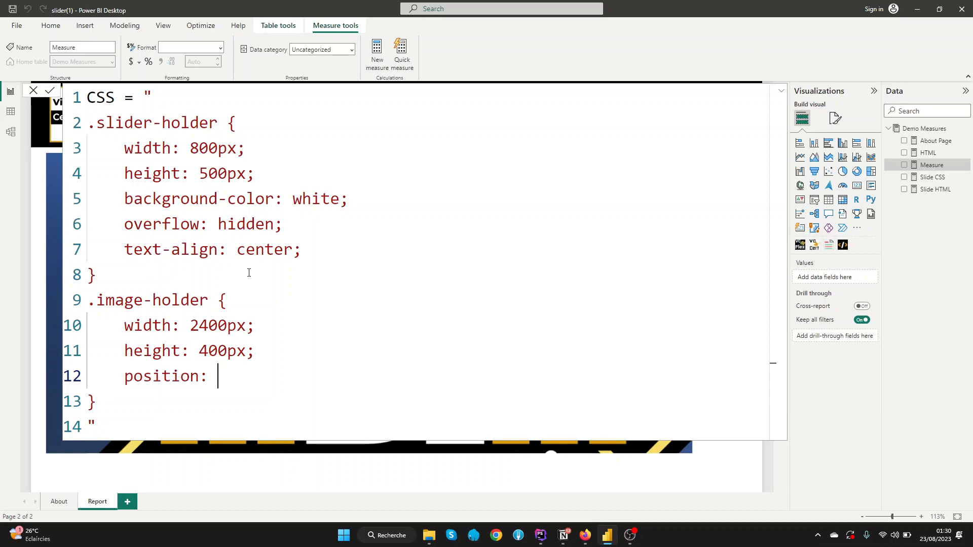
text(relative;)
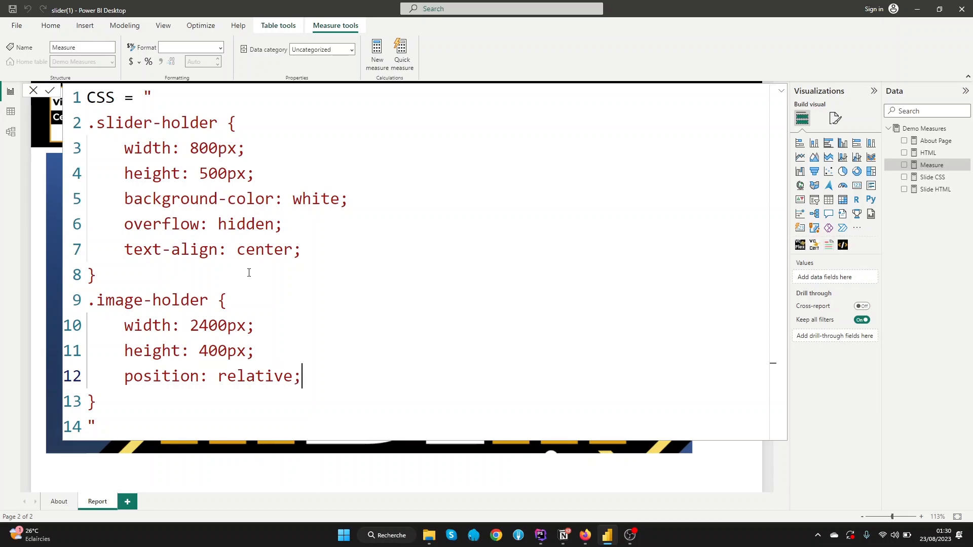
key(Return)
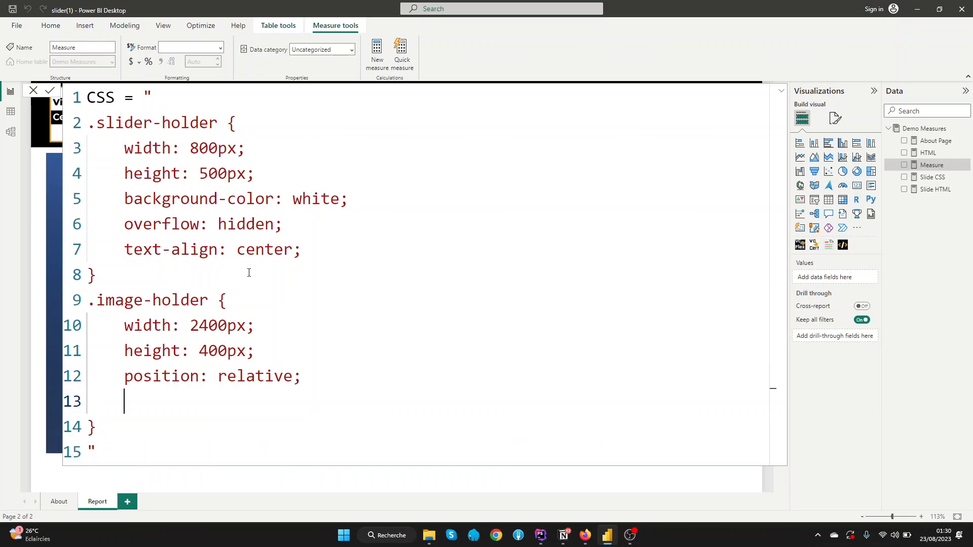
text(tran)
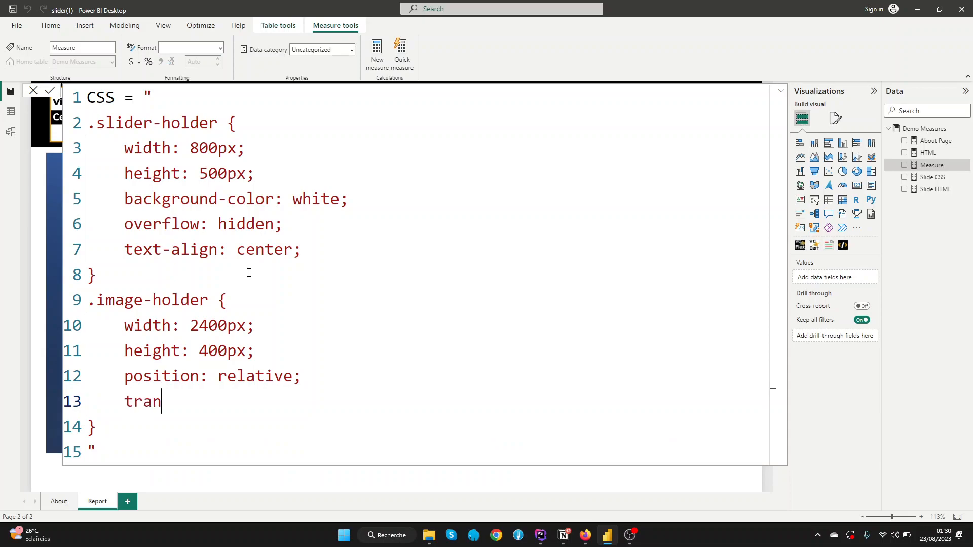
text(sition:)
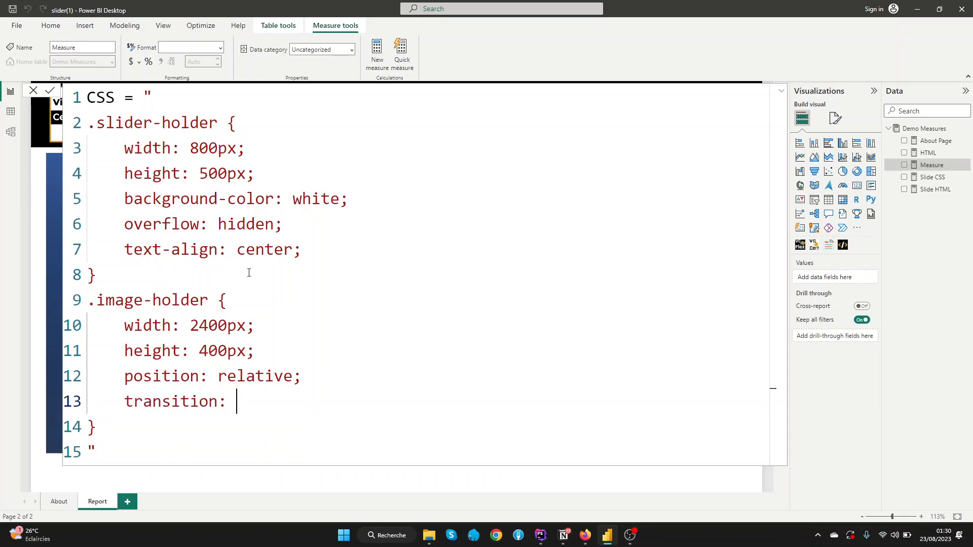
text(le)
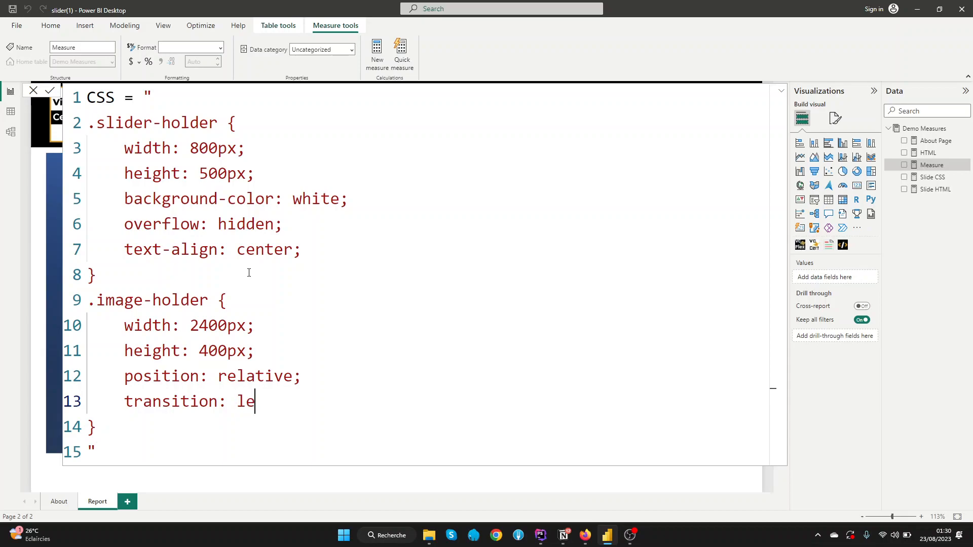
text(ft)
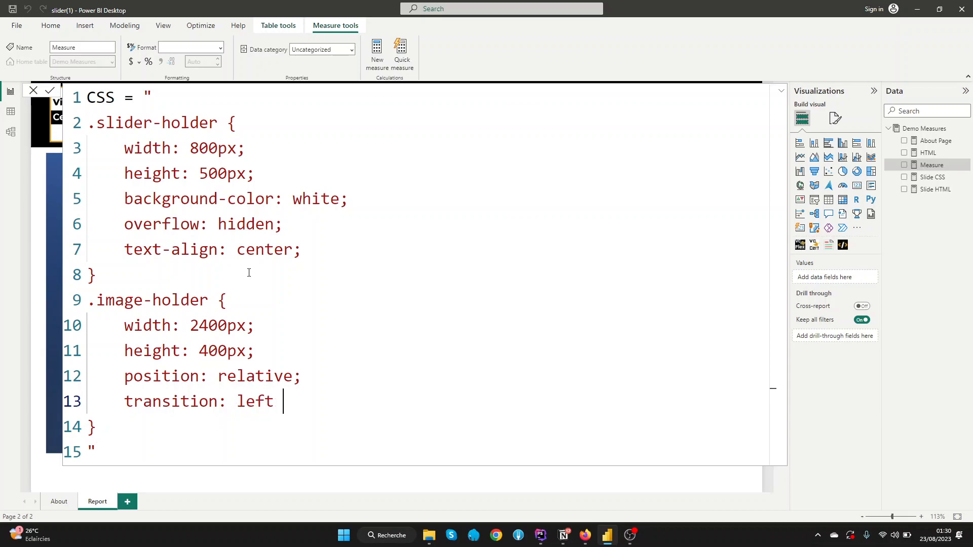
text(2s)
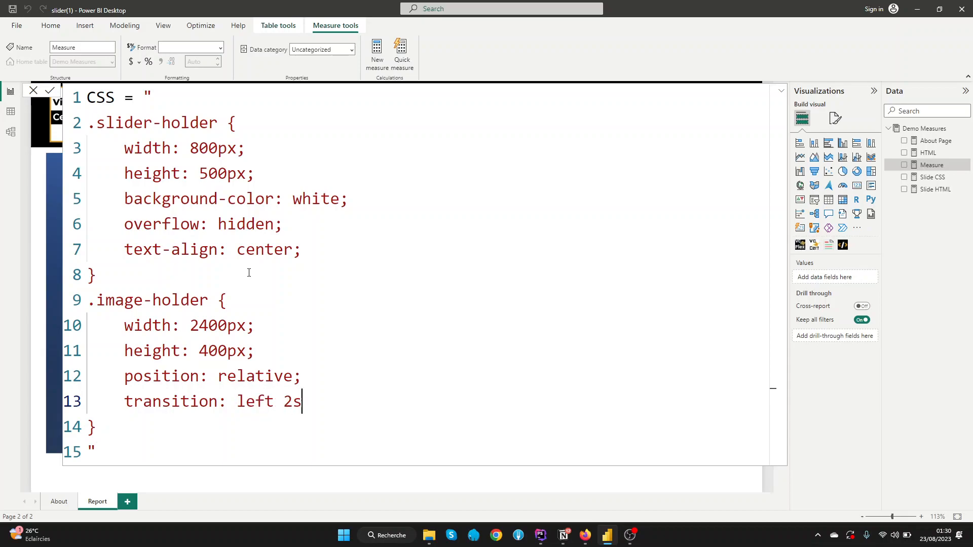
text(;)
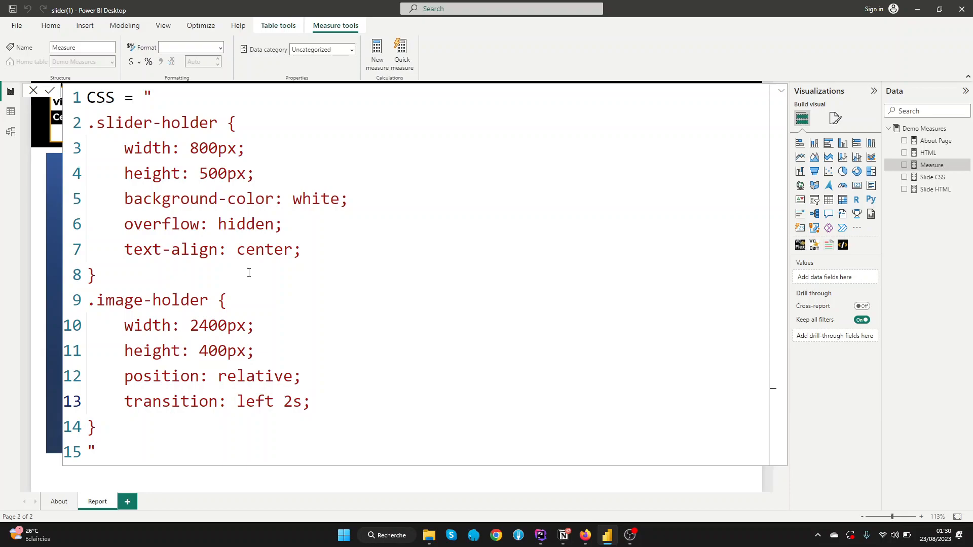
Step: Add a .slider-image rule with float: left and position: relative
key(enter)
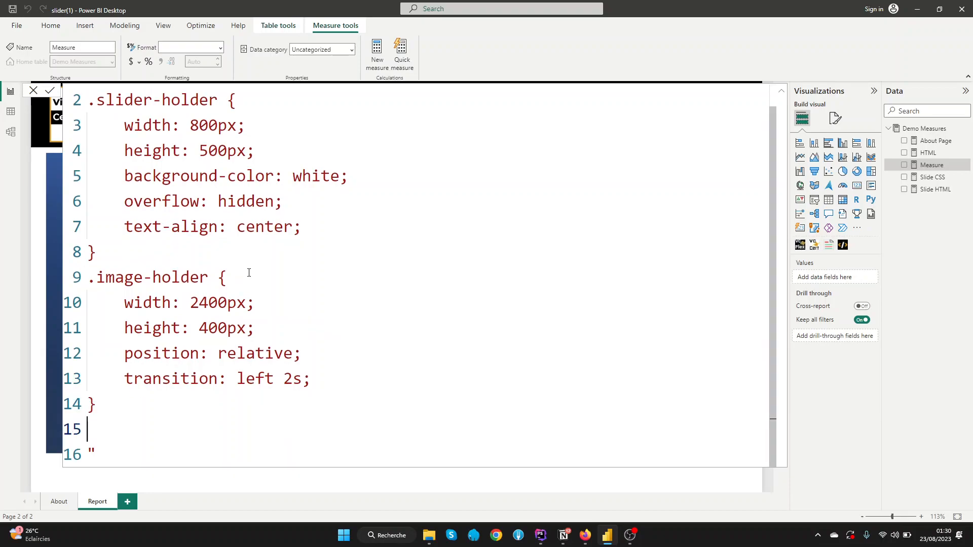
mouse_move(253, 284)
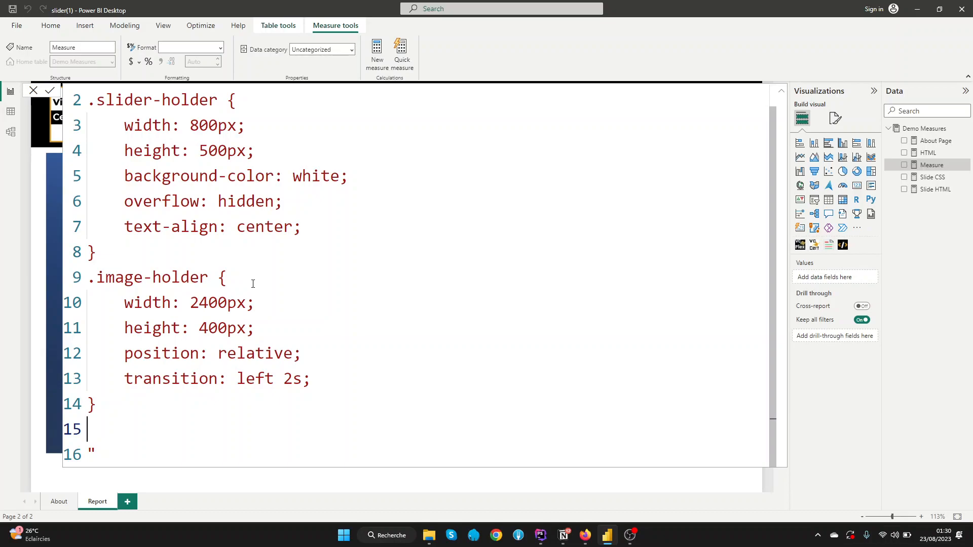
click(538, 536)
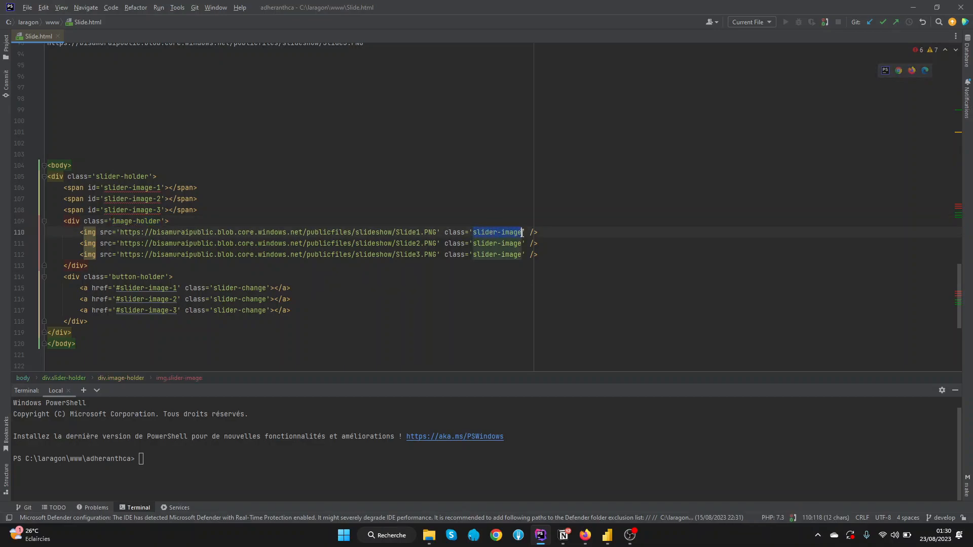
click(542, 255)
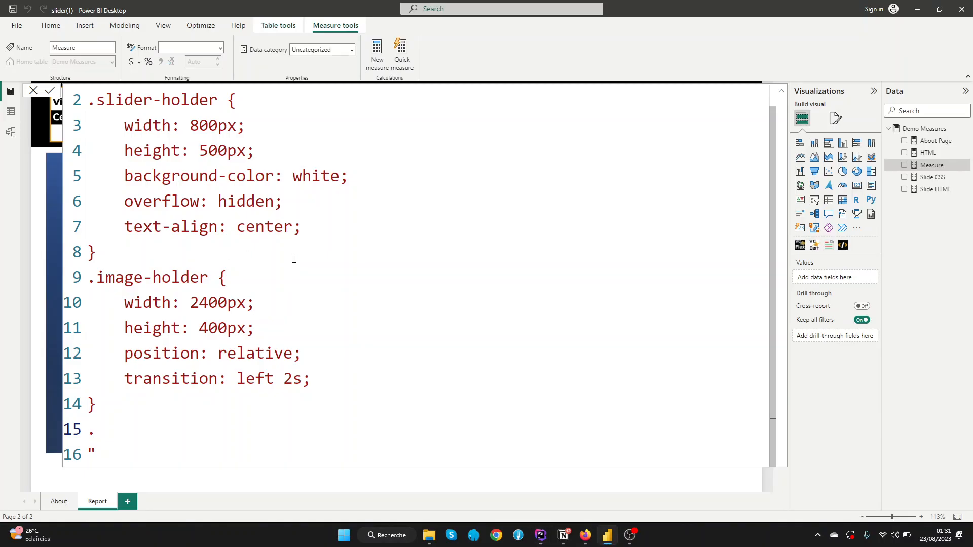
text(slider-image {})
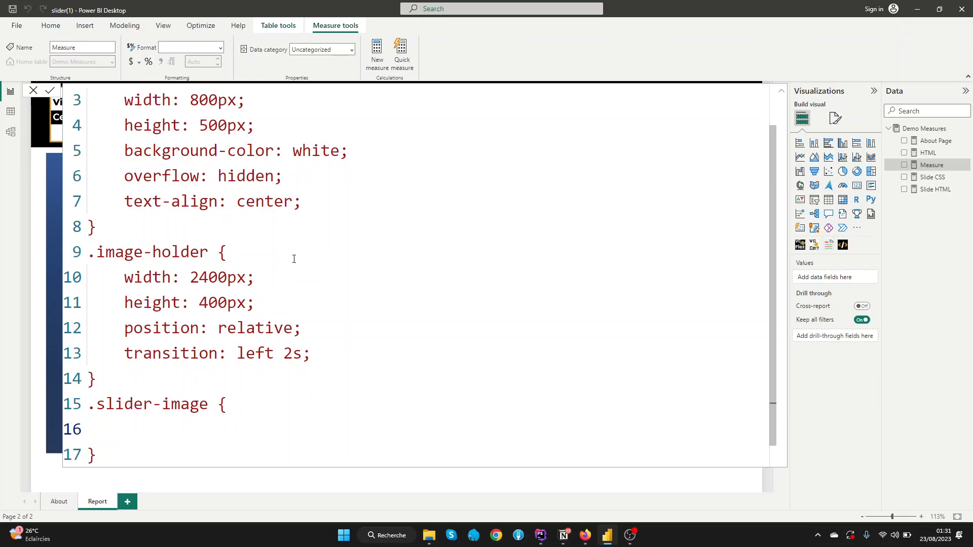
text(float)
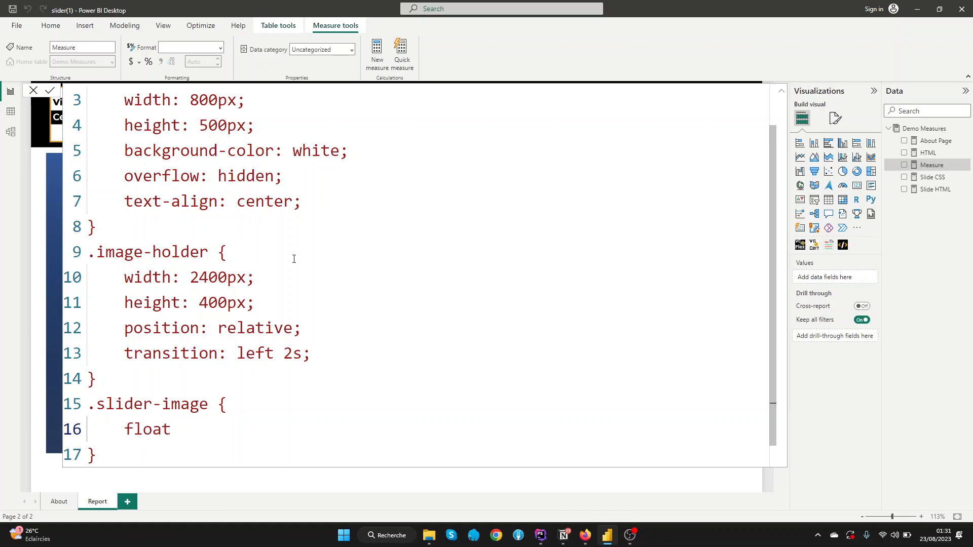
text(: left;)
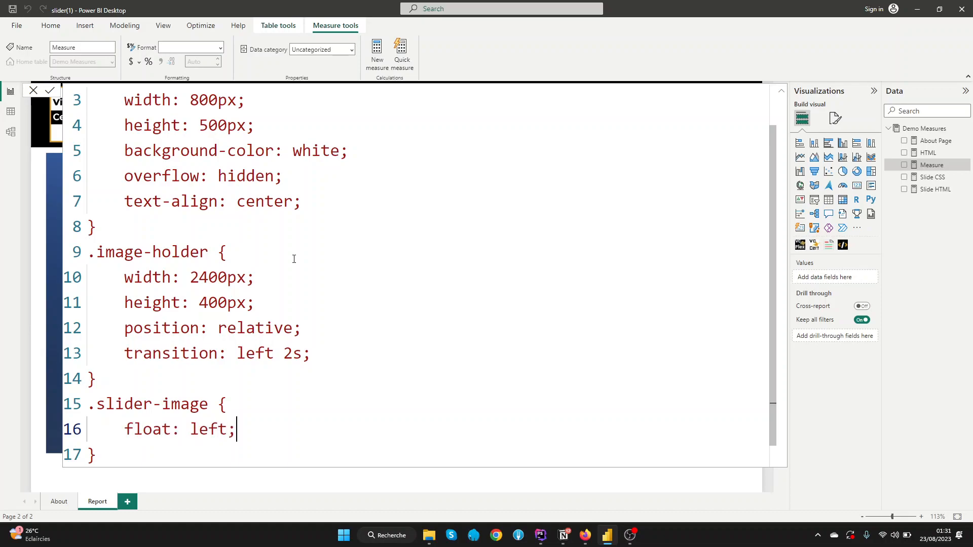
key(Return)
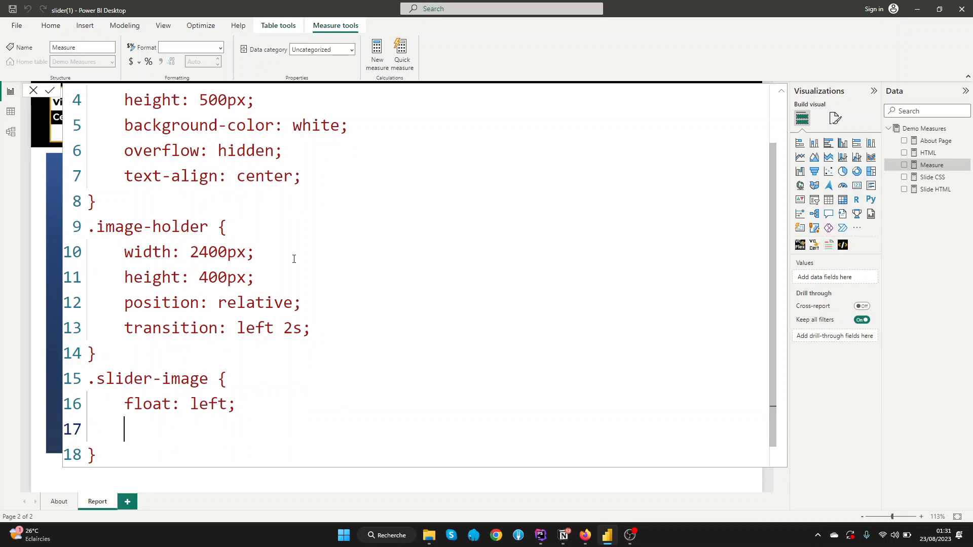
text(position)
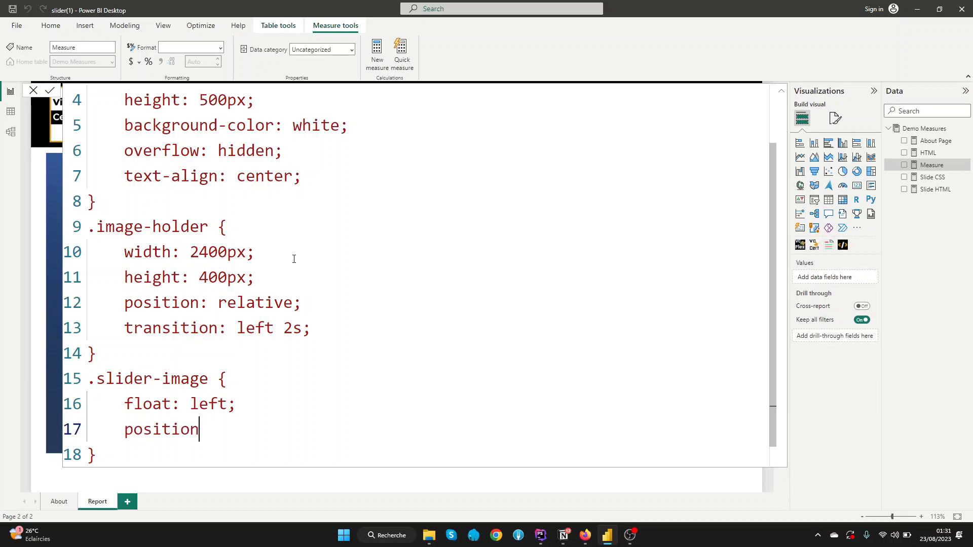
text(: rel)
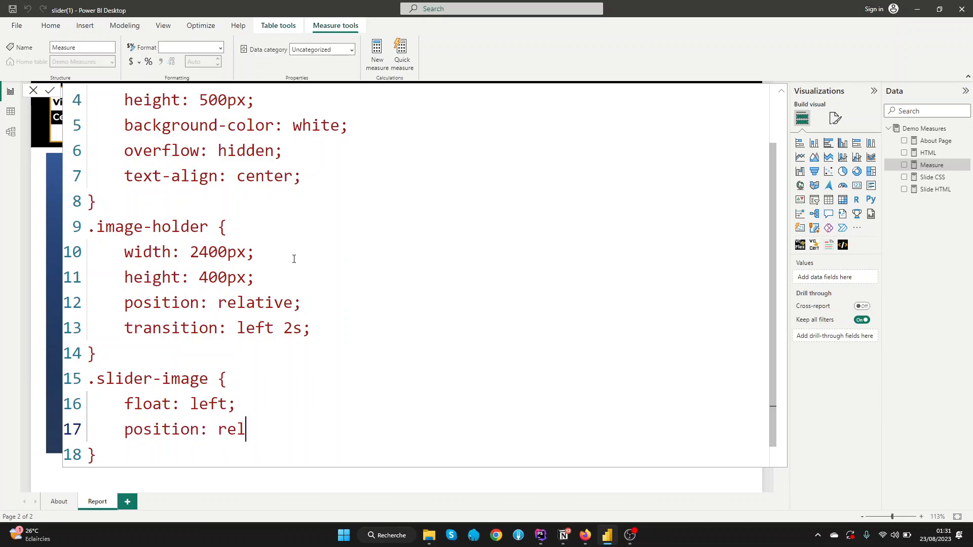
text(ative;)
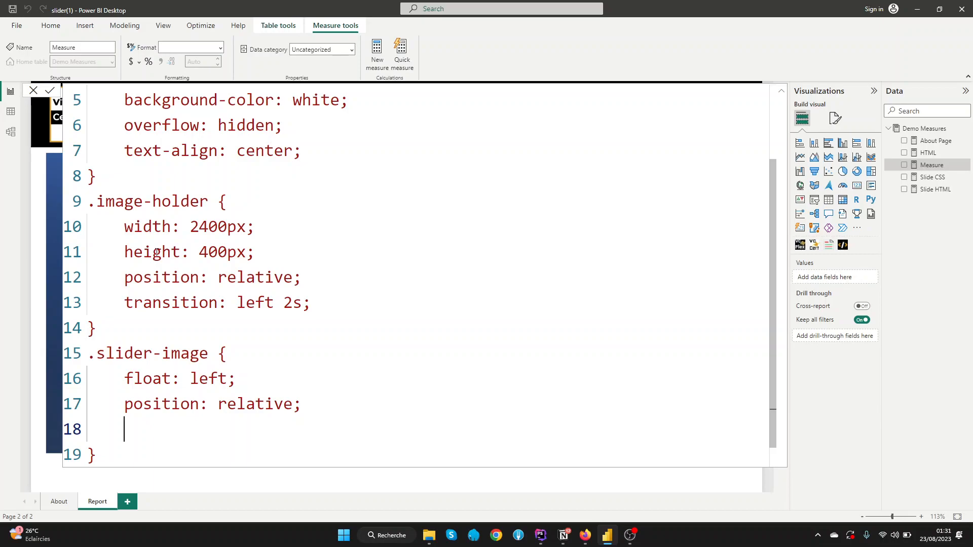
Step: Give .slider-image width 800px and height 400px
scroll(up, 3)
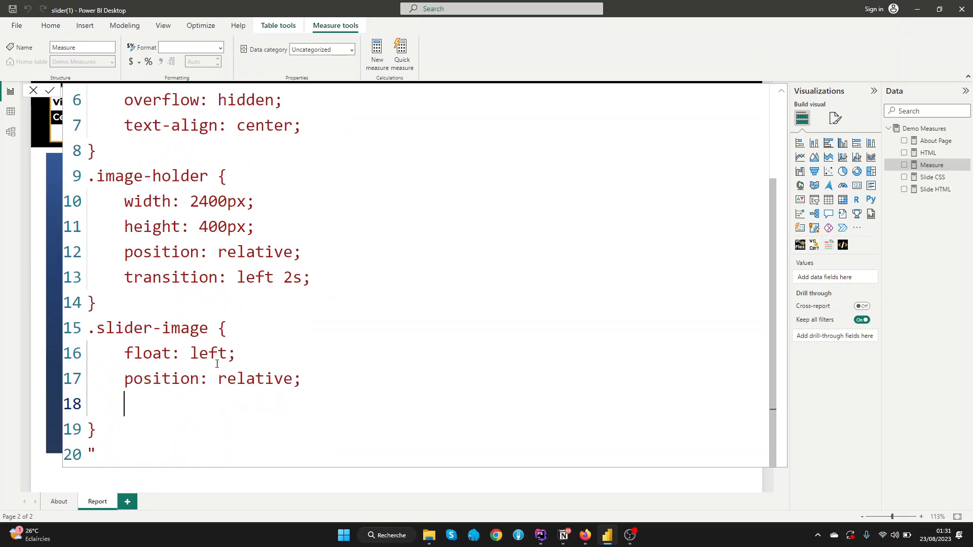
text(width)
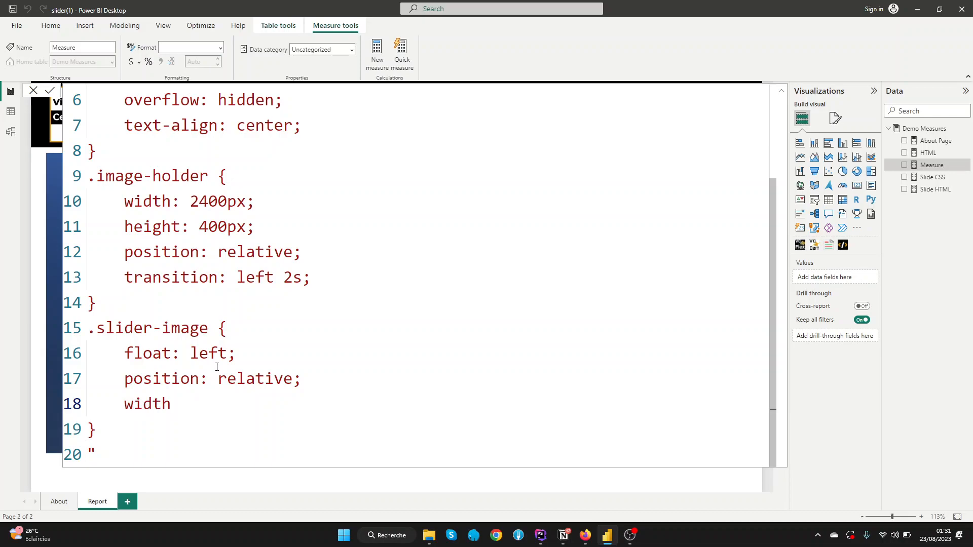
text(: 800)
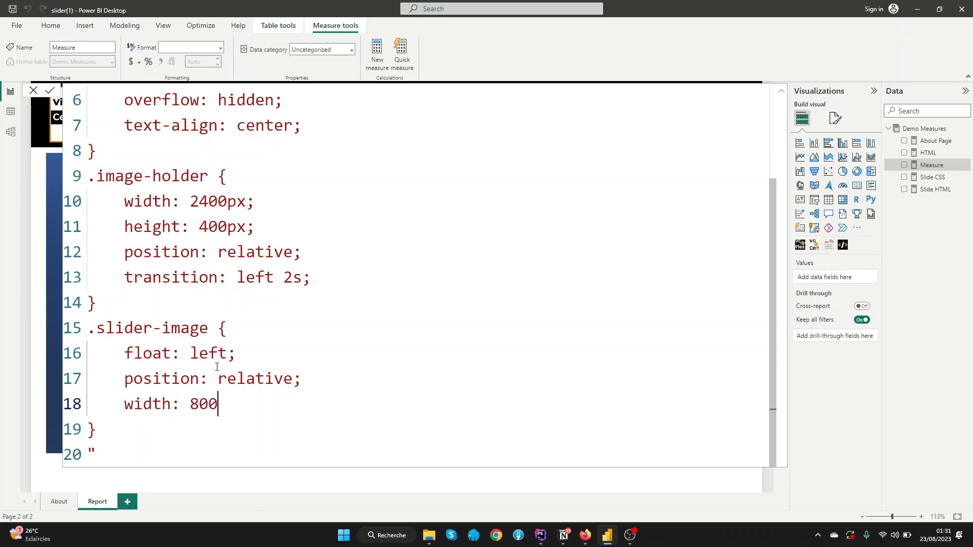
text(px;)
text(height)
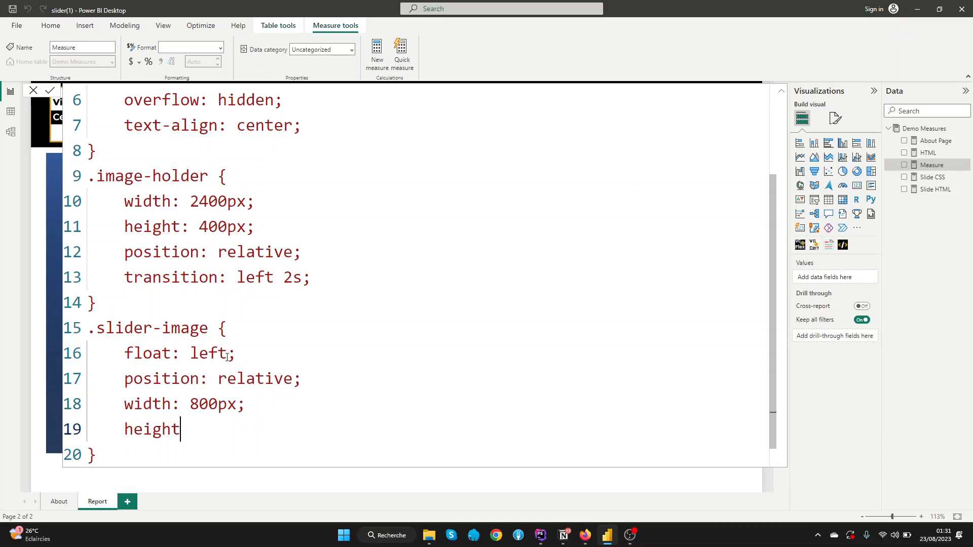
text(: 4)
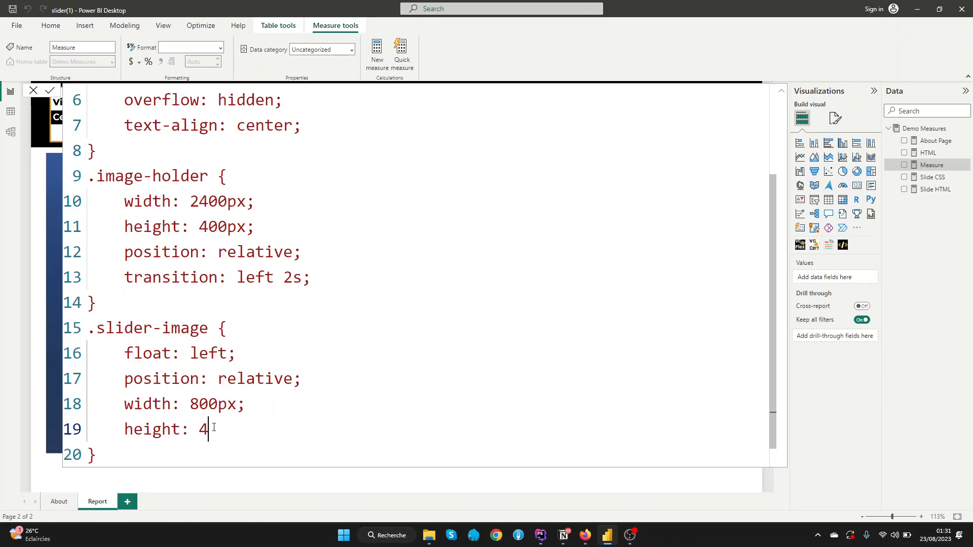
text(00px)
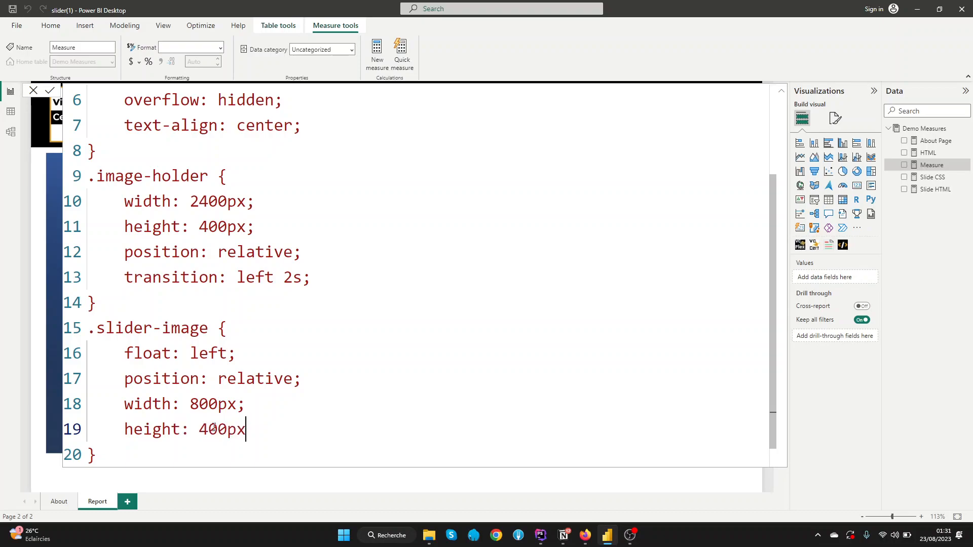
text(;)
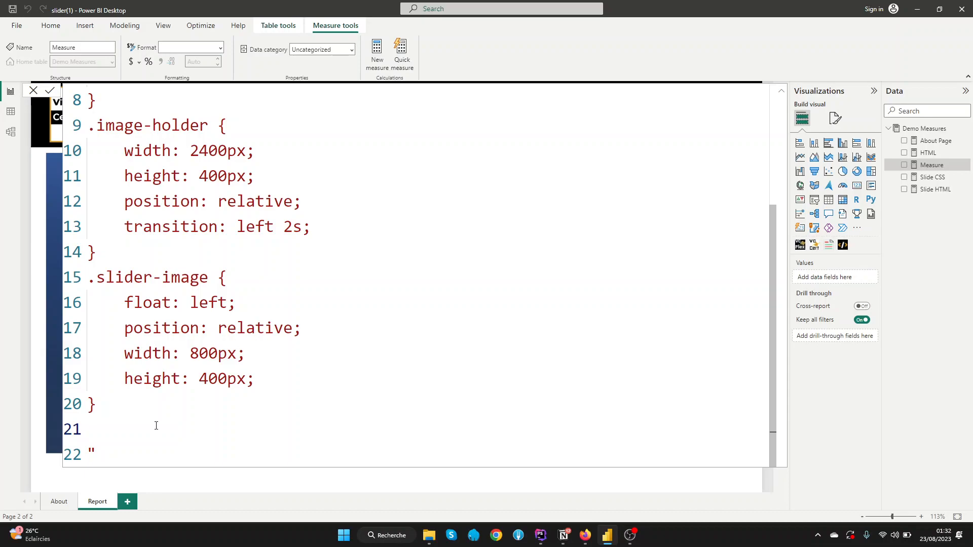
Step: Write the selector #slider-image-1:target ~ .image-holder below the .slider-image rule
click(540, 536)
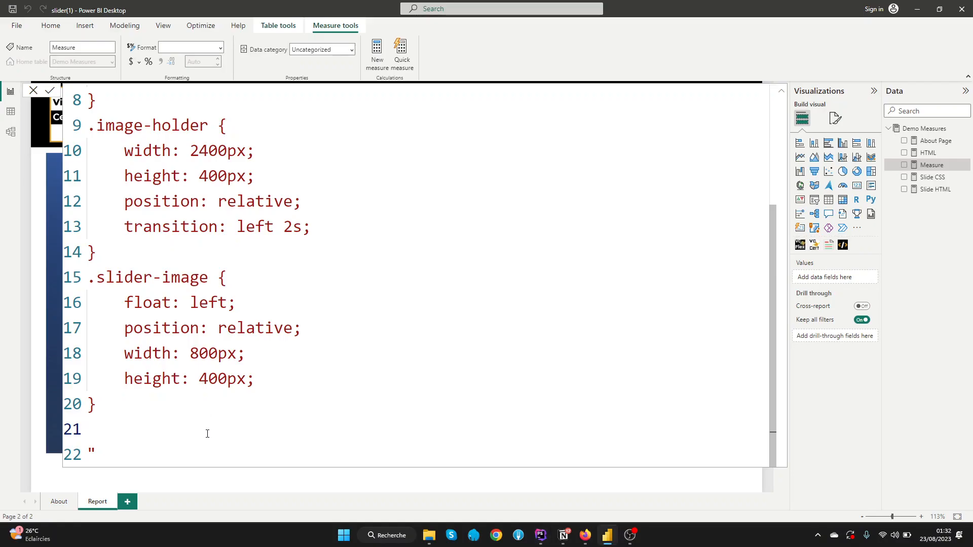
text(#)
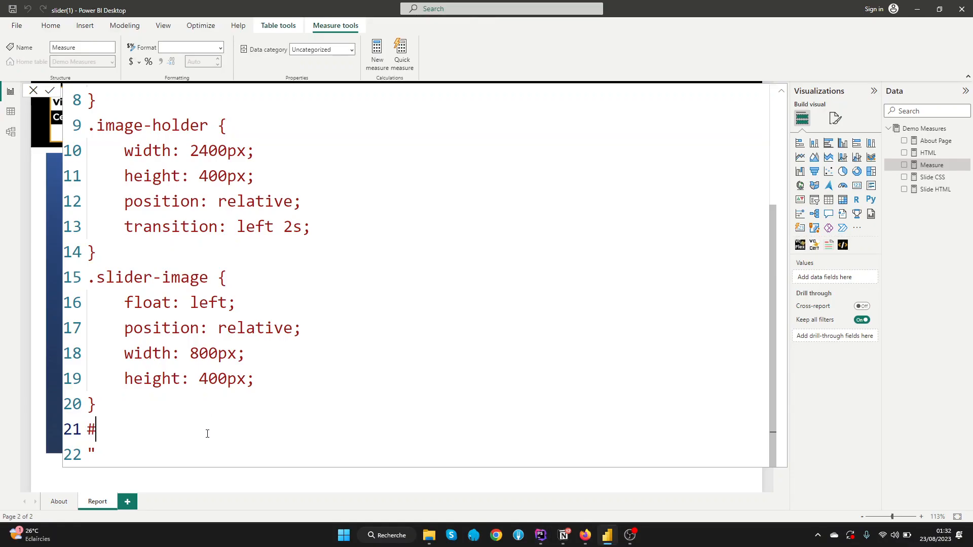
text(slider-image-1)
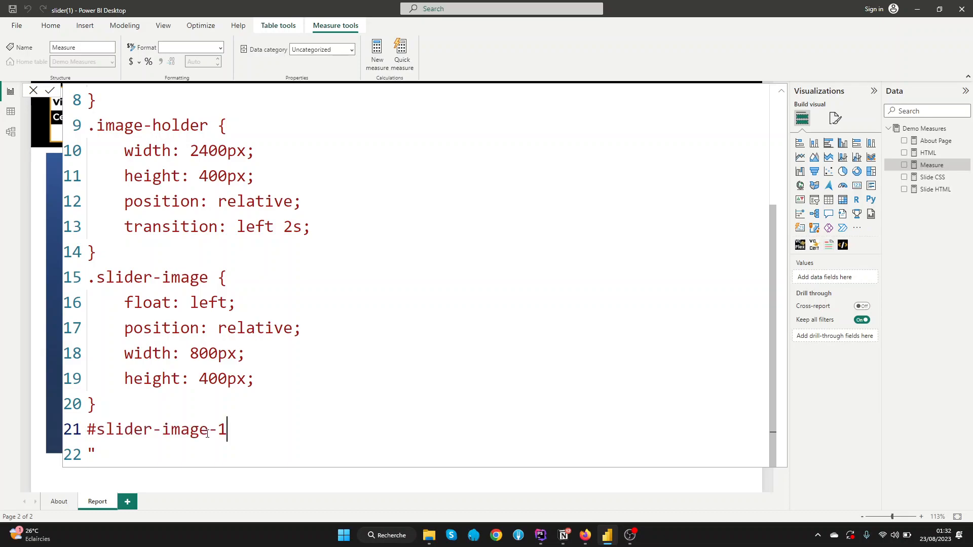
text(:)
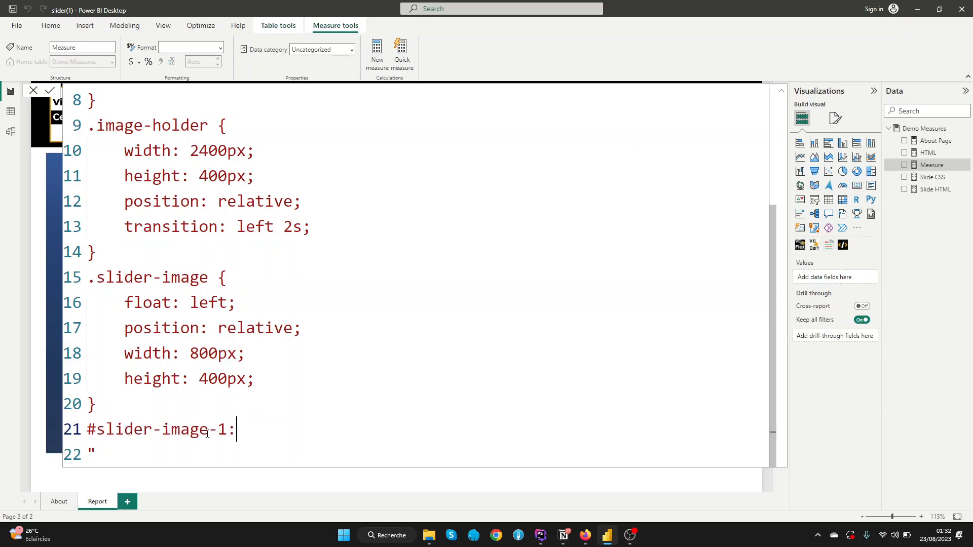
text(ta)
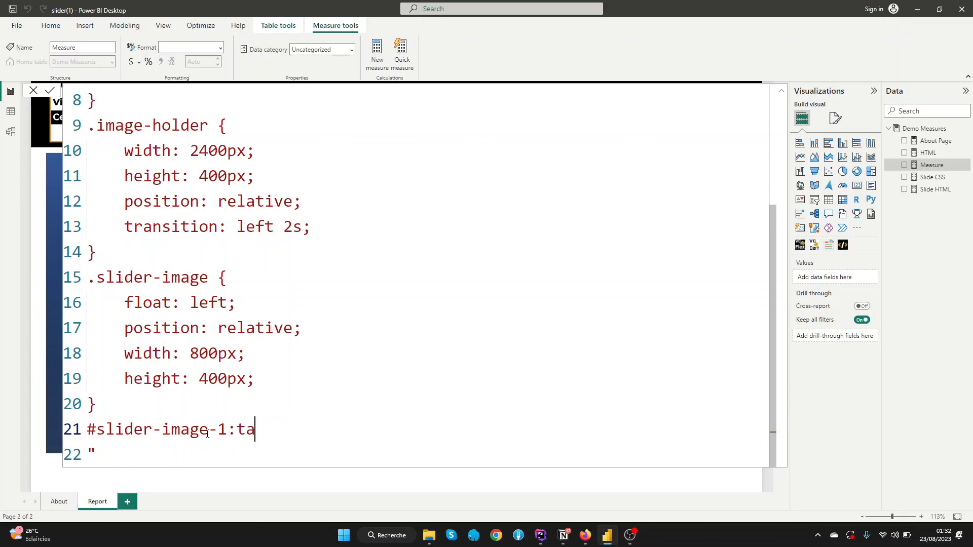
text(rget)
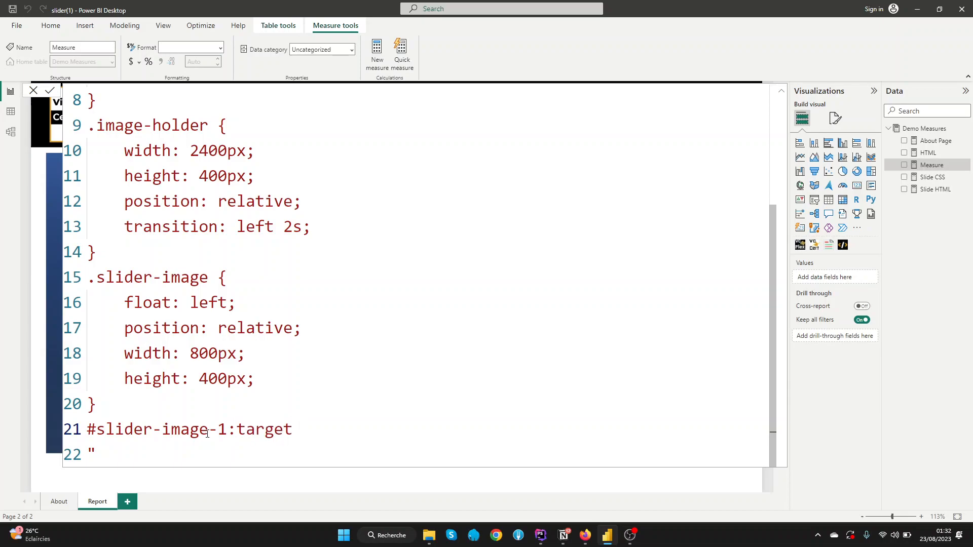
text(~)
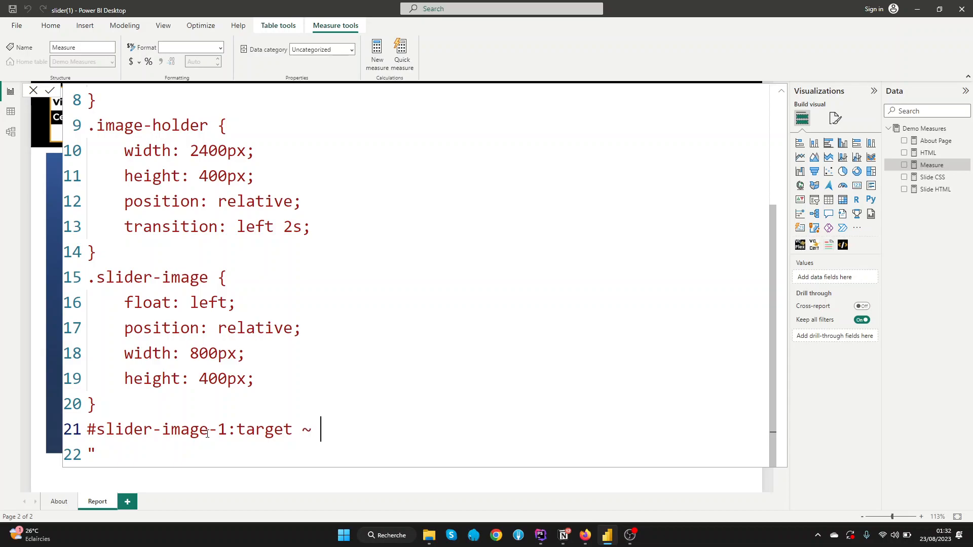
text(.)
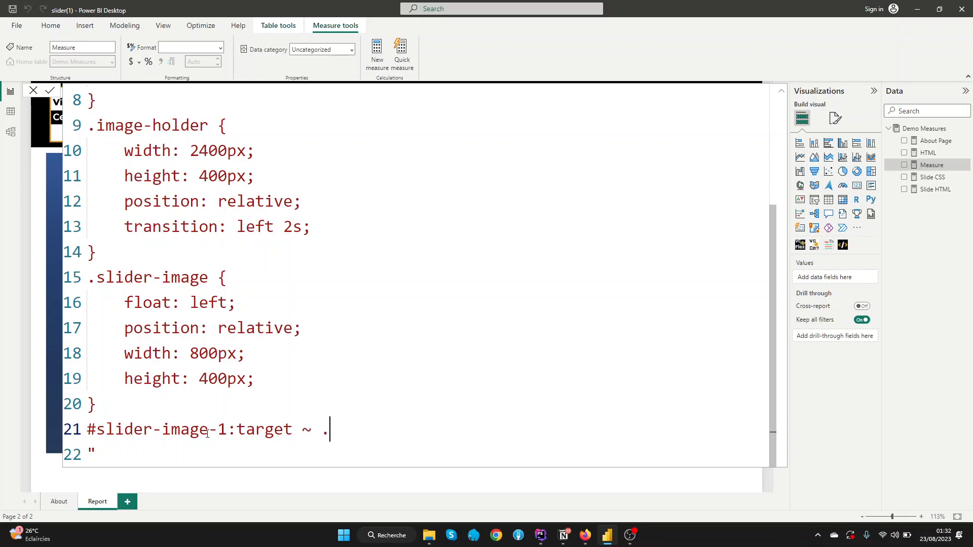
text(image-)
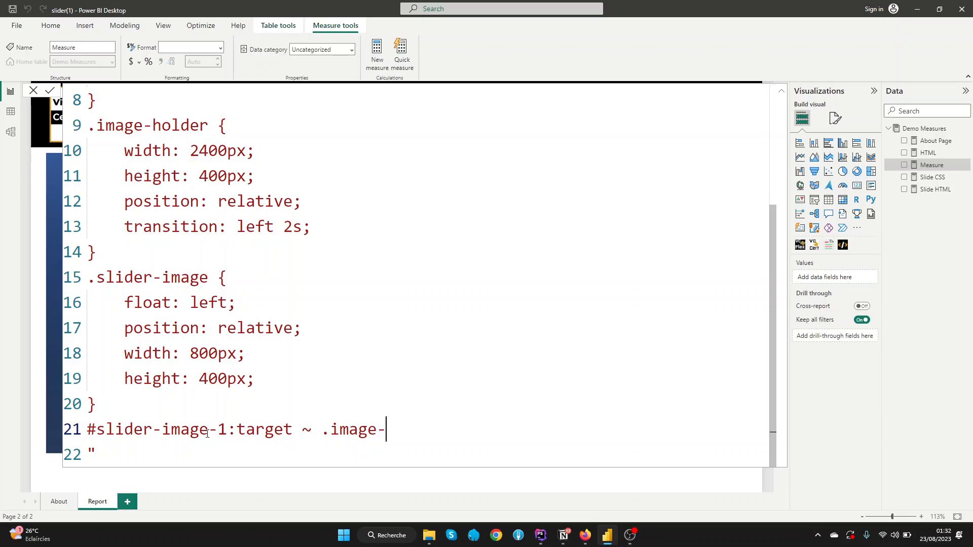
text(holder)
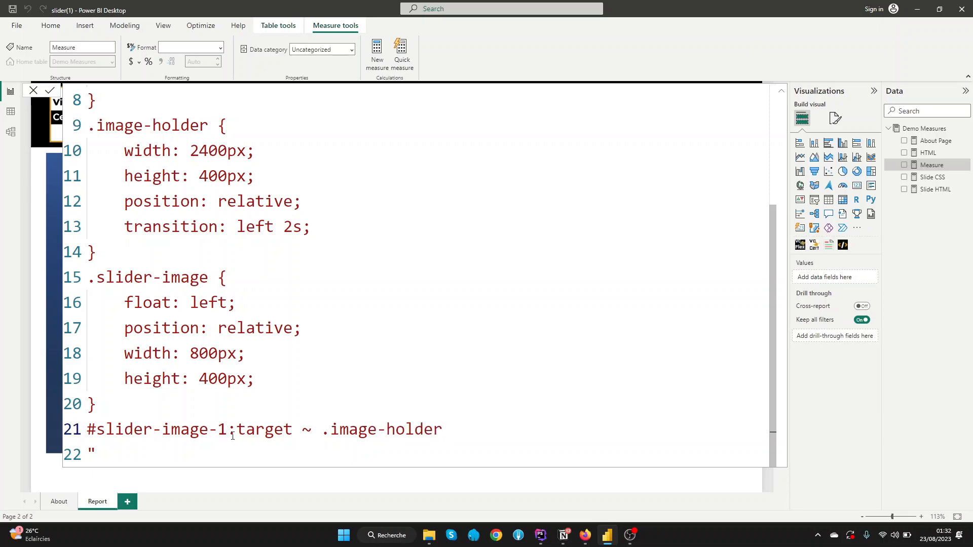
Step: Give that target rule braces containing left: 0px
double_click(369, 428)
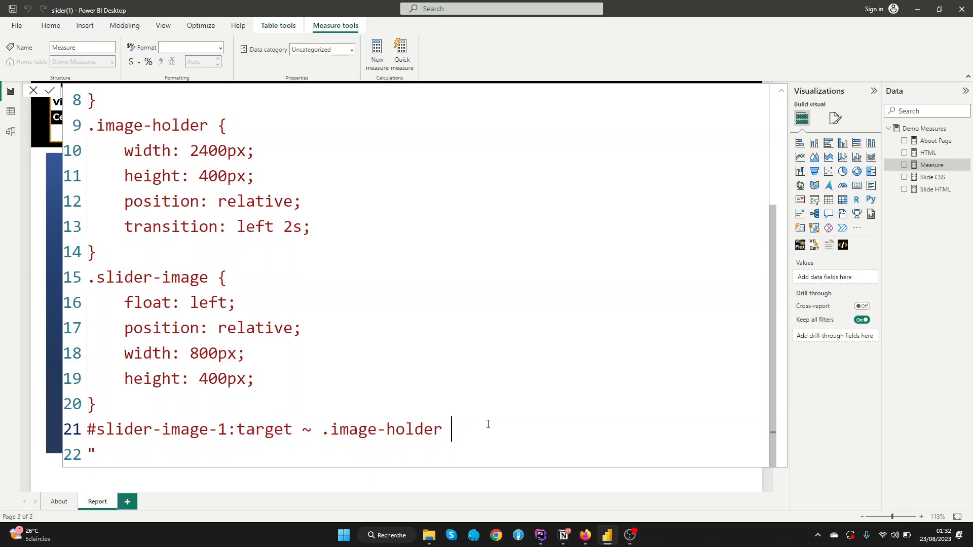
text({})
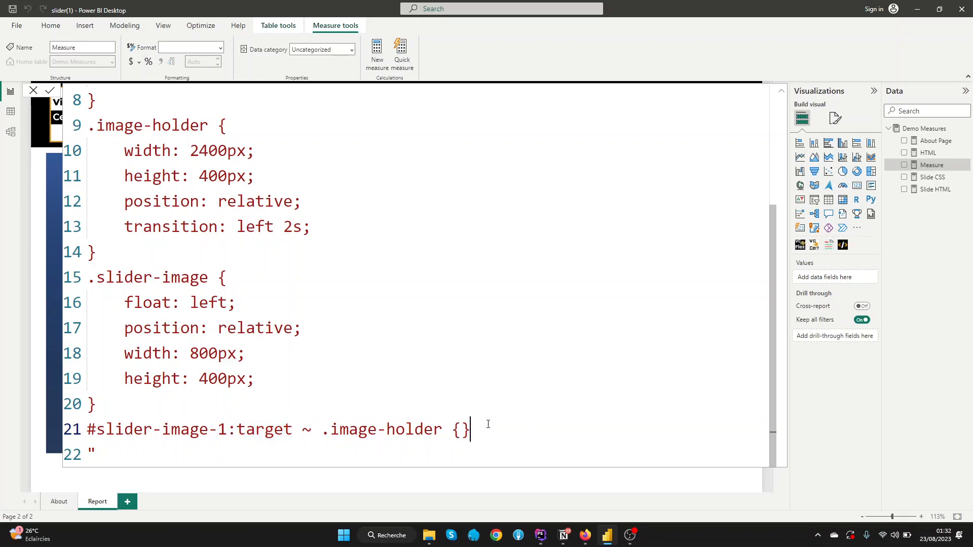
key(Enter)
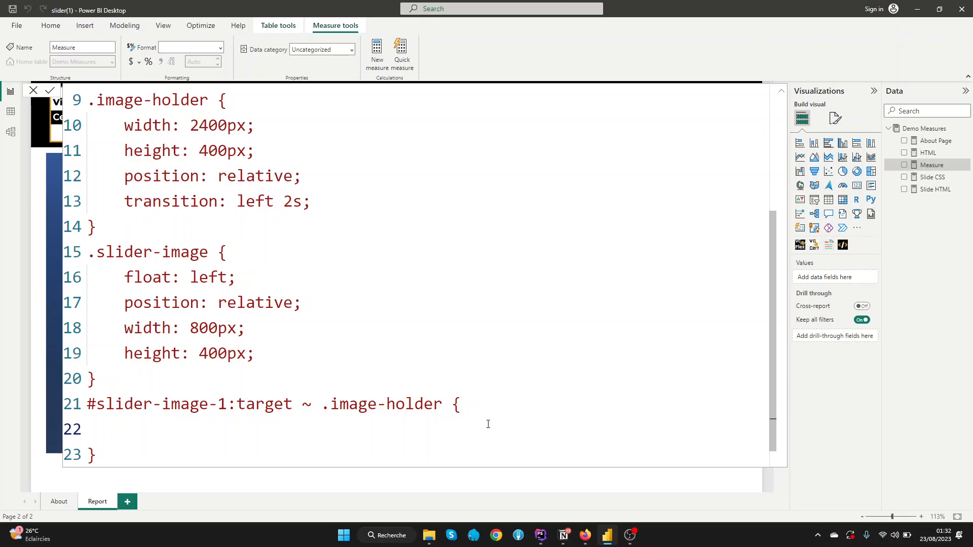
text(left)
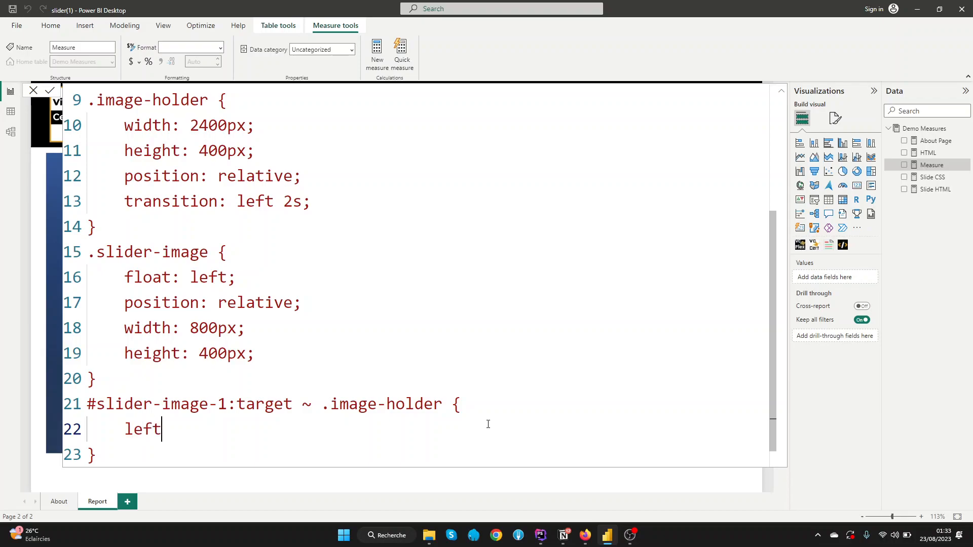
text(: 0)
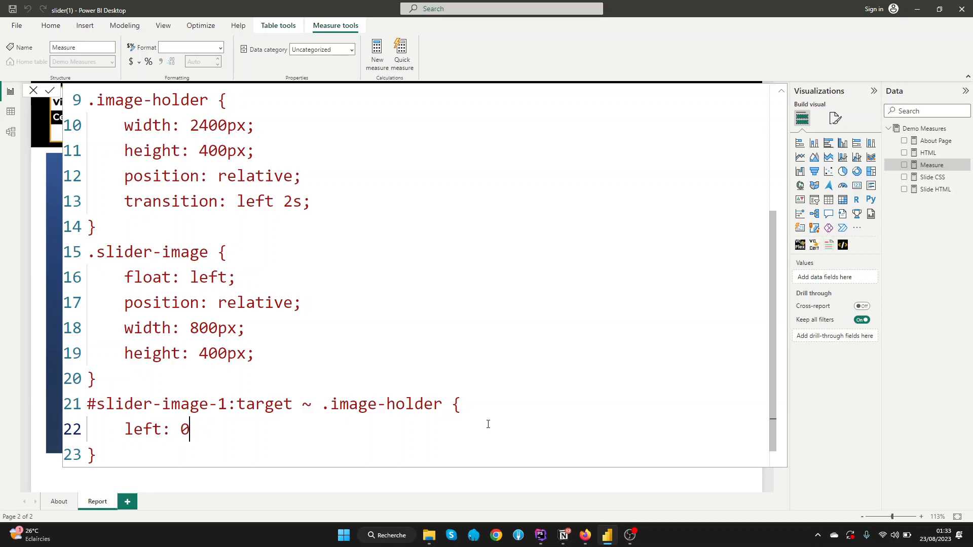
text(px)
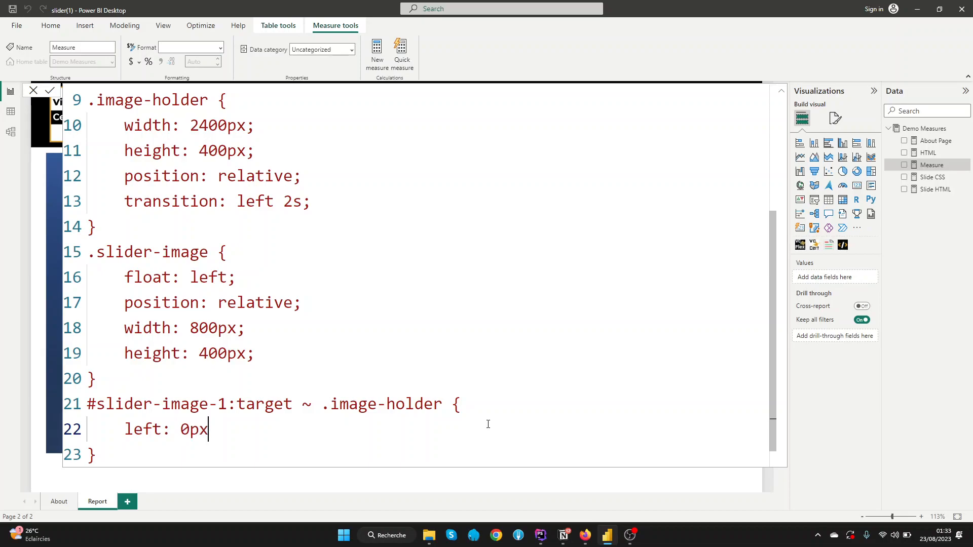
text(;)
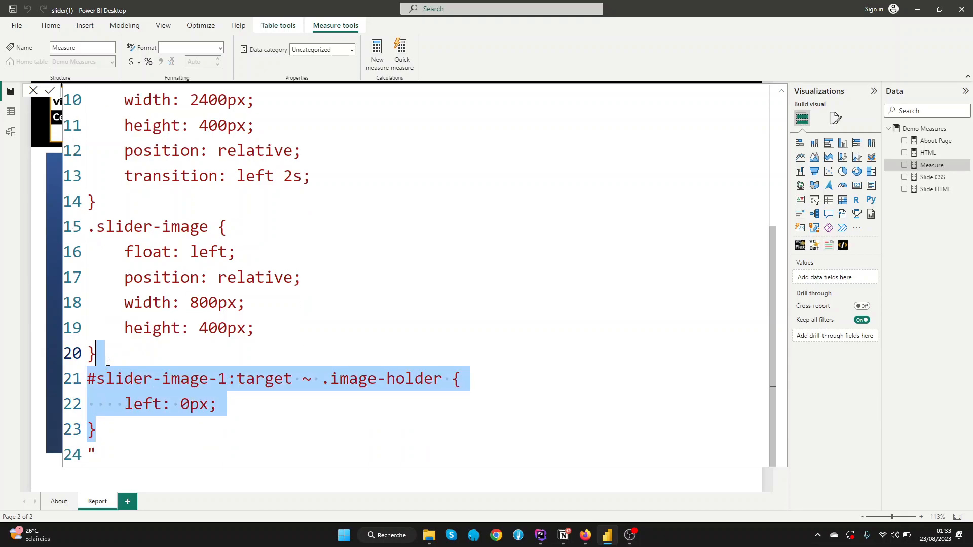
Step: Paste two copies of the rule and make the second one slider-image-2 with left -800px
click(97, 428)
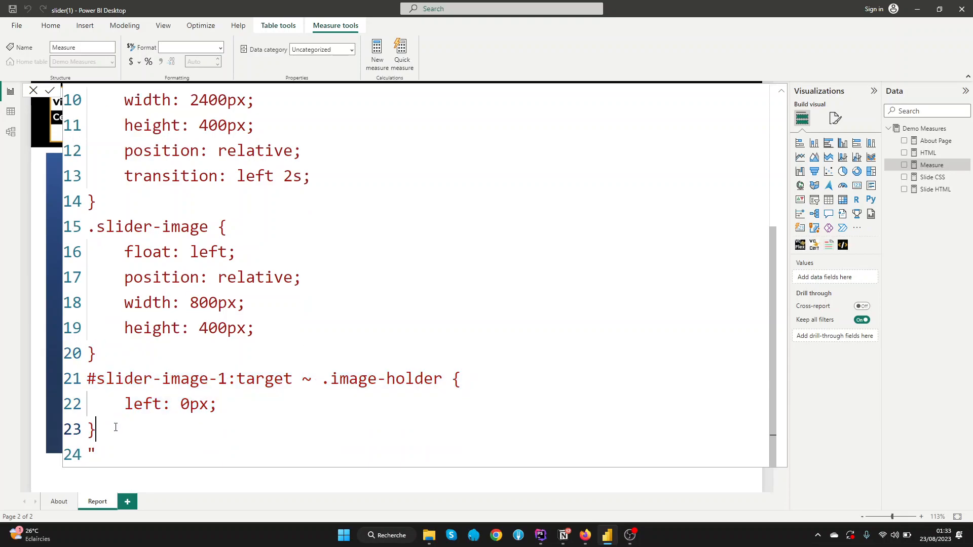
key(ctrl+v)
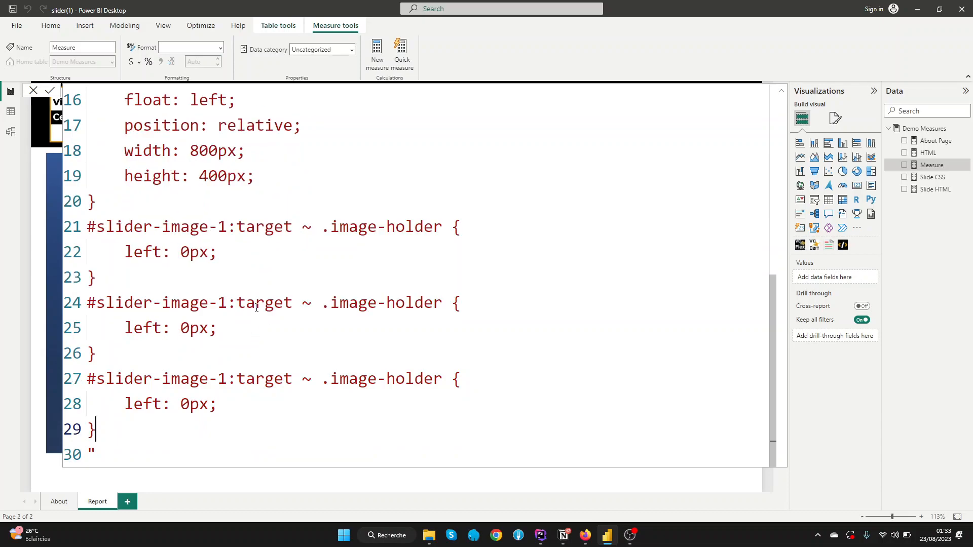
text(2)
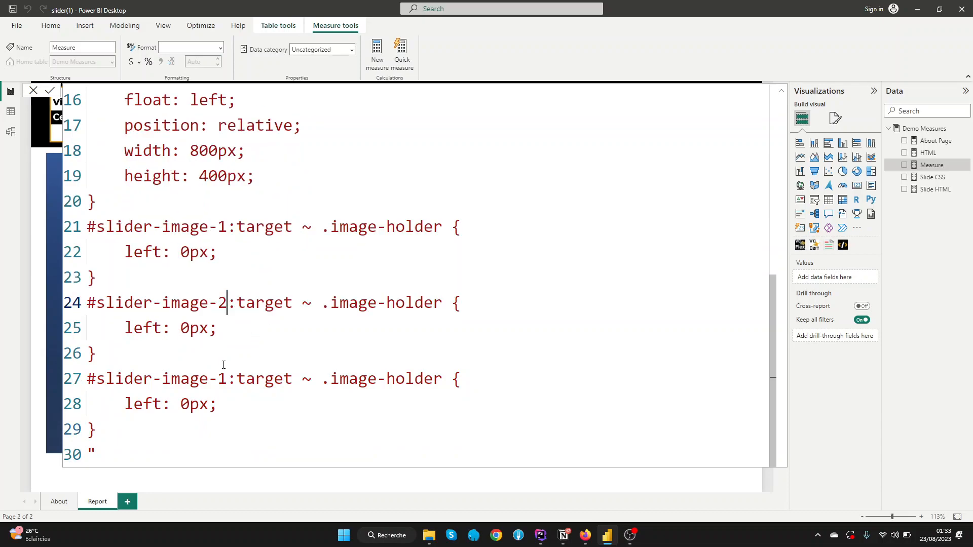
double_click(158, 303)
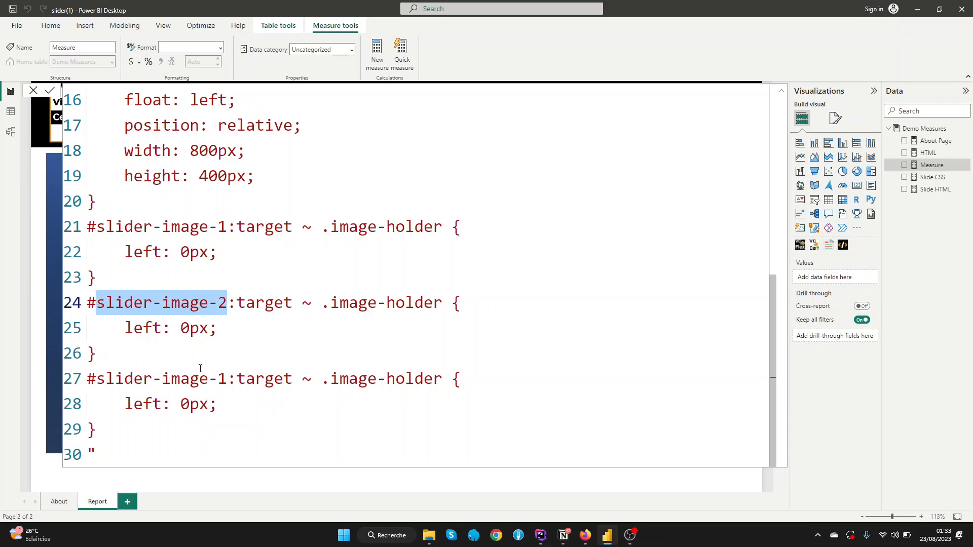
click(183, 327)
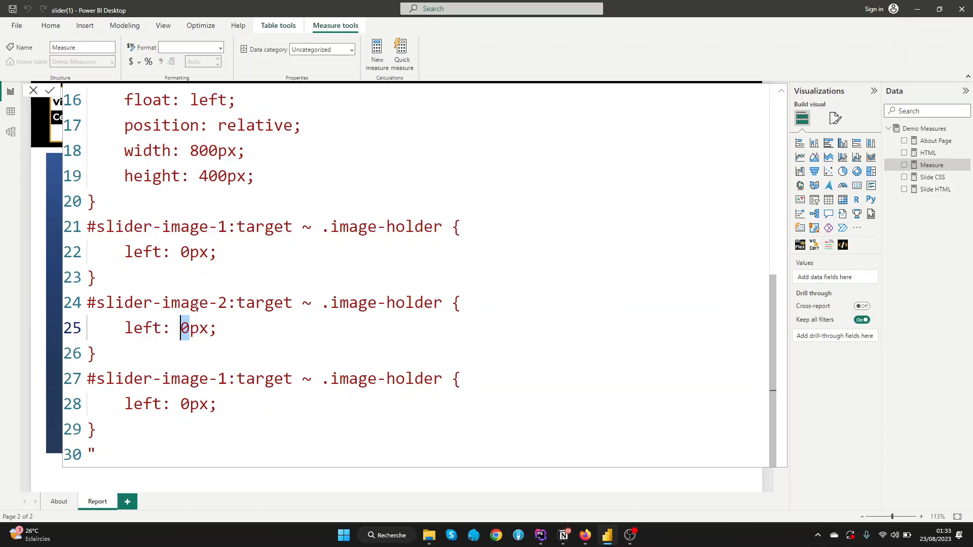
mouse_move(181, 286)
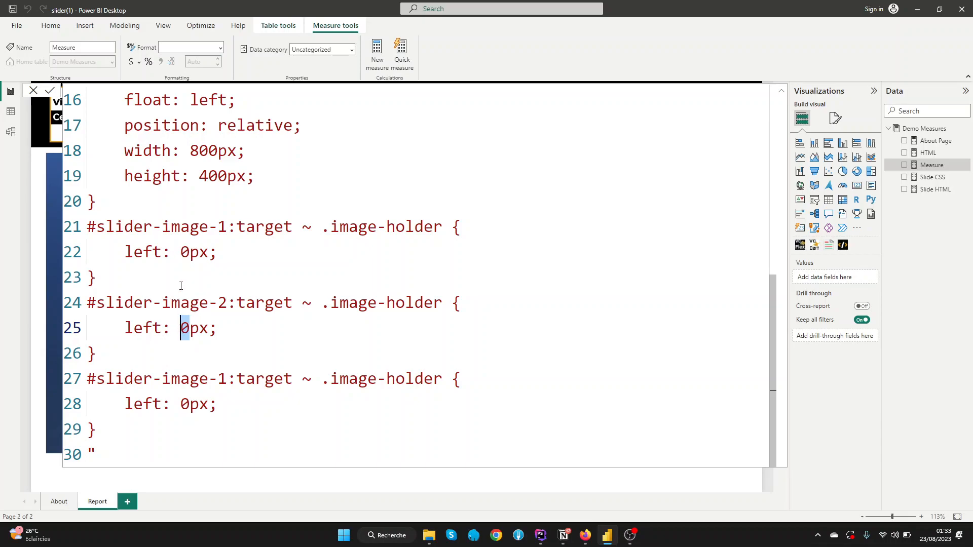
mouse_move(198, 154)
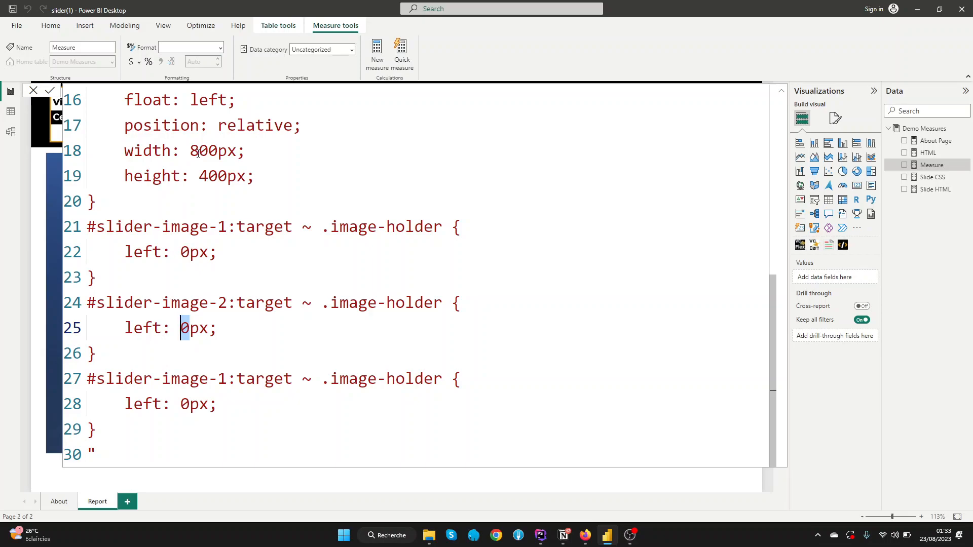
mouse_move(191, 340)
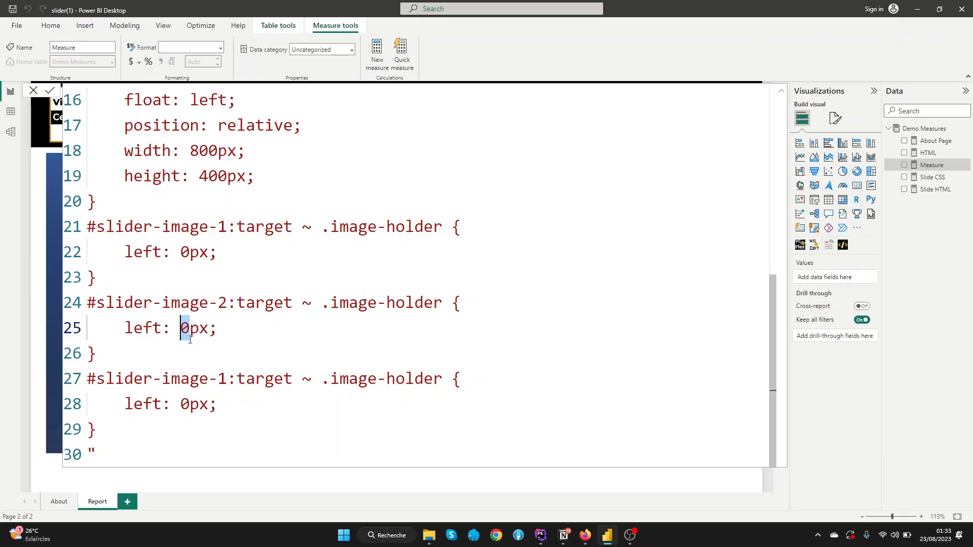
text(800)
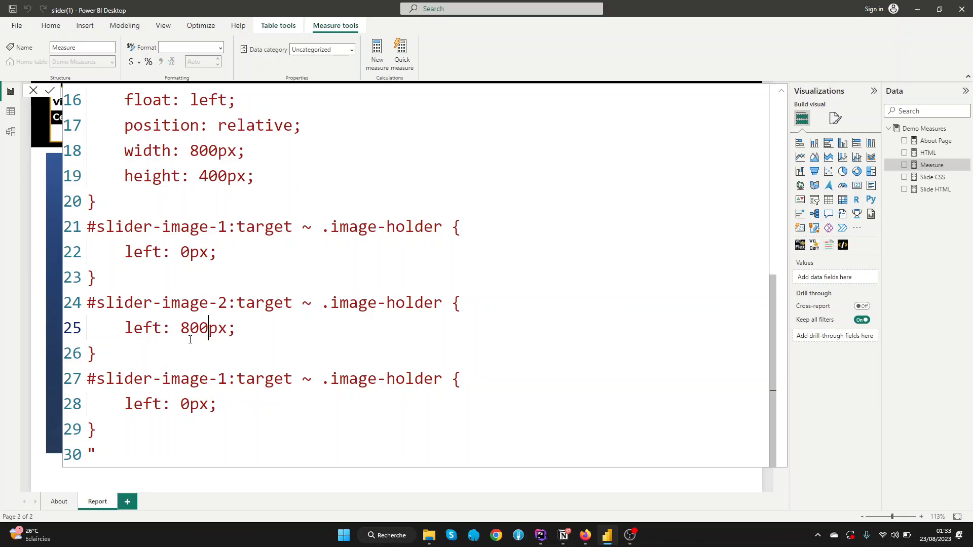
text(-)
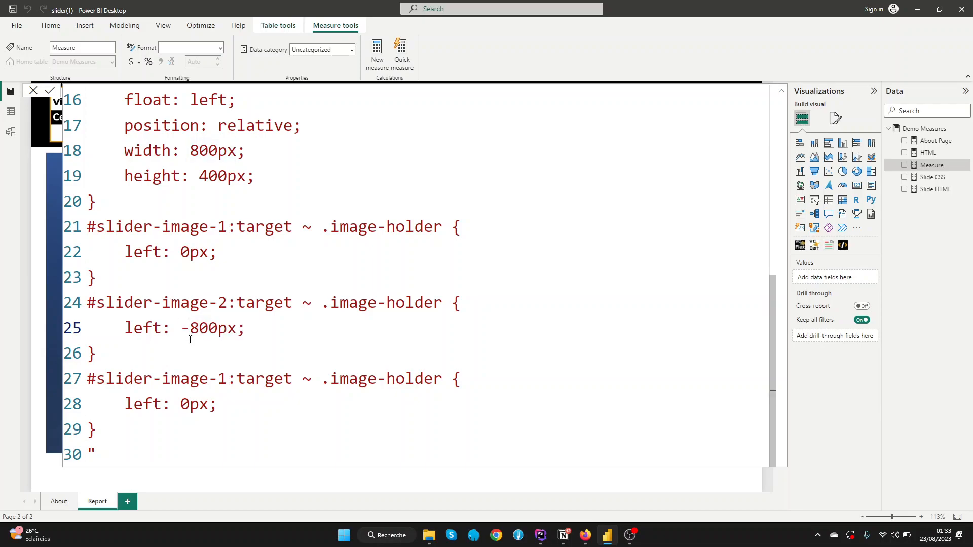
Step: Make the third copy slider-image-3 with left -1600px
double_click(184, 404)
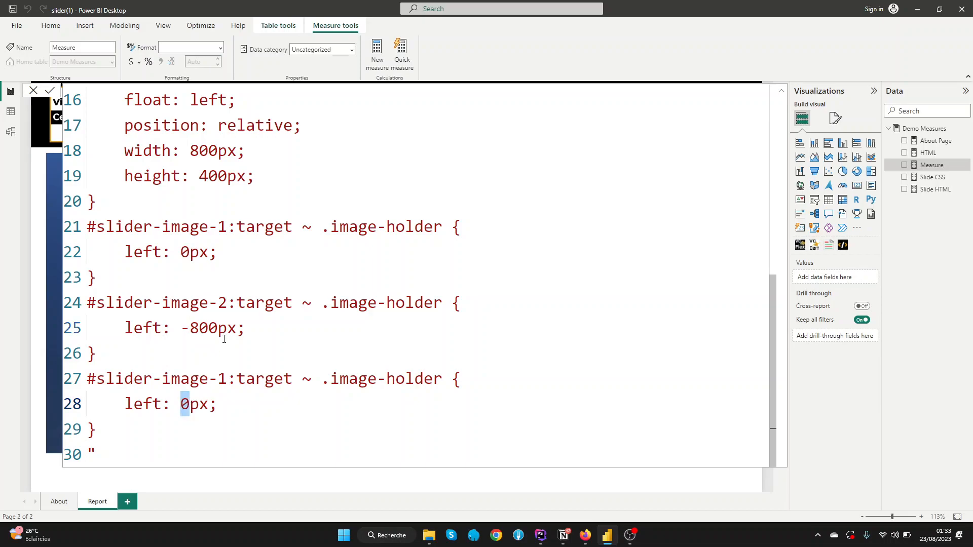
mouse_move(225, 352)
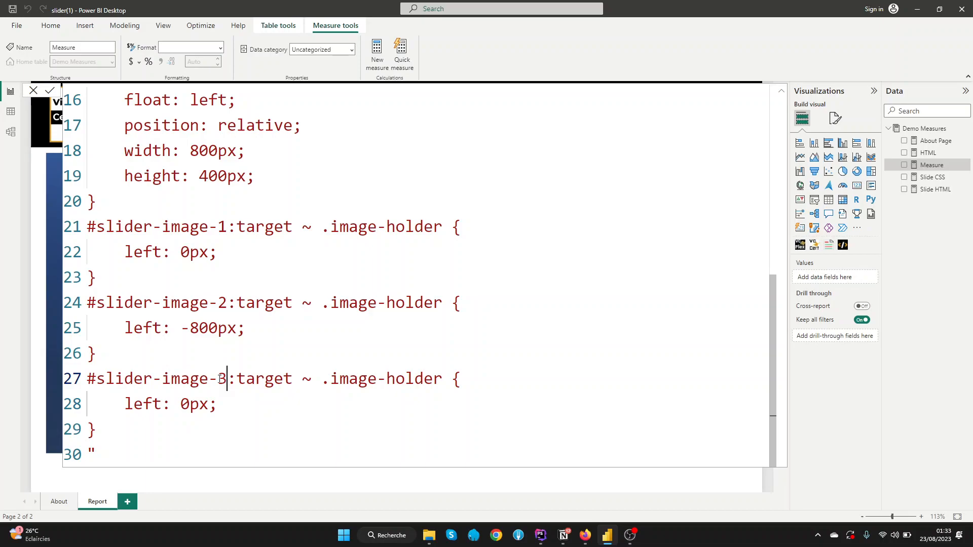
text(3)
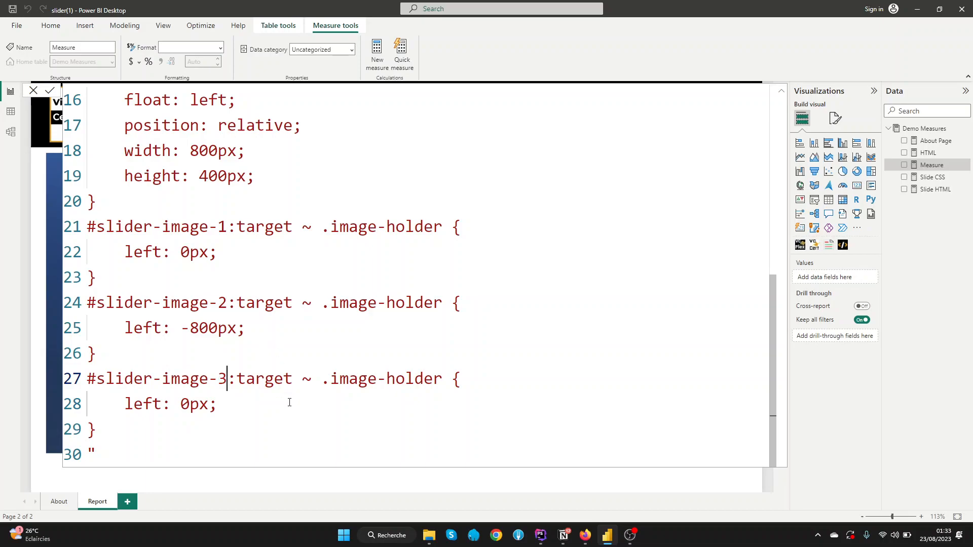
double_click(183, 404)
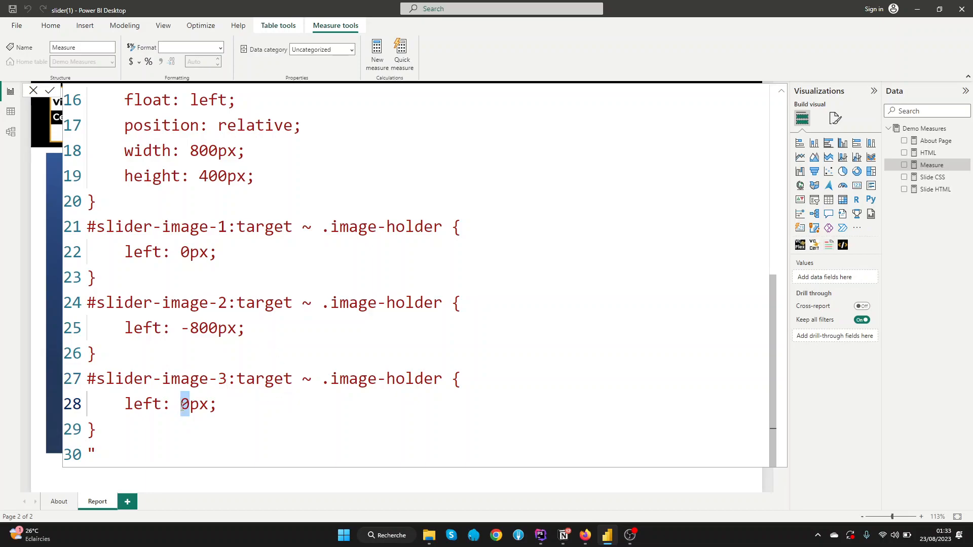
text(-1600)
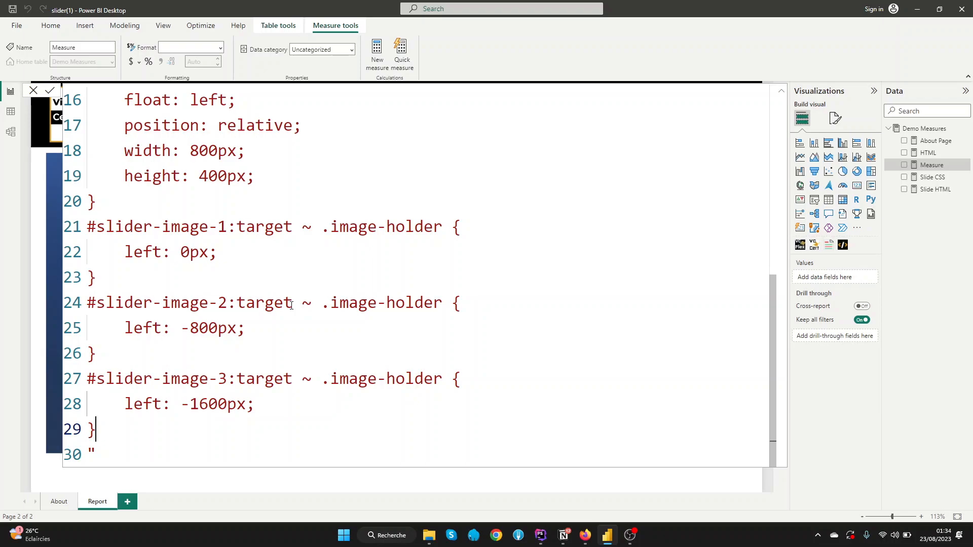
Step: Commit the CSS measure and bind it to the HTML visual's CSS field, then reselect the measure
click(930, 153)
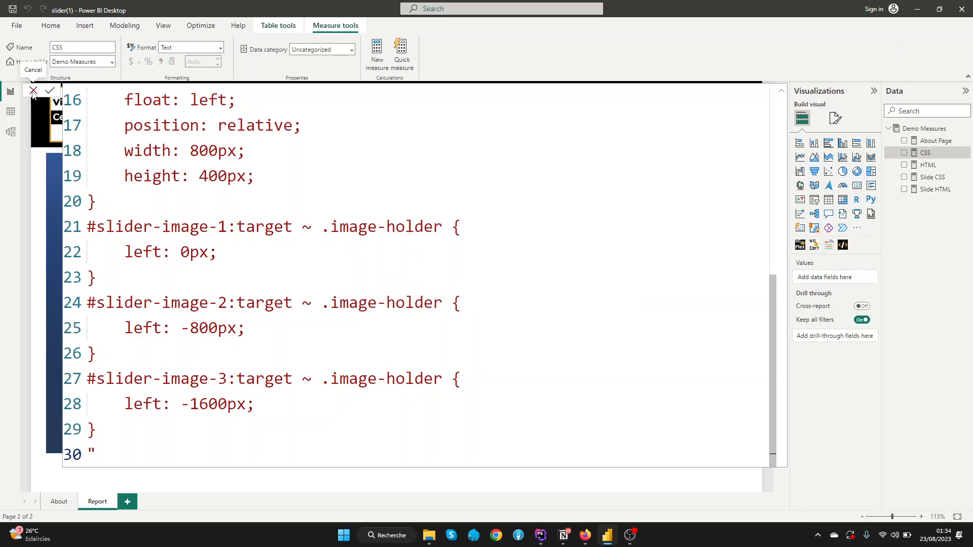
click(49, 90)
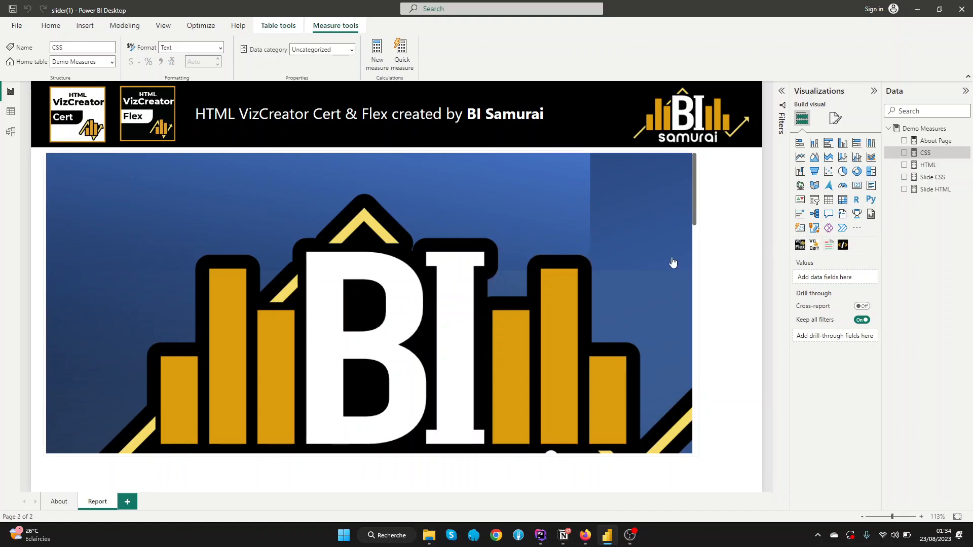
click(369, 304)
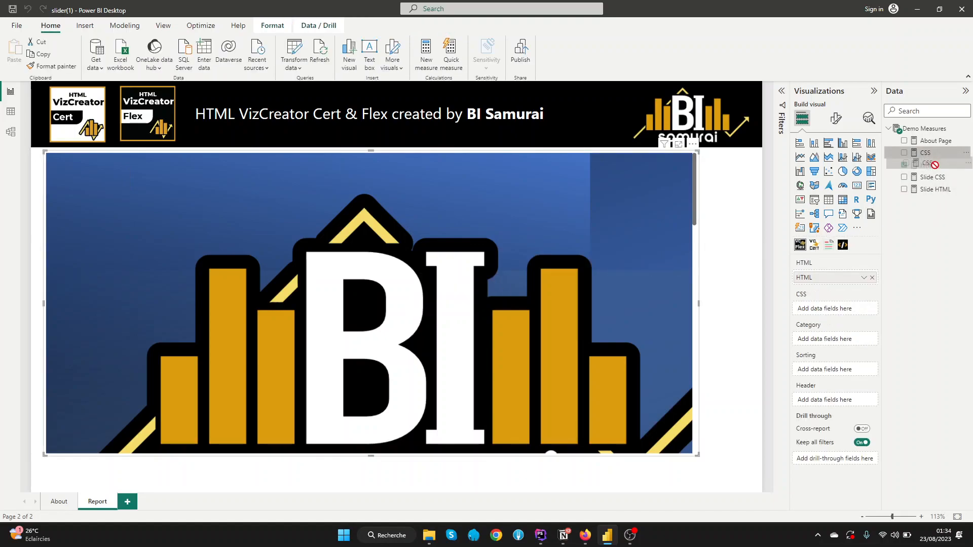
click(904, 153)
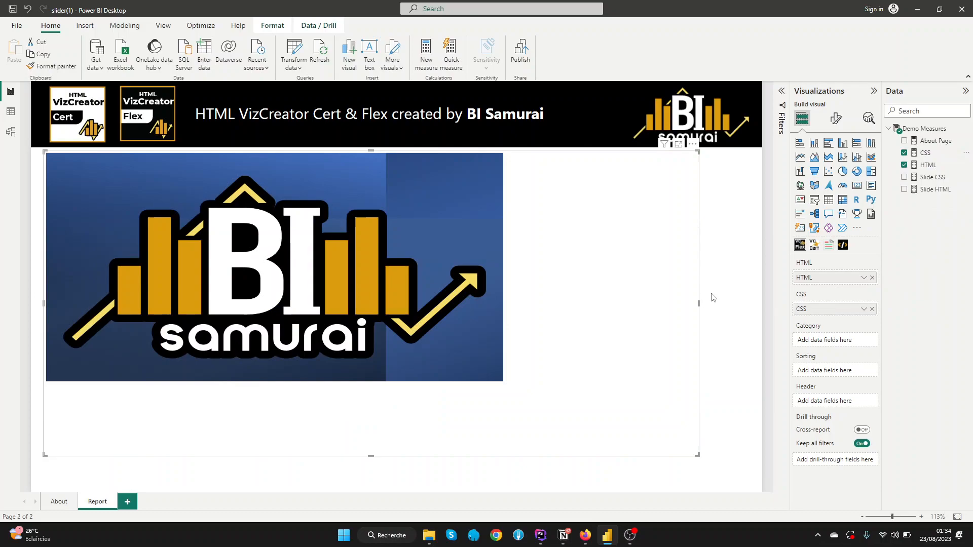
mouse_move(254, 256)
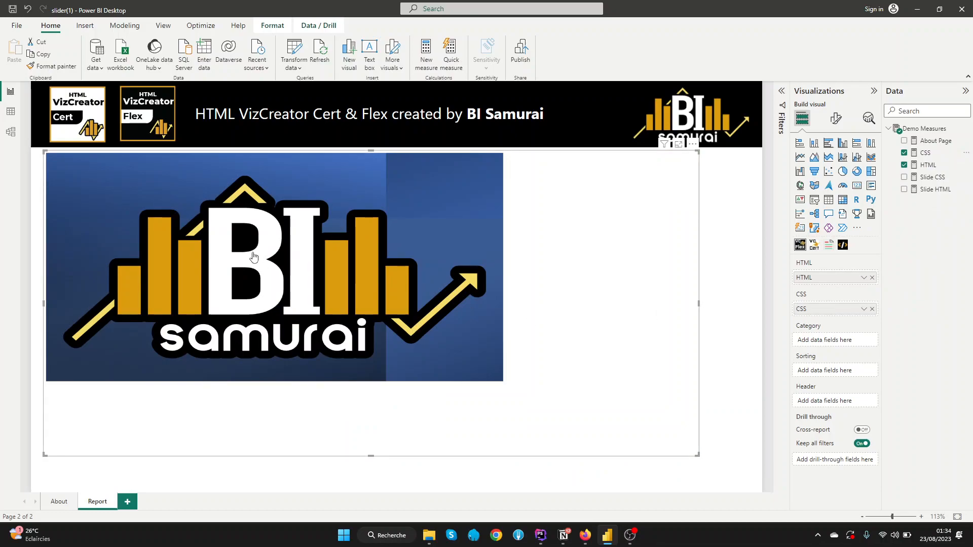
mouse_move(55, 199)
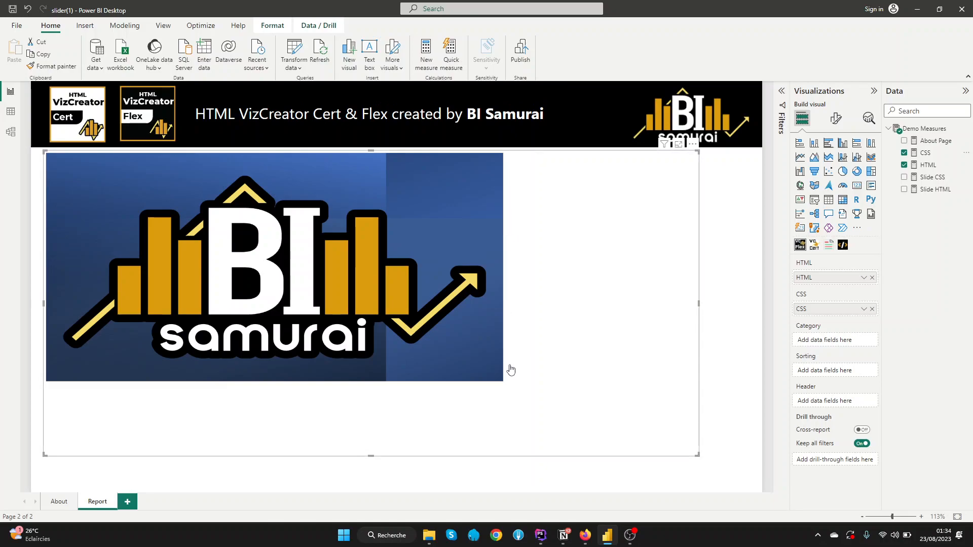
mouse_move(356, 273)
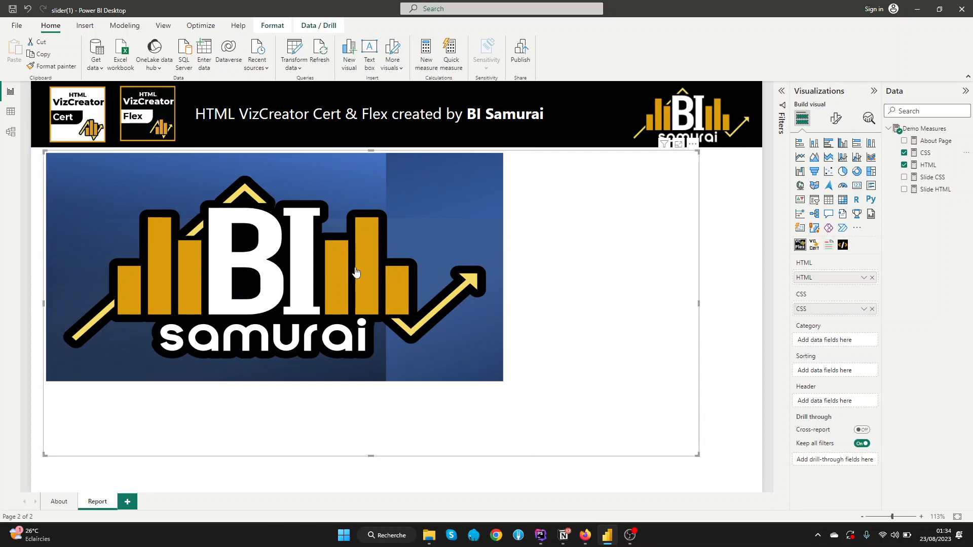
mouse_move(595, 316)
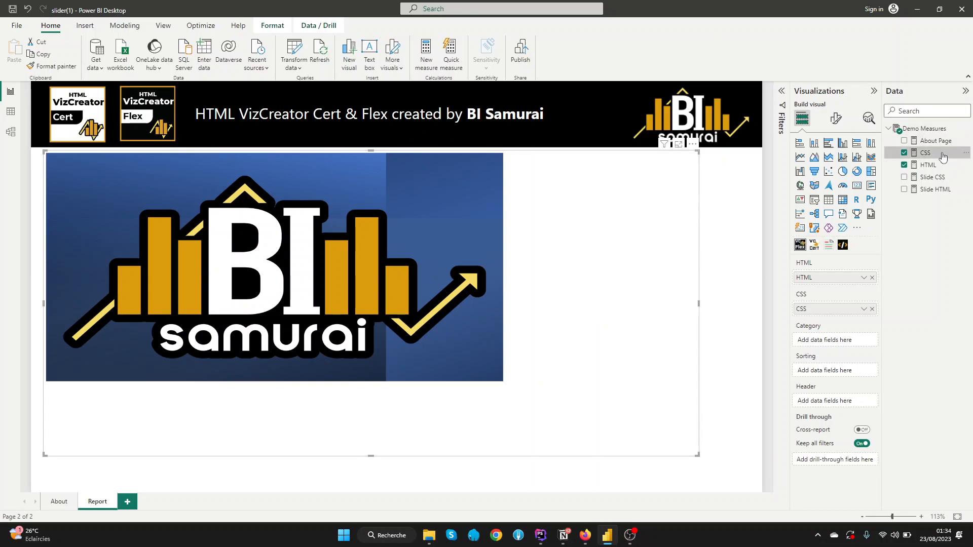
click(925, 153)
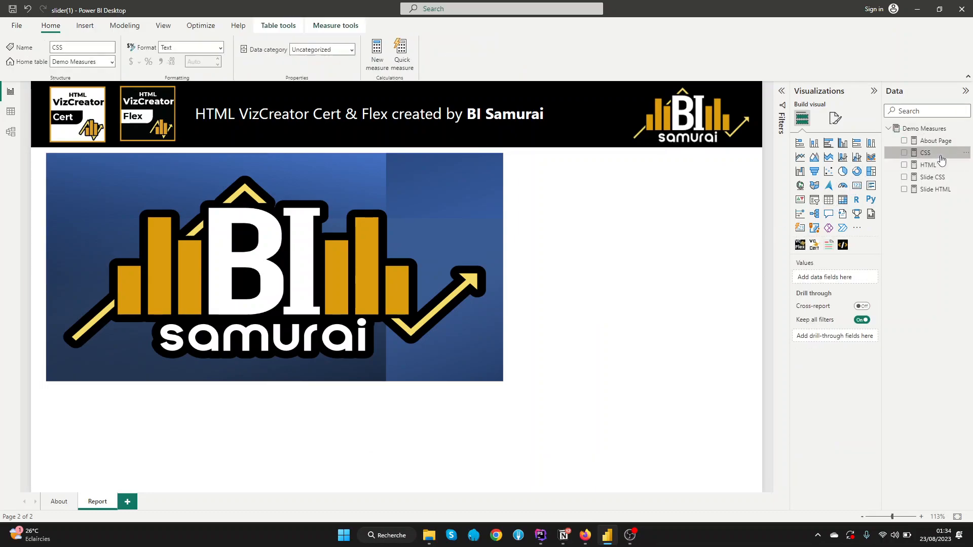
Step: Append a .button-holder rule with position: relative and top: 40px to the CSS measure
double_click(925, 153)
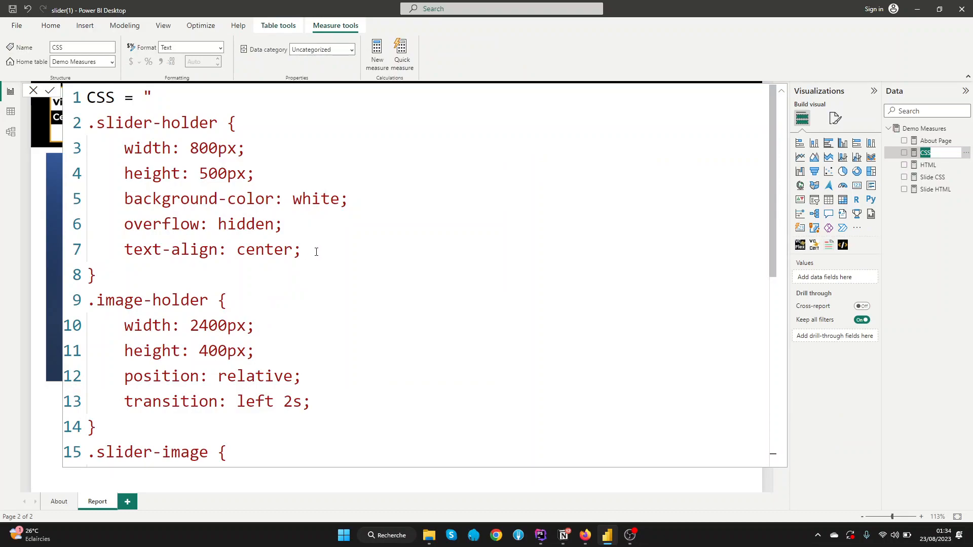
scroll(down, 3)
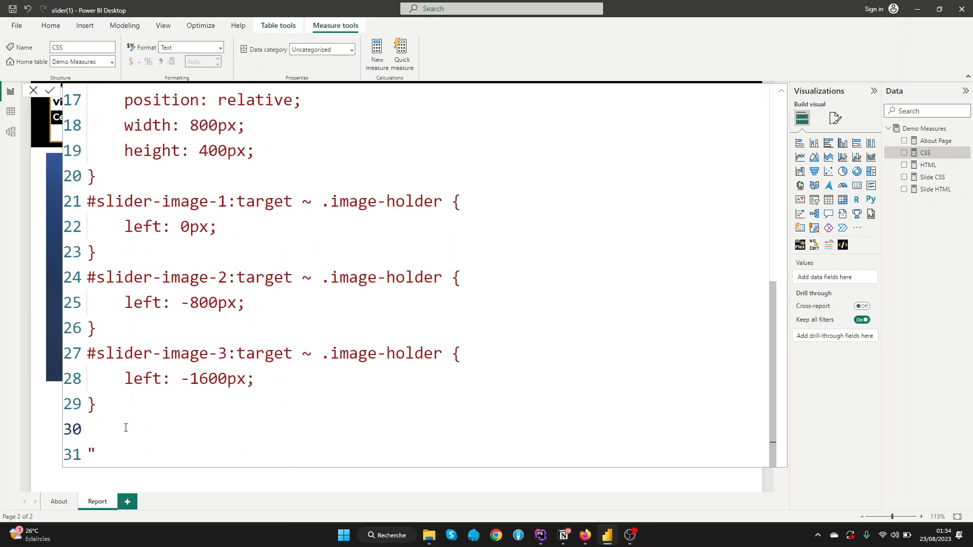
text(.butto)
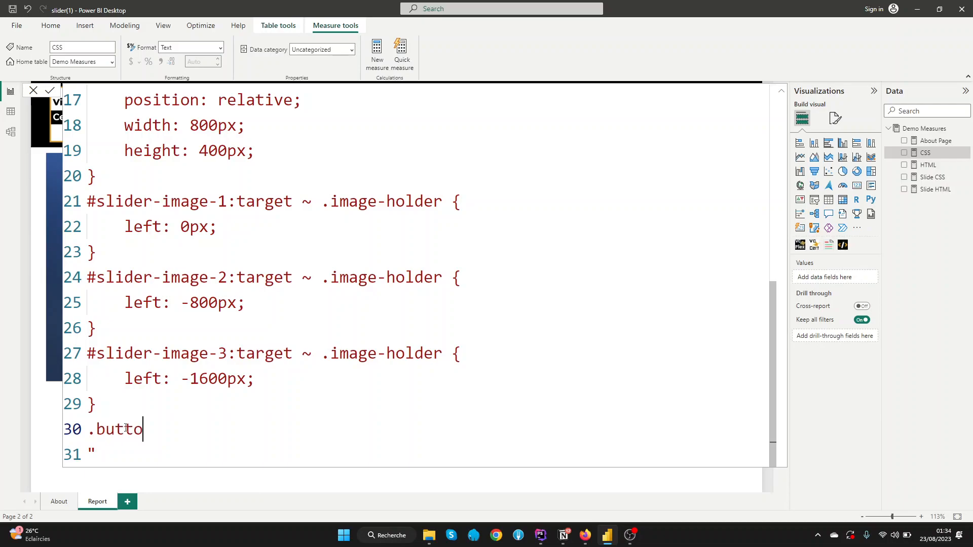
text(n-holdee)
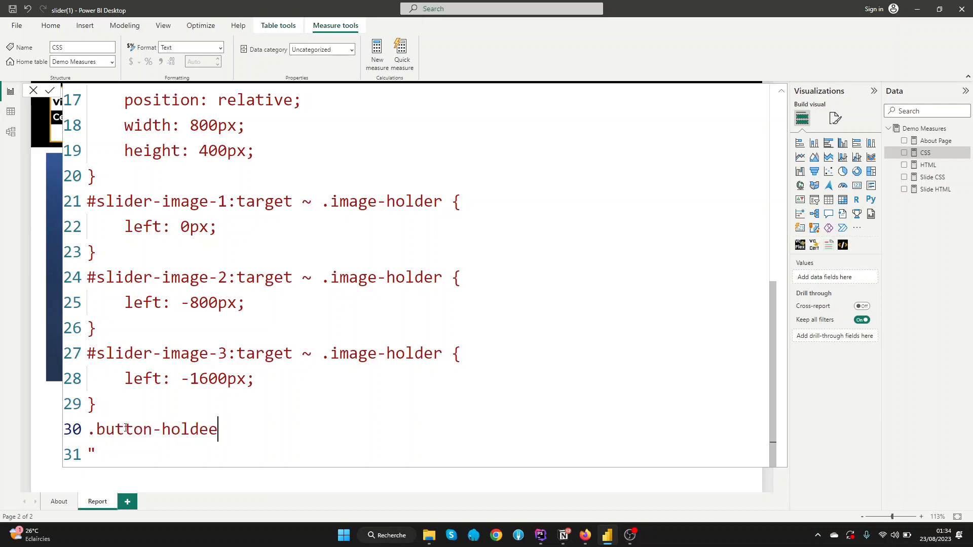
text(r {)
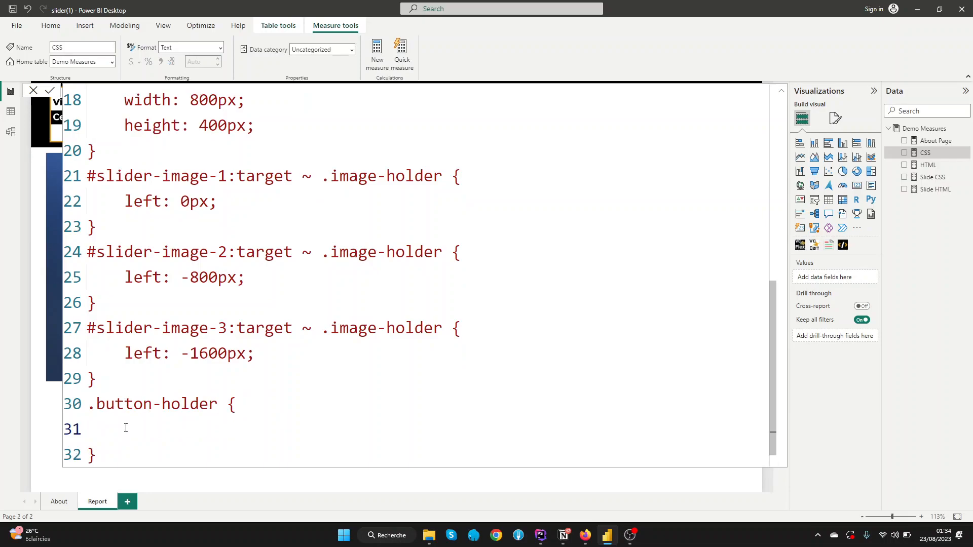
text(po)
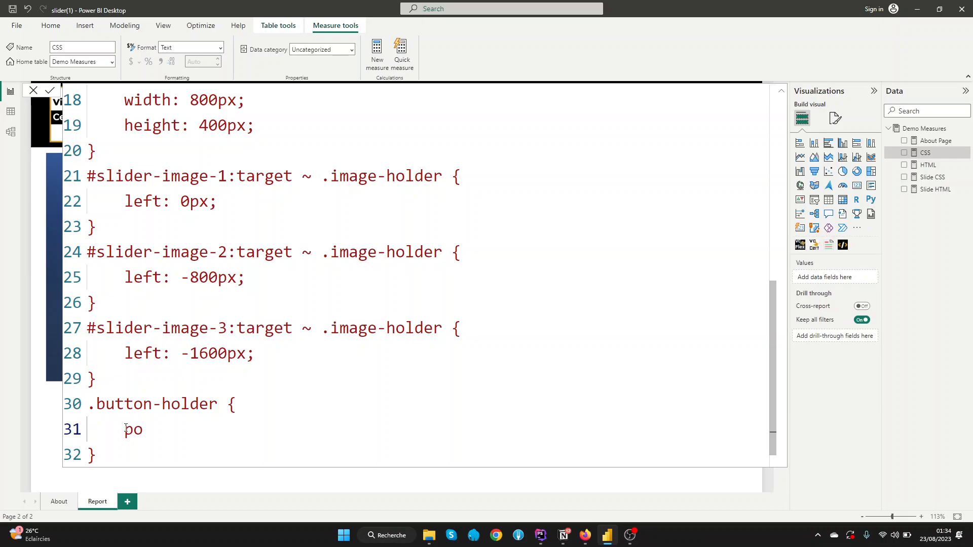
text(sition)
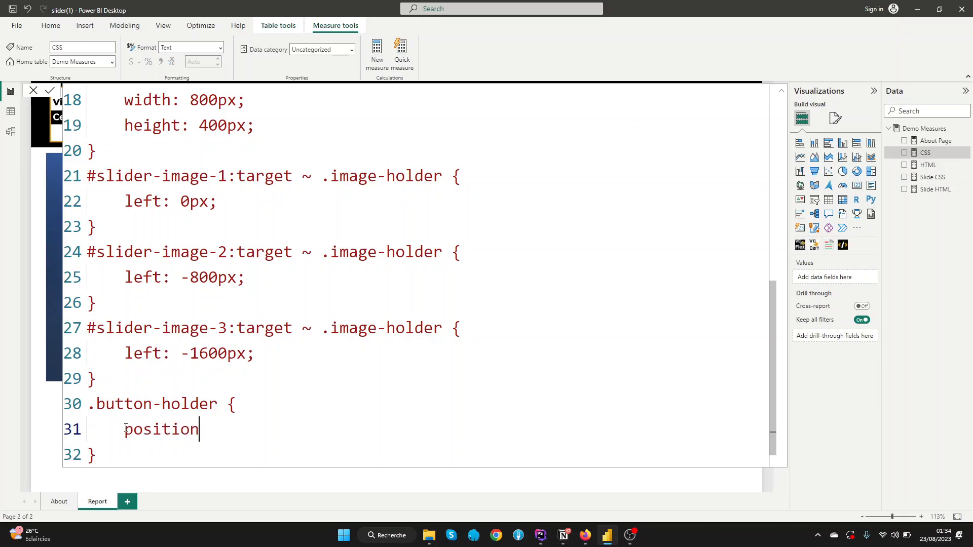
text(: rela)
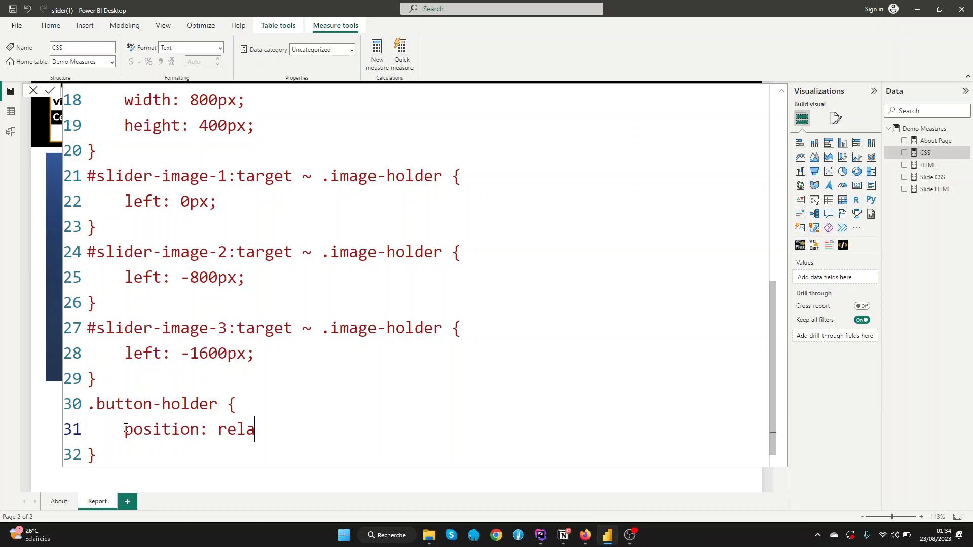
text(tive;)
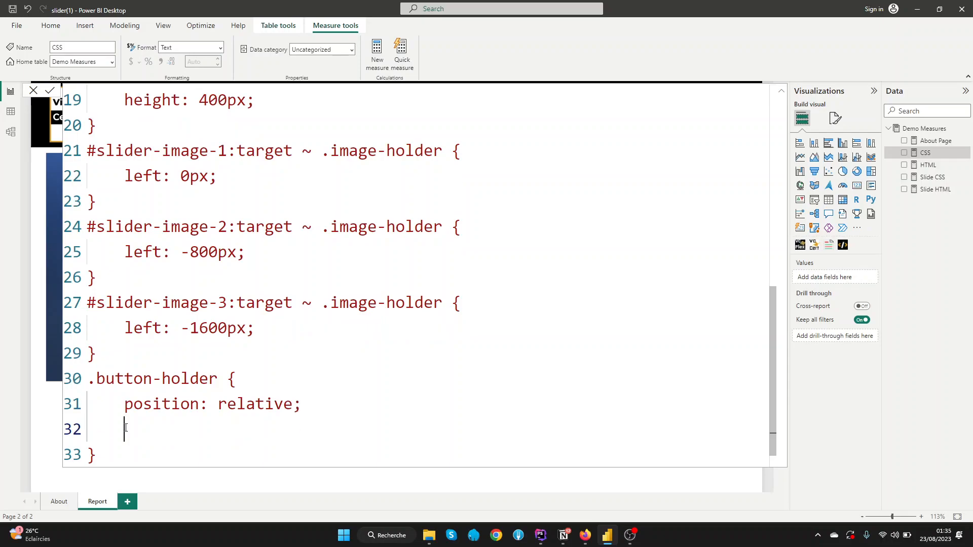
text(t)
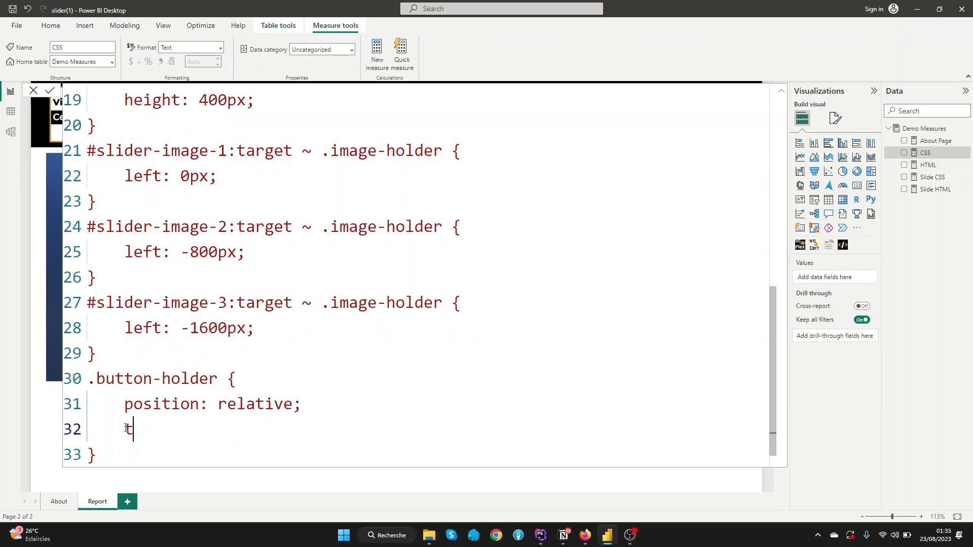
text(op:)
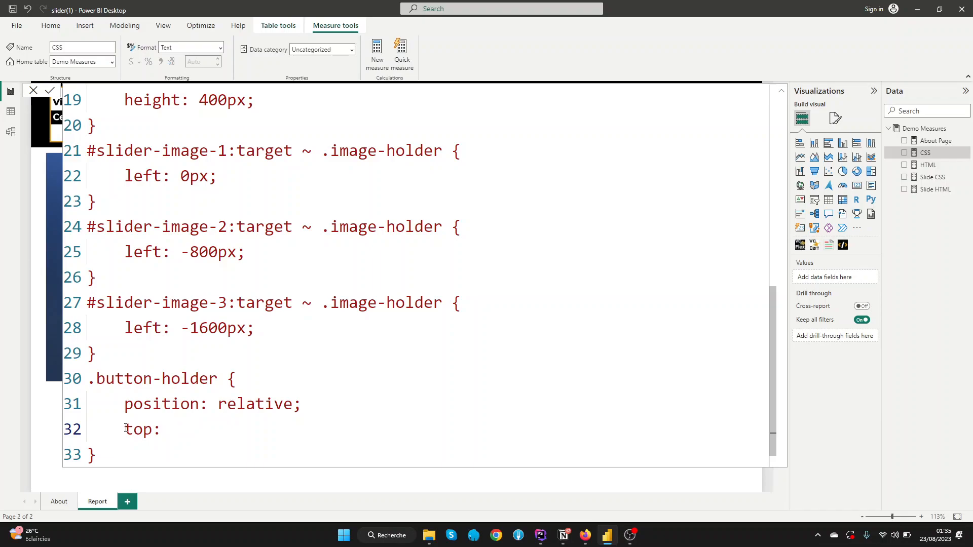
text(40)
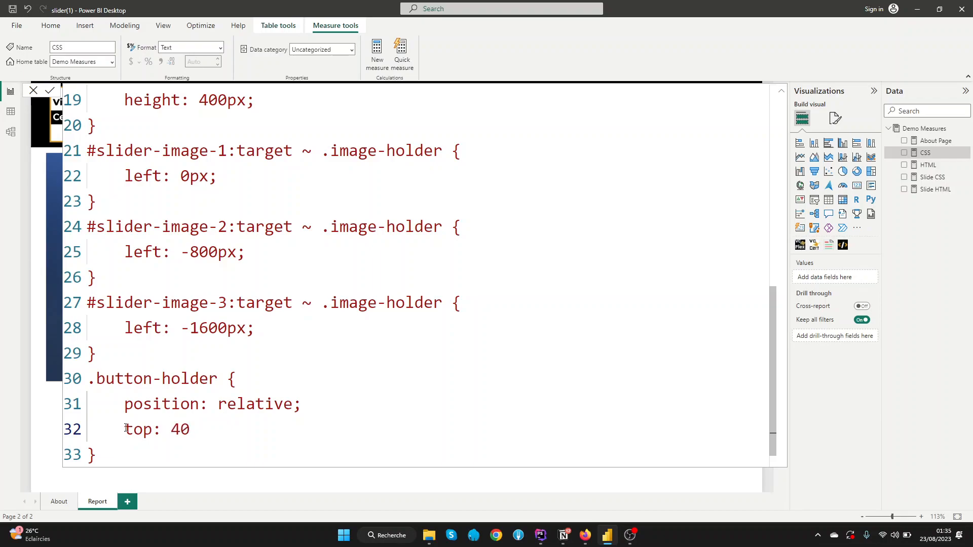
text(px;)
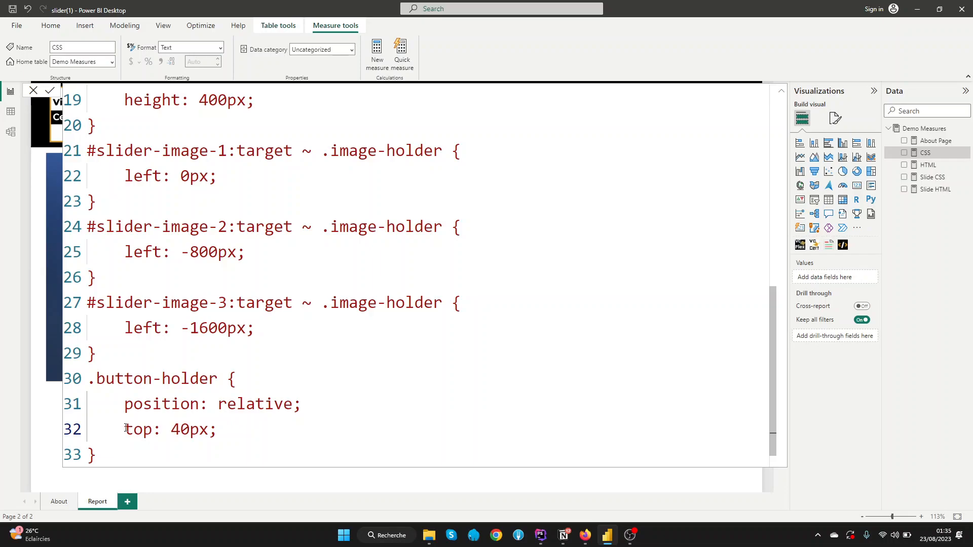
scroll(down, 3)
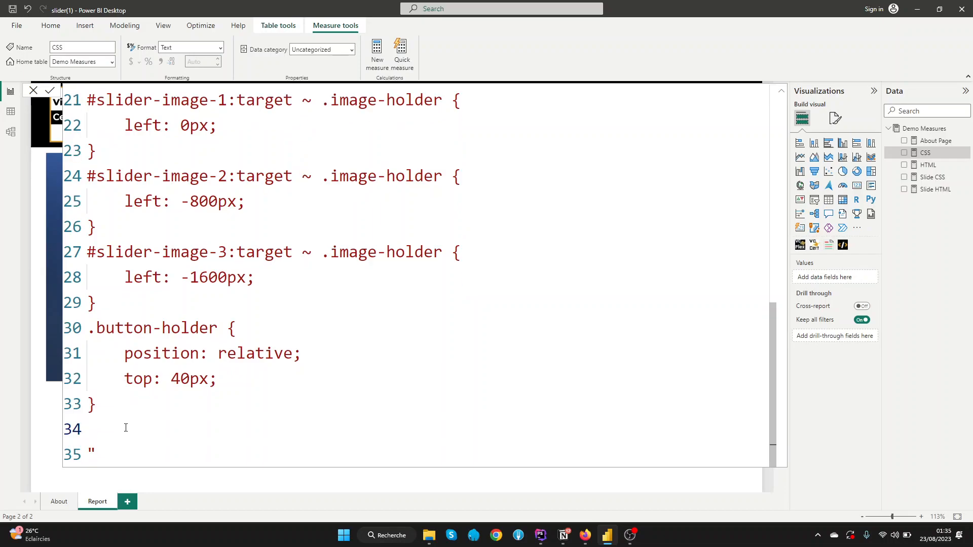
Step: Inspect the dot links in Slide.html and copy their slider-change class name
click(539, 535)
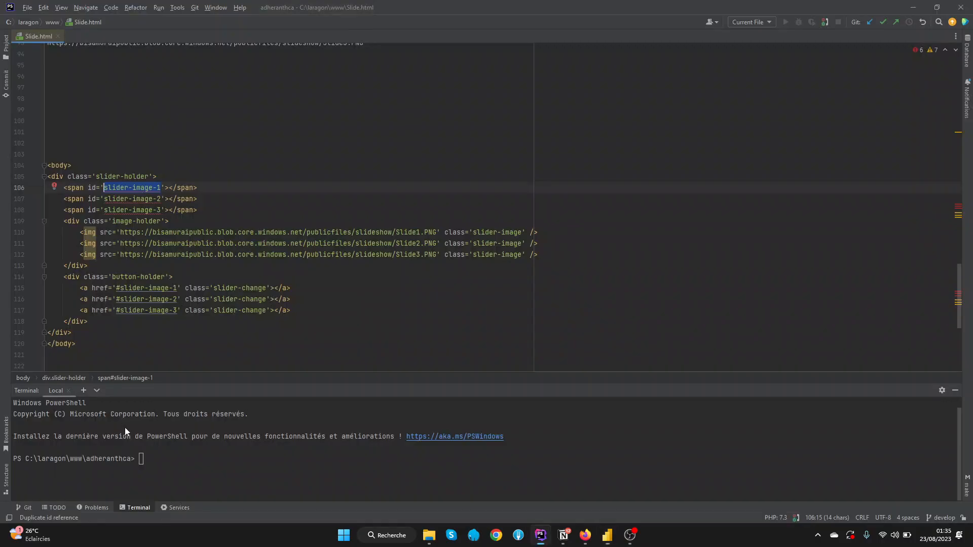
click(82, 288)
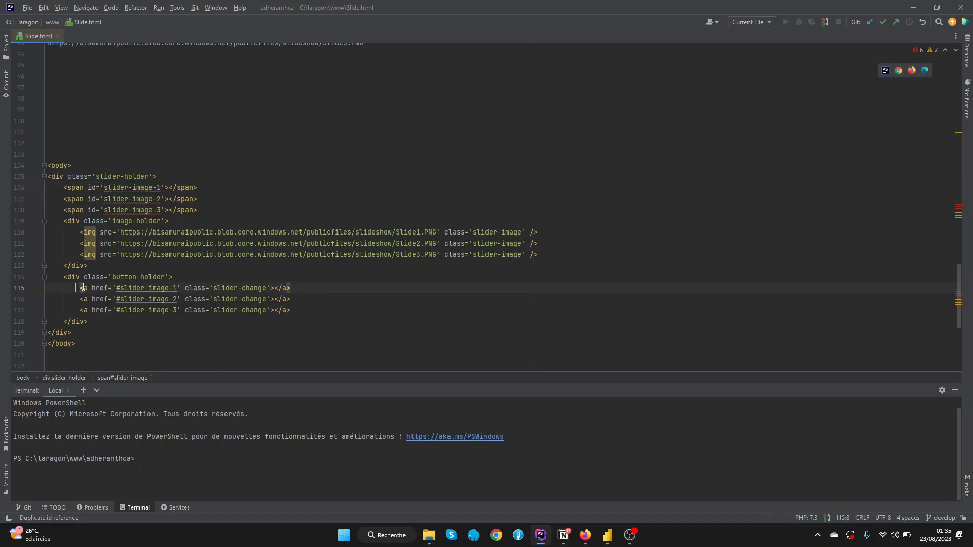
click(274, 292)
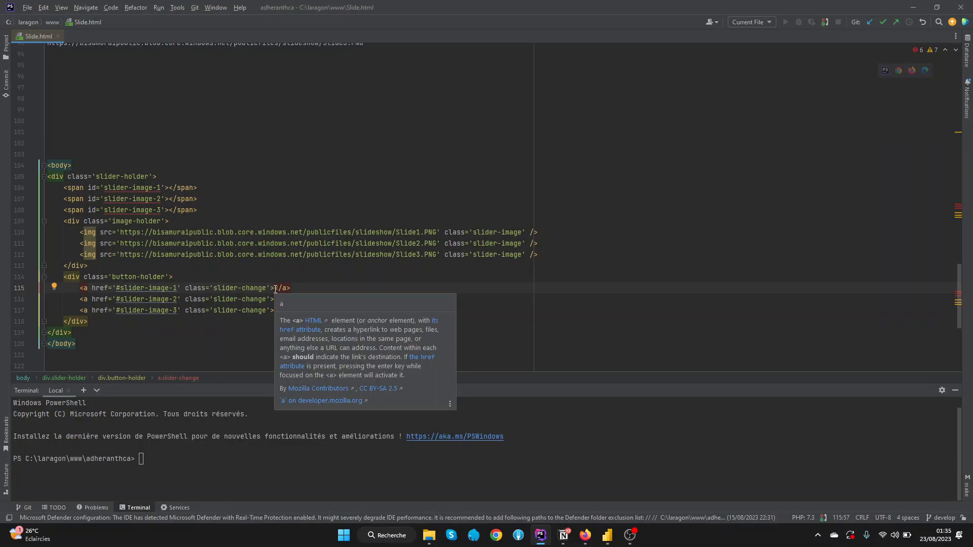
click(607, 535)
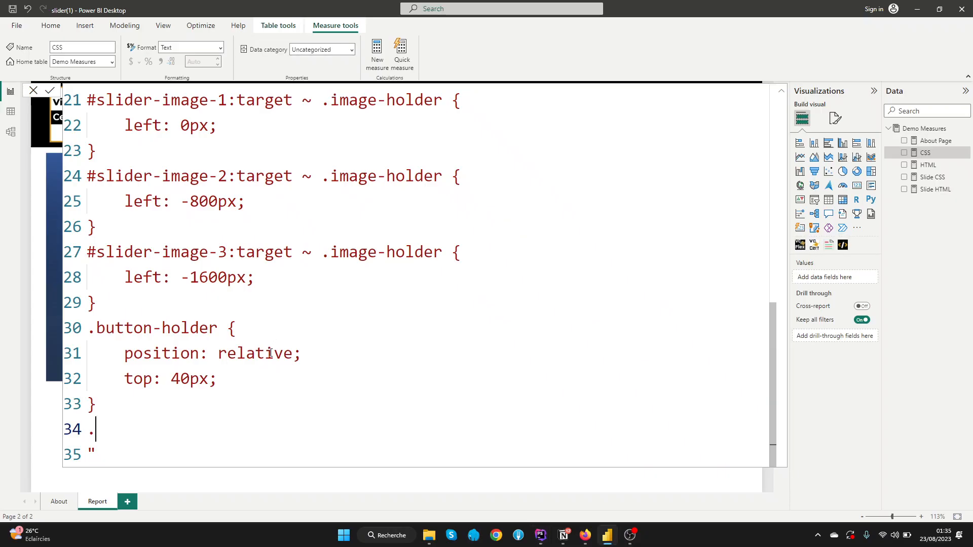
click(538, 536)
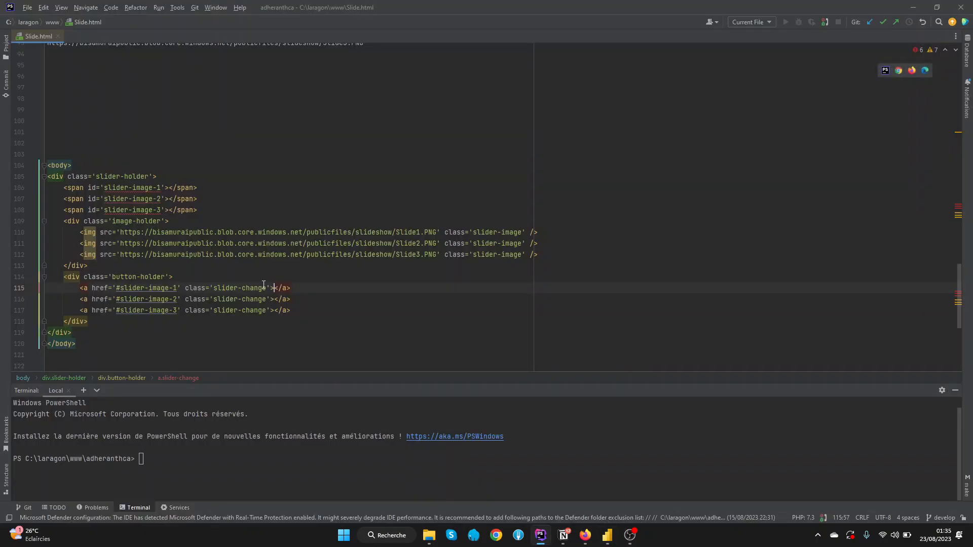
double_click(240, 288)
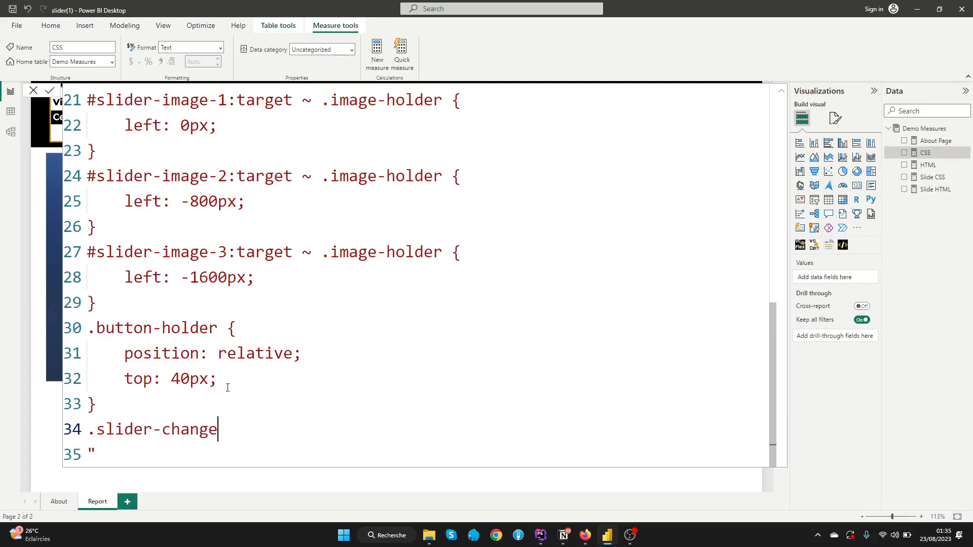
Step: Give the .slider-change rule display: inline-block with 12px width and height
text({)
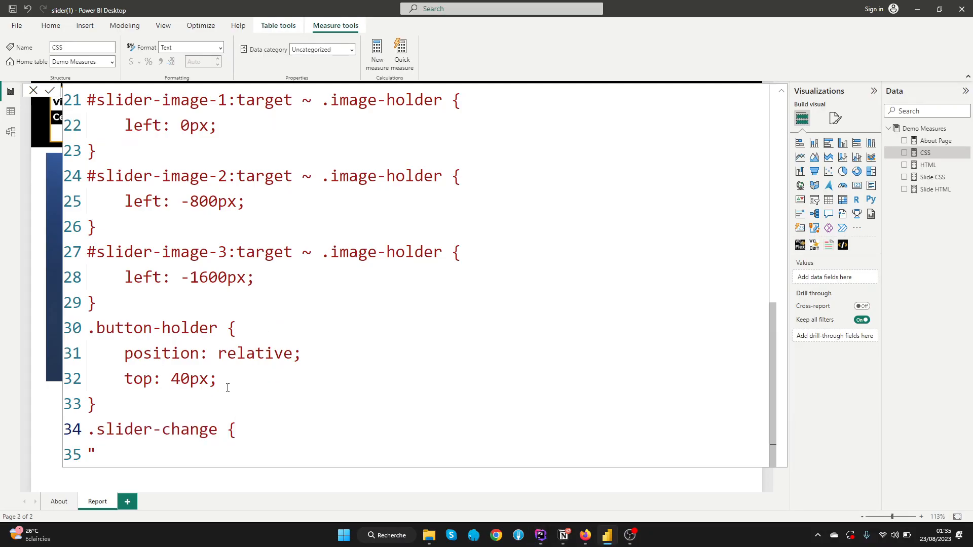
text(})
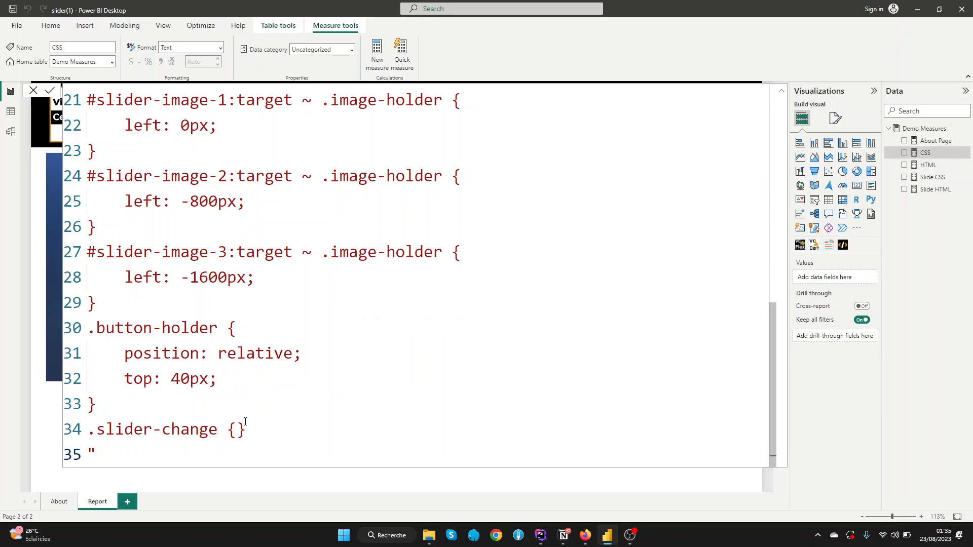
key(enter)
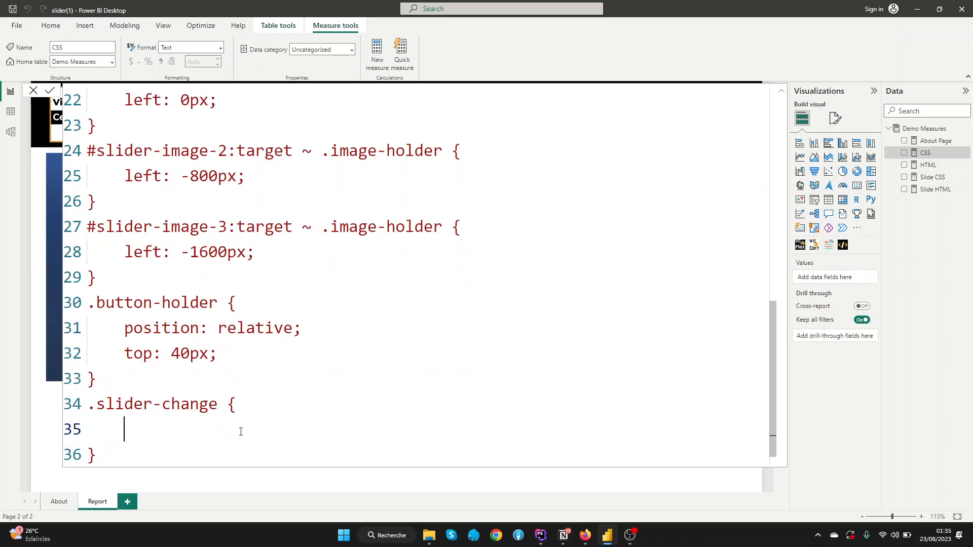
text(displa)
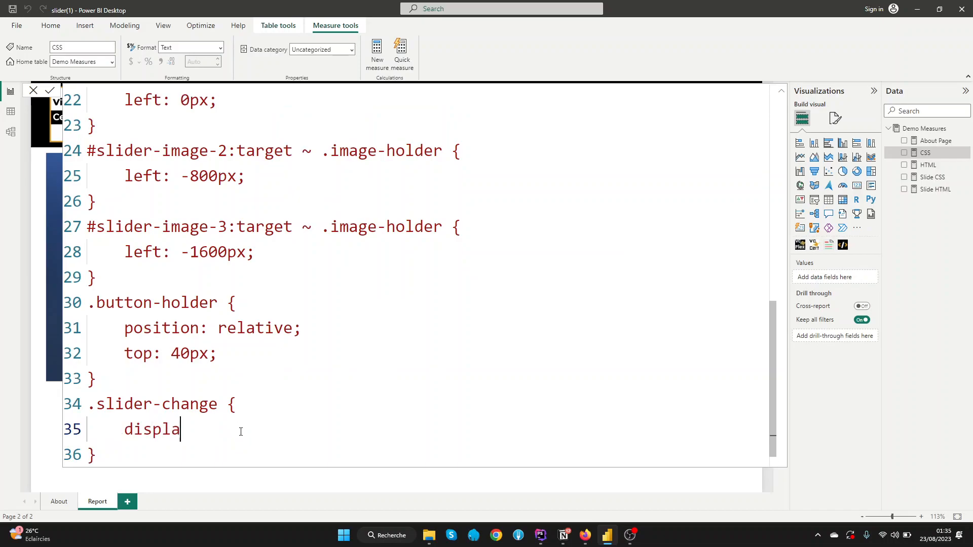
text(y: inl)
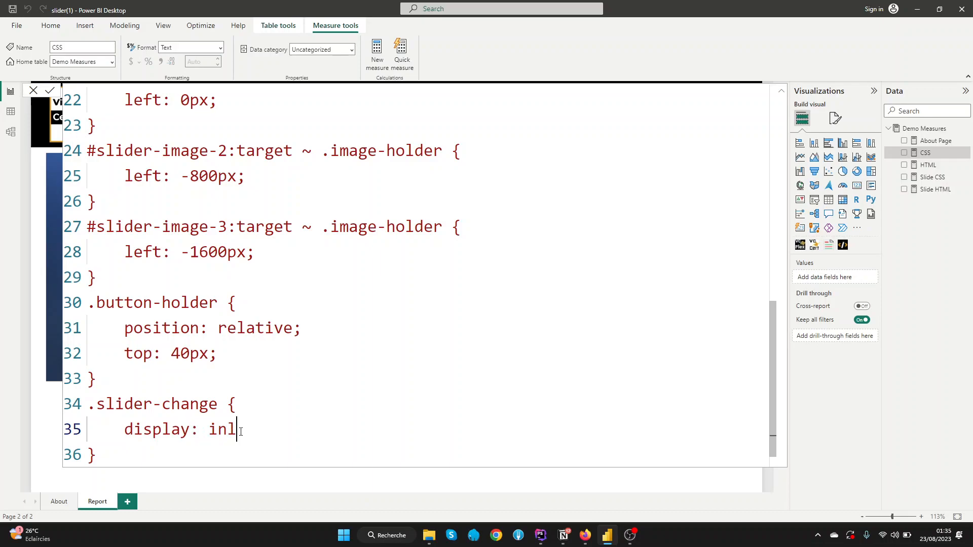
text(ine-block)
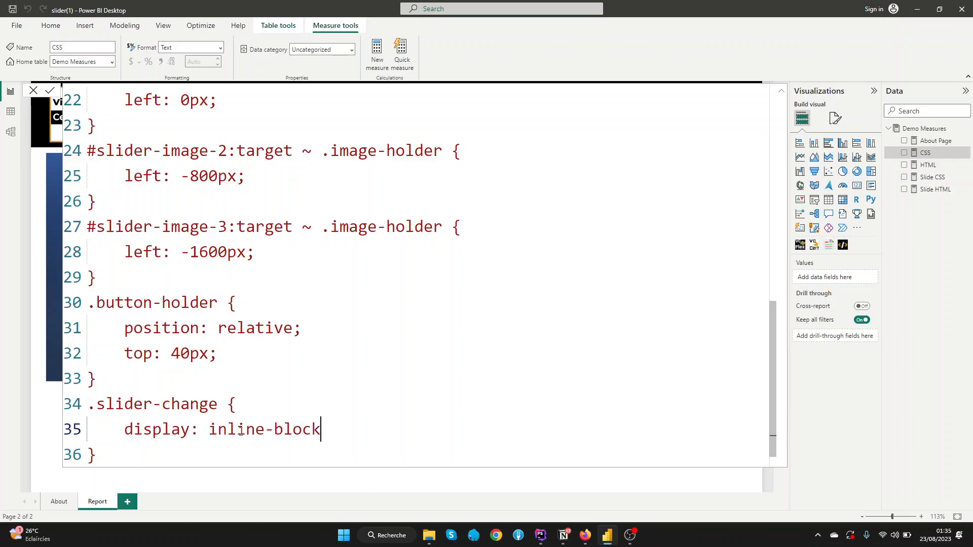
text(;)
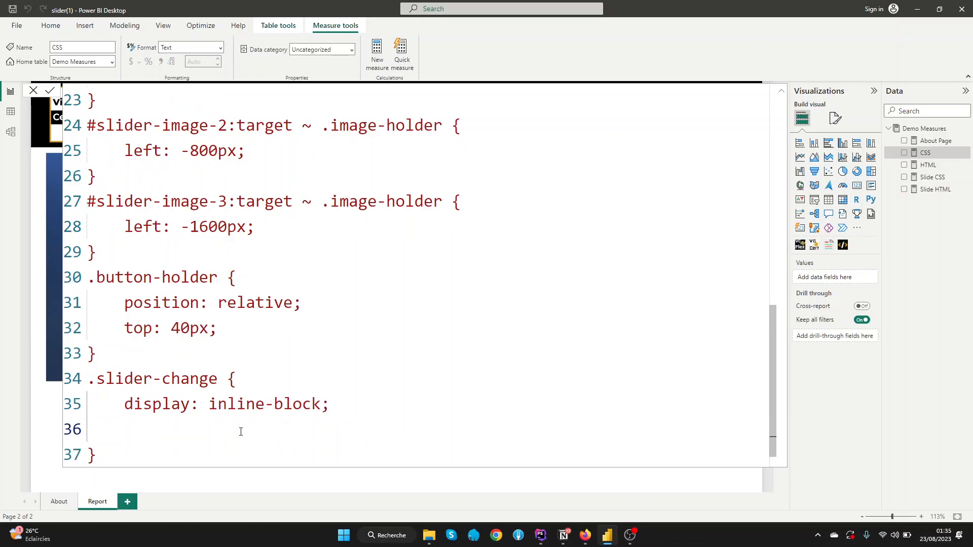
text(wi)
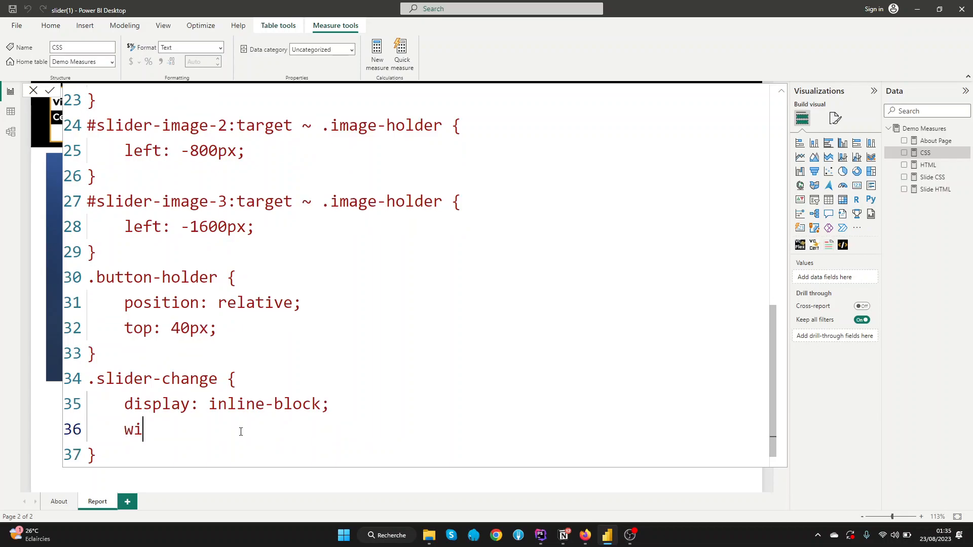
text(dth:)
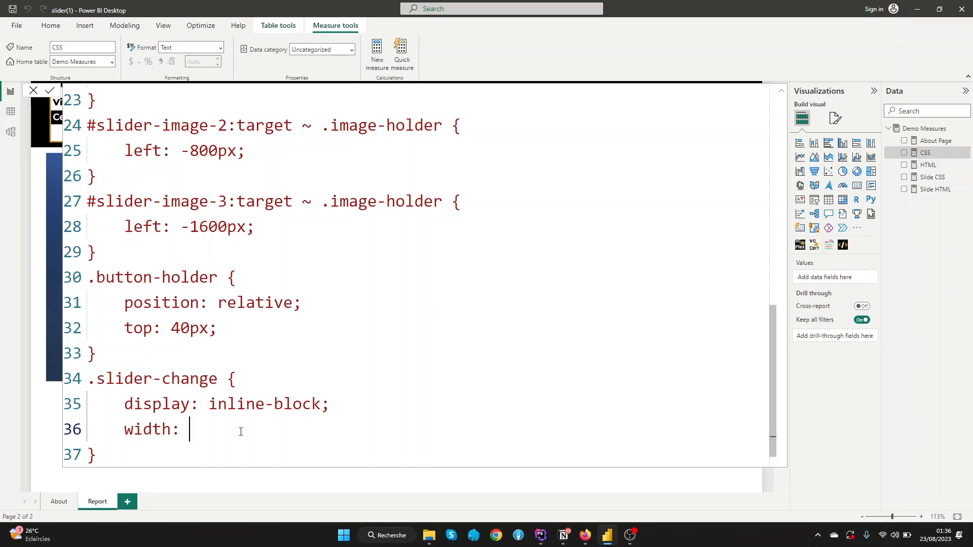
text(12px)
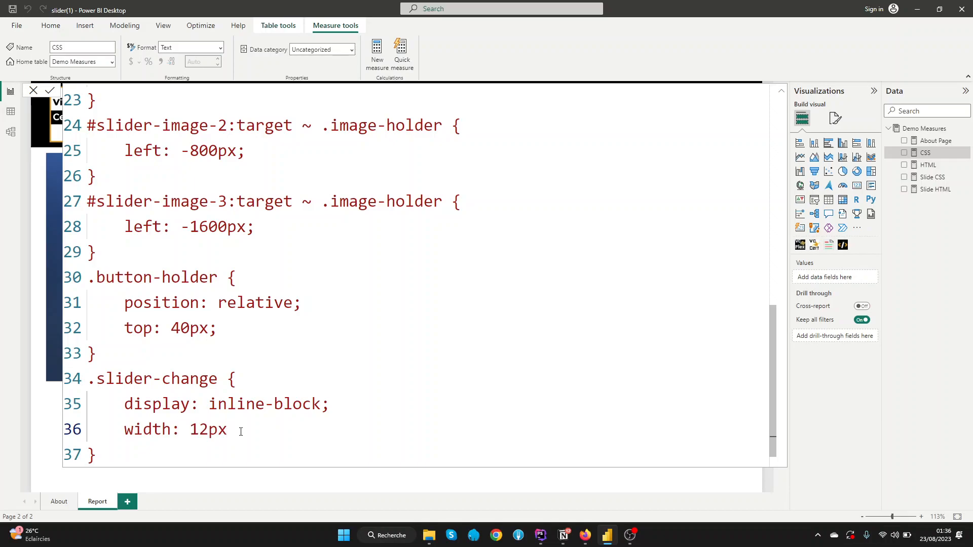
text(;)
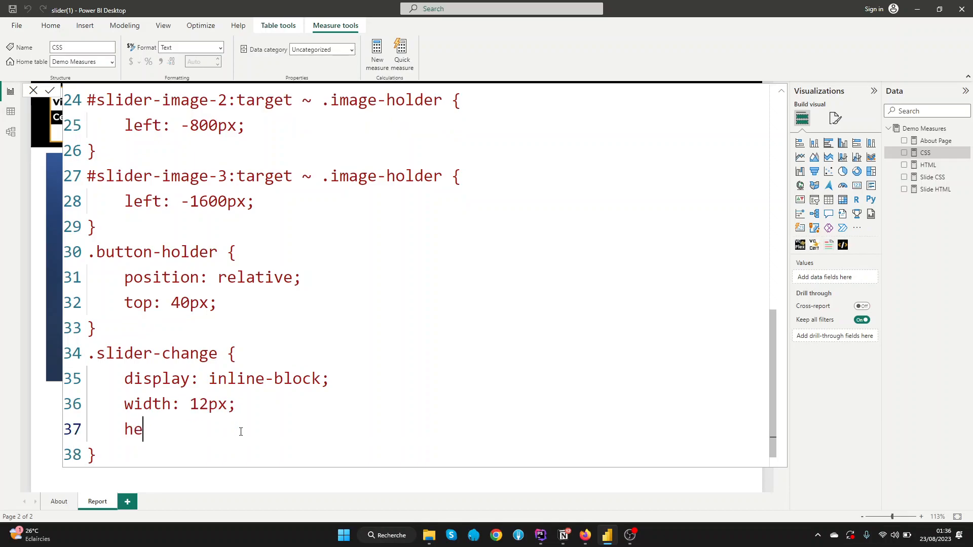
text(ight:)
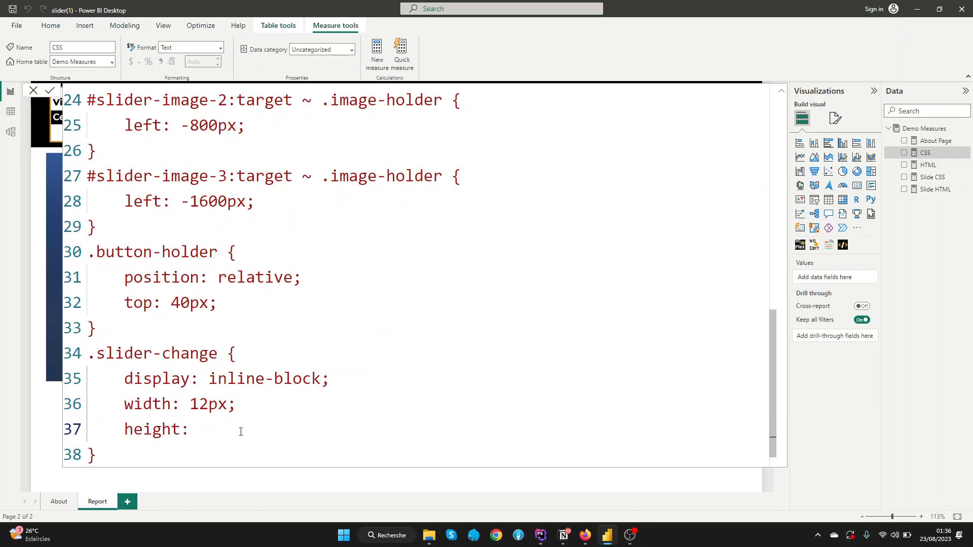
text(12px)
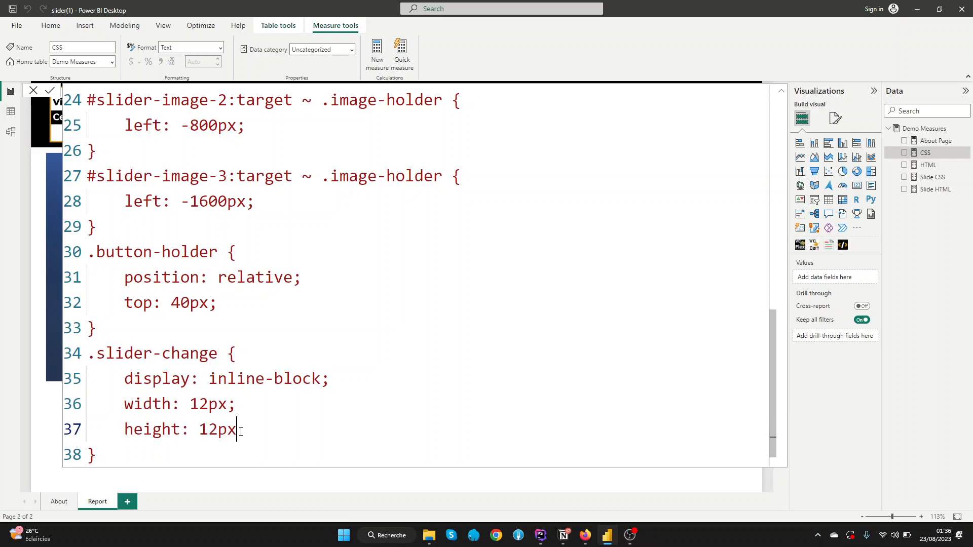
Step: Add border-radius: 50px and background-color: orange to make the dots orange circles
key(Return)
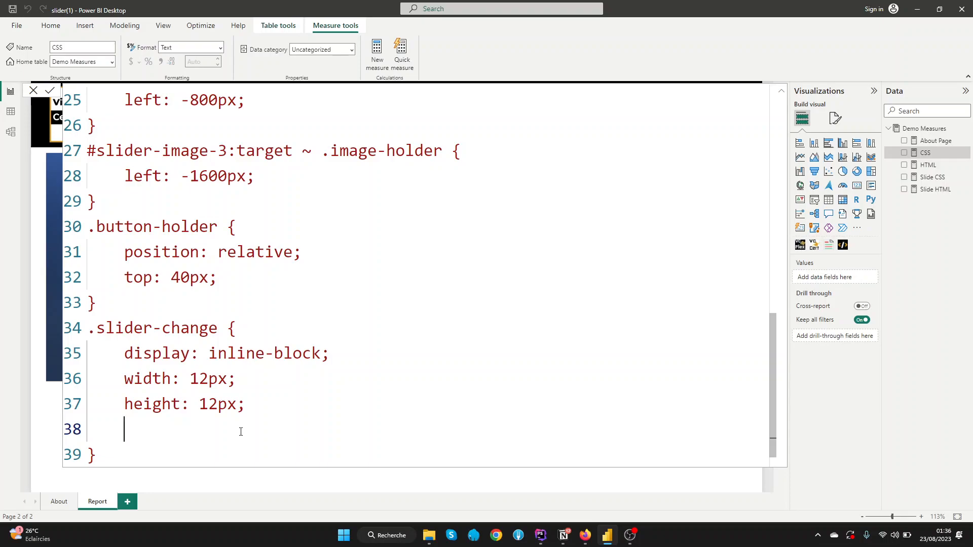
text(border)
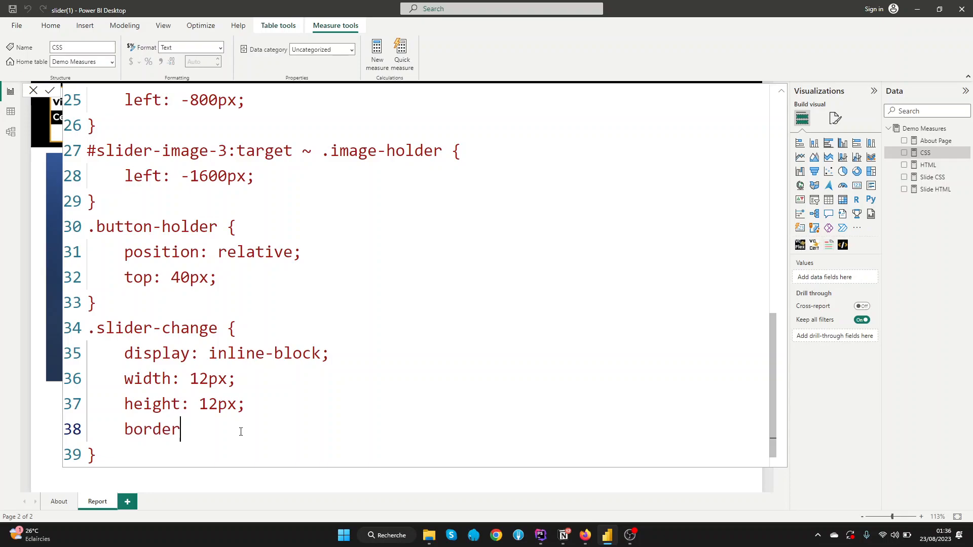
text(-radius:)
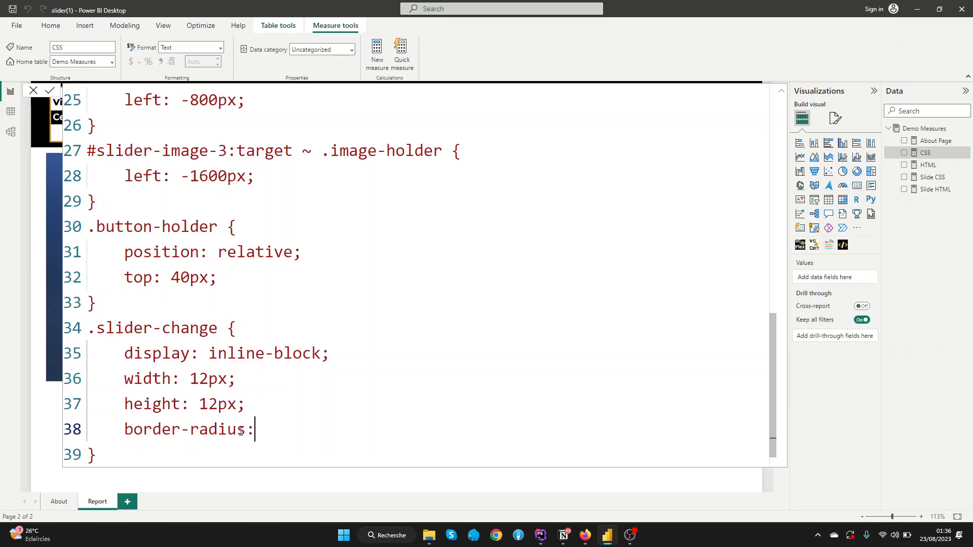
text(50)
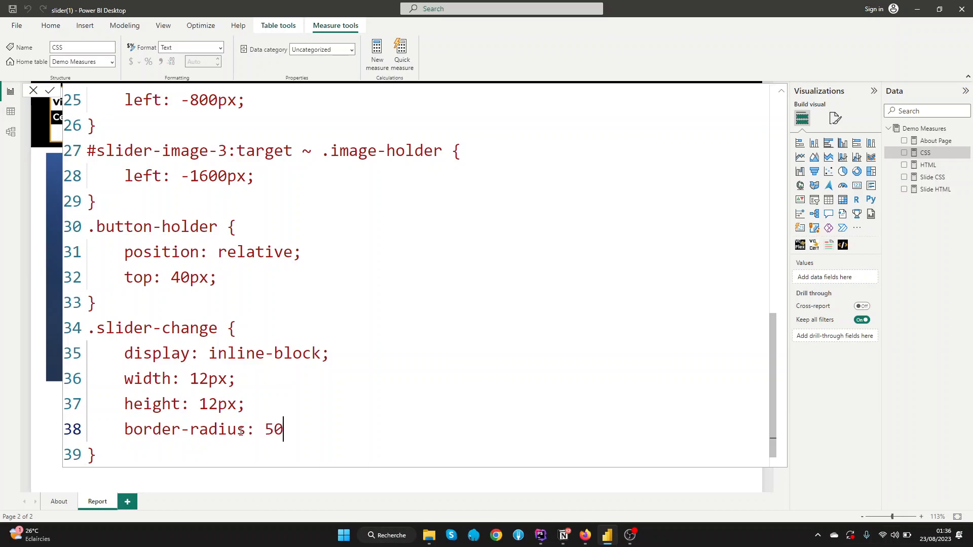
text(px;)
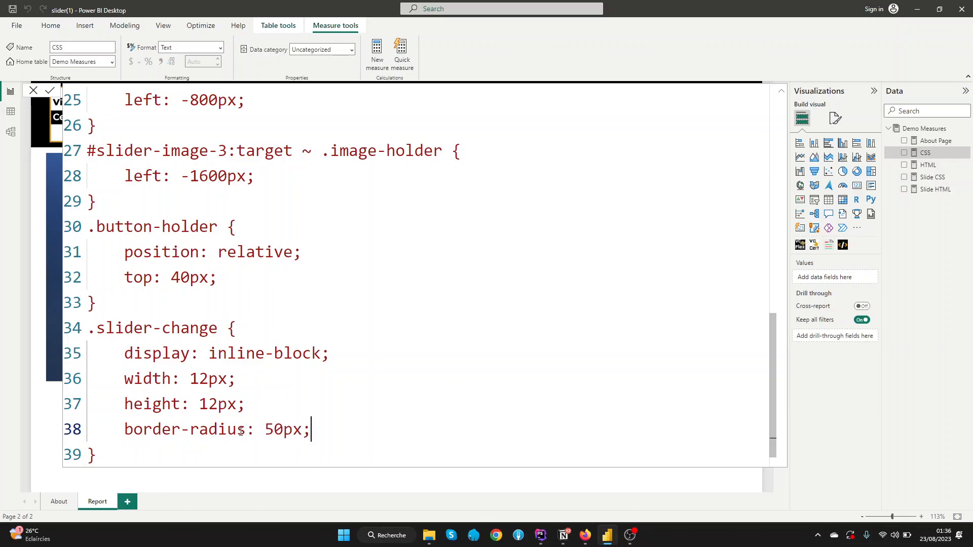
key(Return)
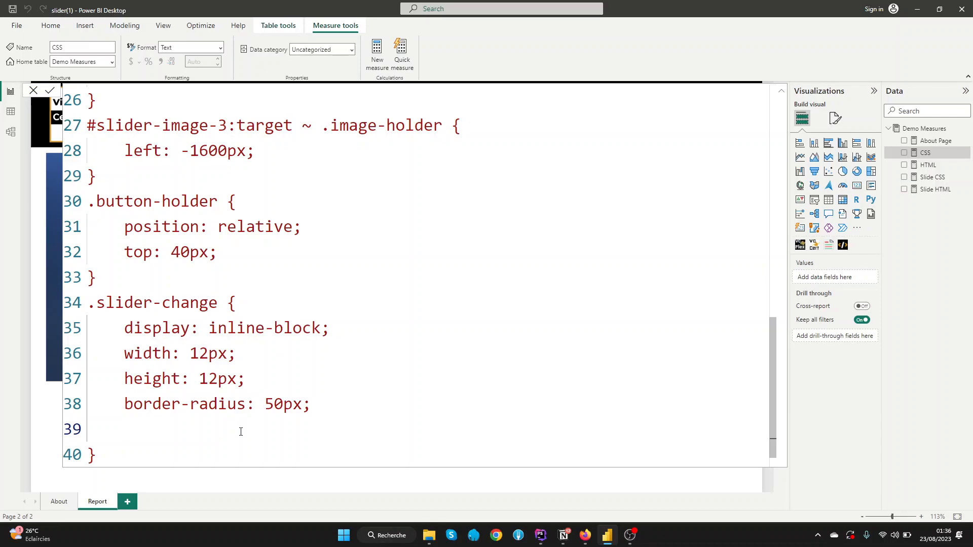
text(background)
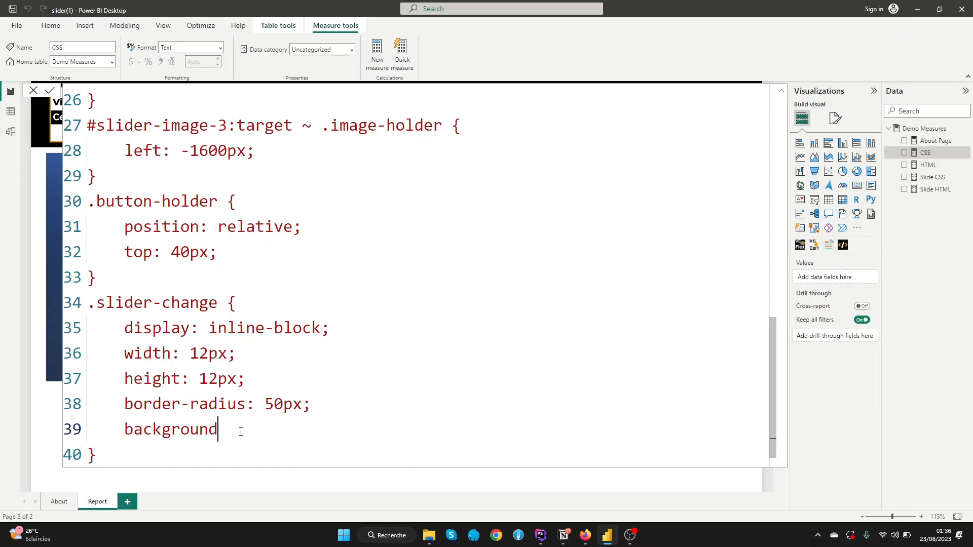
text(-color:)
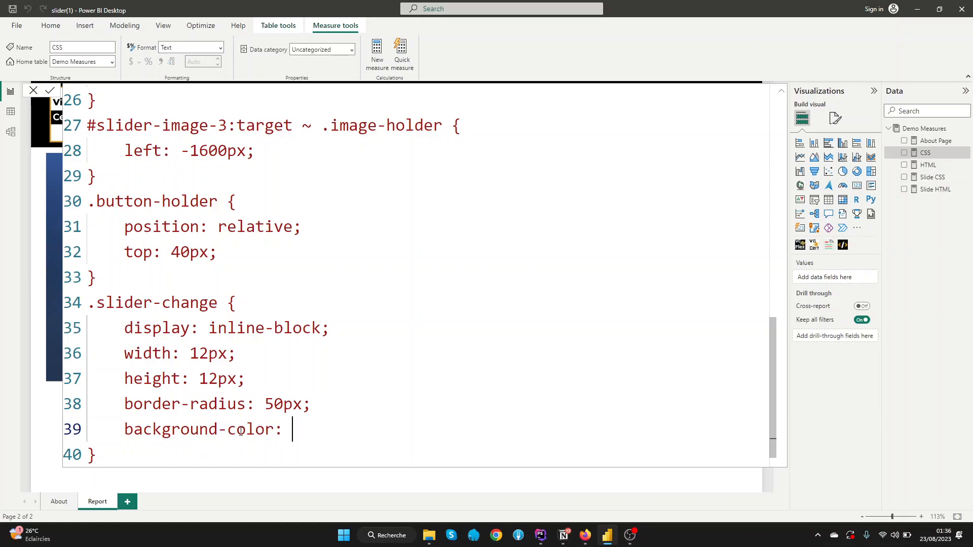
text(orange)
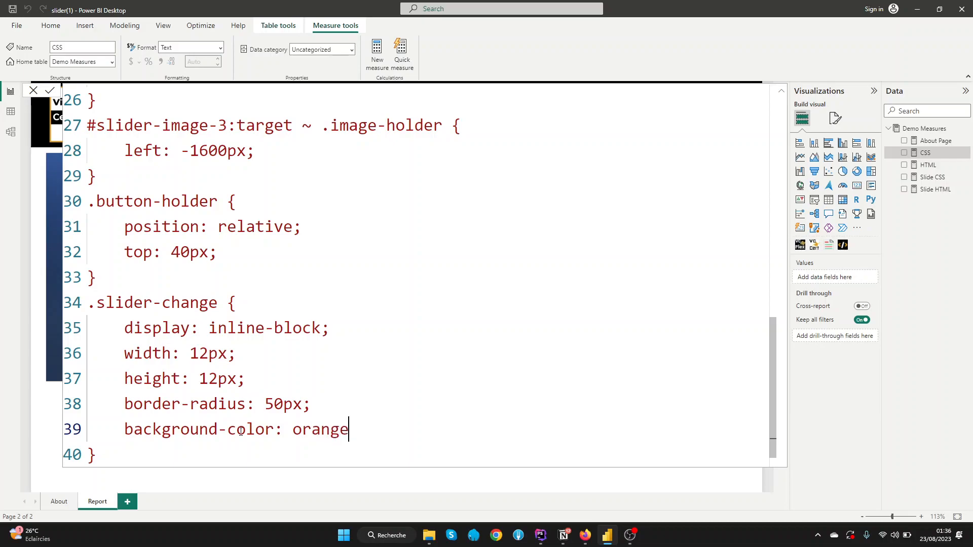
text(;)
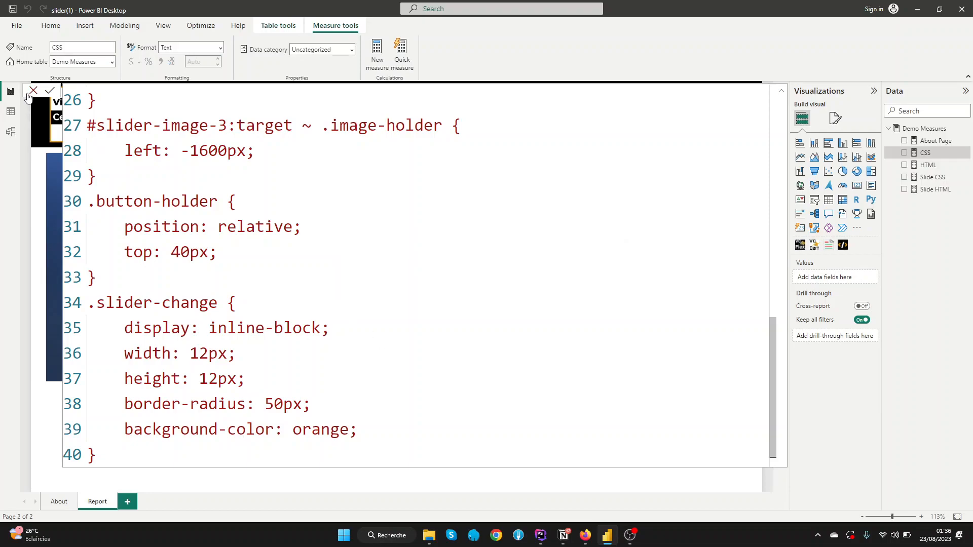
Step: Commit the CSS measure and switch the slider among its three images via the orange dots
click(10, 91)
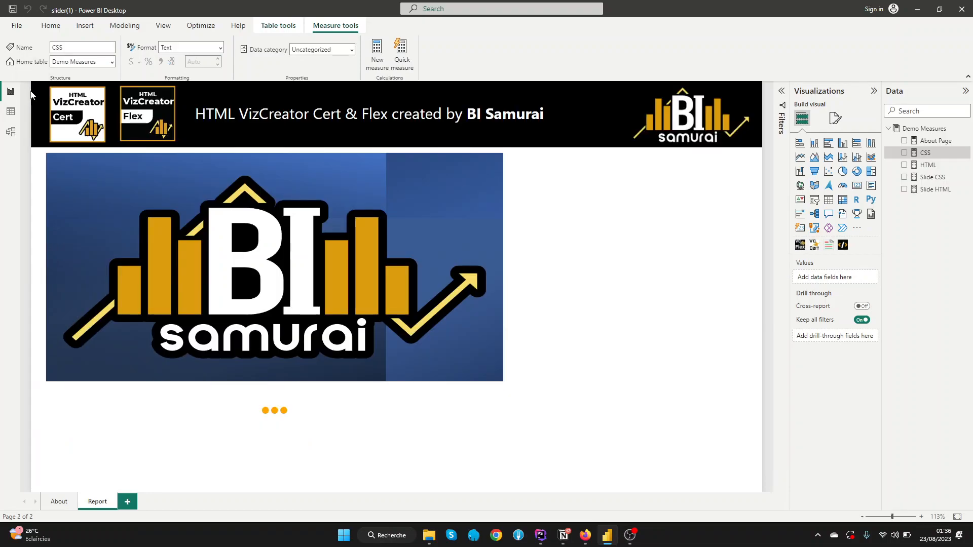
click(275, 413)
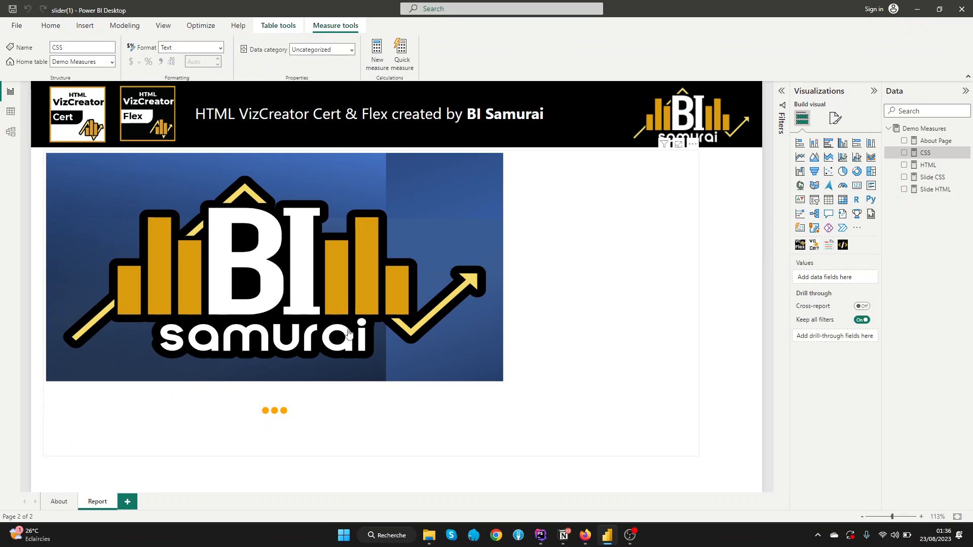
click(276, 267)
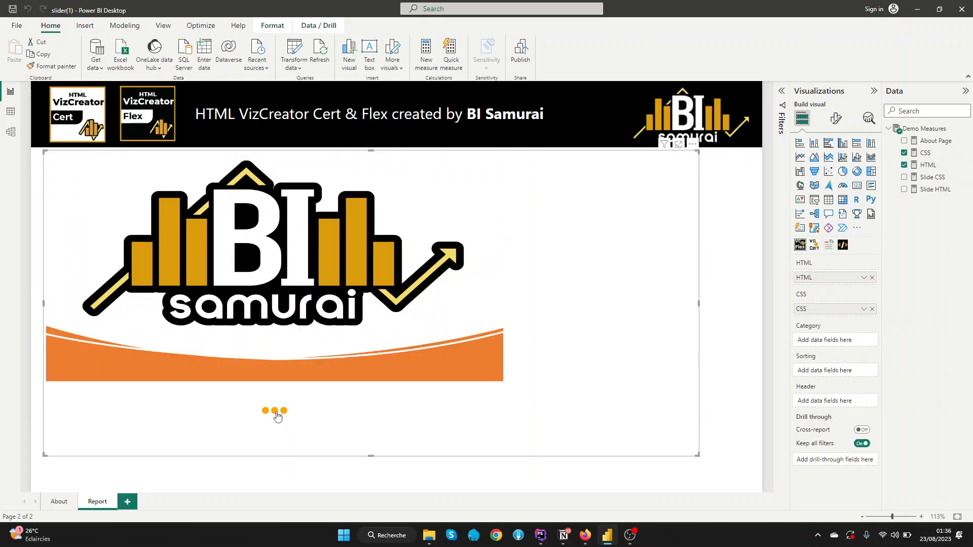
mouse_move(284, 416)
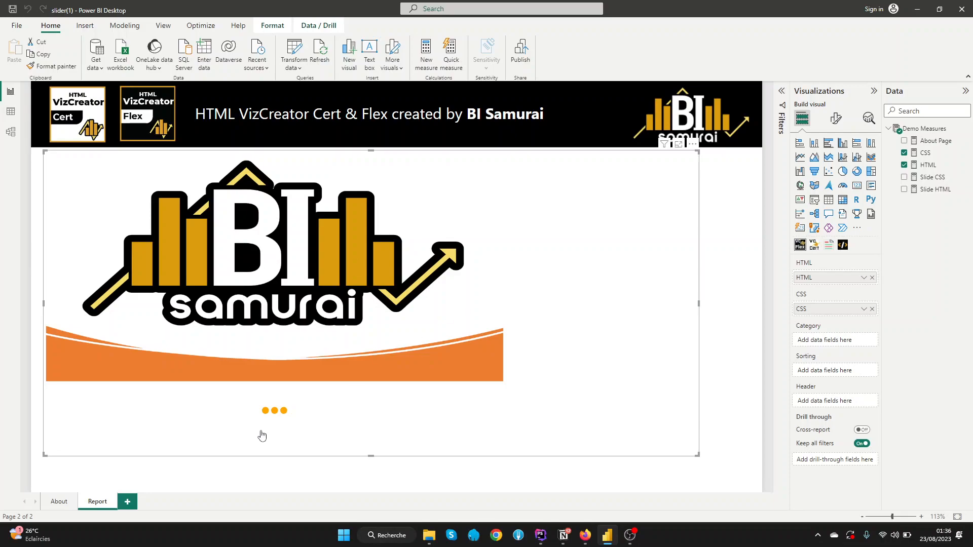
click(283, 411)
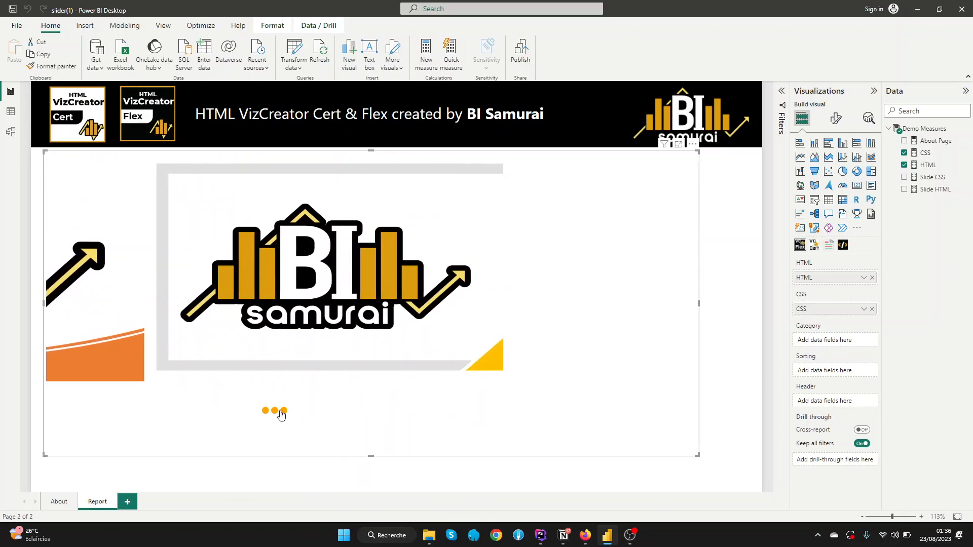
click(263, 412)
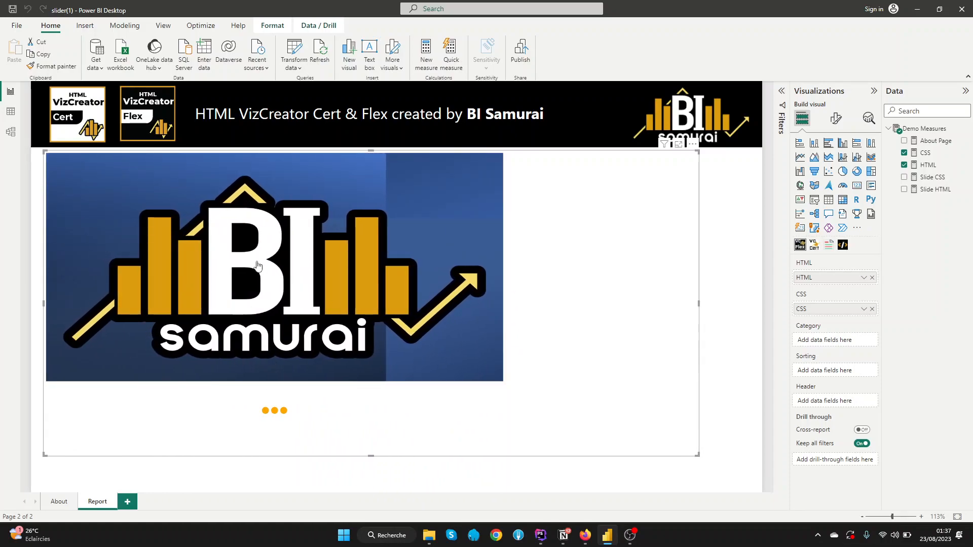
mouse_move(53, 314)
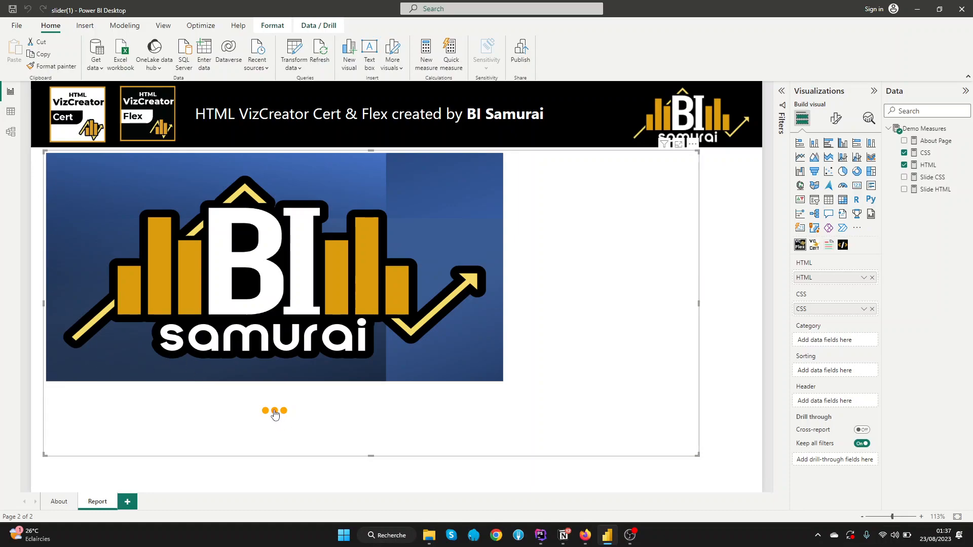
mouse_move(403, 287)
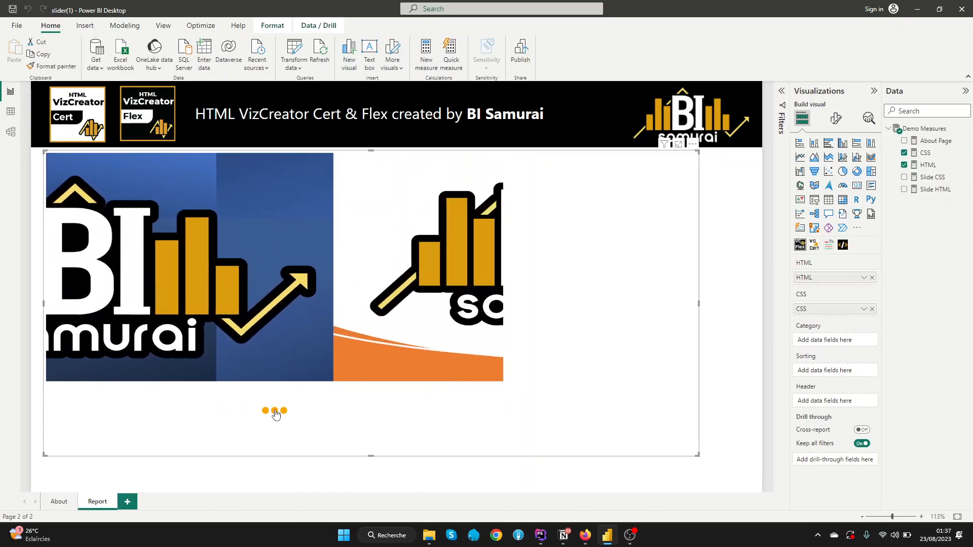
click(284, 411)
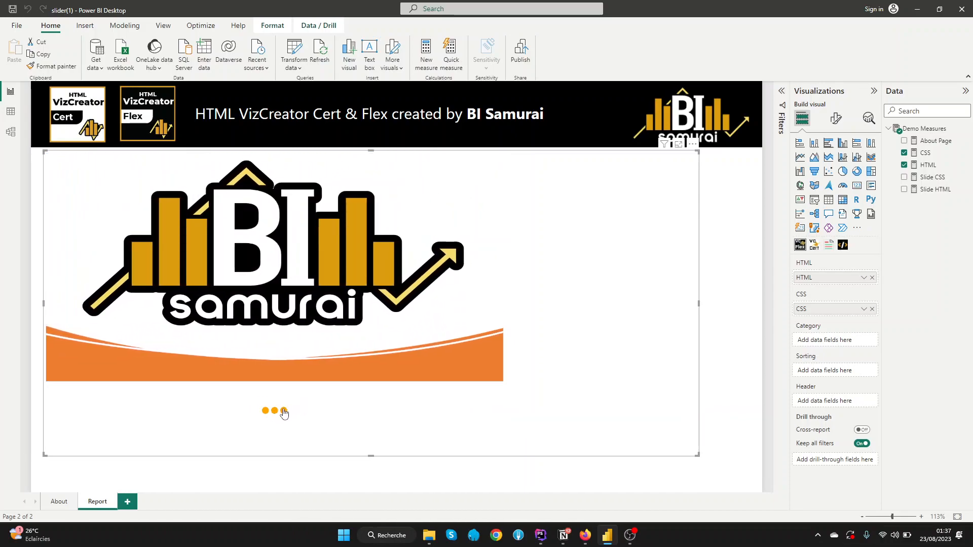
click(283, 411)
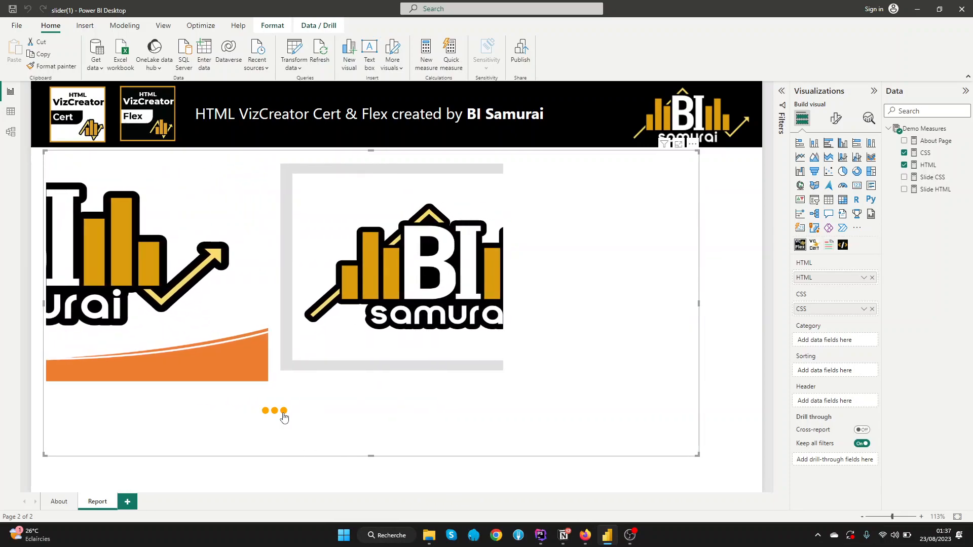